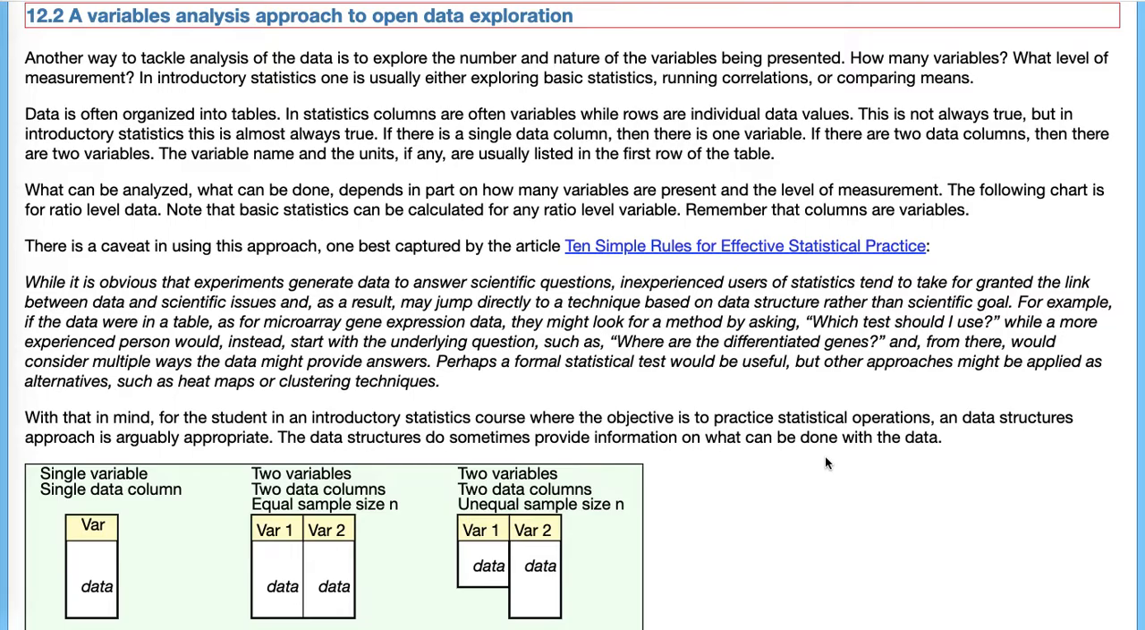
Step: Scroll to the decision chart and highlight the Basic statistics list of single-variable measures
scroll("down", 3)
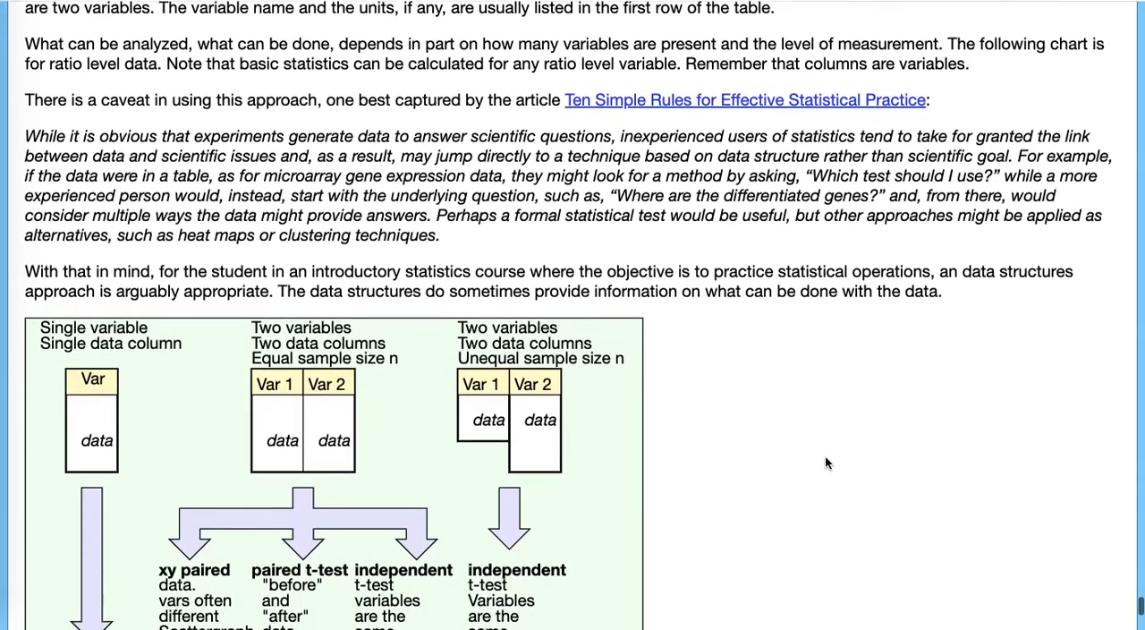
scroll("down", 3)
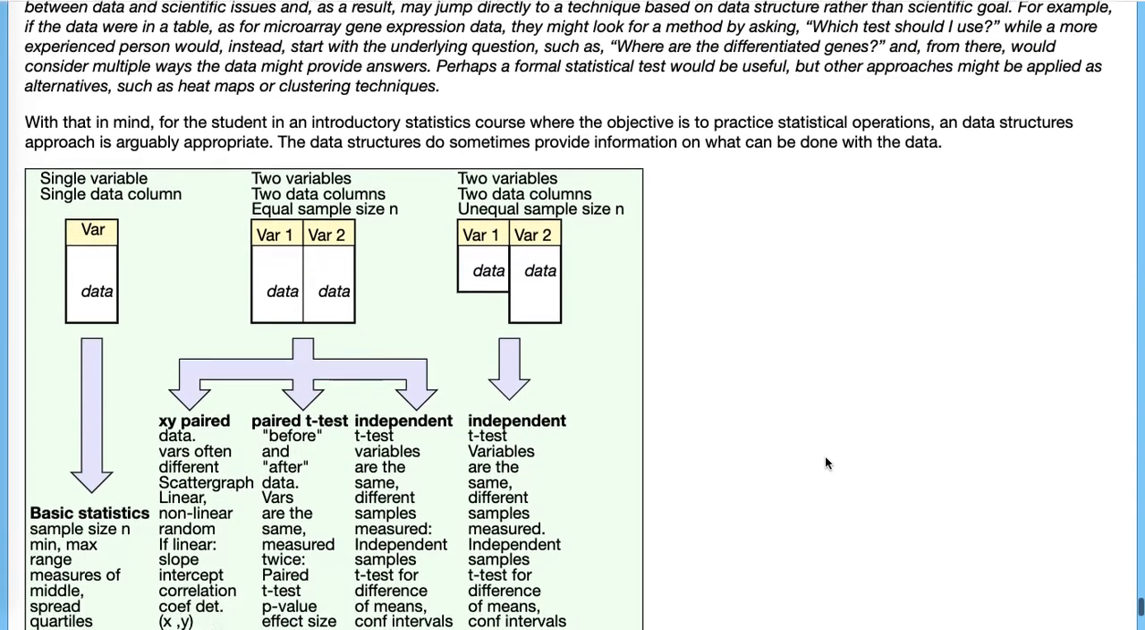
scroll("down", 3)
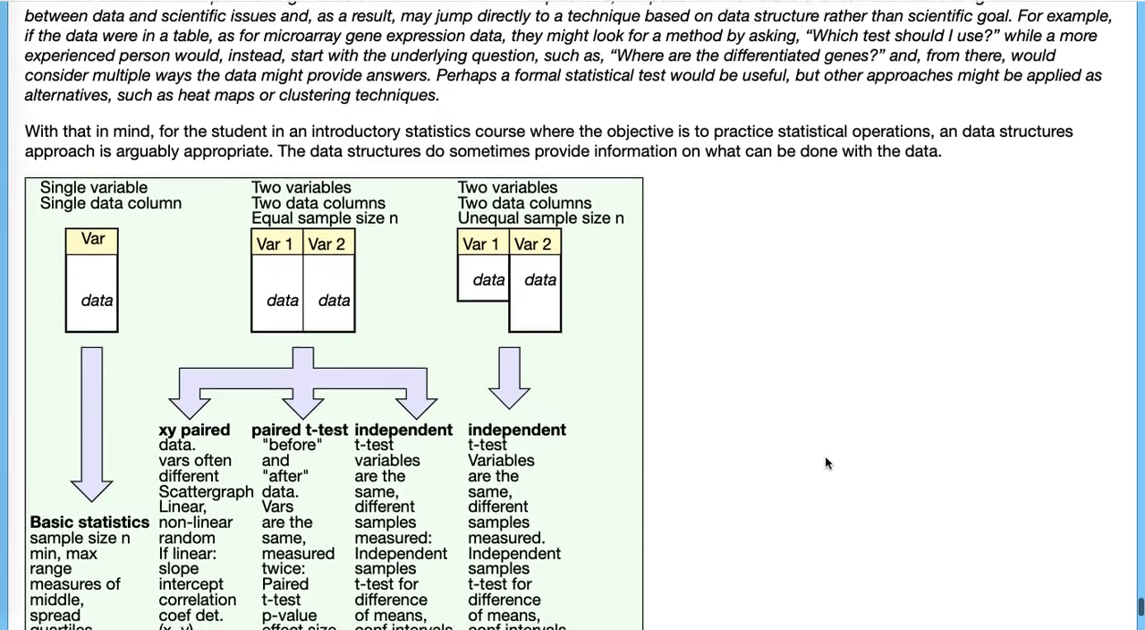
scroll("down", 3)
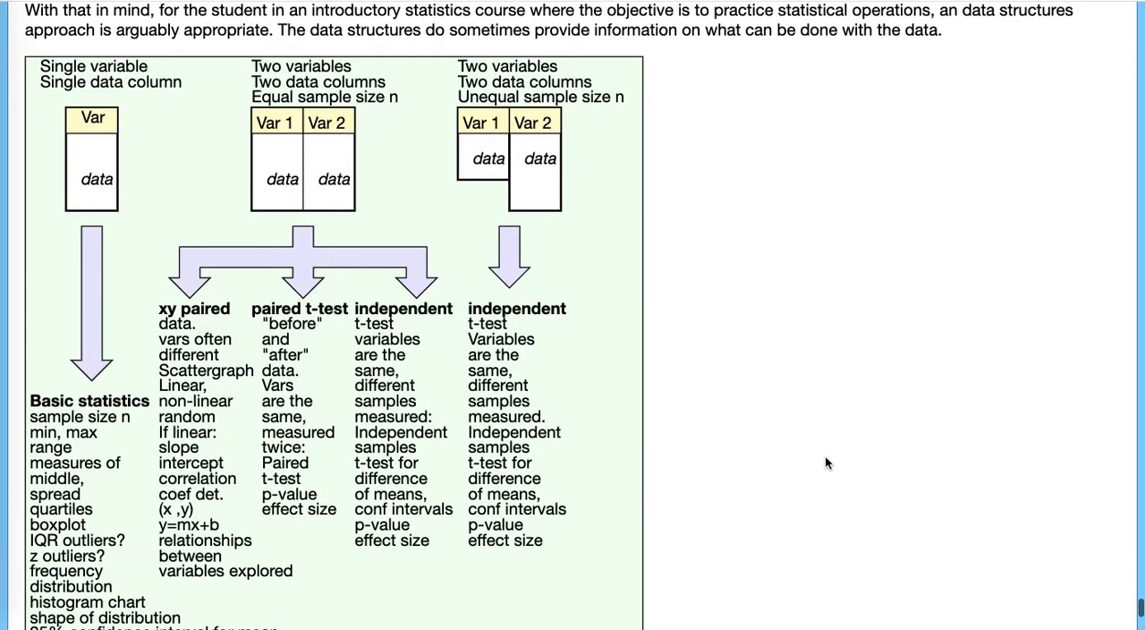
scroll("down", 3)
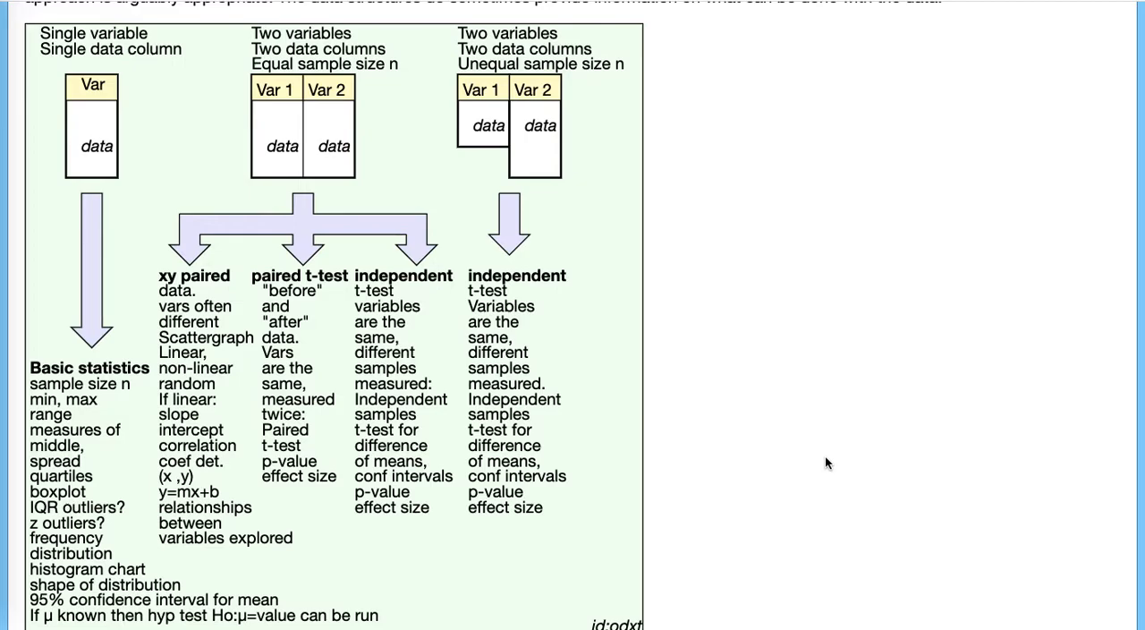
scroll("down", 3)
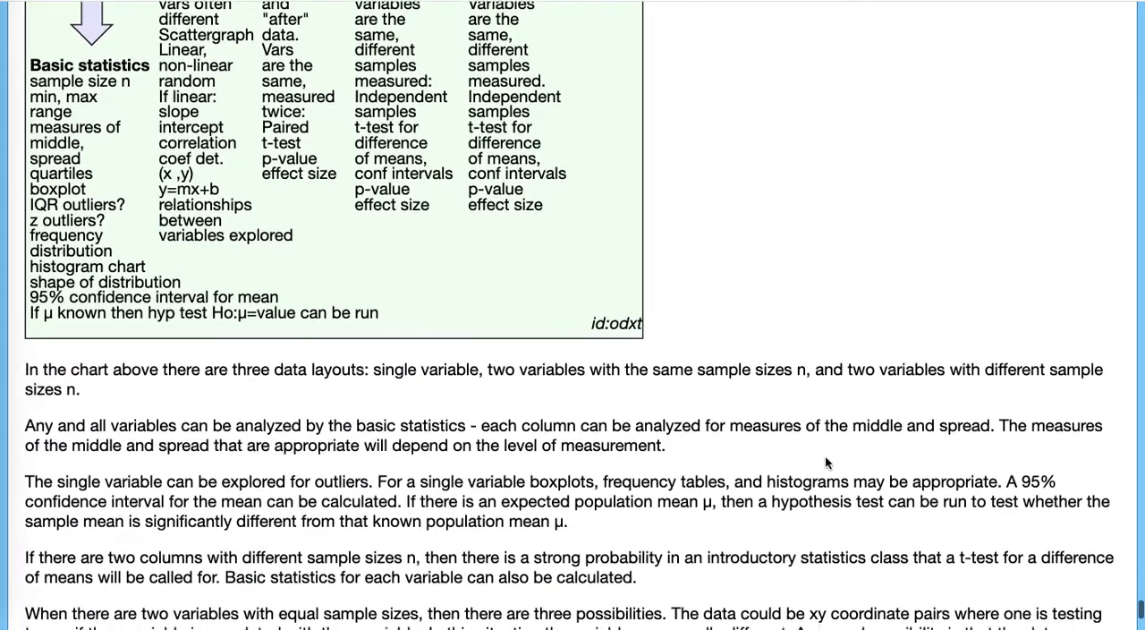
scroll("down", 3)
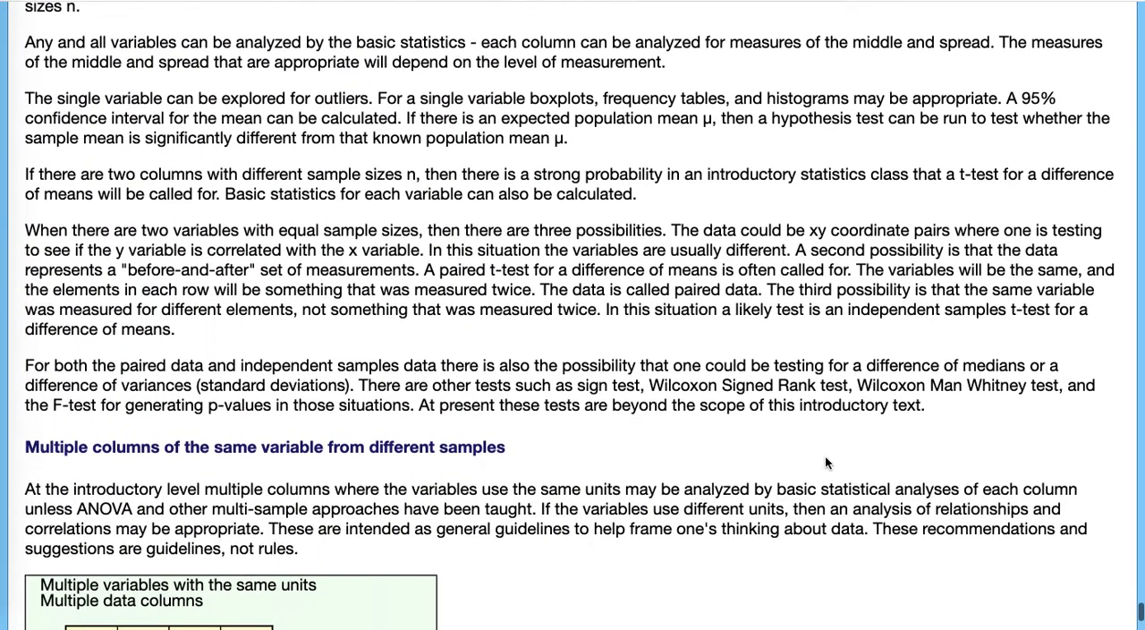
scroll("down", 3)
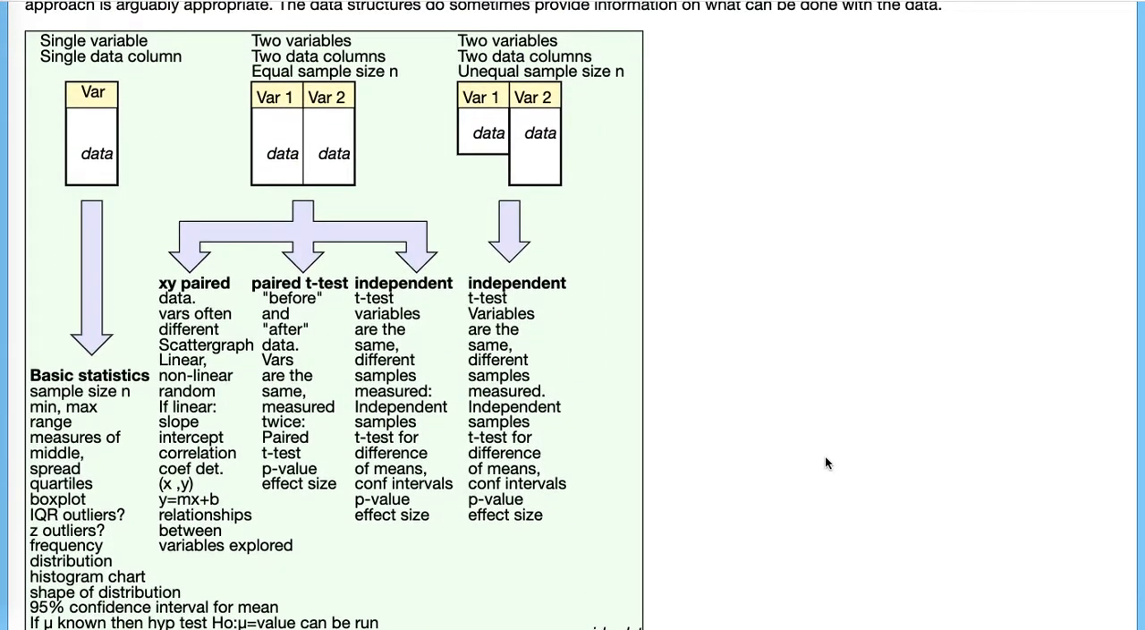
scroll("down", 3)
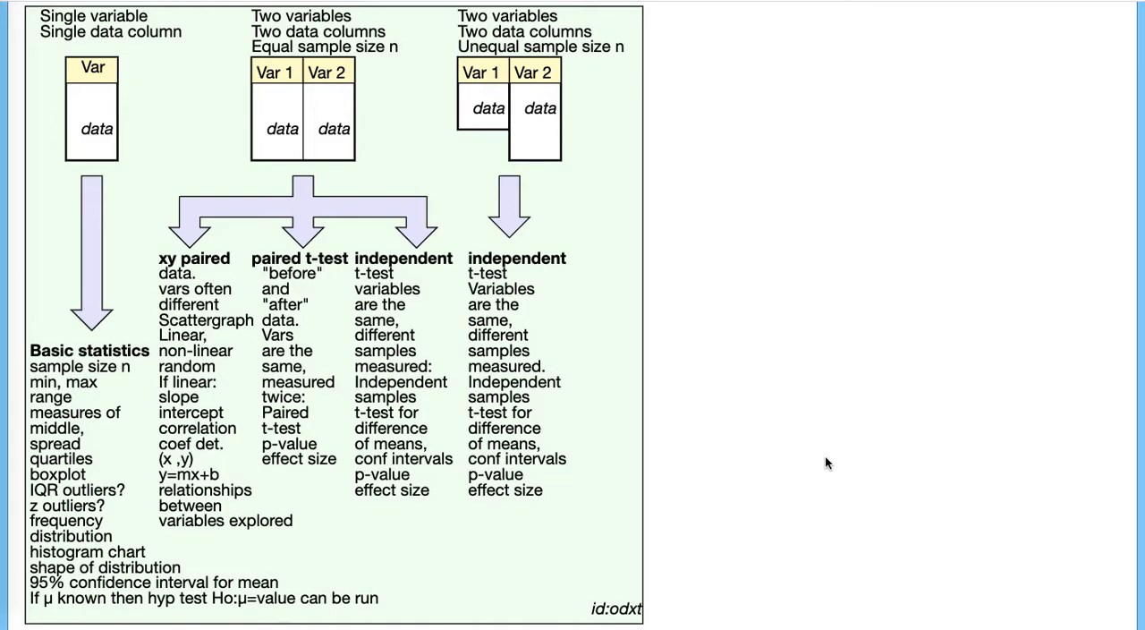
mouse_move(124, 43)
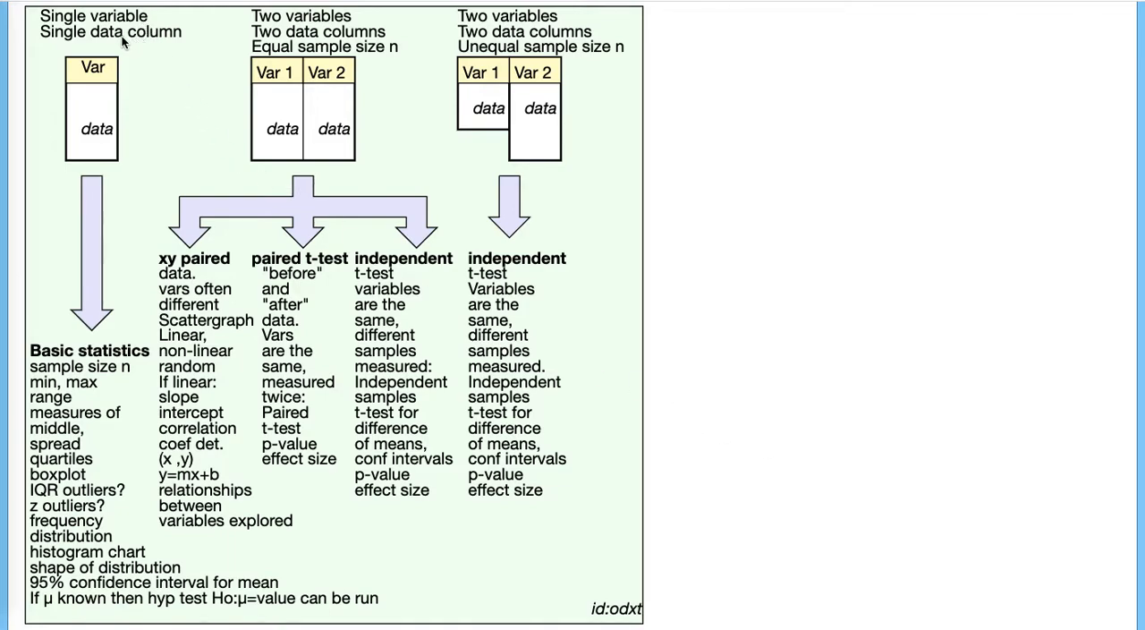
mouse_move(114, 100)
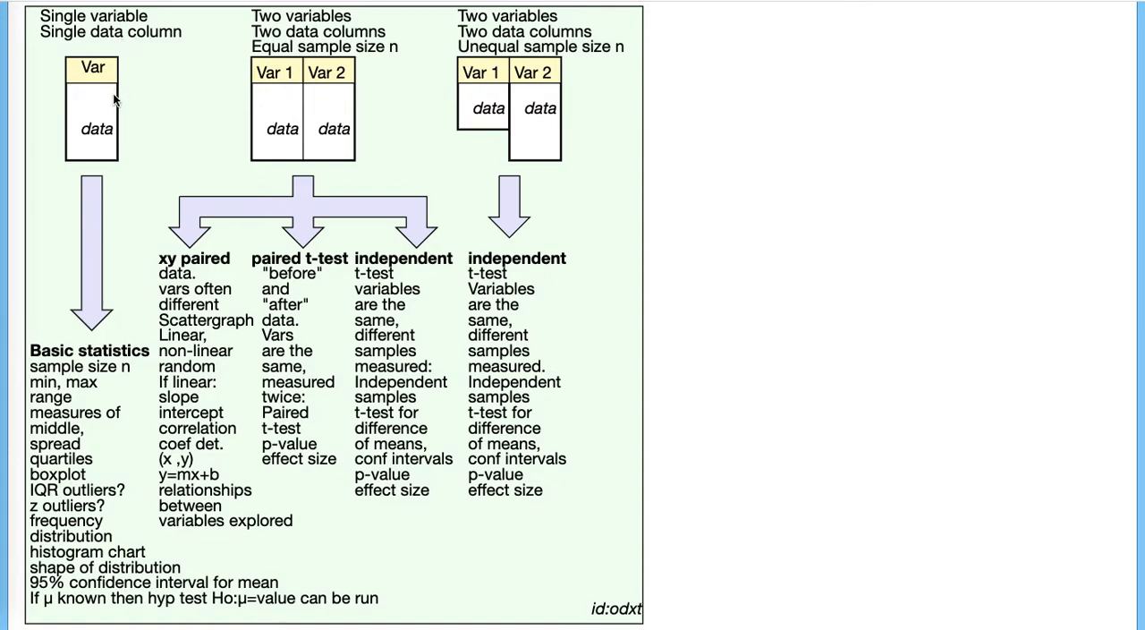
mouse_move(75, 492)
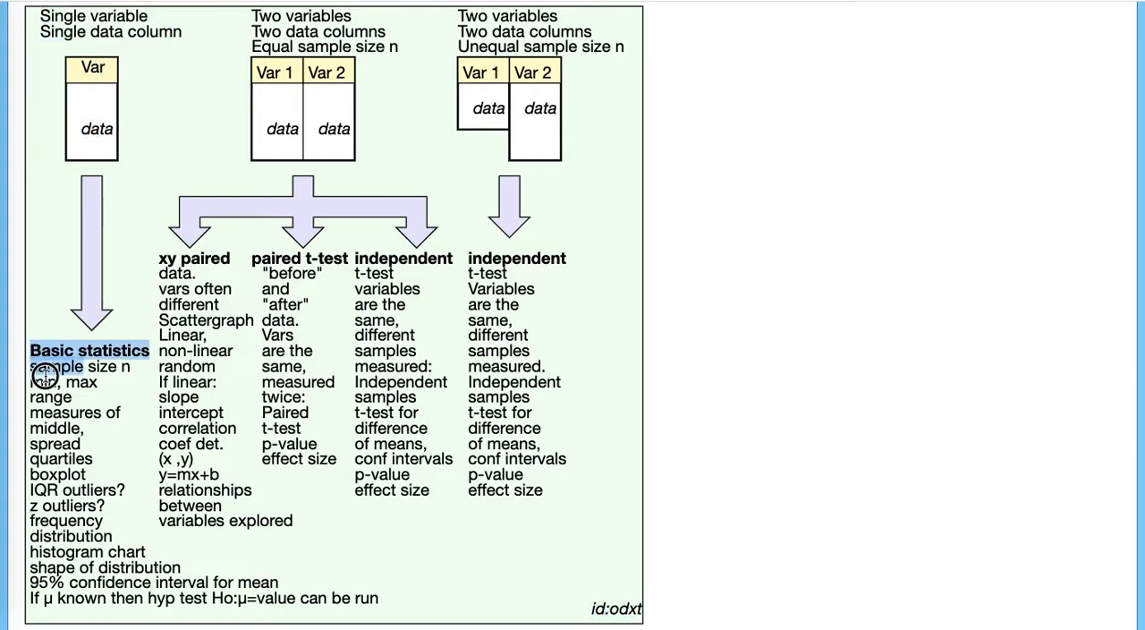
left_click_drag(39, 365, 80, 519)
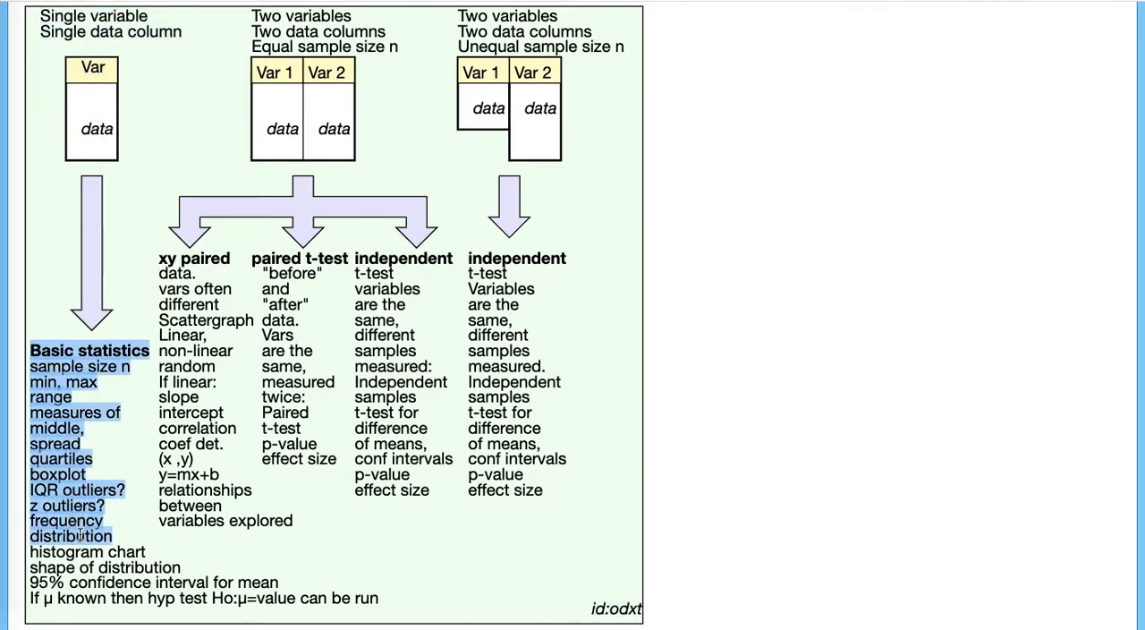
scroll("down", 3)
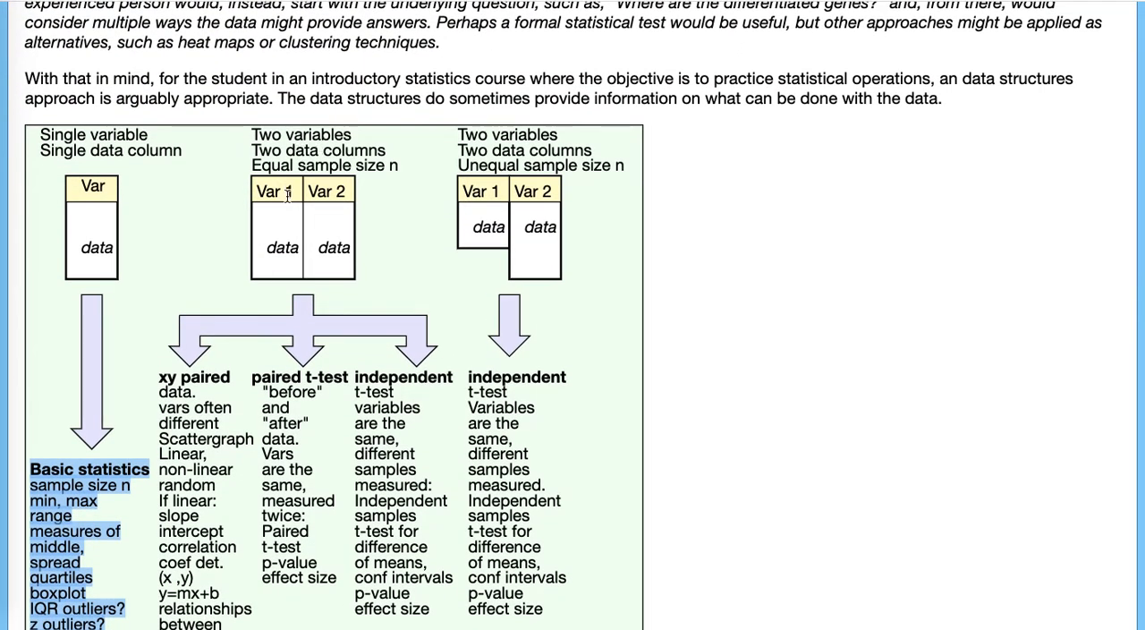
mouse_move(308, 193)
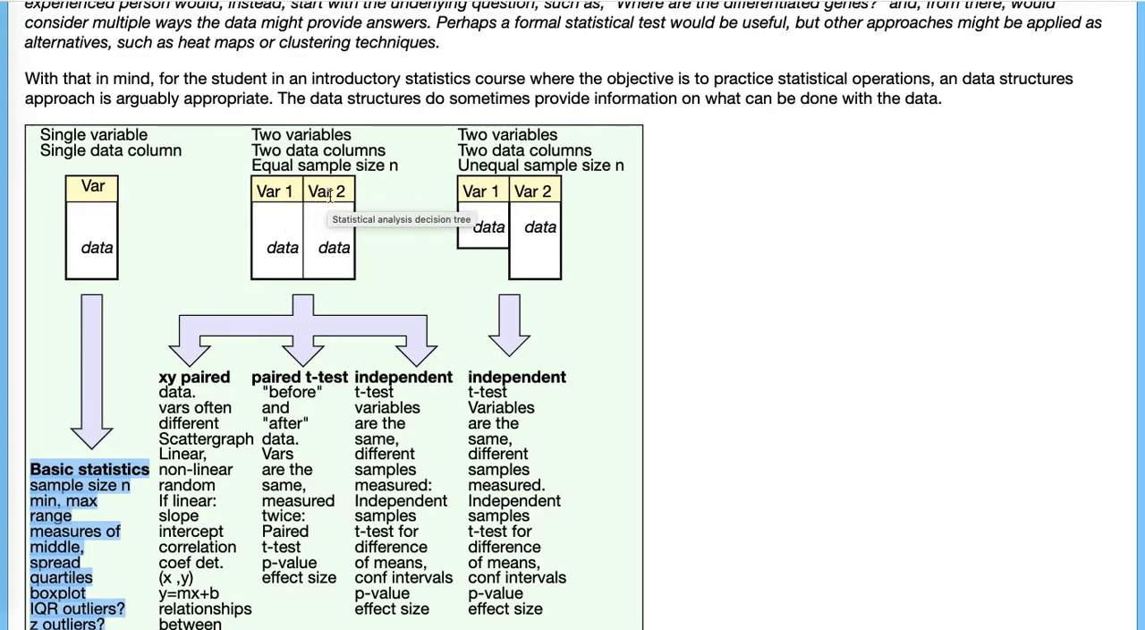
scroll("down", 3)
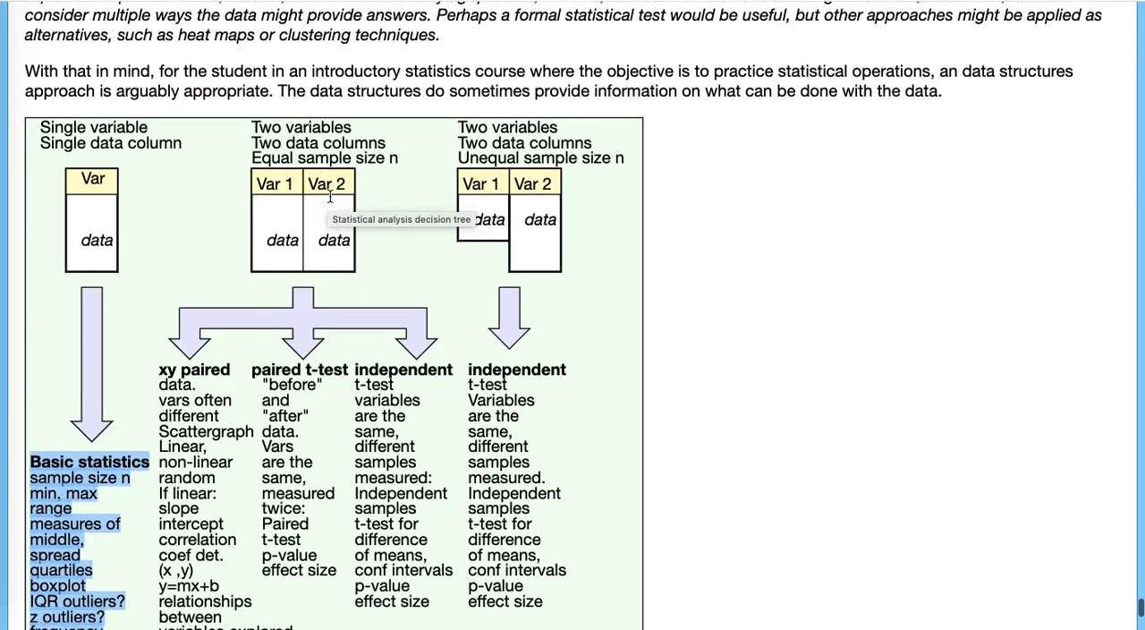
scroll("down", 3)
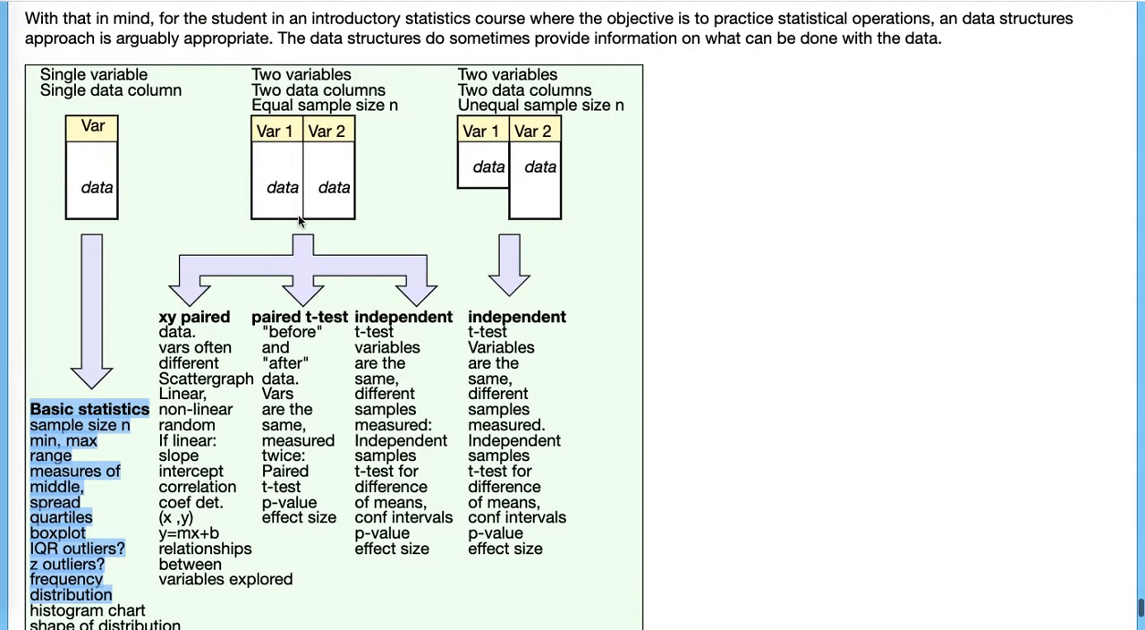
mouse_move(226, 322)
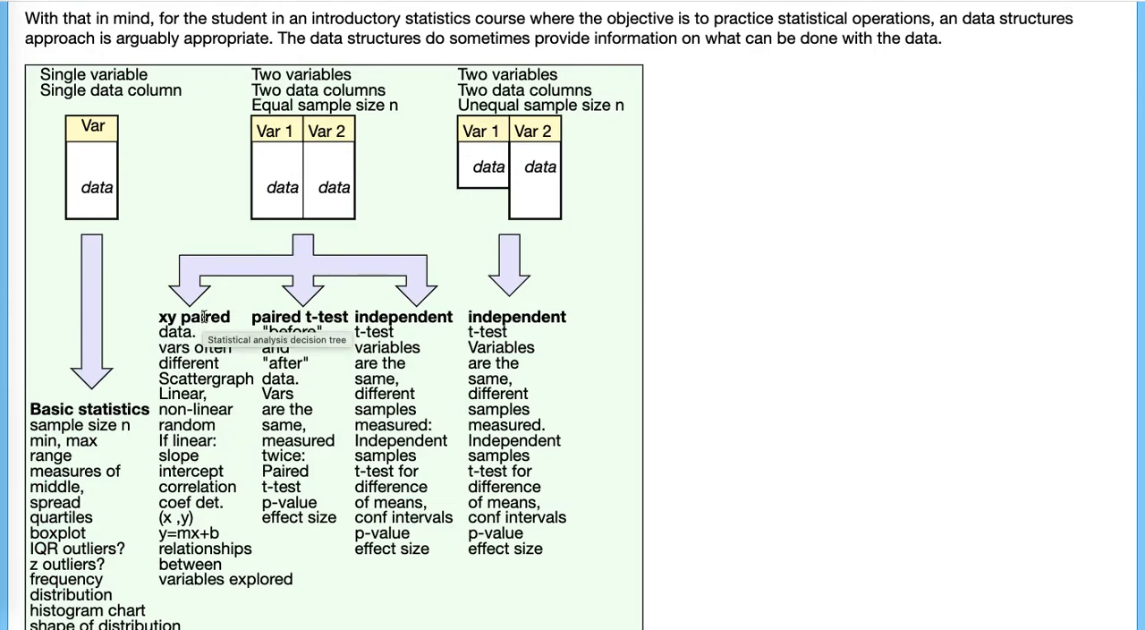
mouse_move(229, 337)
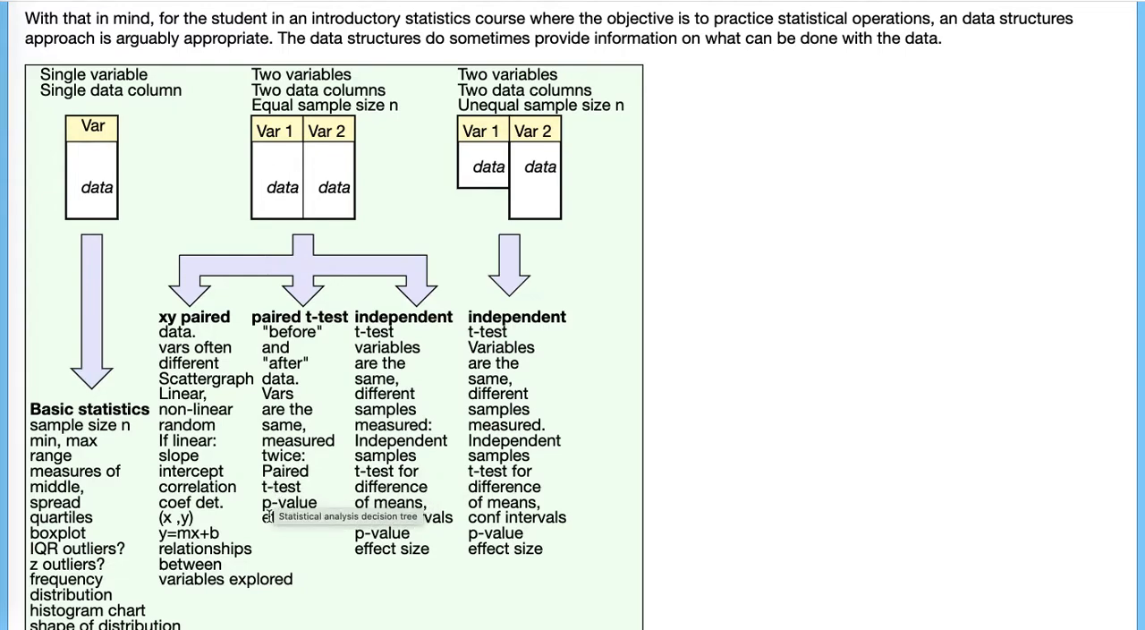
mouse_move(408, 315)
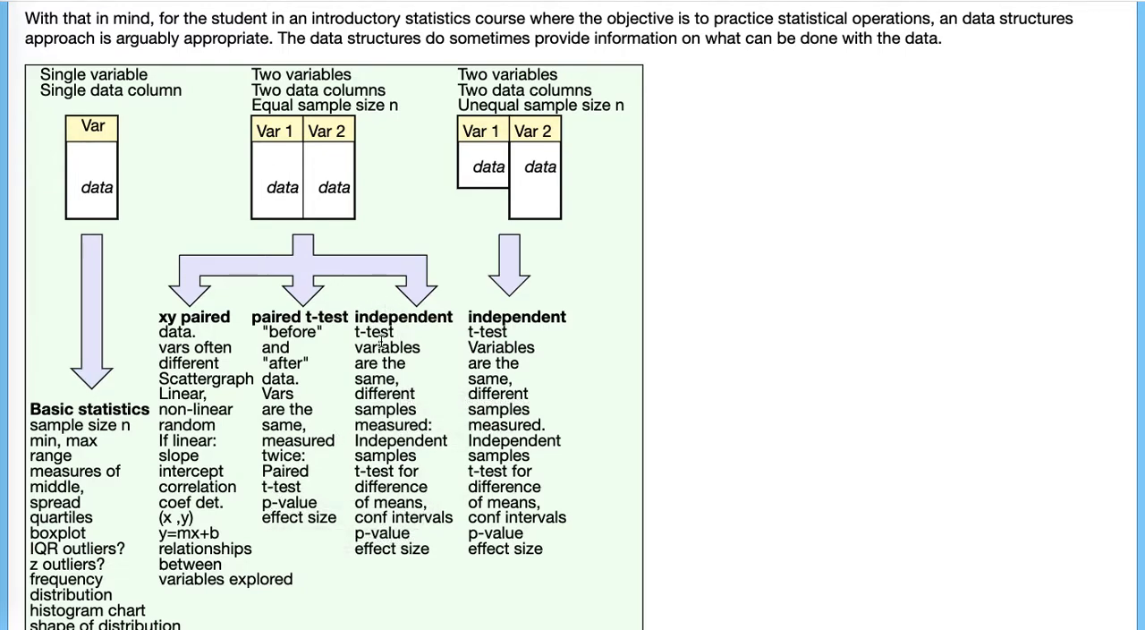
mouse_move(388, 410)
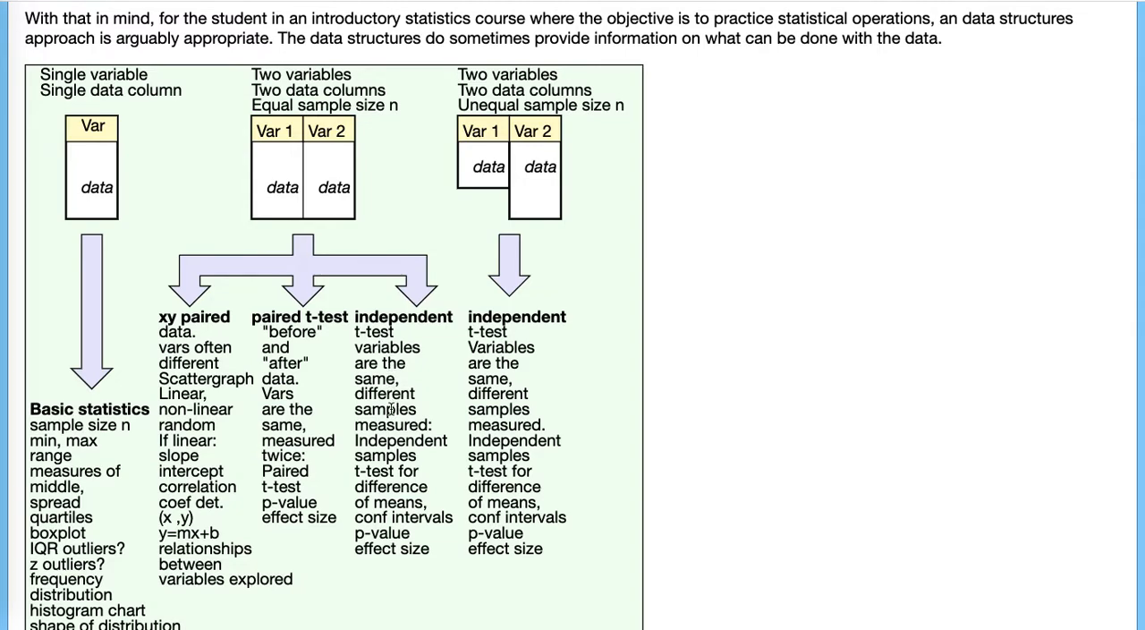
mouse_move(390, 444)
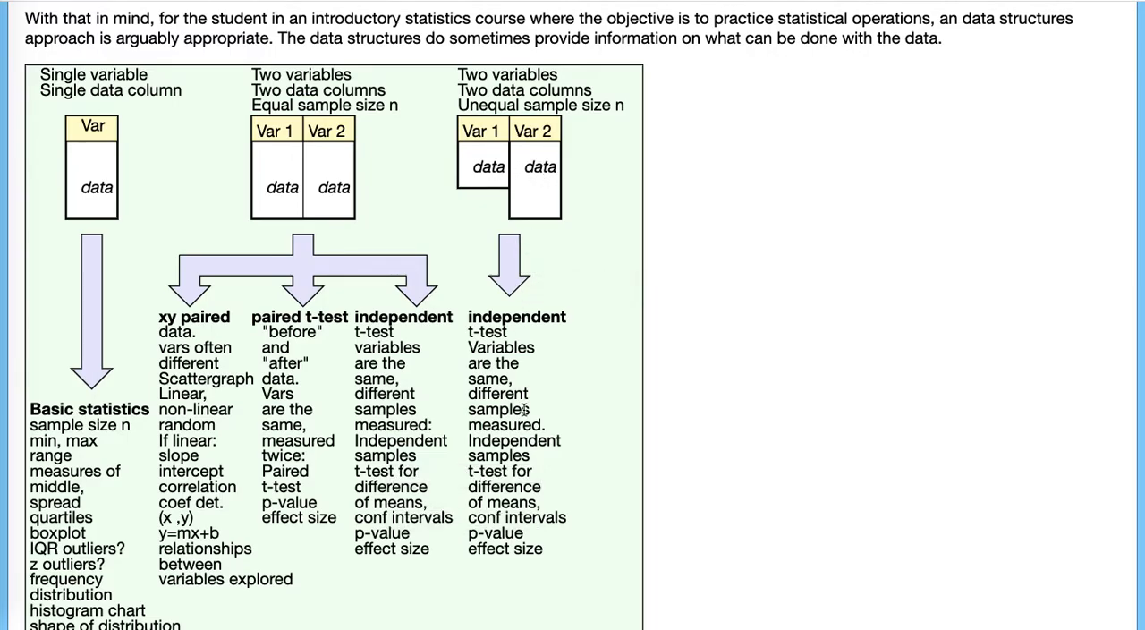
scroll("up", 3)
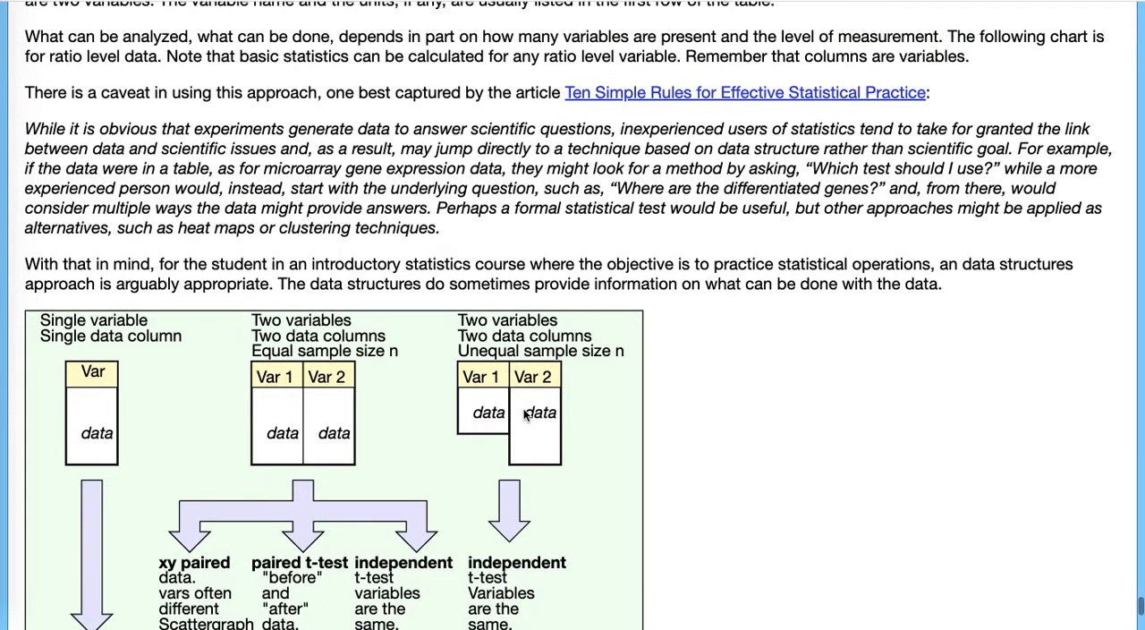
scroll("up", 3)
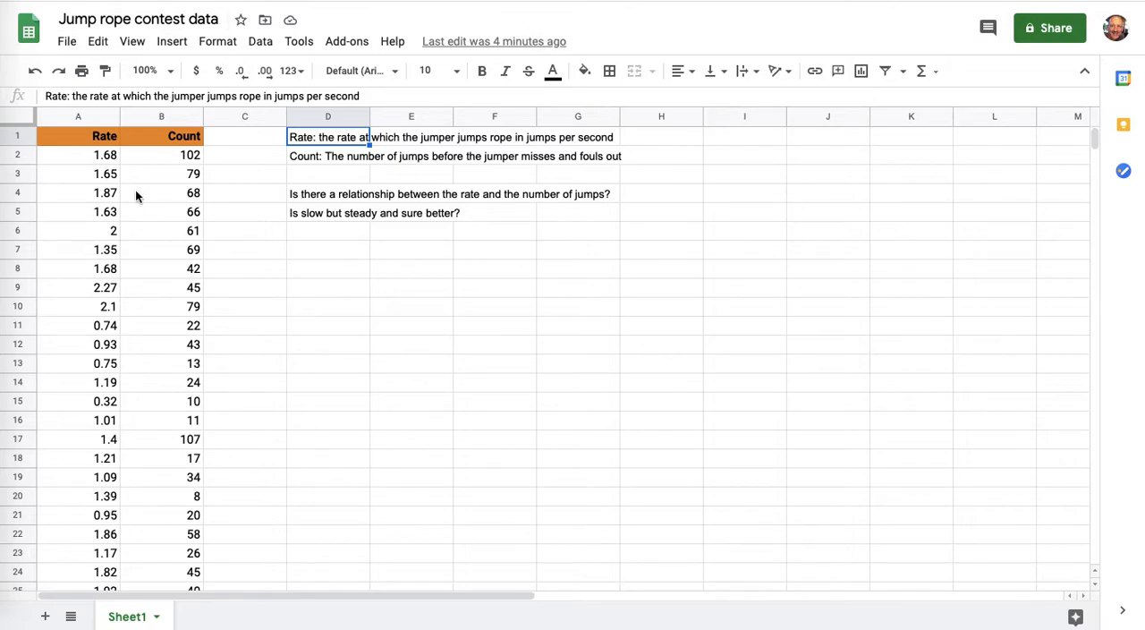
Step: Review the Rate header, its description in D1, and several Rate values such as 0.32
left_click(104, 136)
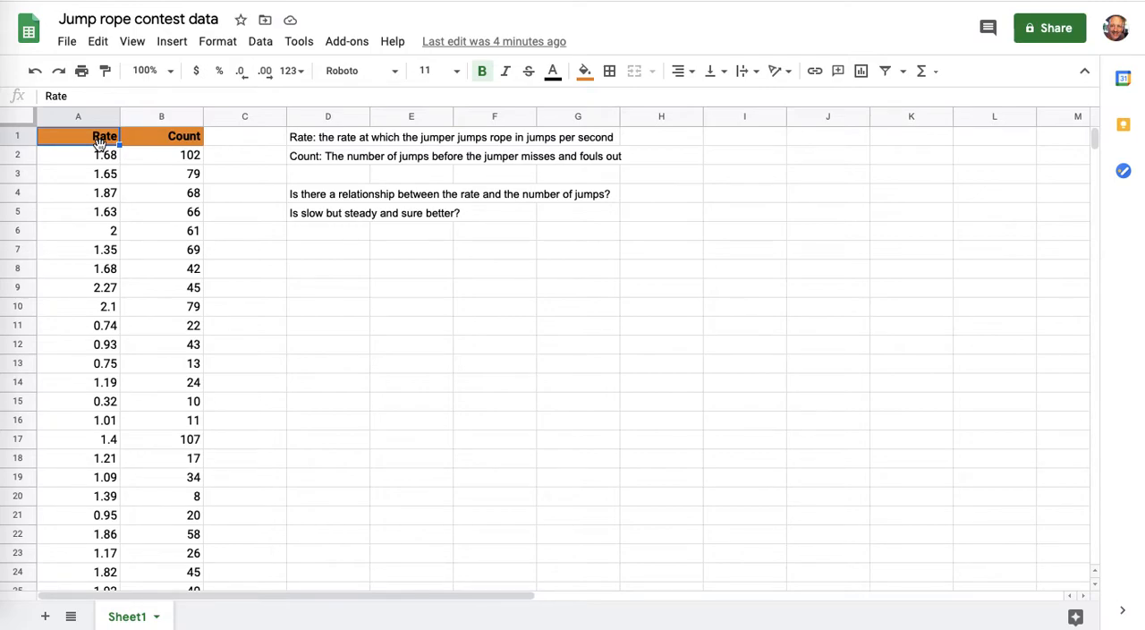
scroll("down", 3)
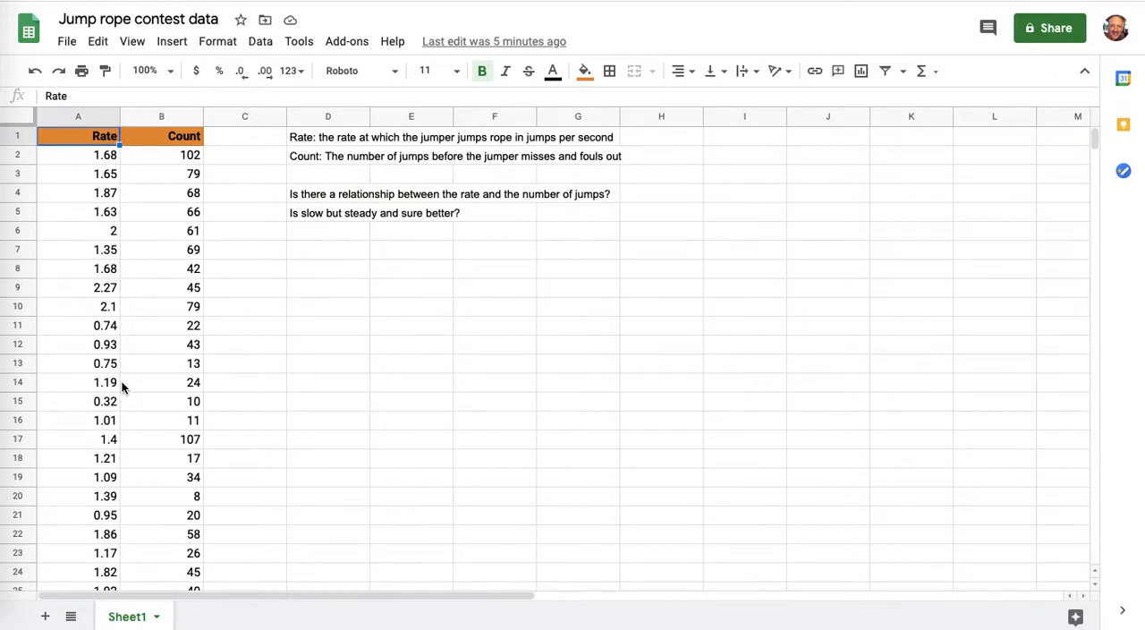
mouse_move(176, 222)
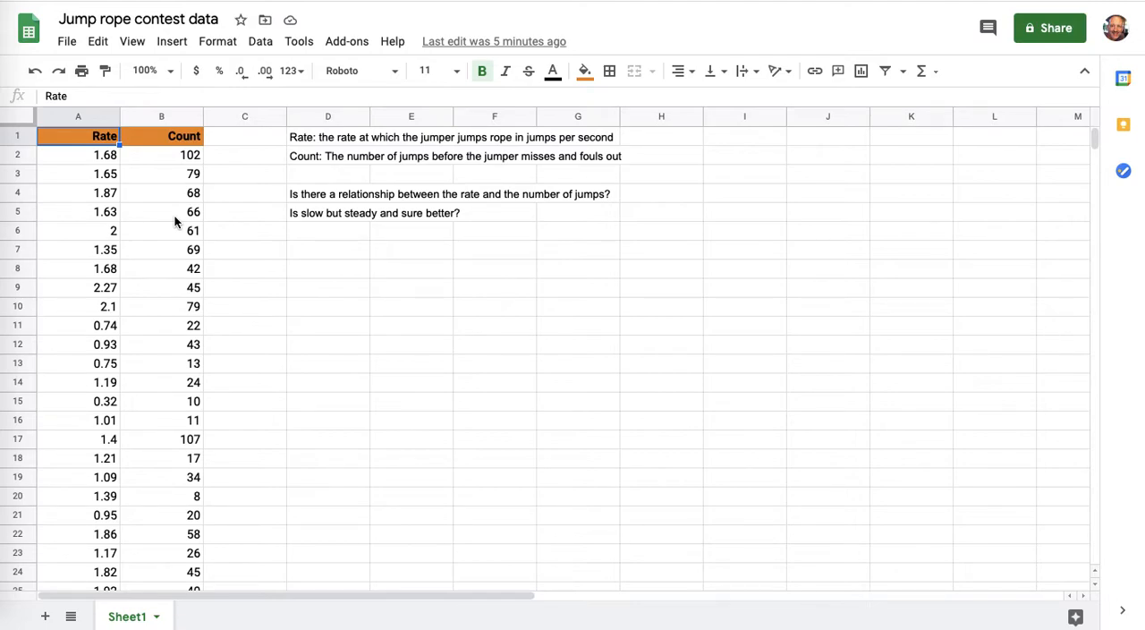
left_click(328, 136)
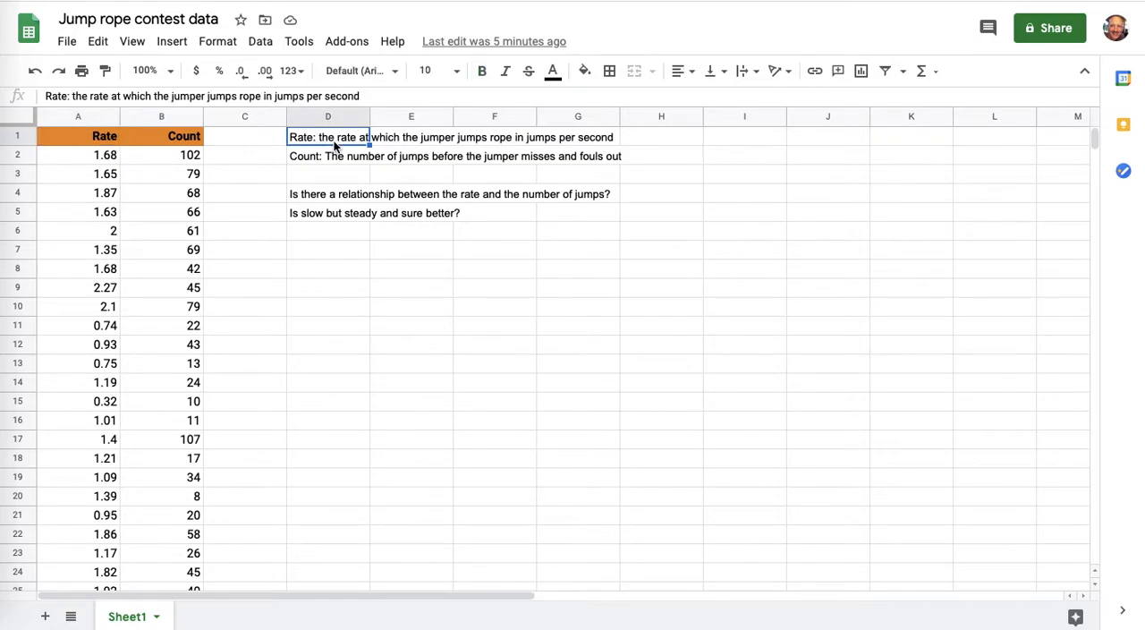
mouse_move(108, 261)
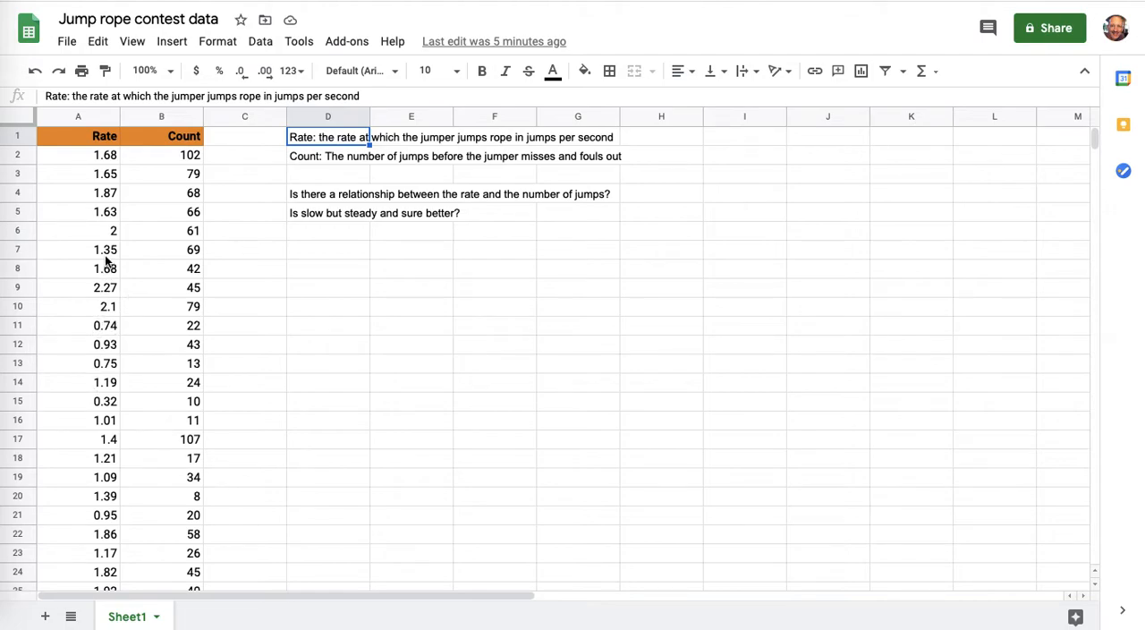
mouse_move(104, 355)
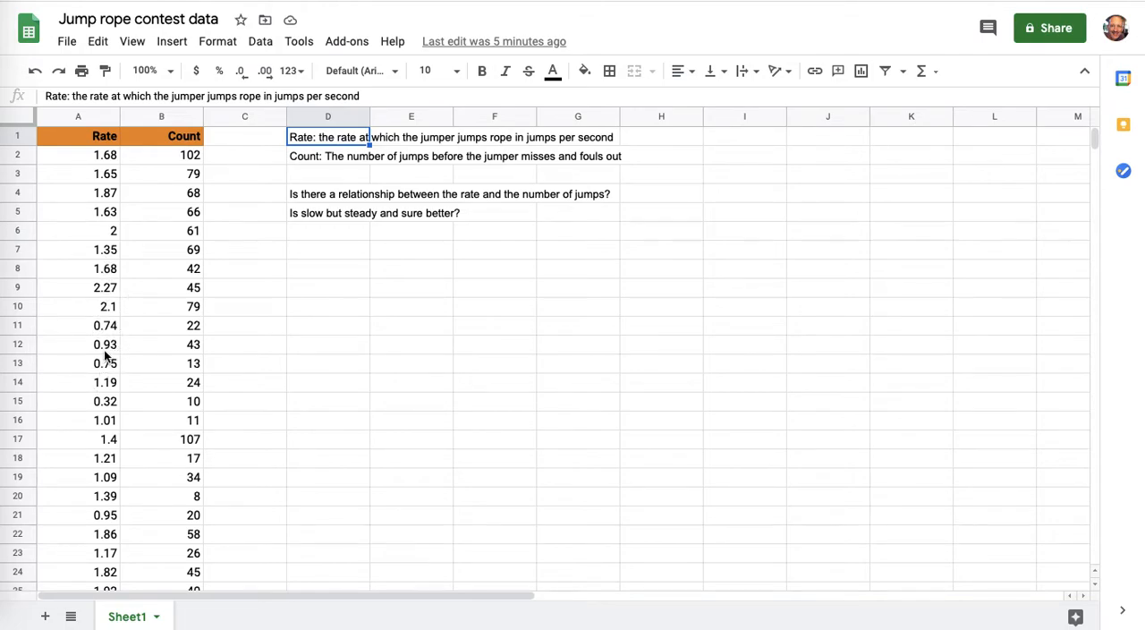
left_click(104, 326)
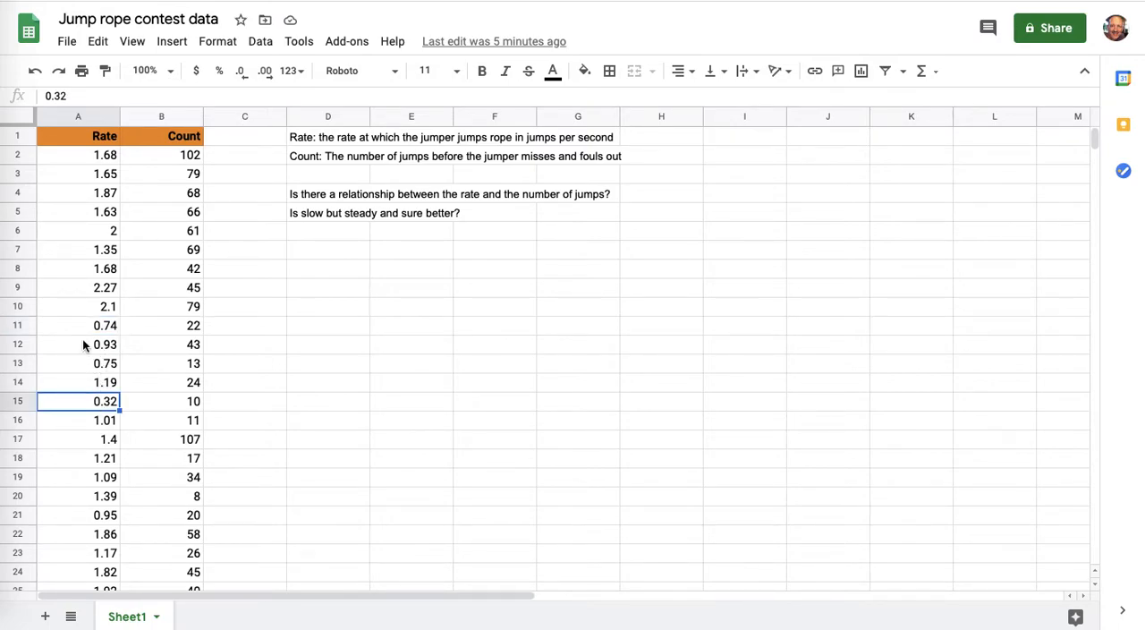
left_click(104, 231)
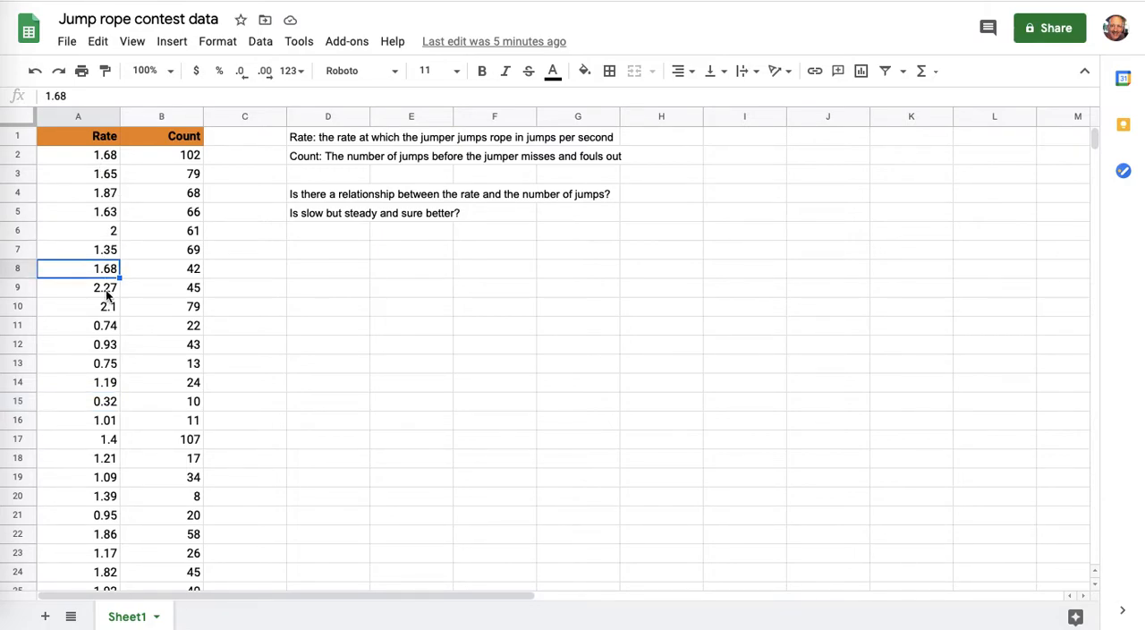
left_click(104, 286)
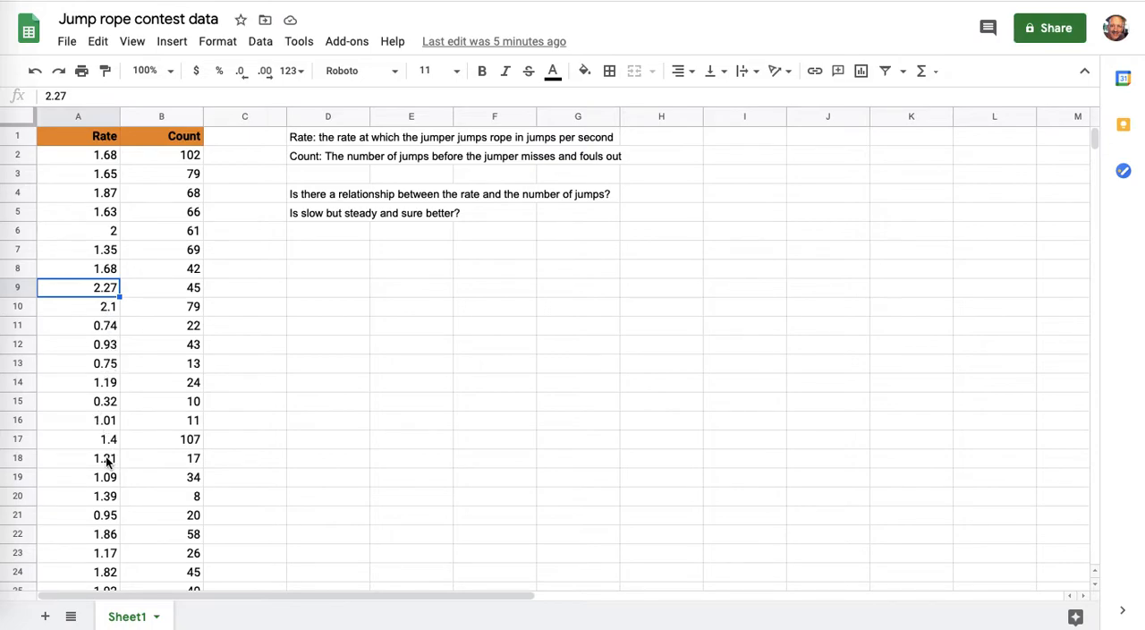
left_click(79, 401)
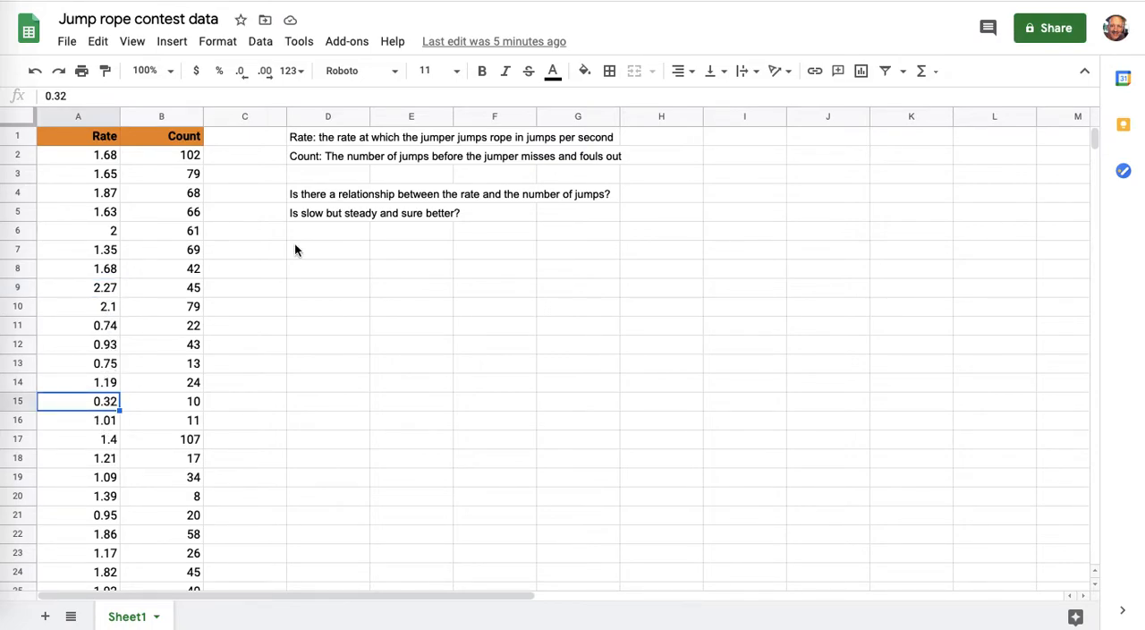
Step: Point out the discussion questions about rate, jumps and slow-but-steady, plus sample Count and Rate values
left_click(327, 194)
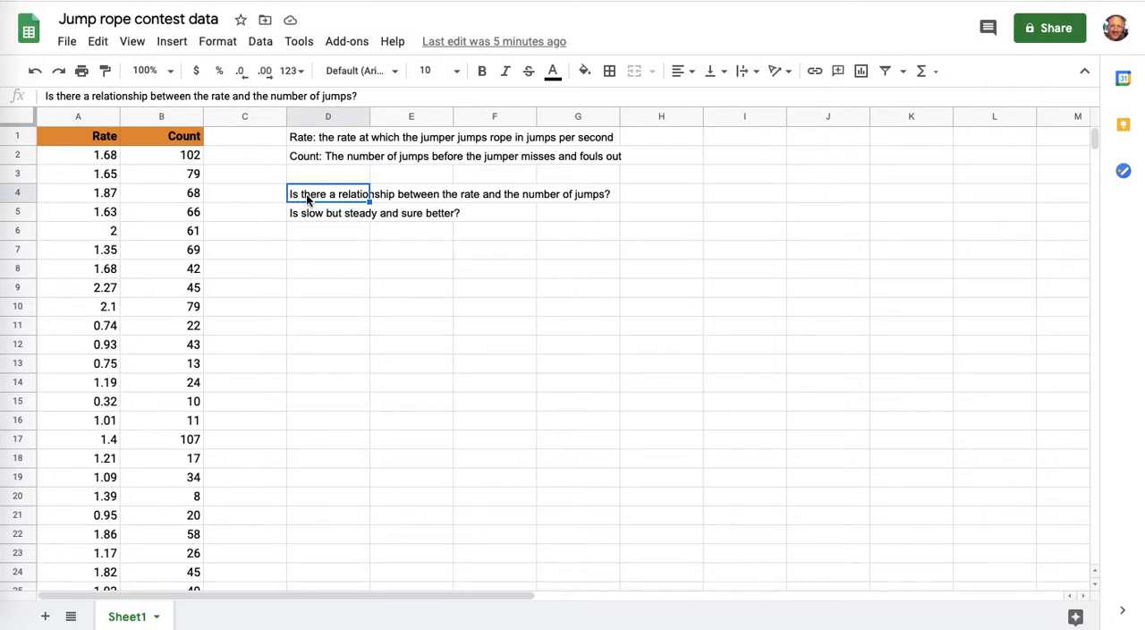
scroll("down", 3)
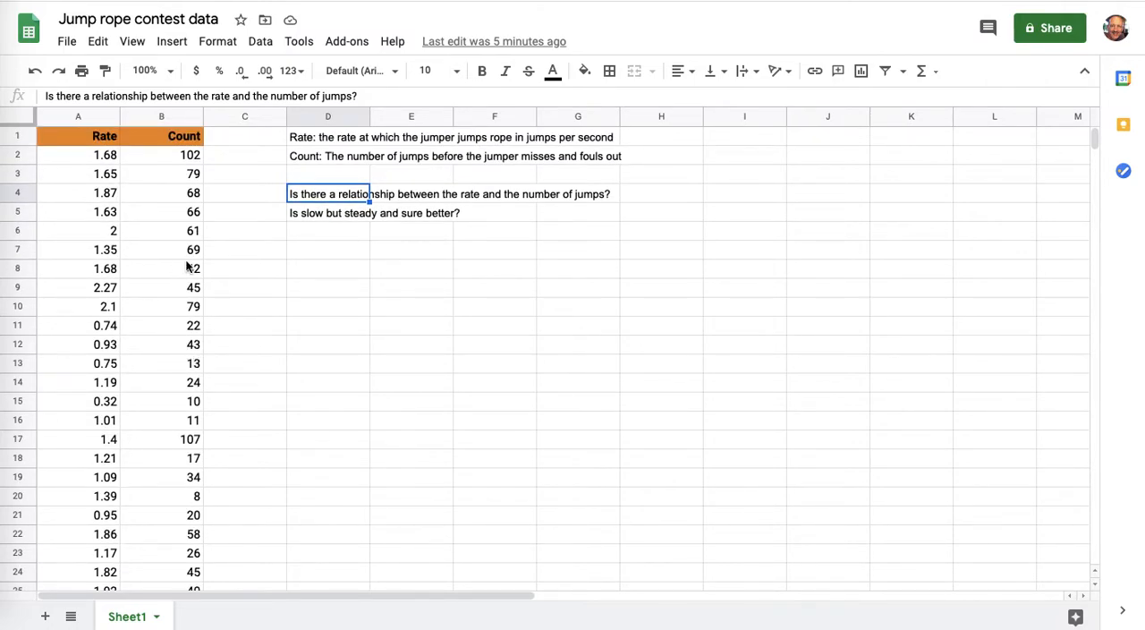
left_click(328, 211)
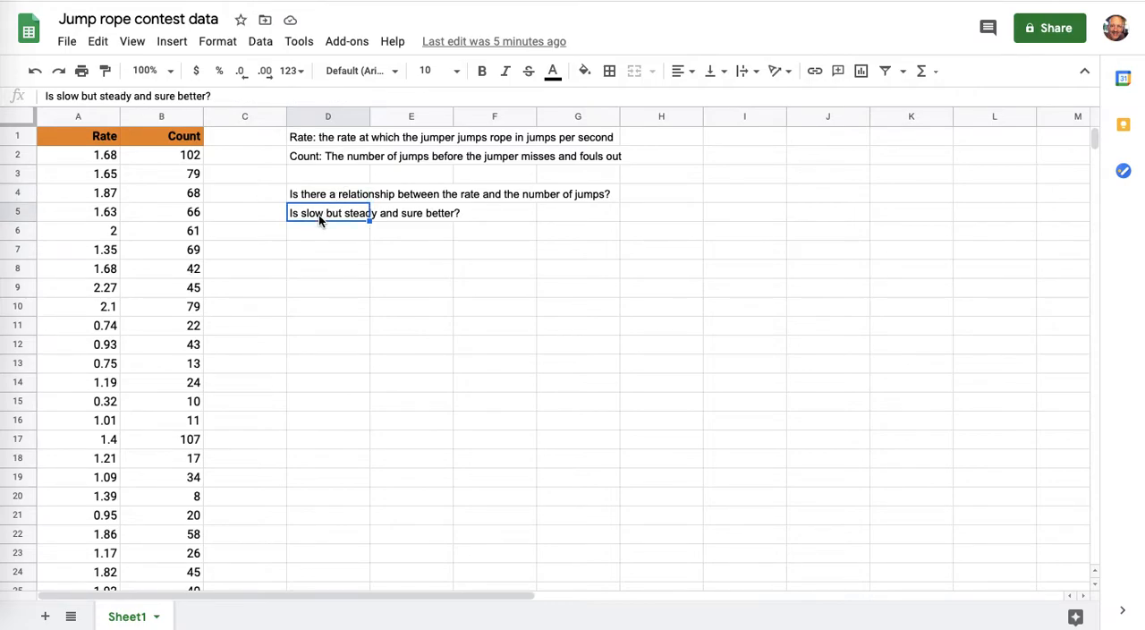
left_click(161, 286)
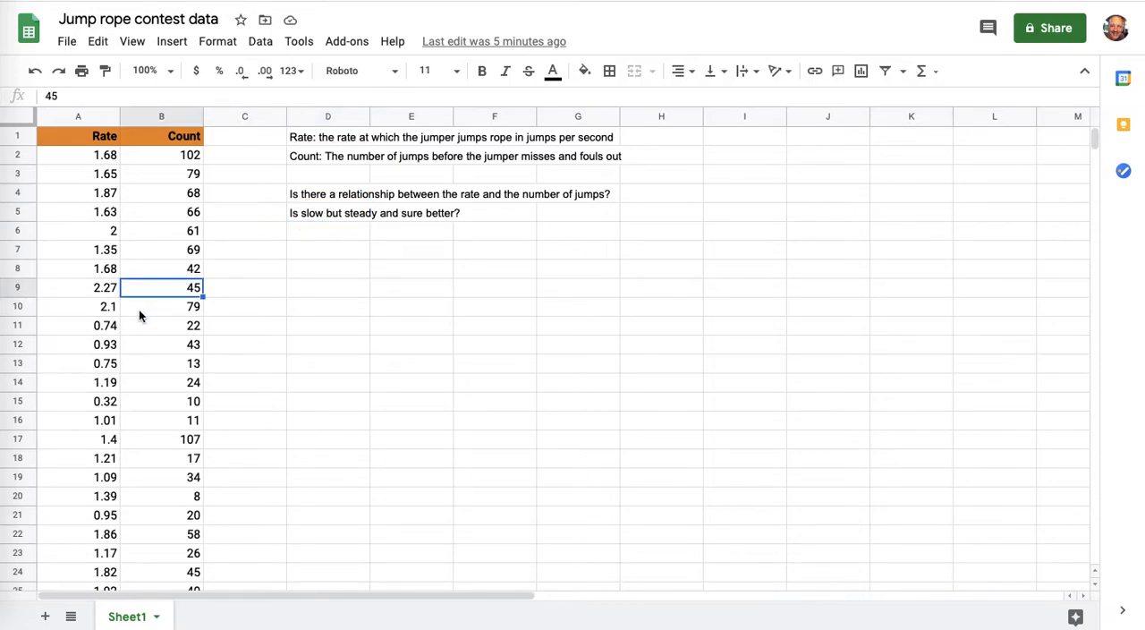
left_click(99, 515)
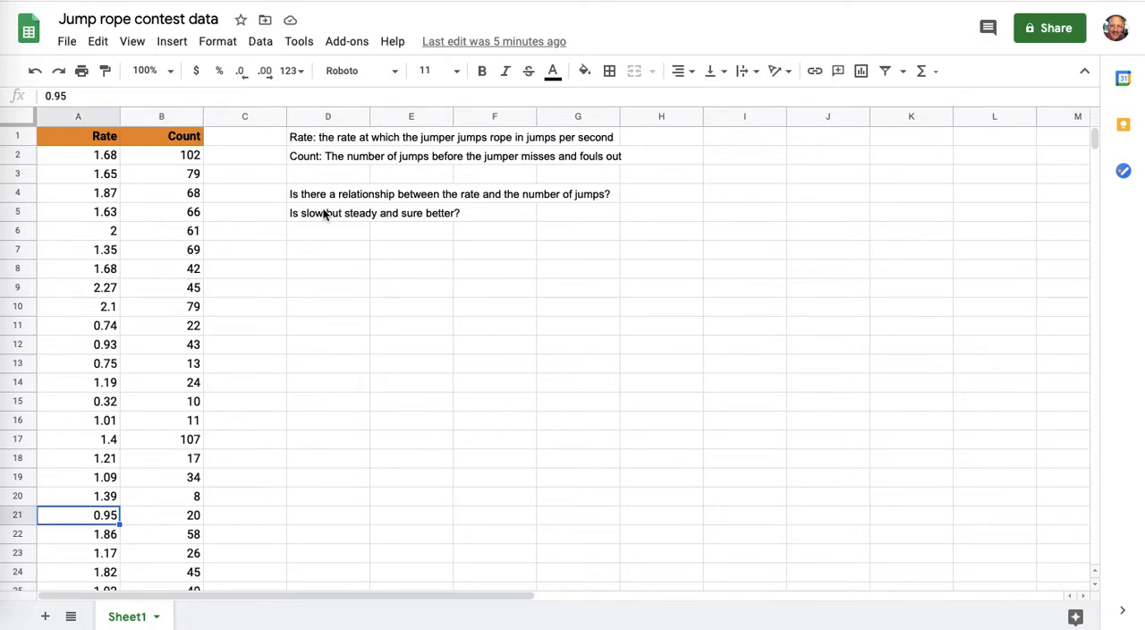
left_click(328, 213)
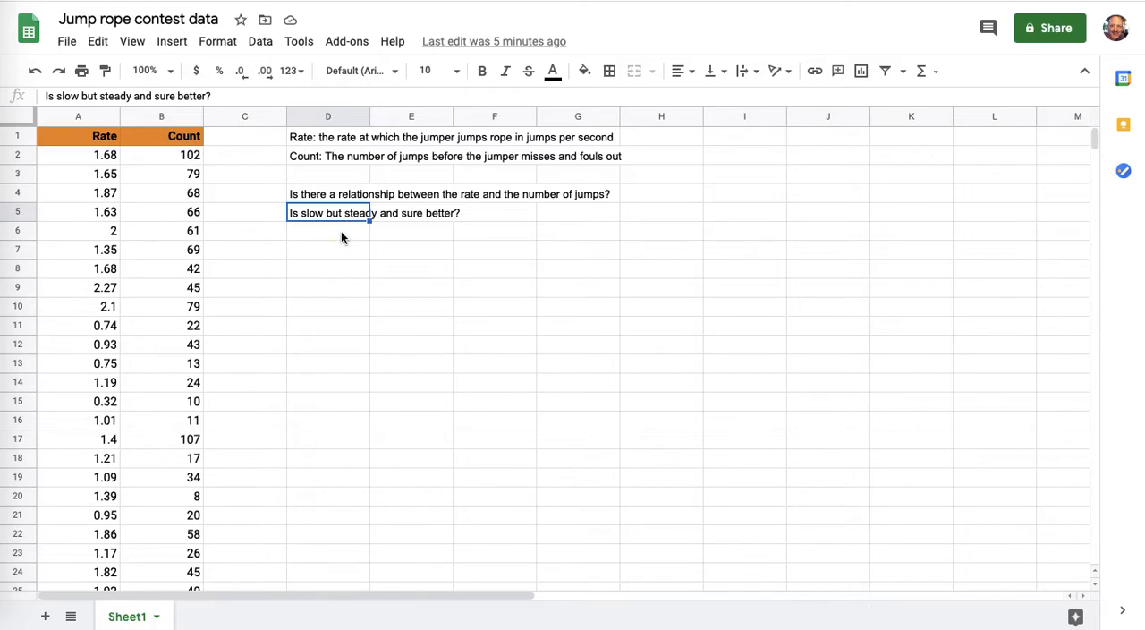
mouse_move(197, 262)
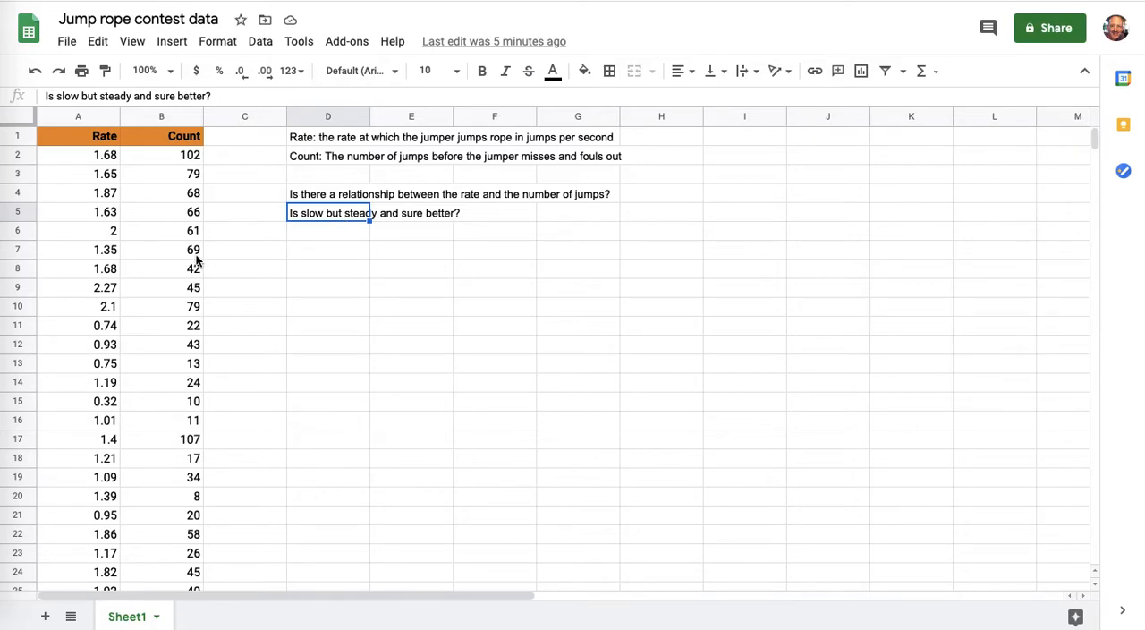
mouse_move(165, 325)
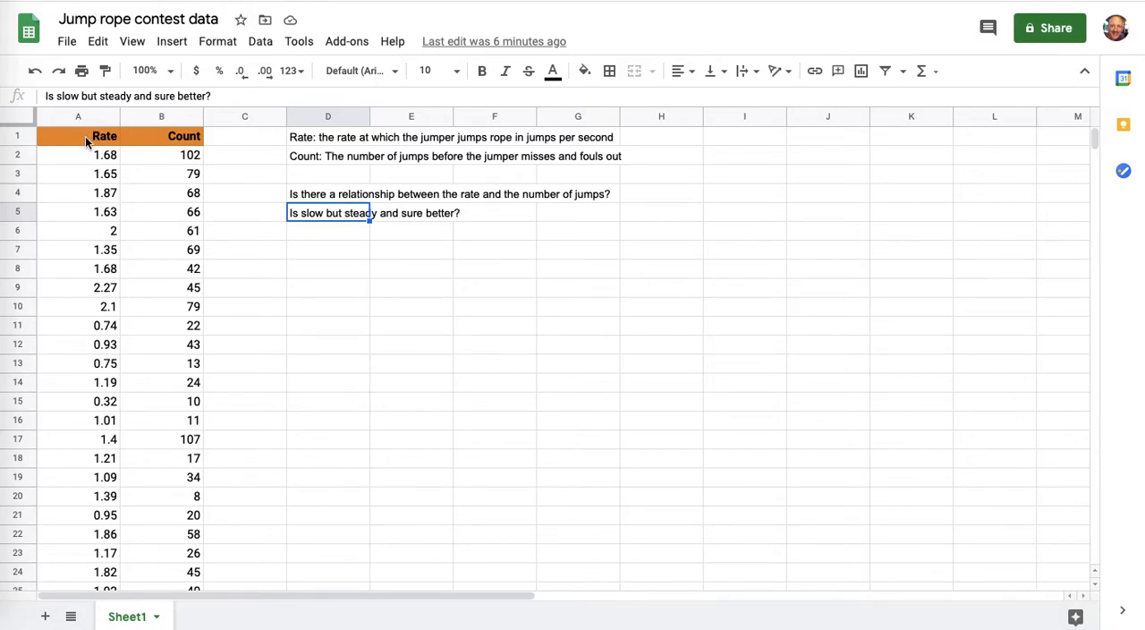
Step: Select the Rate and Count table from the Rate header through row 27 as the chart data
left_click(104, 136)
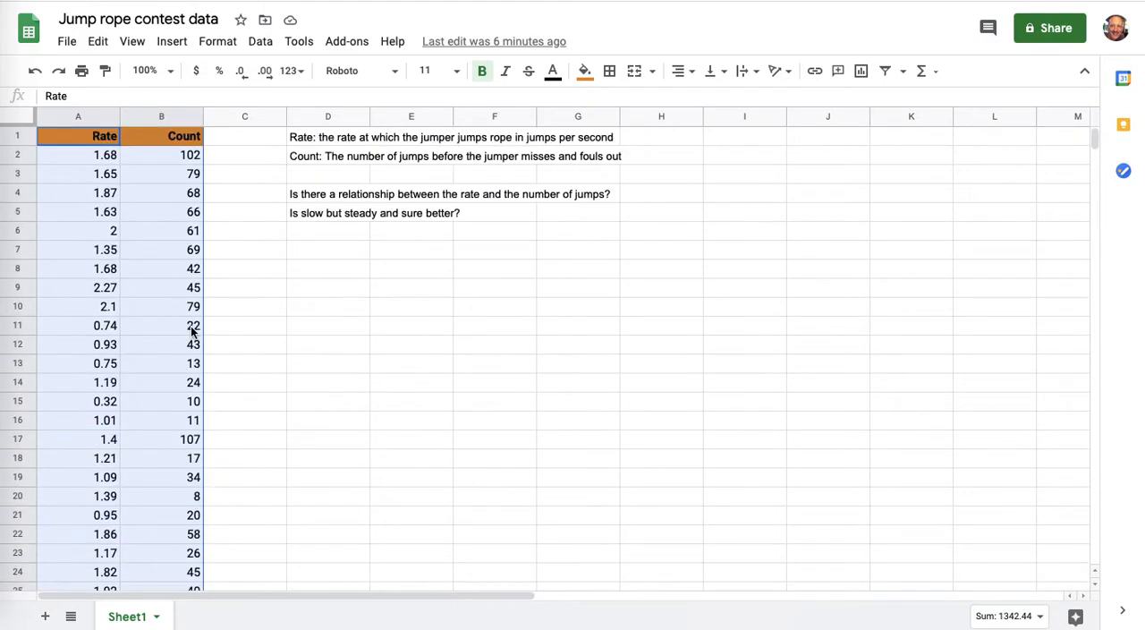
mouse_move(259, 211)
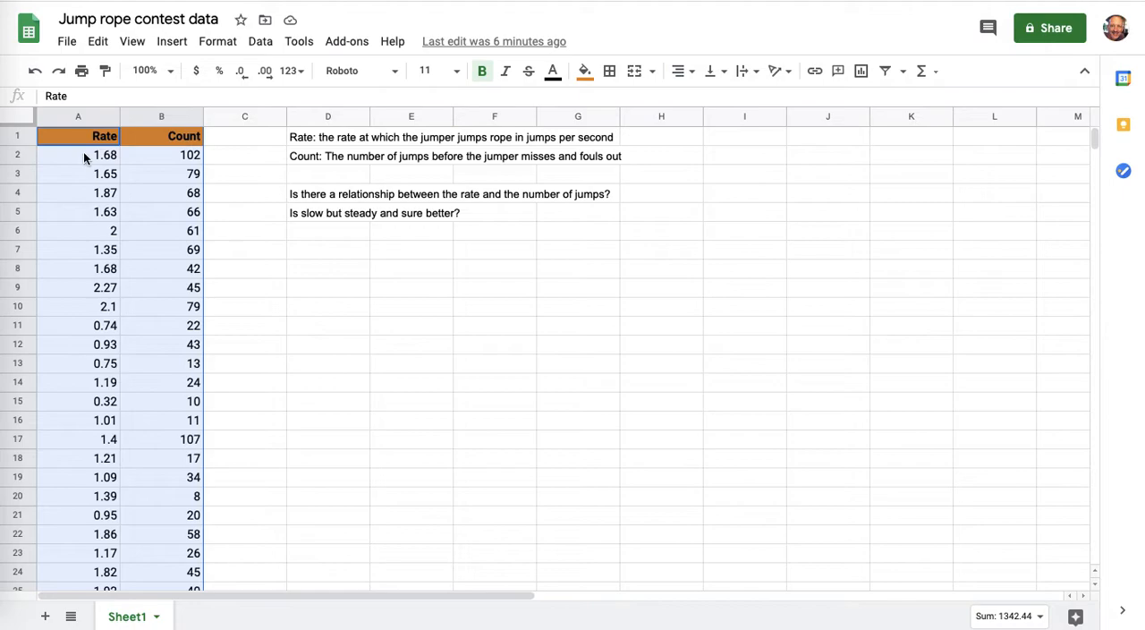
mouse_move(188, 167)
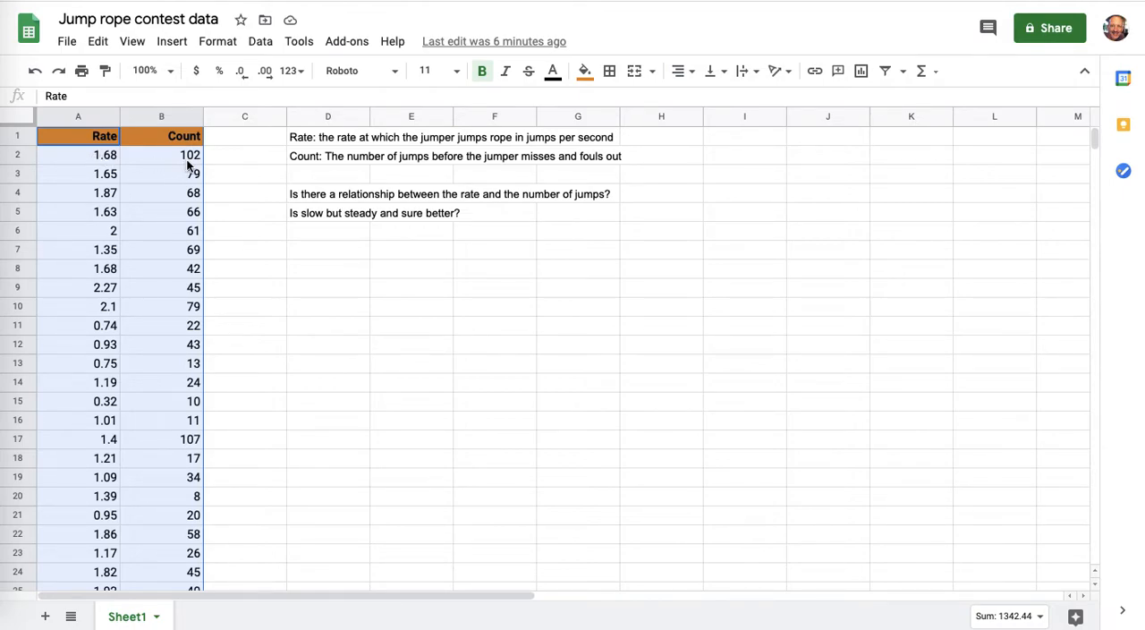
mouse_move(105, 161)
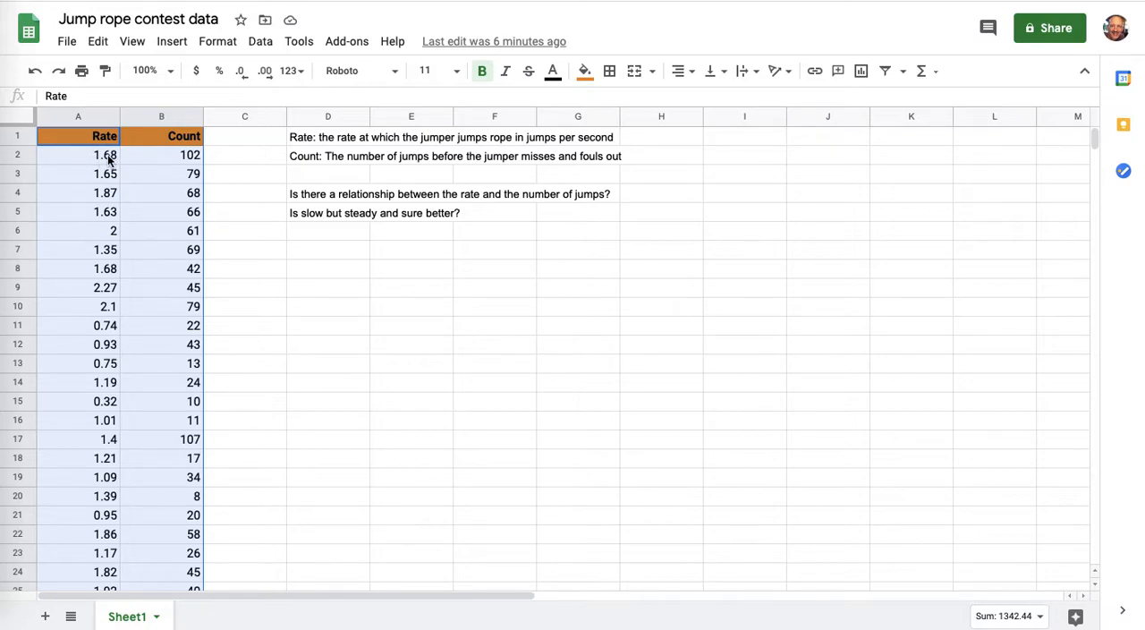
left_click(78, 154)
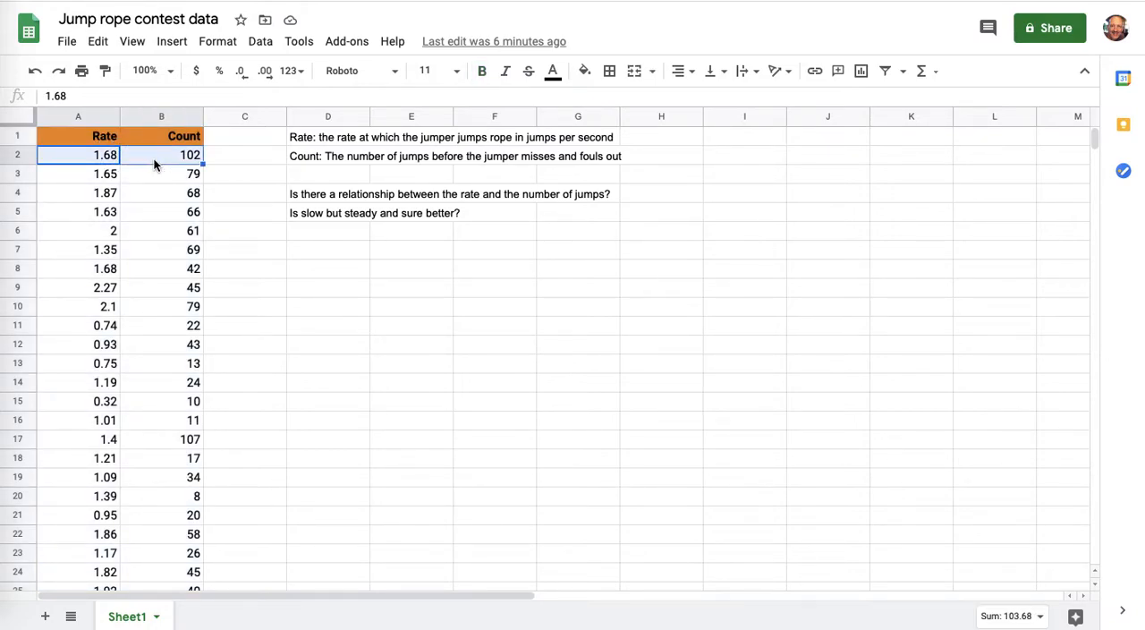
left_click(104, 136)
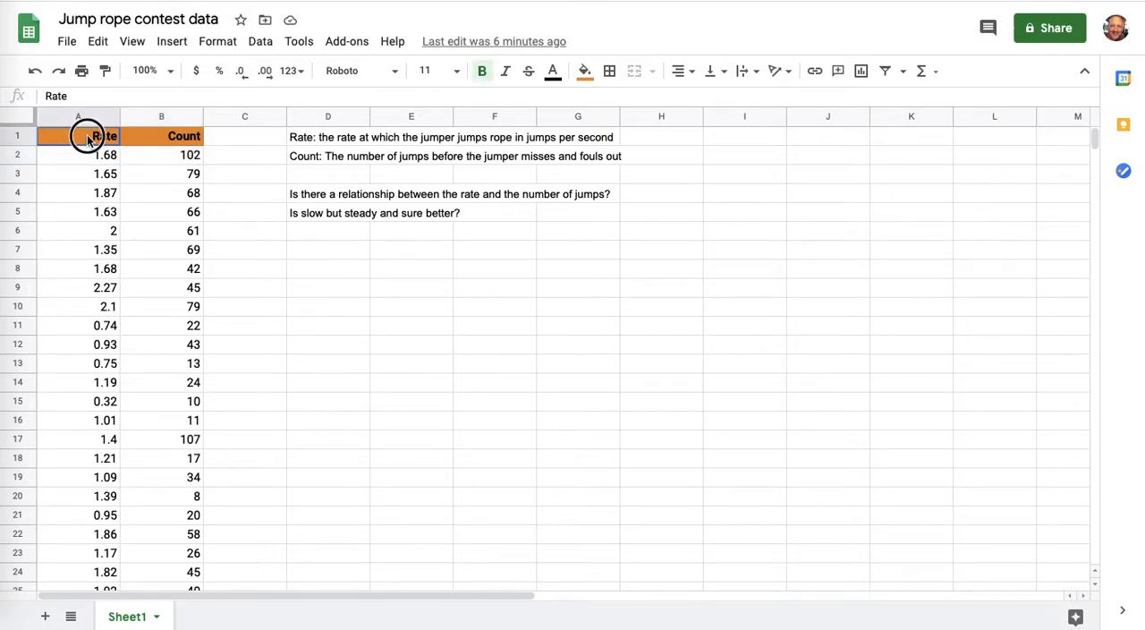
scroll("down", 3)
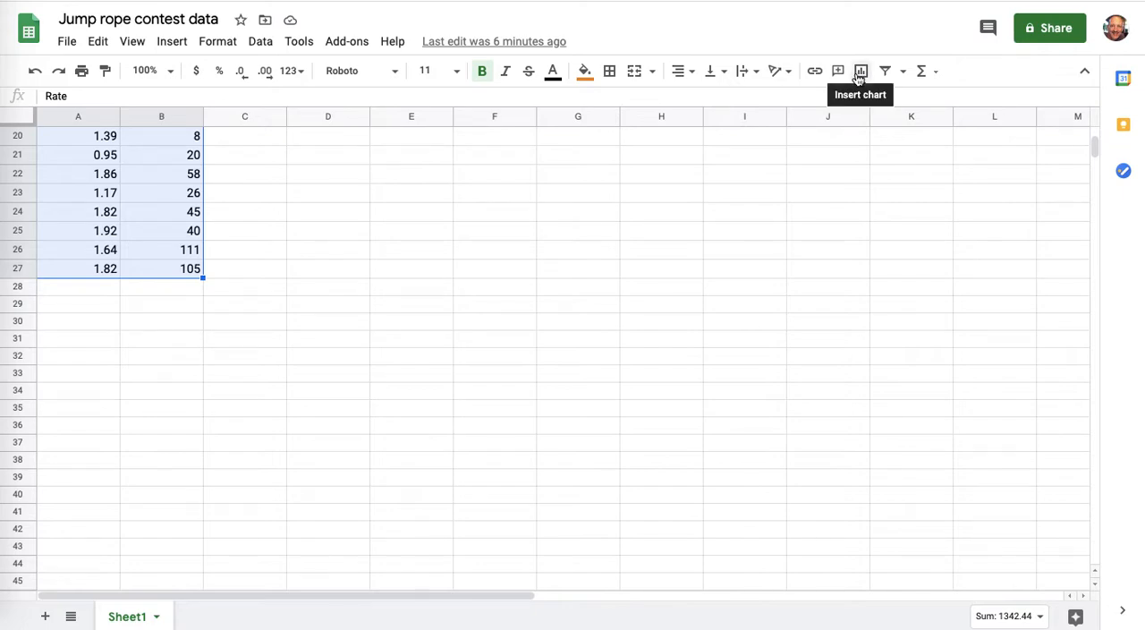
mouse_move(859, 72)
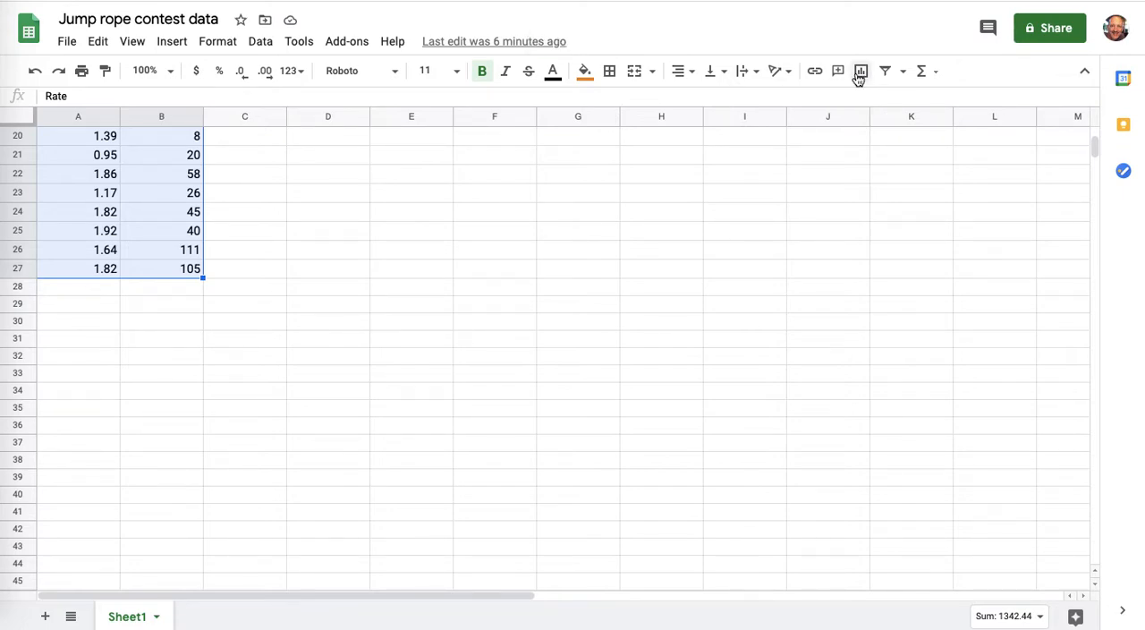
Step: Insert a scatter chart of the selected Rate and Count data and bring up its Customize options
left_click(859, 72)
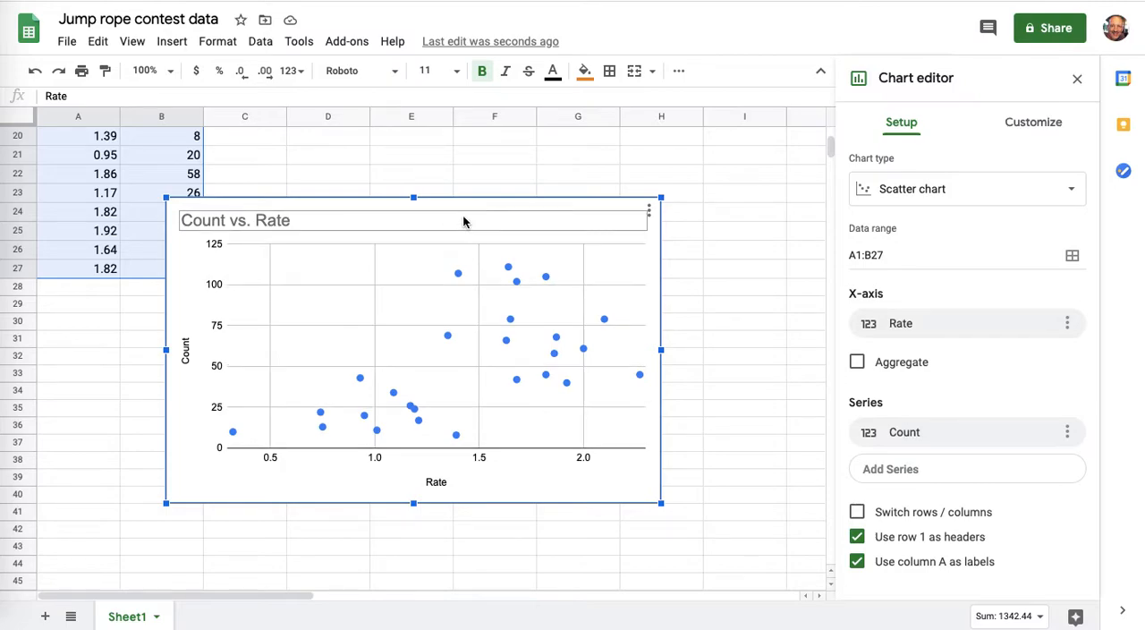
left_click(1035, 122)
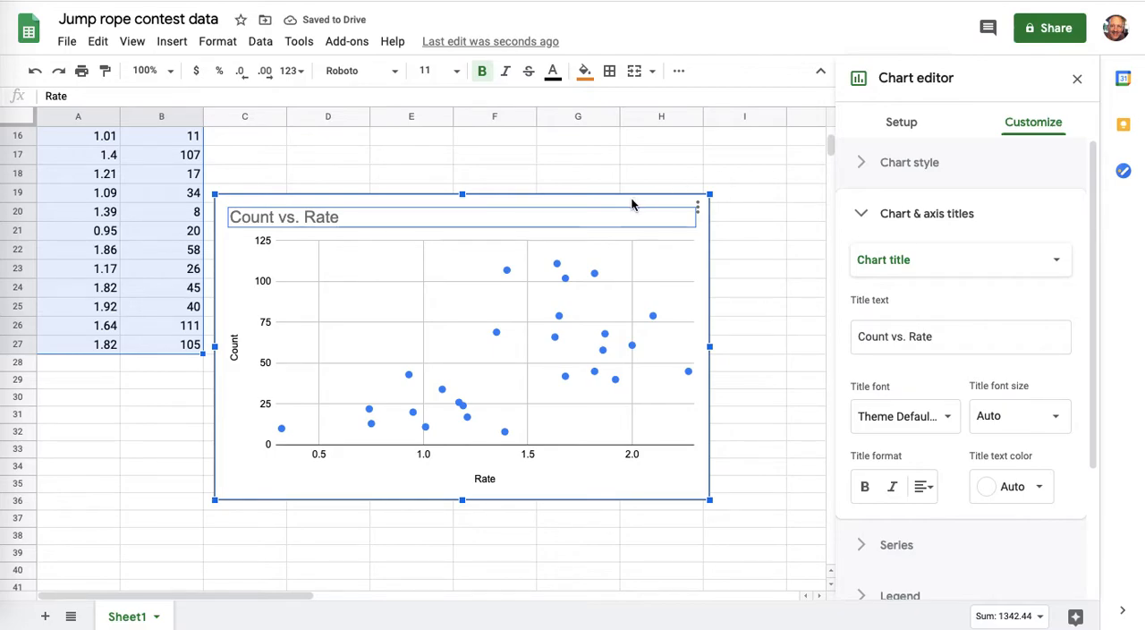
mouse_move(616, 285)
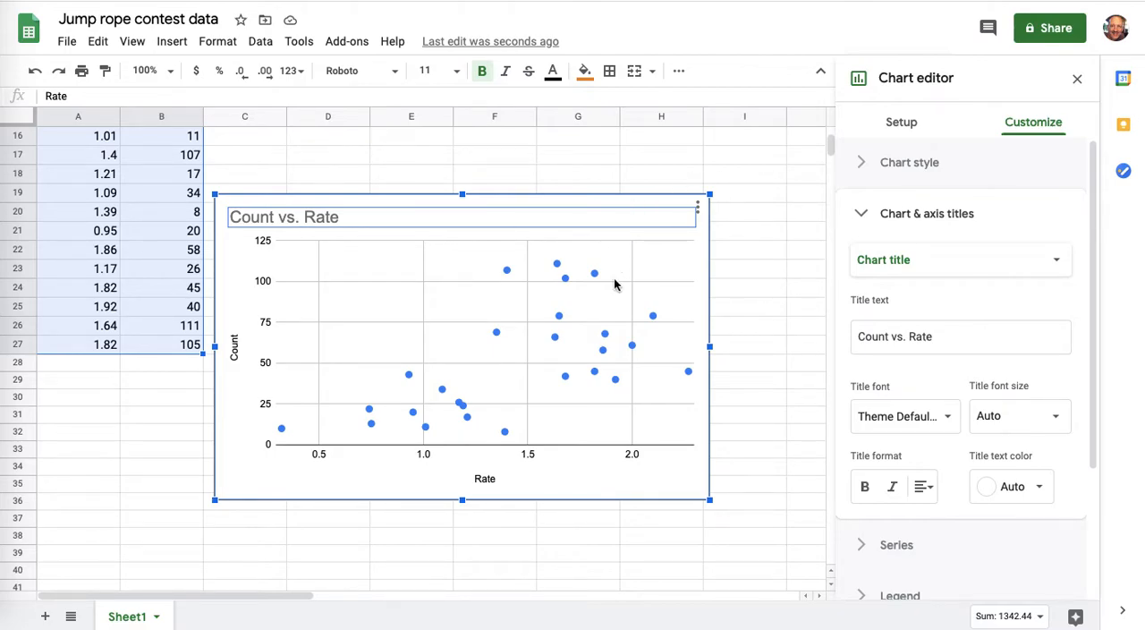
mouse_move(385, 254)
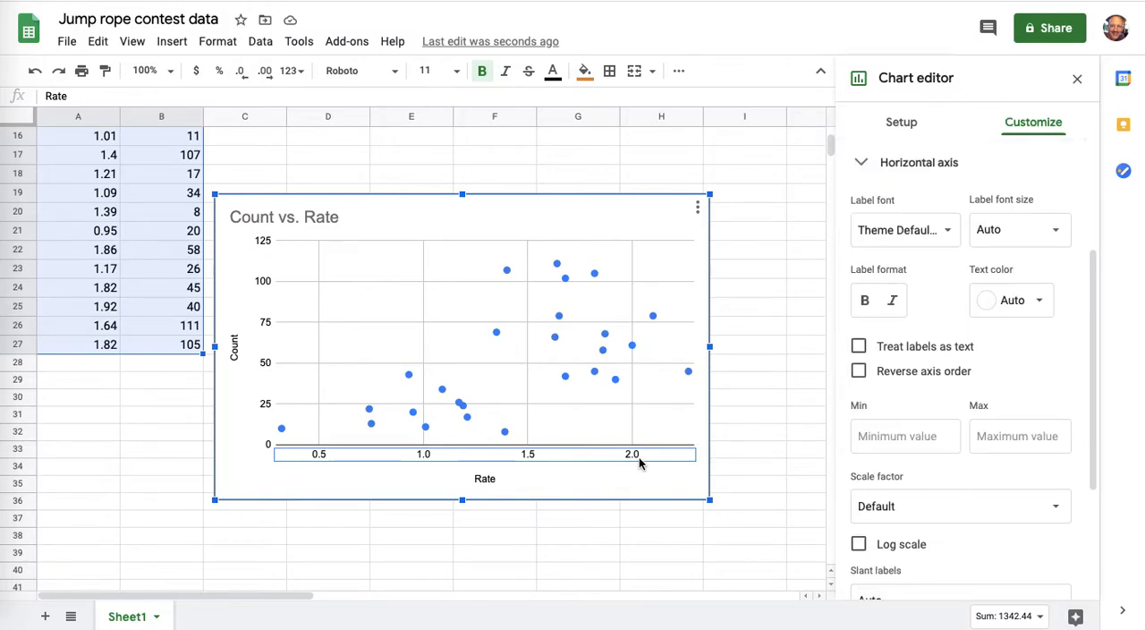
mouse_move(659, 410)
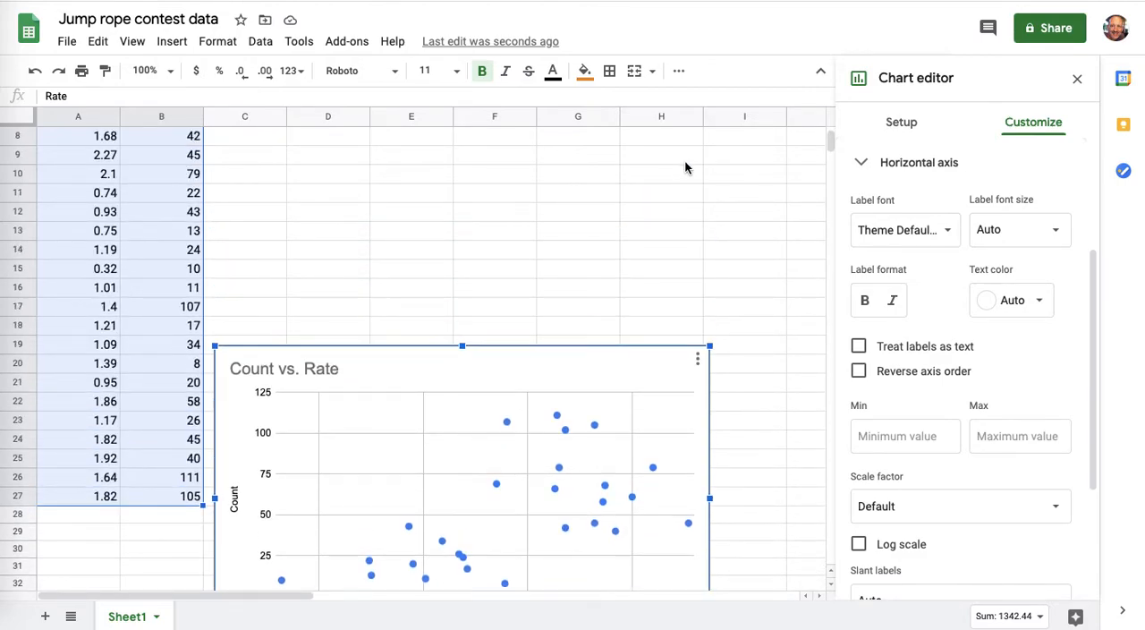
scroll("down", 3)
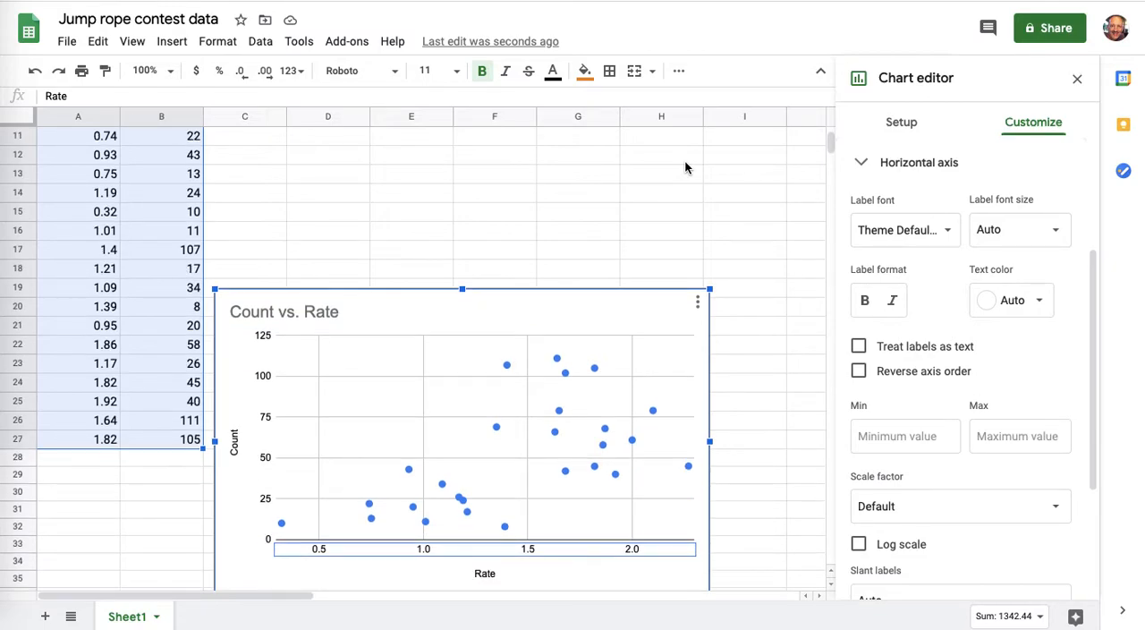
scroll("down", 3)
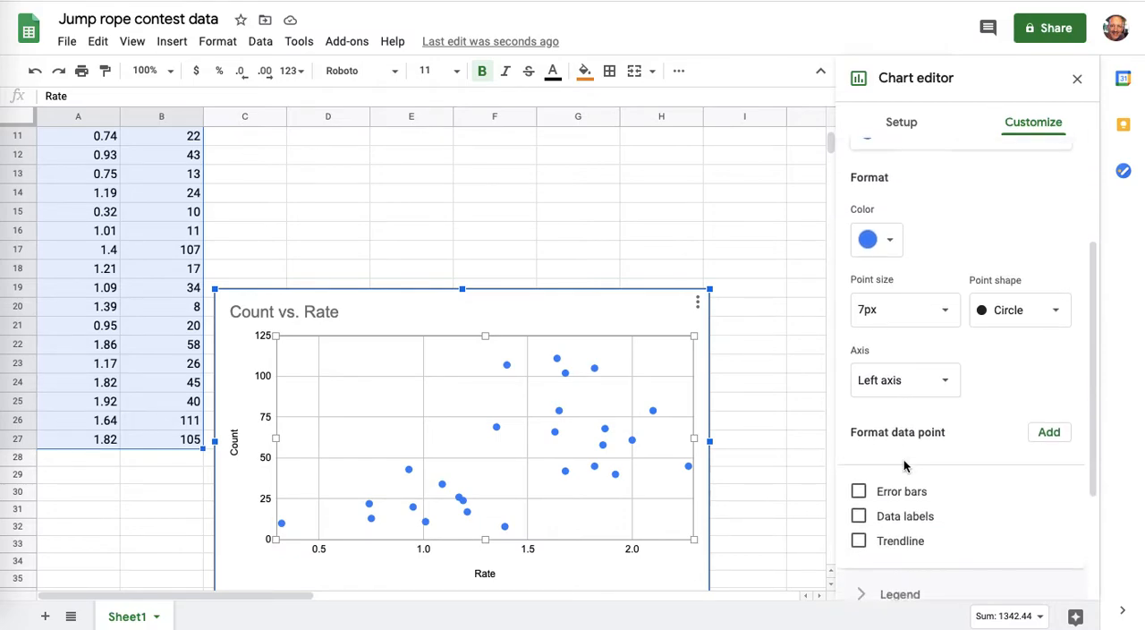
Step: Add a linear trendline to the Count vs. Rate series, labelled with its equation and R² value
left_click(859, 480)
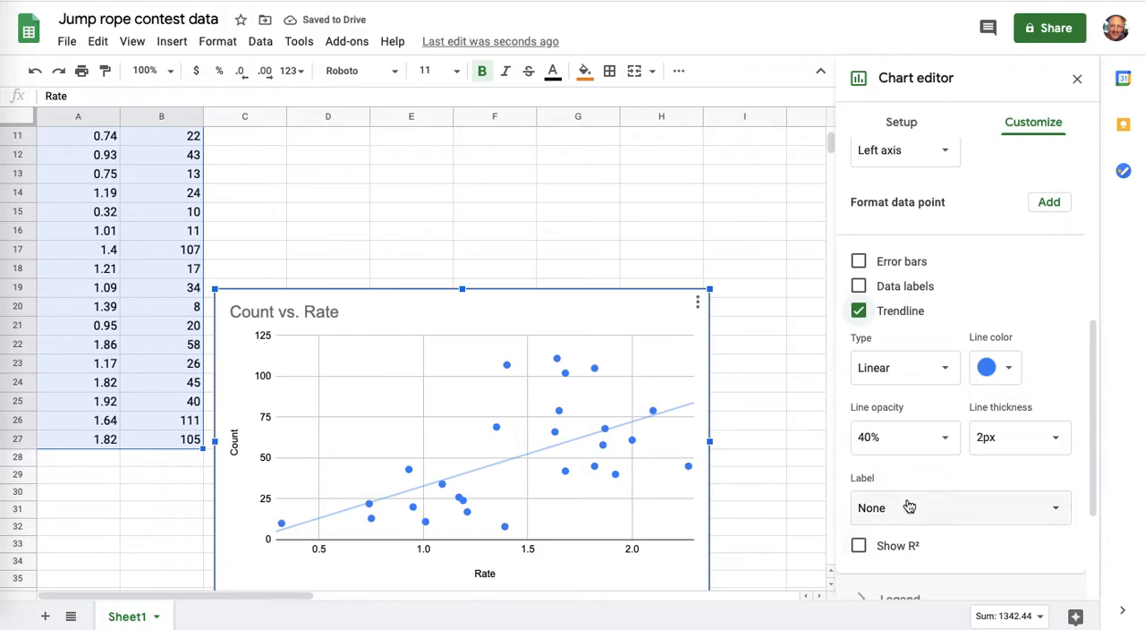
left_click(958, 509)
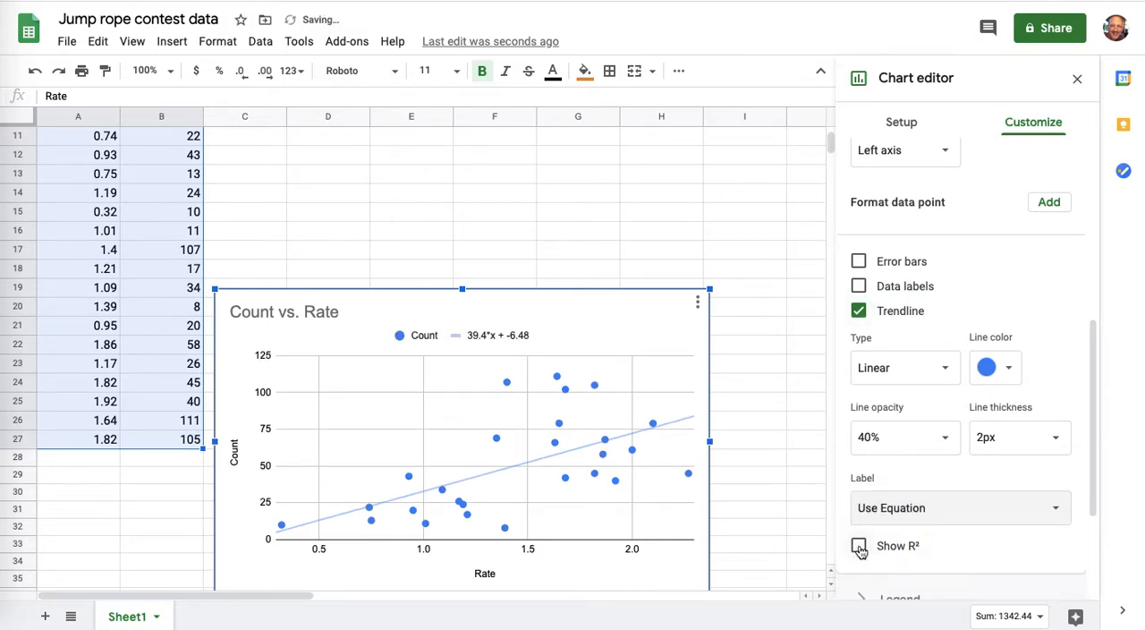
left_click(860, 546)
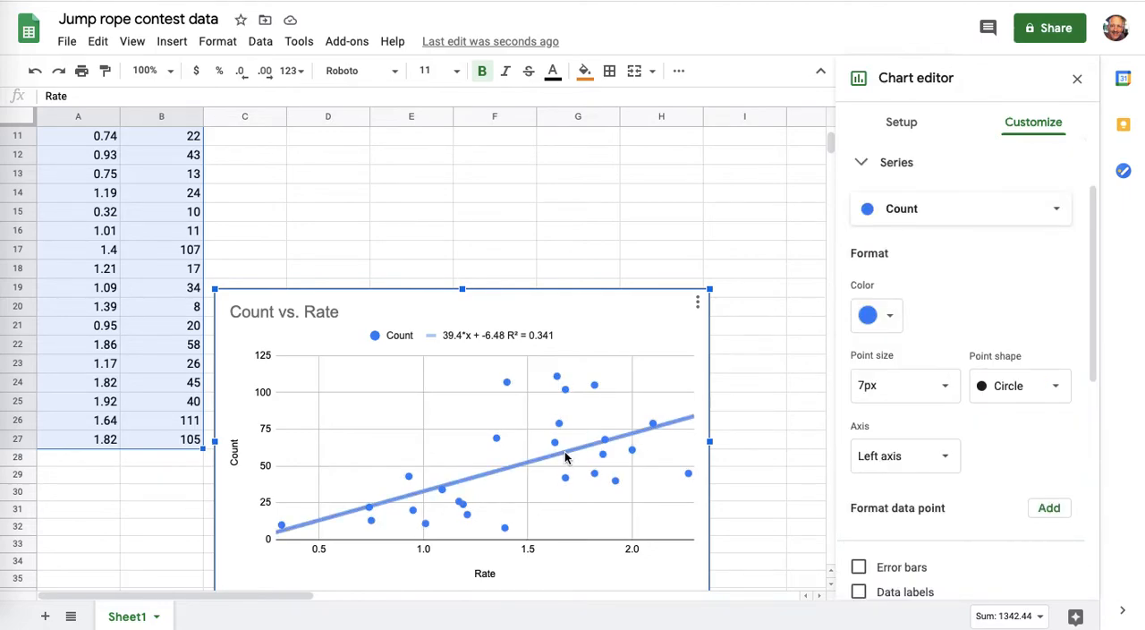
mouse_move(516, 367)
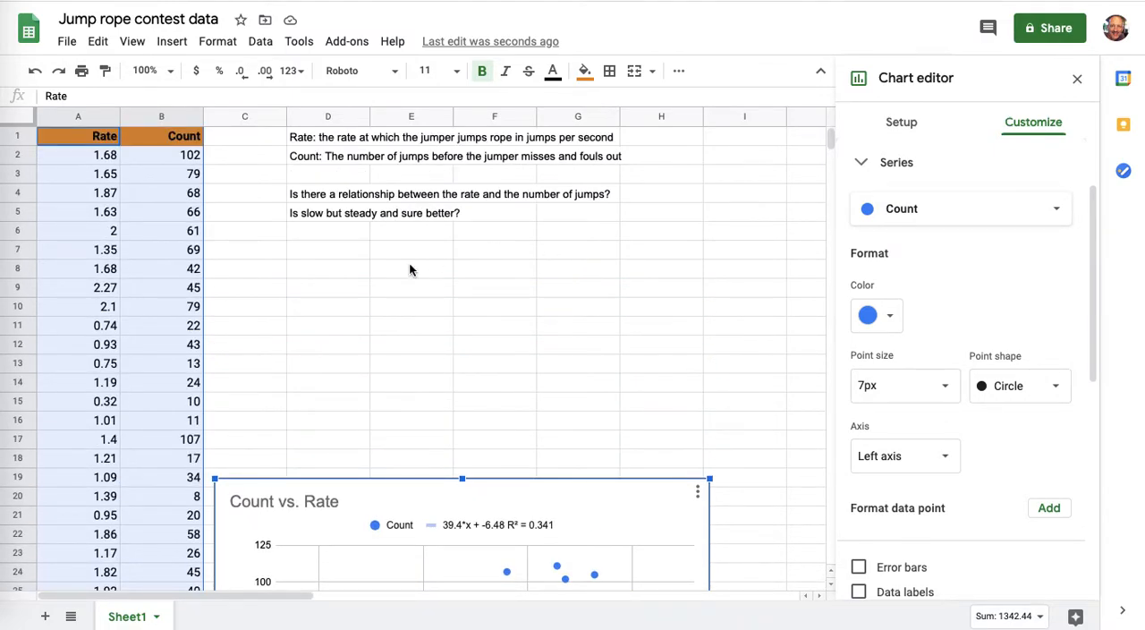
Step: Enter a slope label and a SLOPE formula of Count against Rate giving 39.35772836
left_click(328, 269)
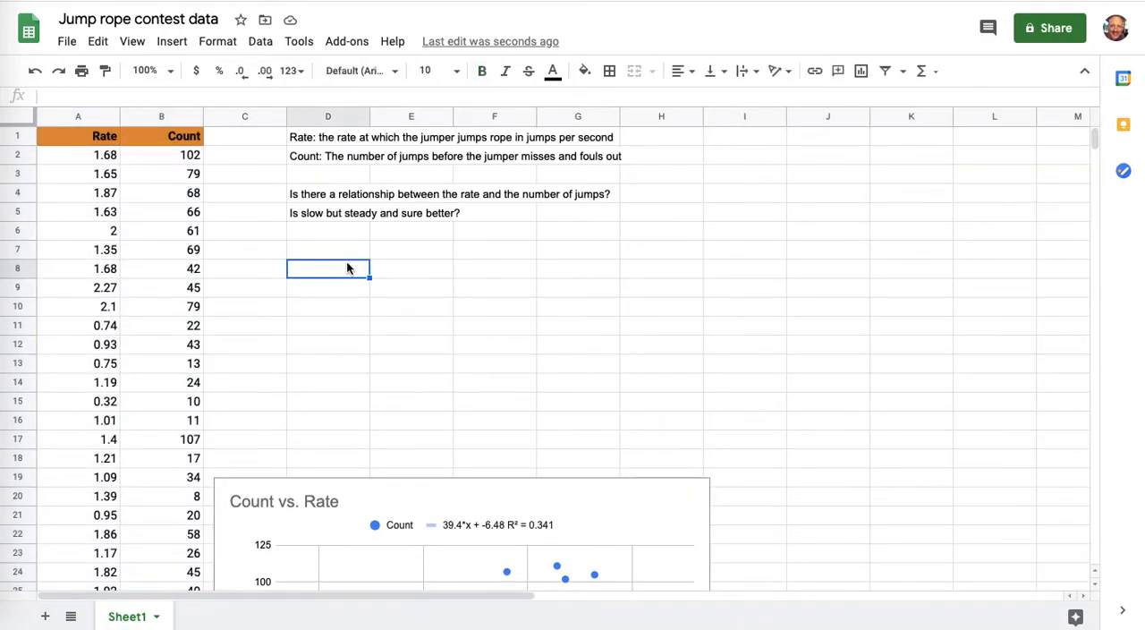
type("slope")
left_click(410, 268)
type("=s")
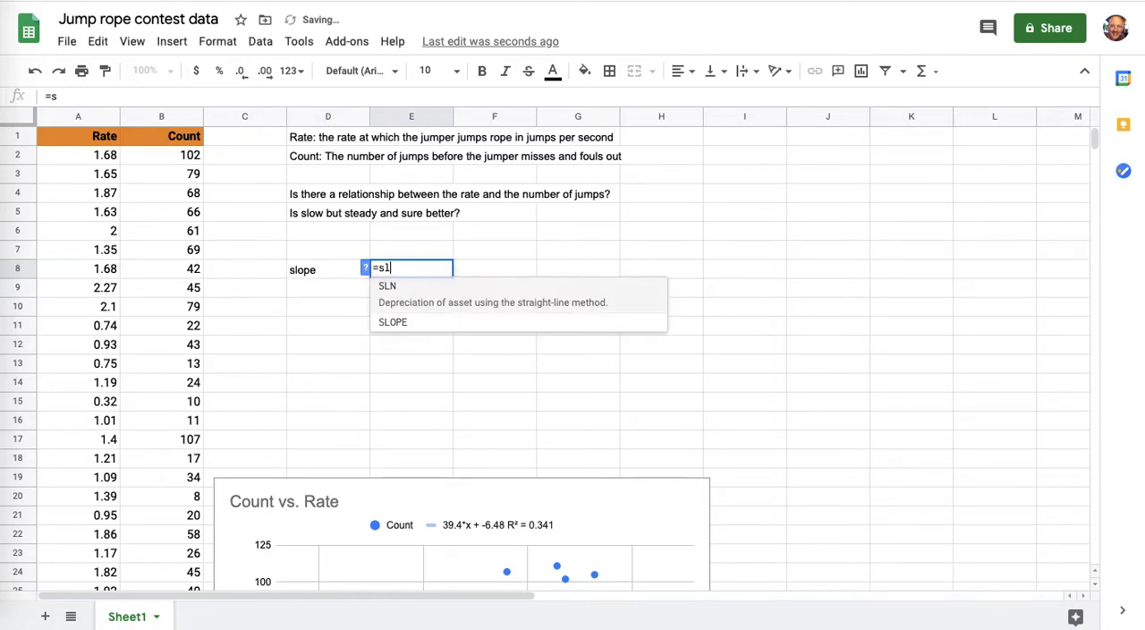
type("lope(B2:B27")
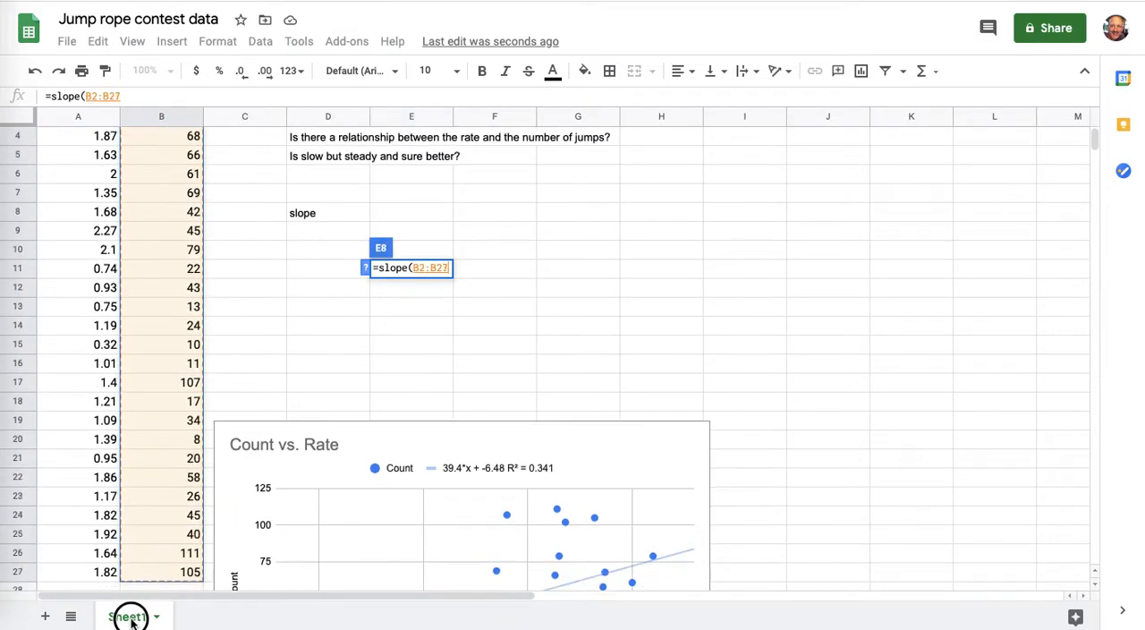
scroll("down", 3)
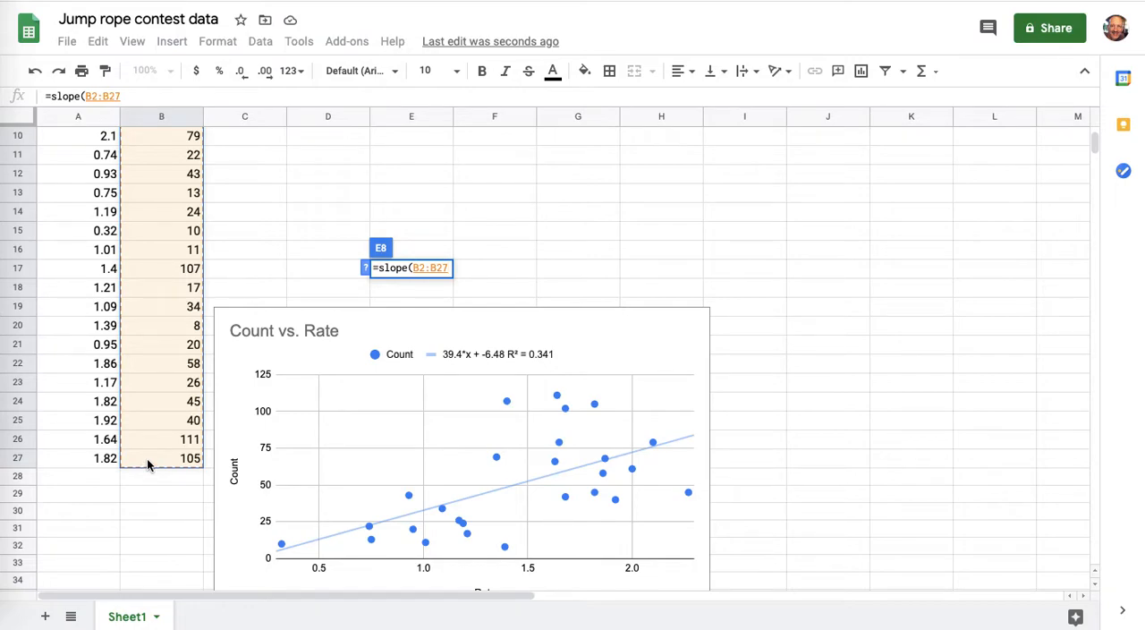
left_click(79, 458)
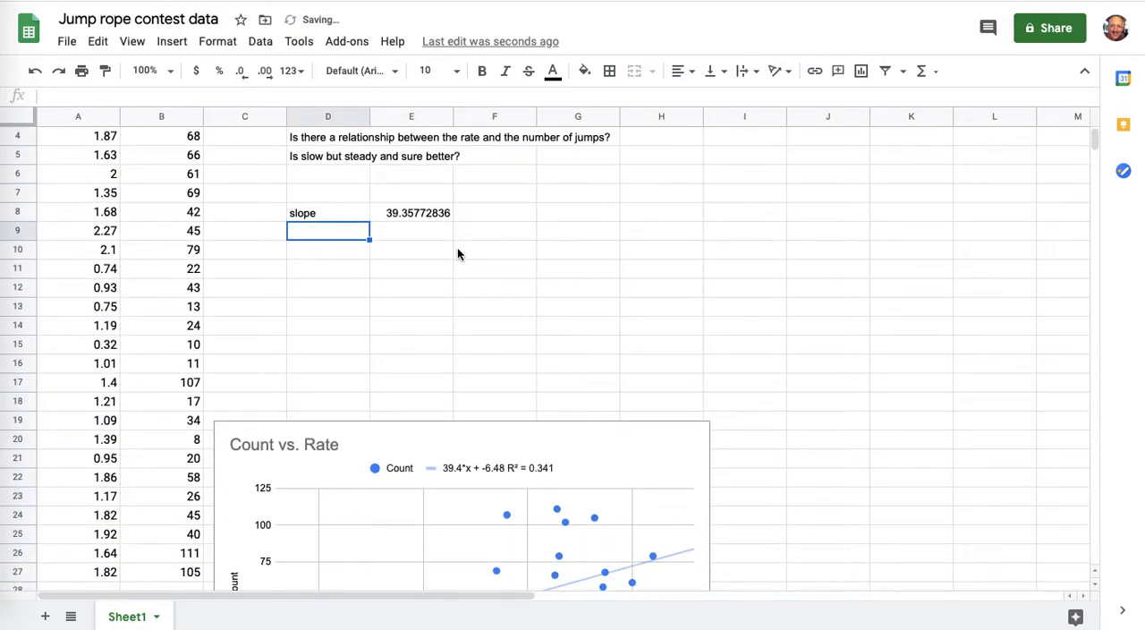
Step: Add an intercept label with =INTERCEPT(B2:B27,A2:A27) giving -6.482821142, then start the correlation r label
type("in")
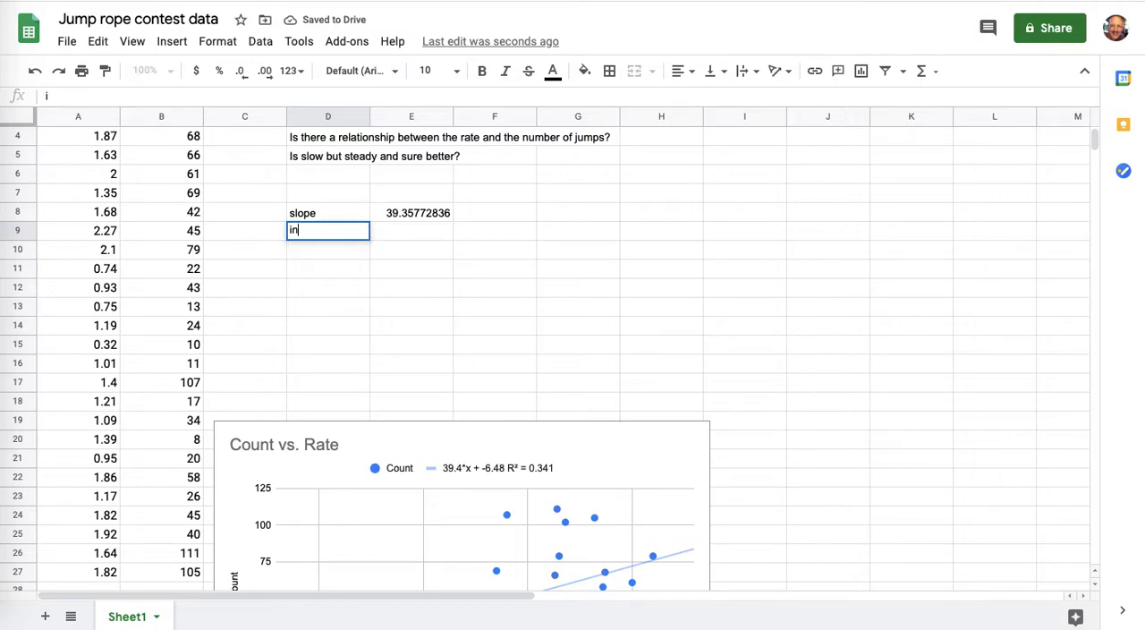
type("intercept")
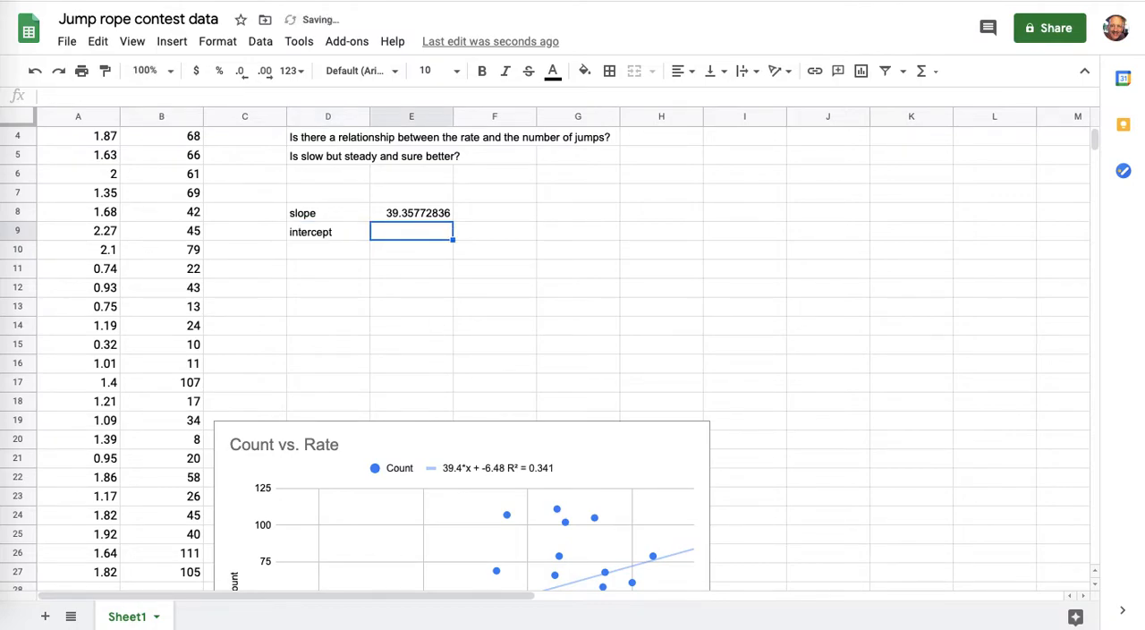
type("=intercept")
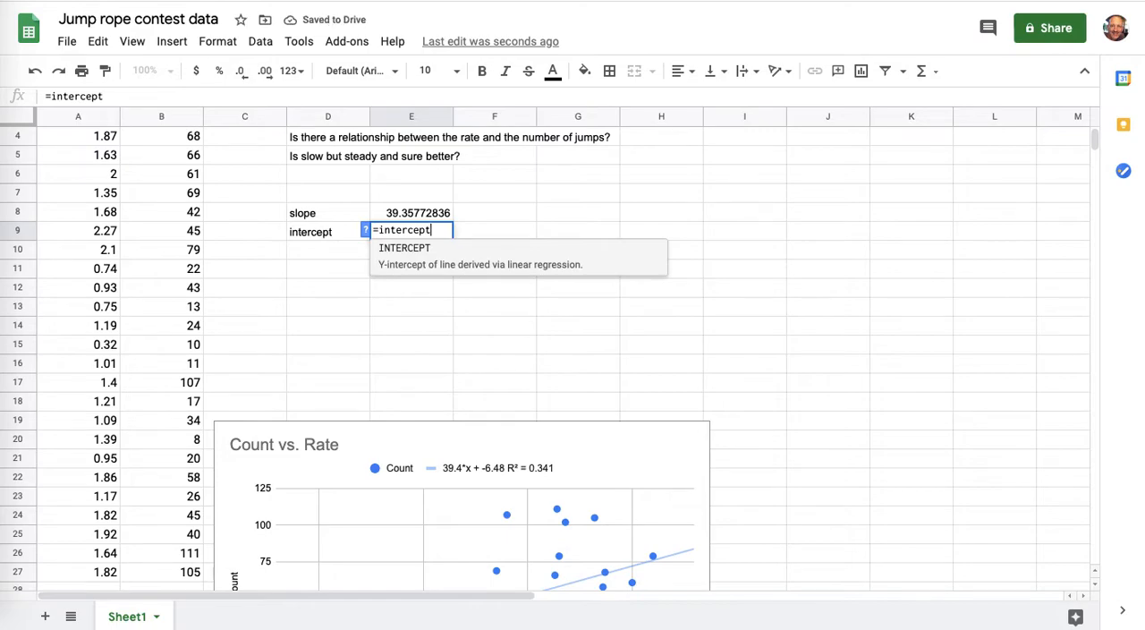
type("(B2:B27")
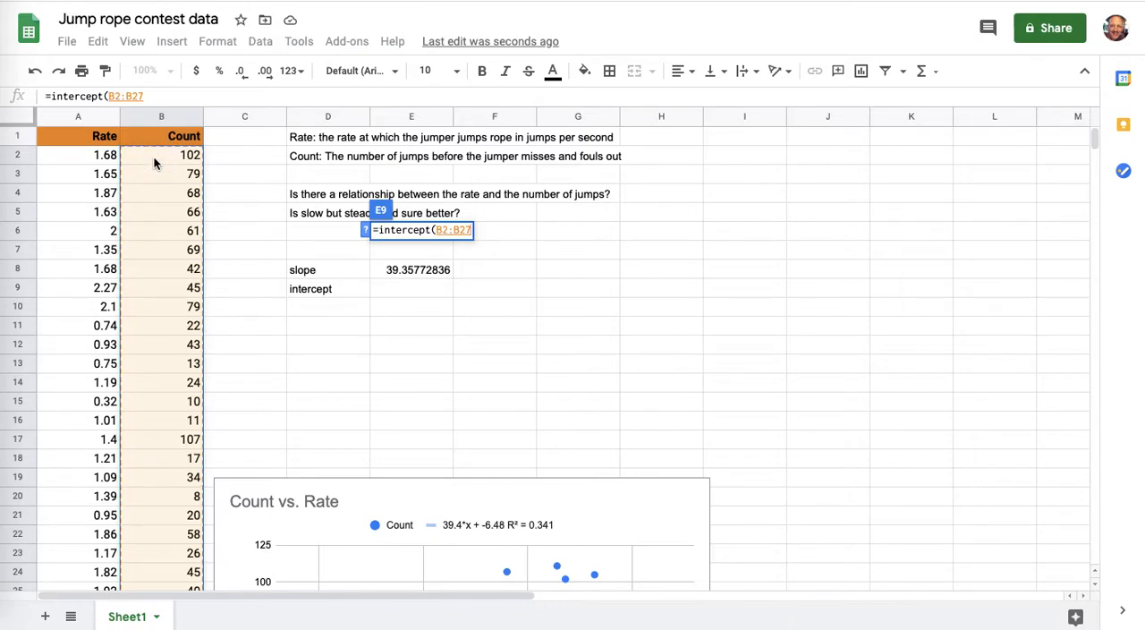
left_click(79, 154)
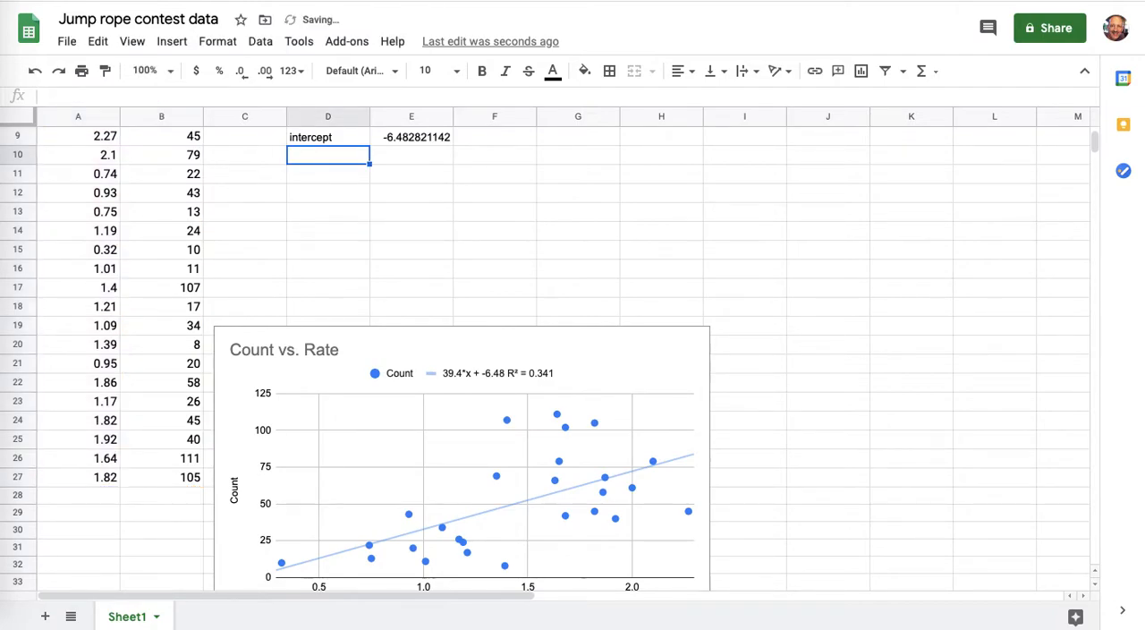
type("correlation r")
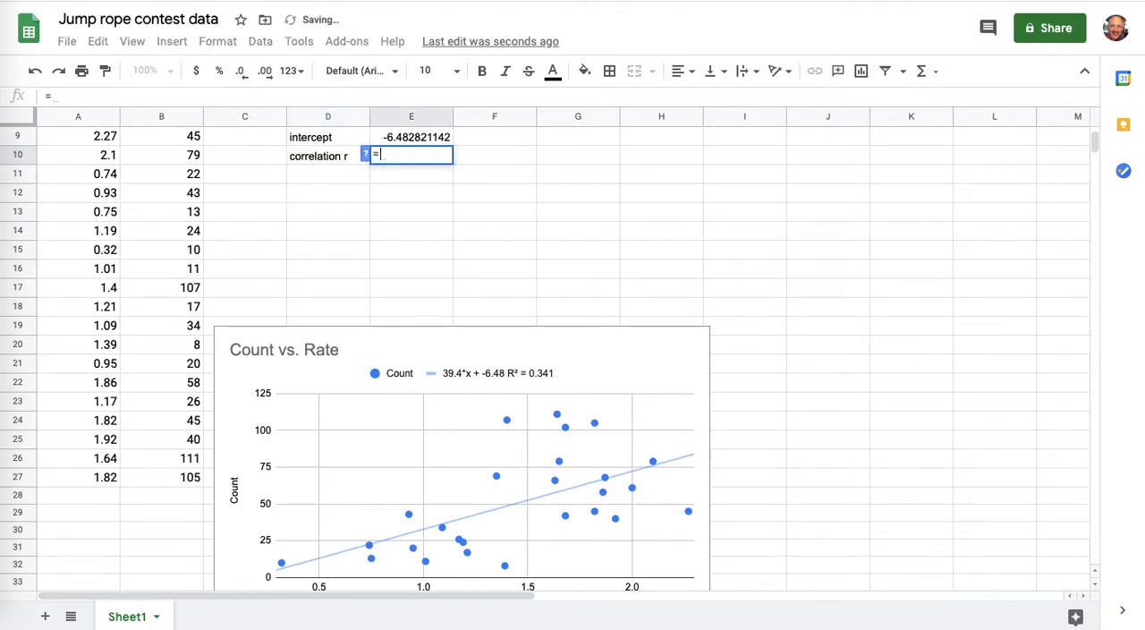
Step: Enter =CORREL(B2:B27,A2:A27) beside the correlation r label, giving 0.5835531053
type("=correl(B2:B27")
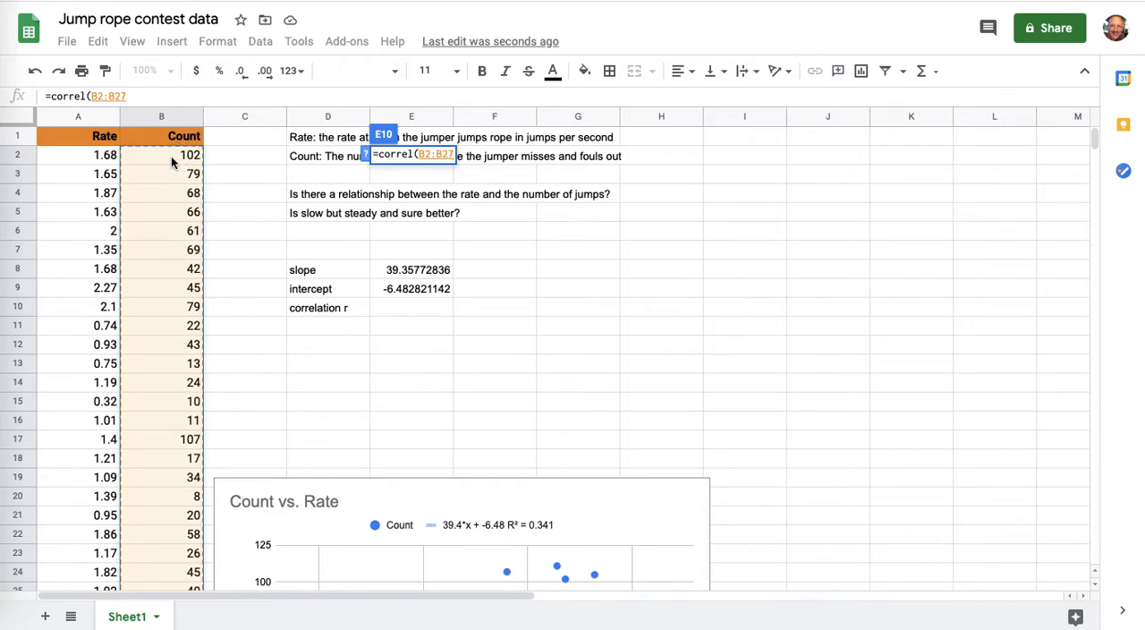
left_click(104, 154)
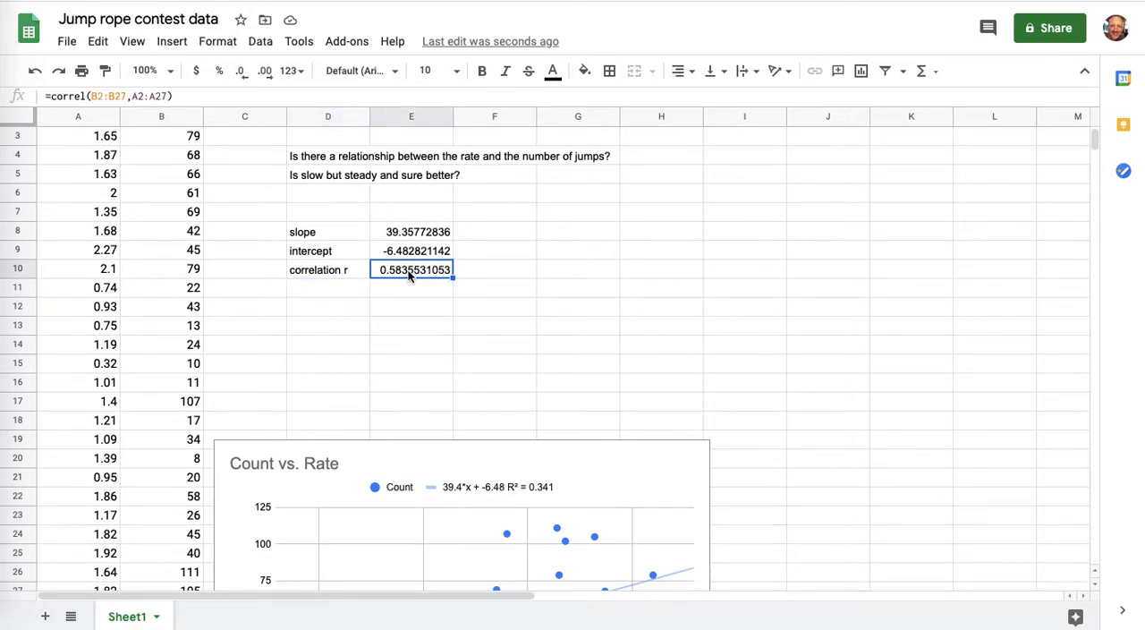
mouse_move(423, 304)
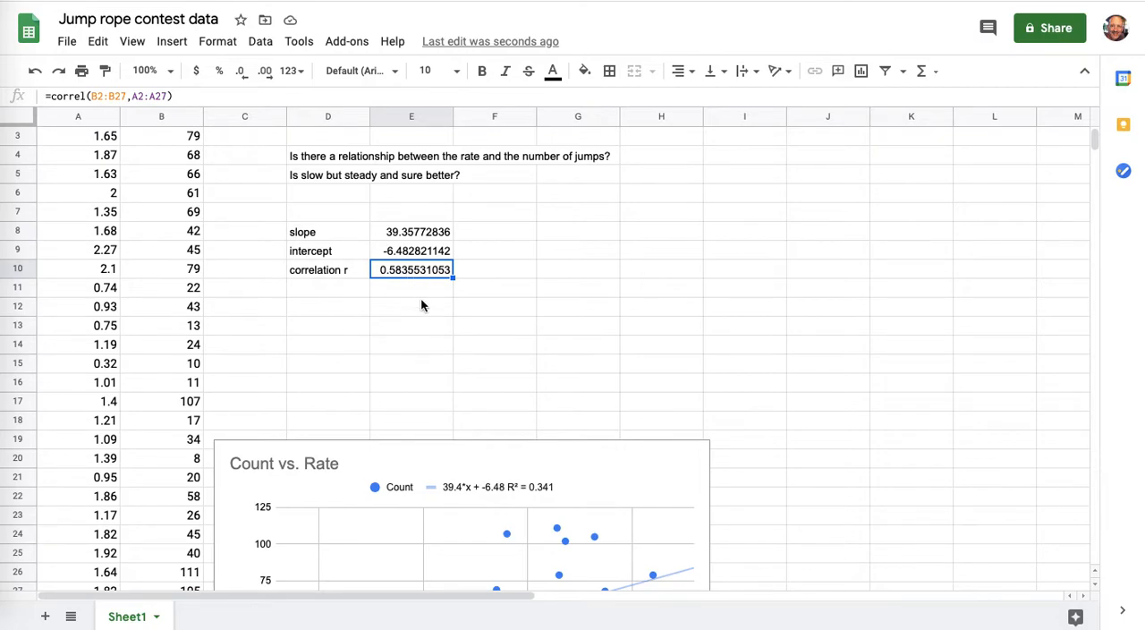
scroll("down", 3)
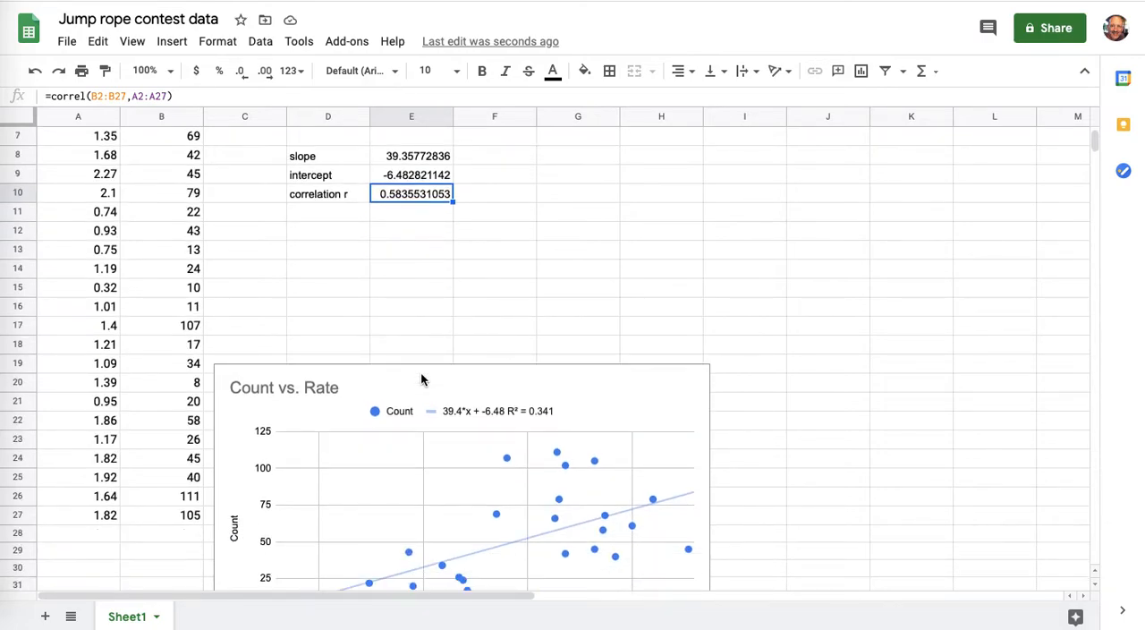
scroll("down", 3)
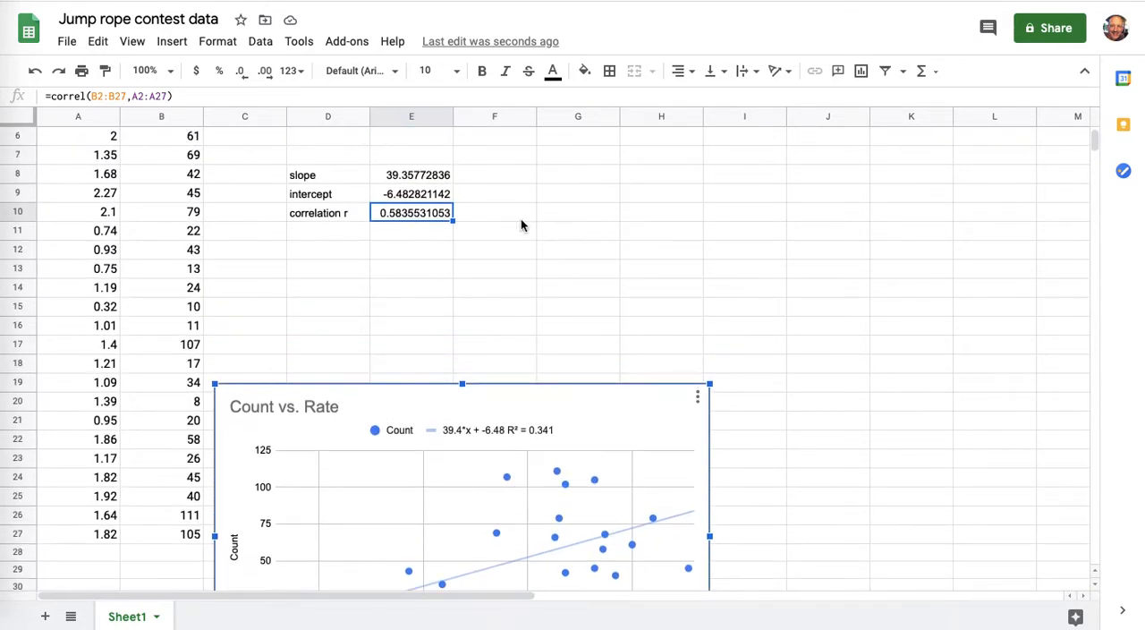
Step: Add a coef of det label with =E10^2 giving 0.3405342267, matching the chart's R² of 0.341
type("coe")
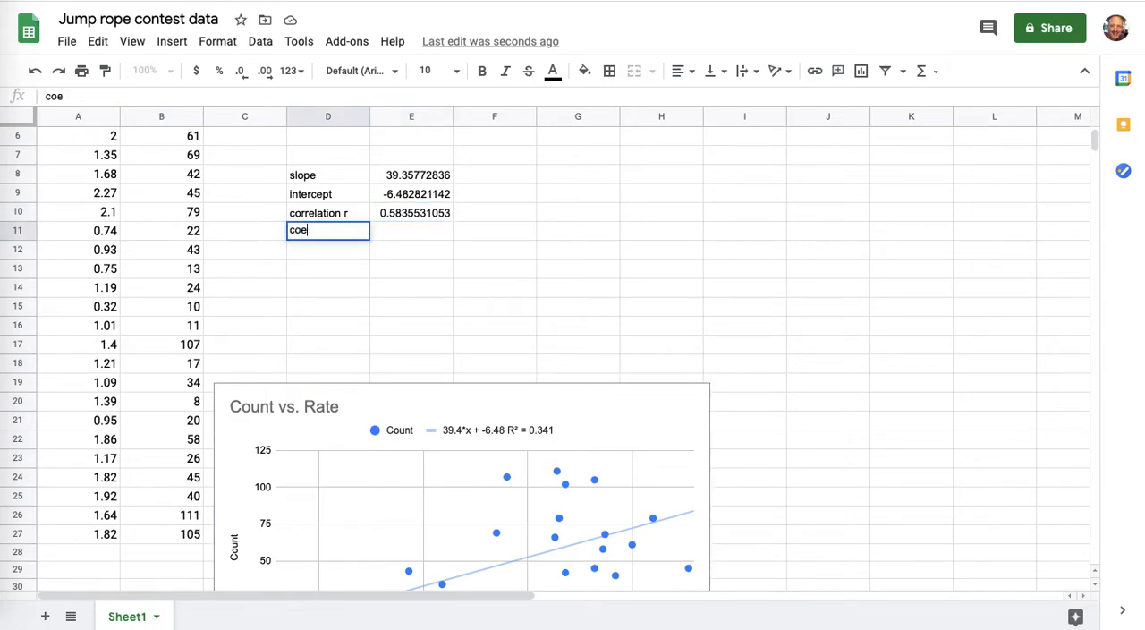
type("coef of det")
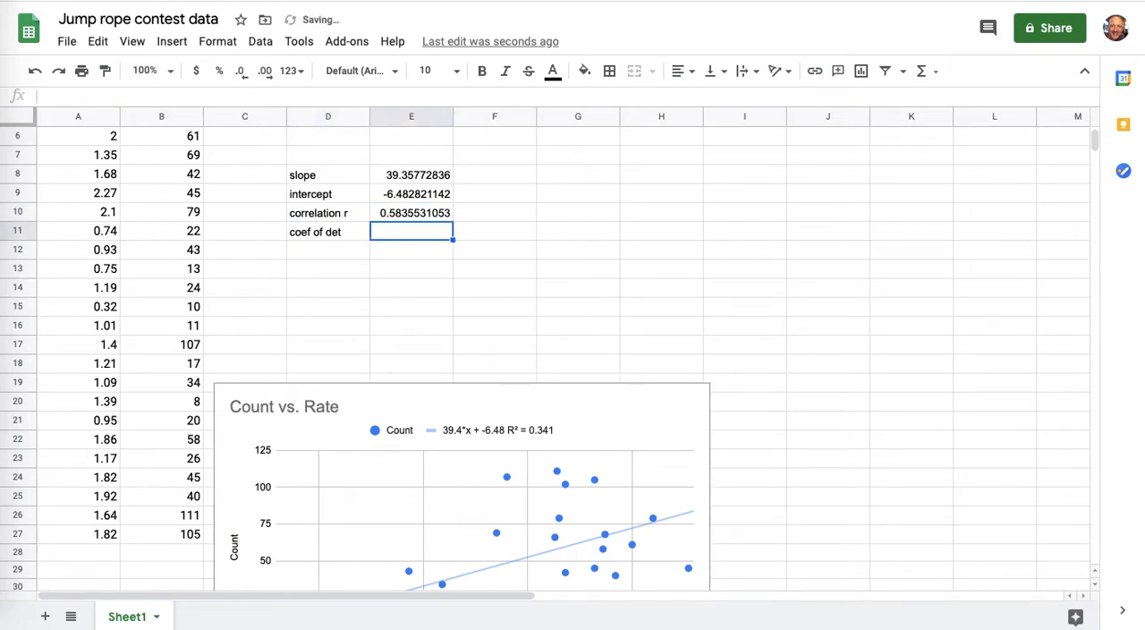
type("=E10")
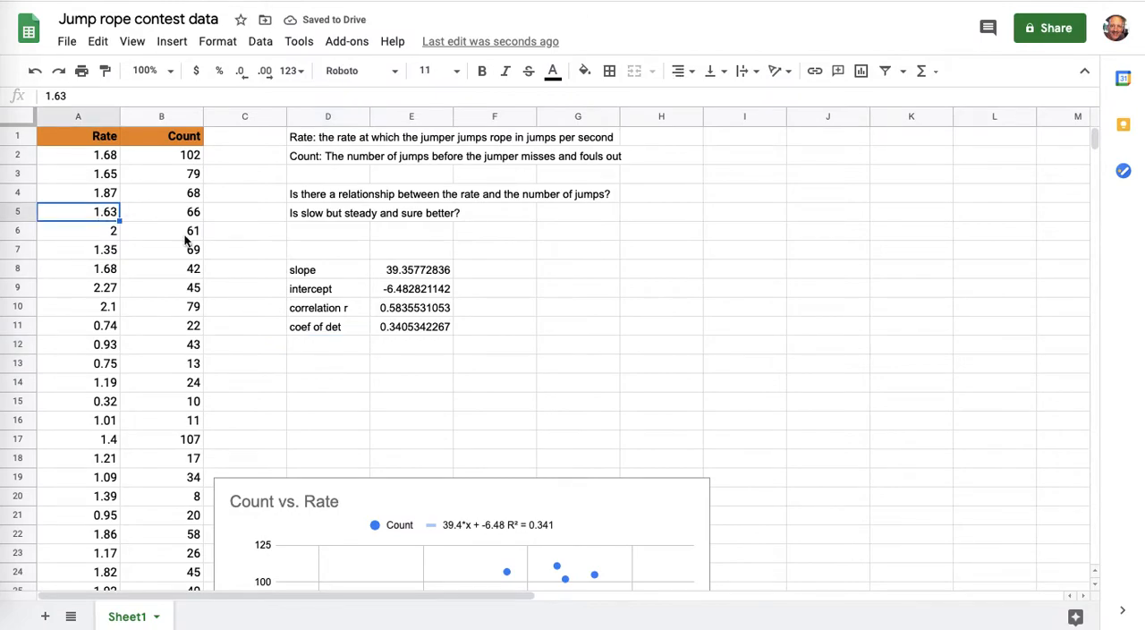
scroll("down", 3)
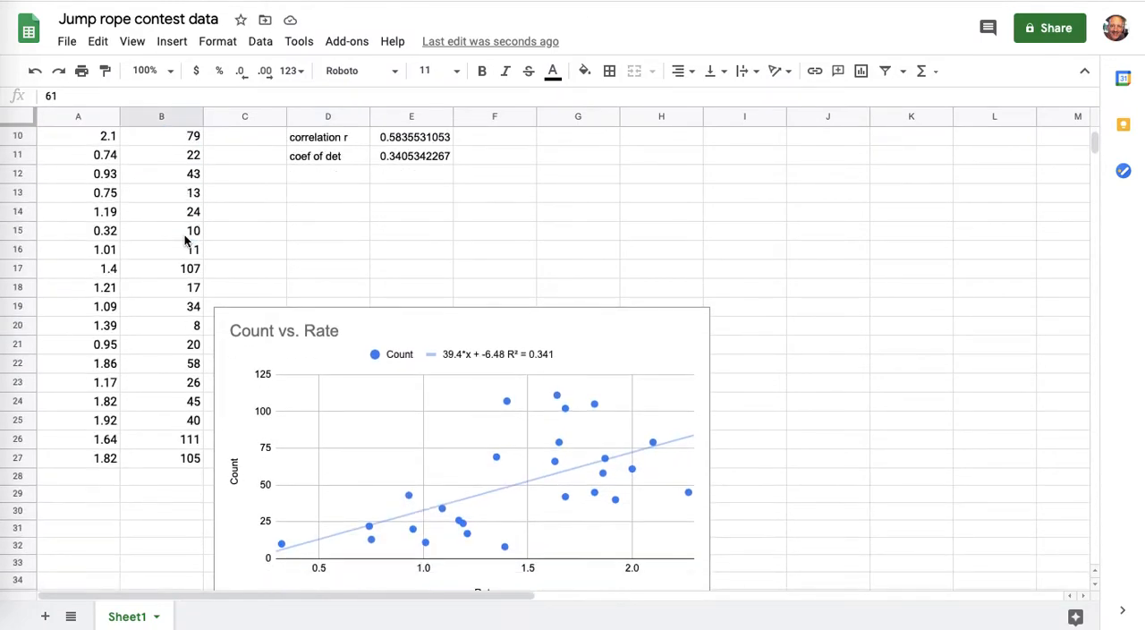
scroll("down", 3)
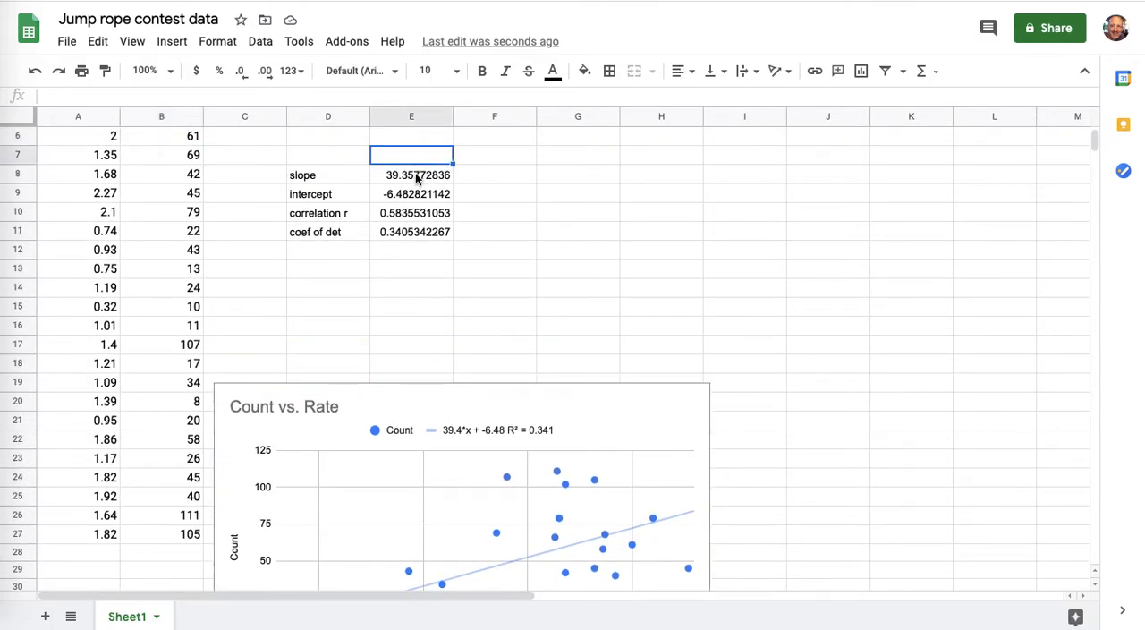
scroll("down", 3)
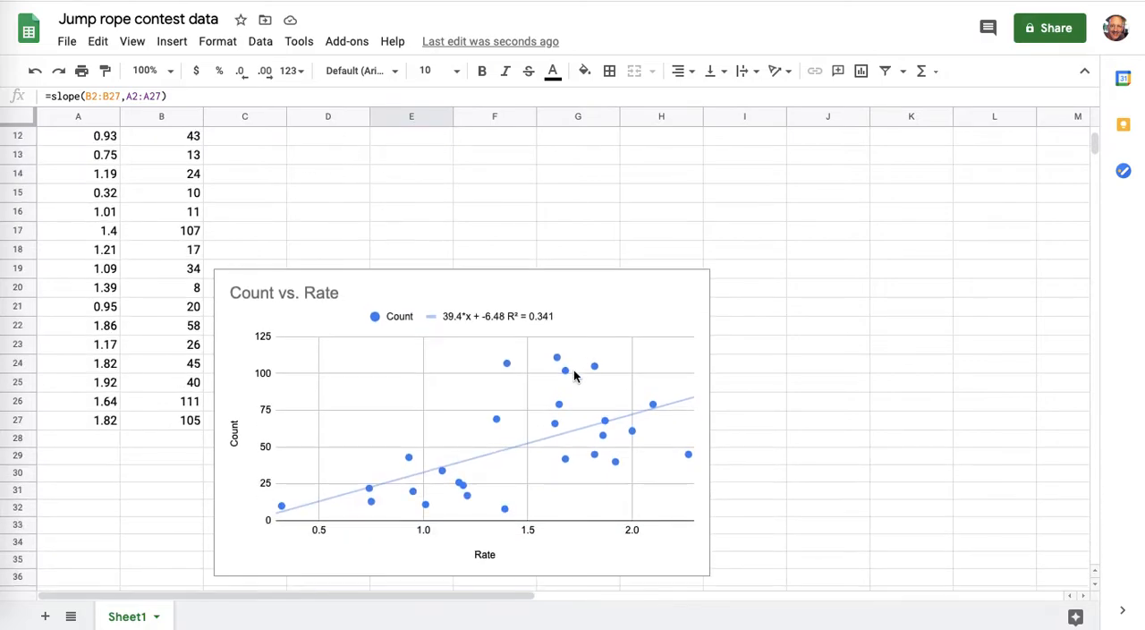
mouse_move(677, 229)
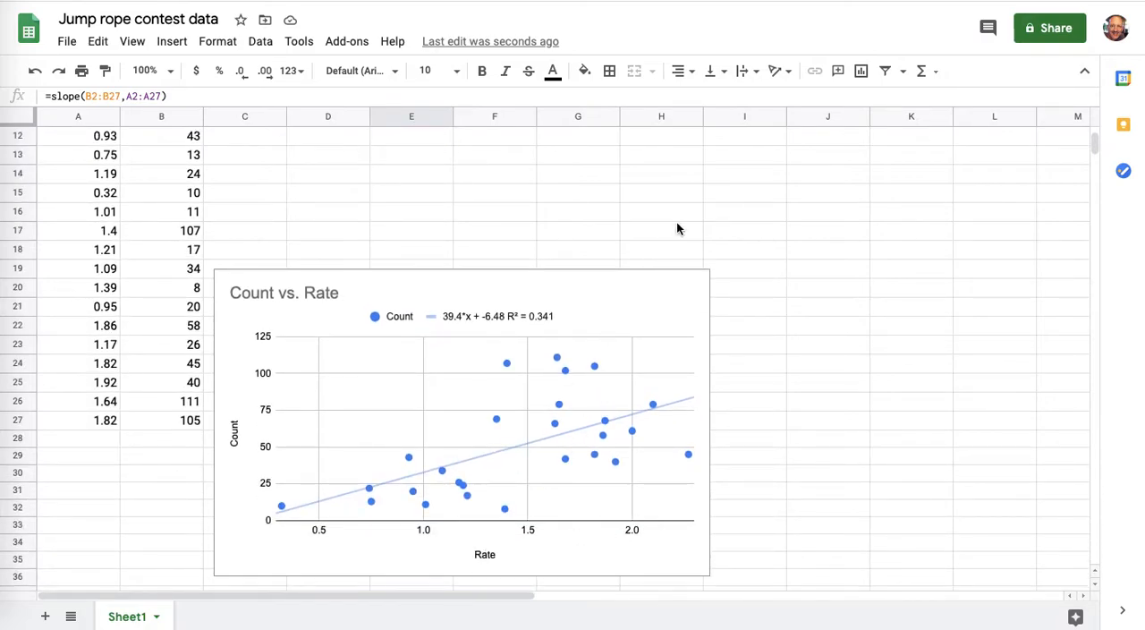
mouse_move(612, 229)
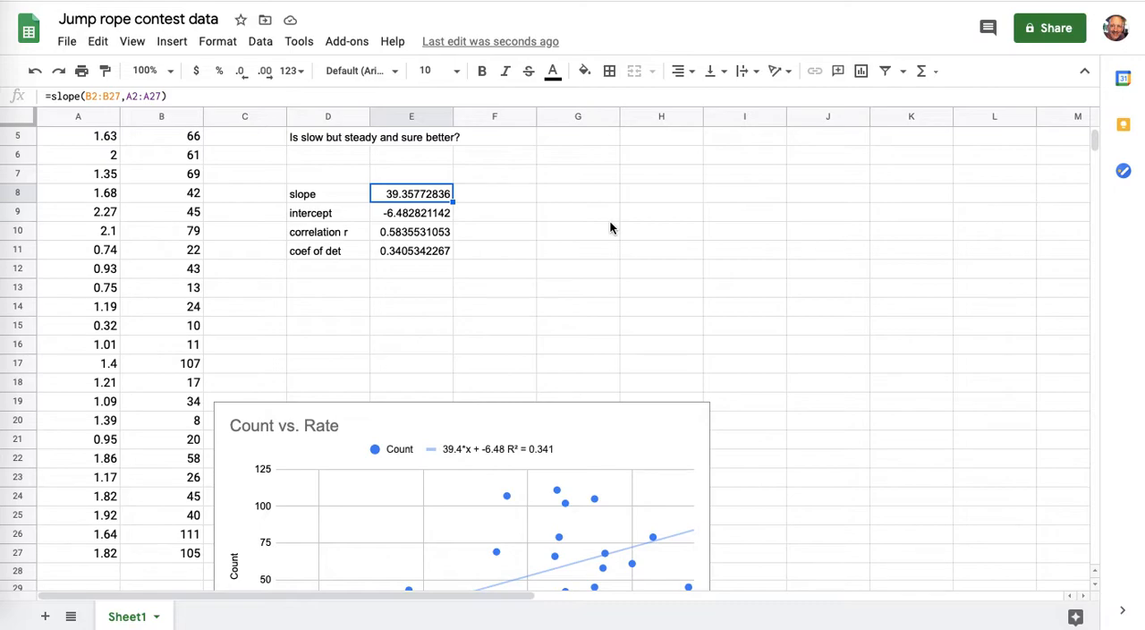
scroll("down", 3)
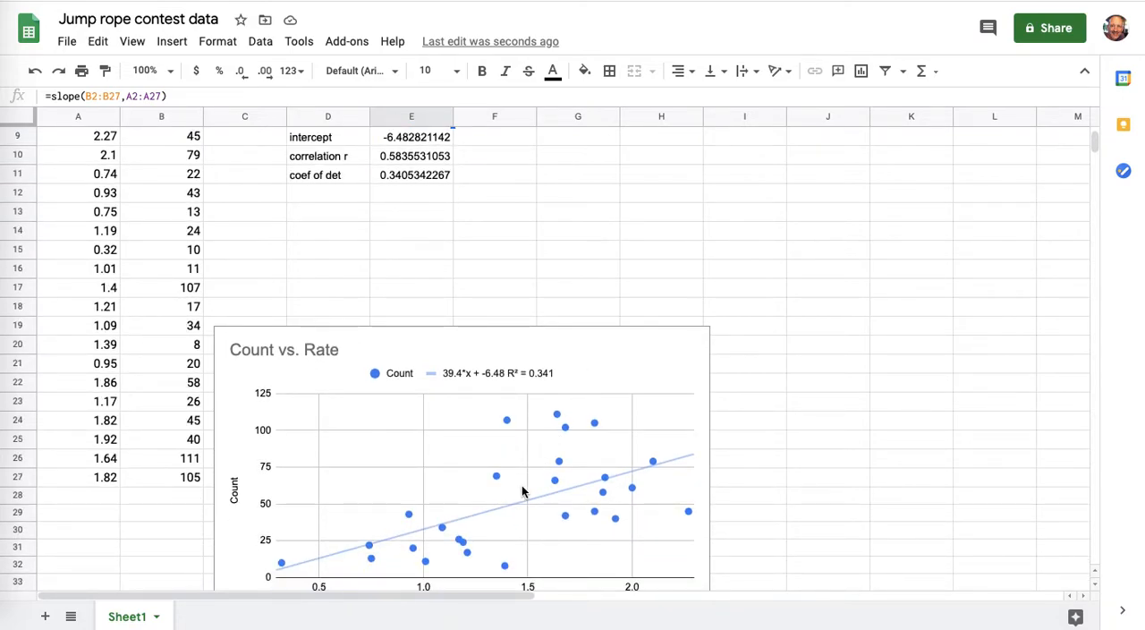
mouse_move(530, 525)
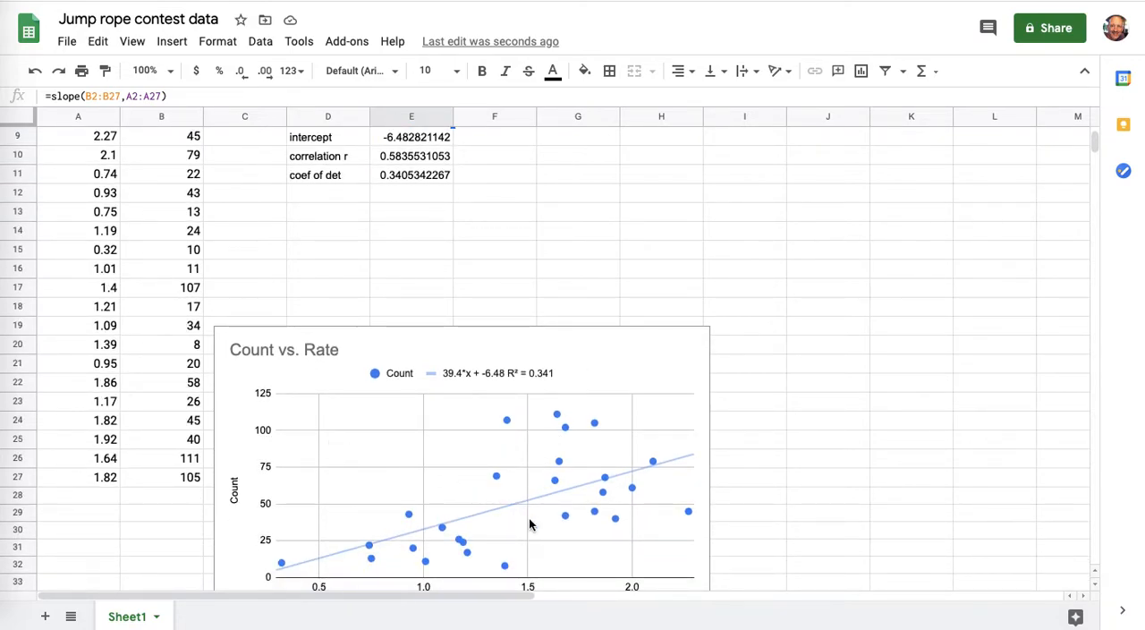
mouse_move(635, 567)
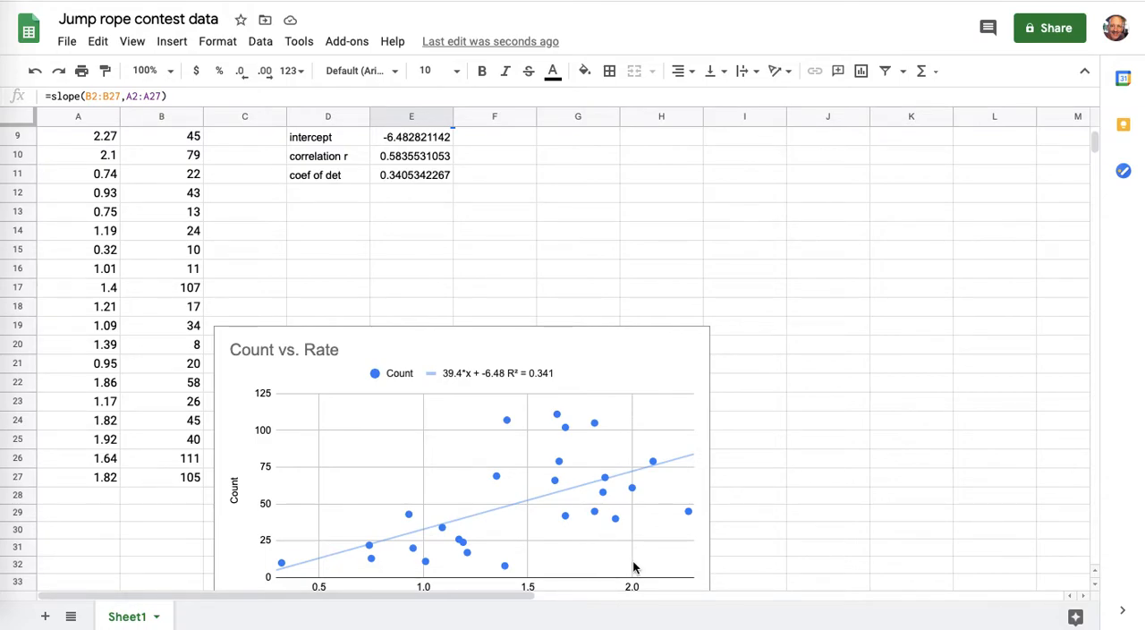
scroll("down", 3)
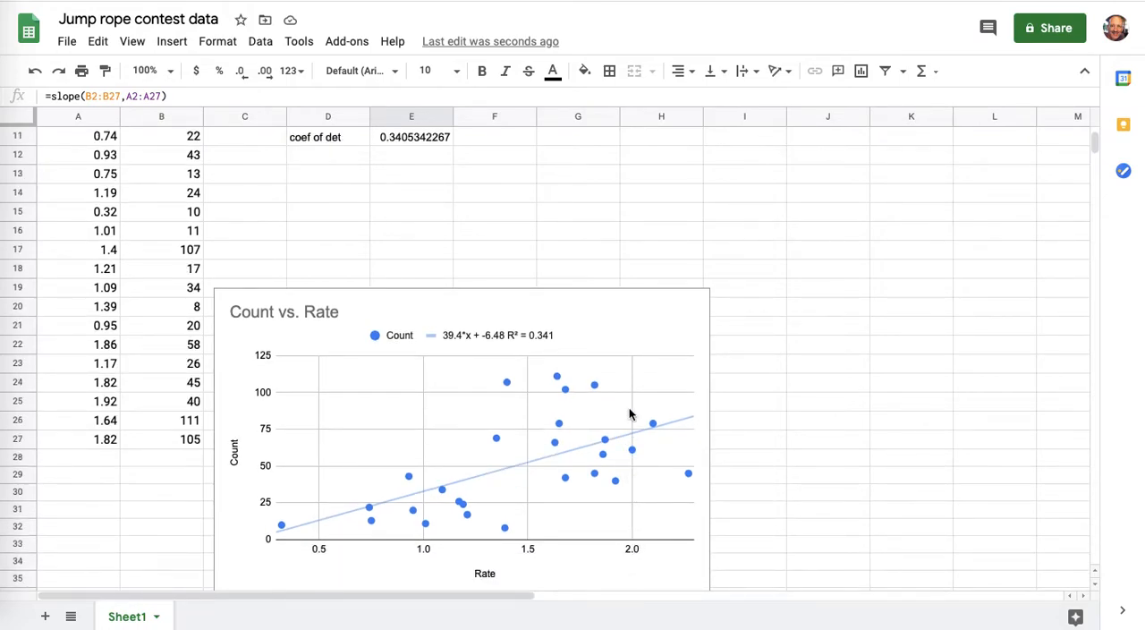
mouse_move(543, 383)
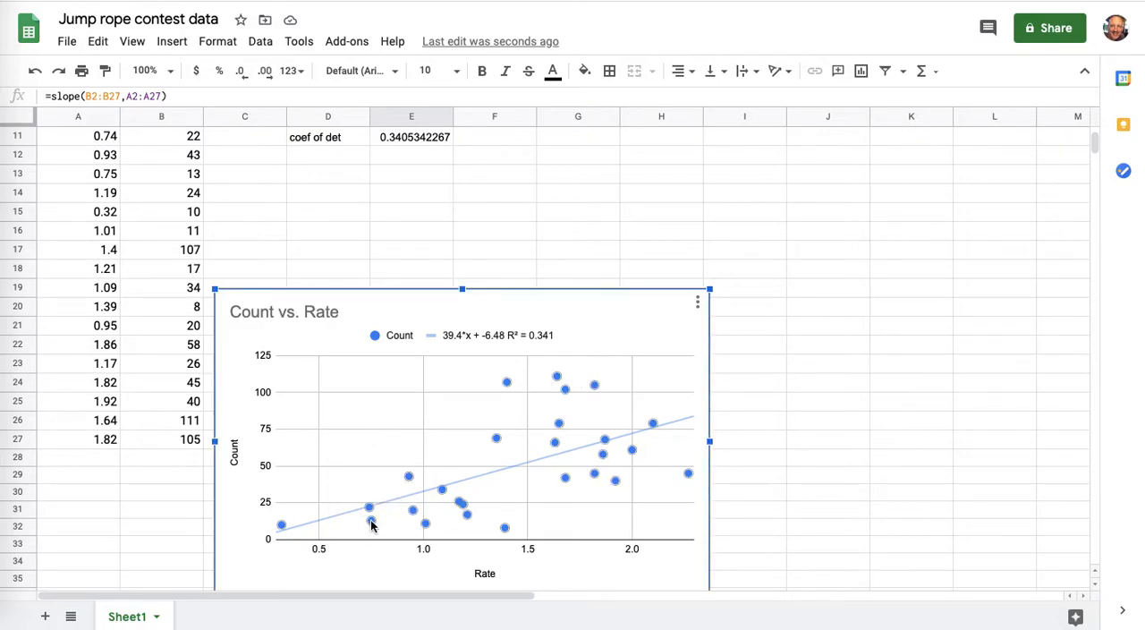
mouse_move(370, 508)
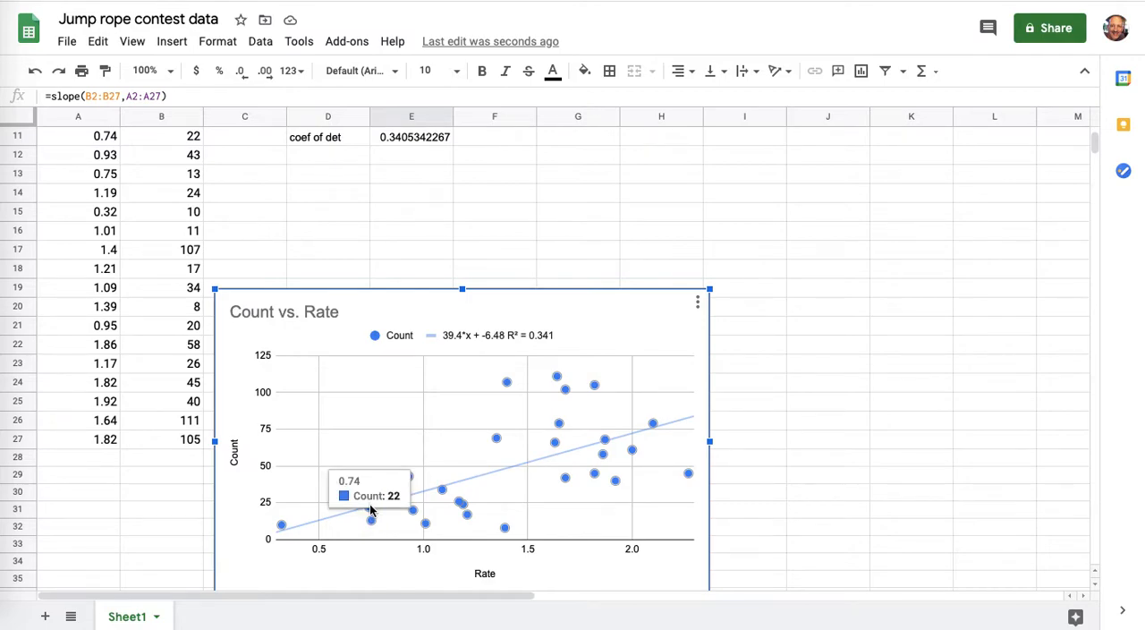
mouse_move(397, 487)
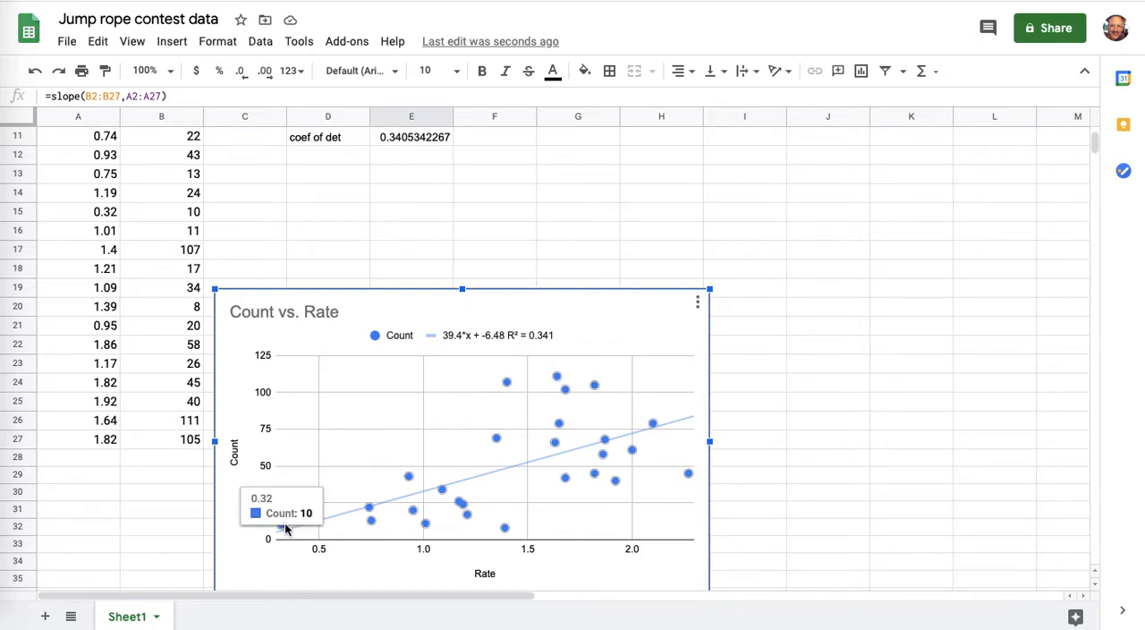
mouse_move(562, 386)
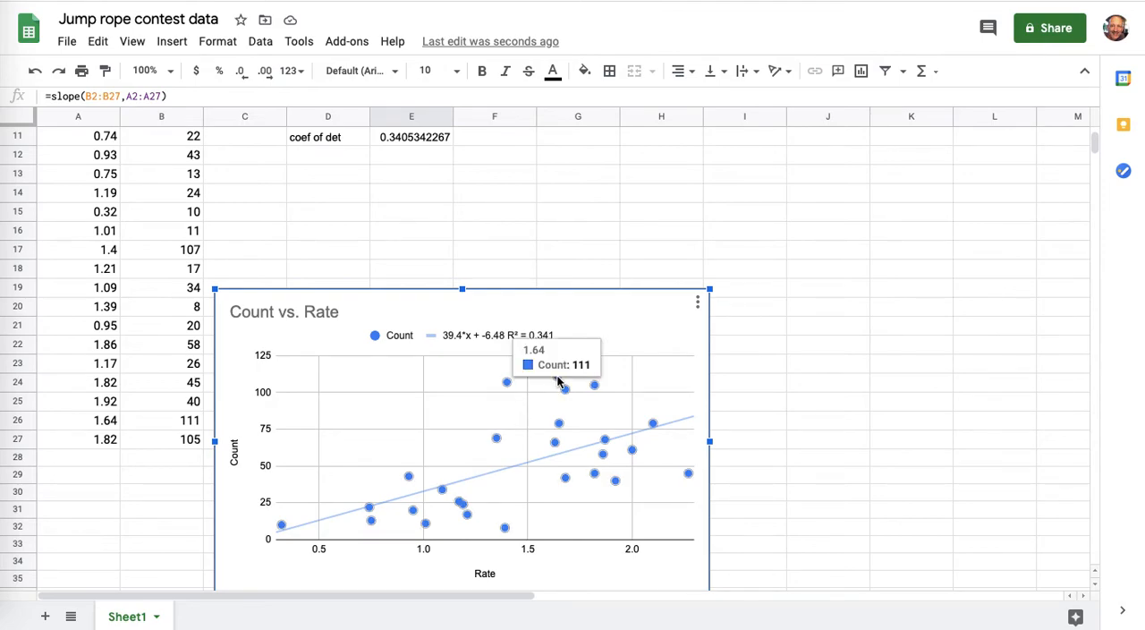
mouse_move(689, 473)
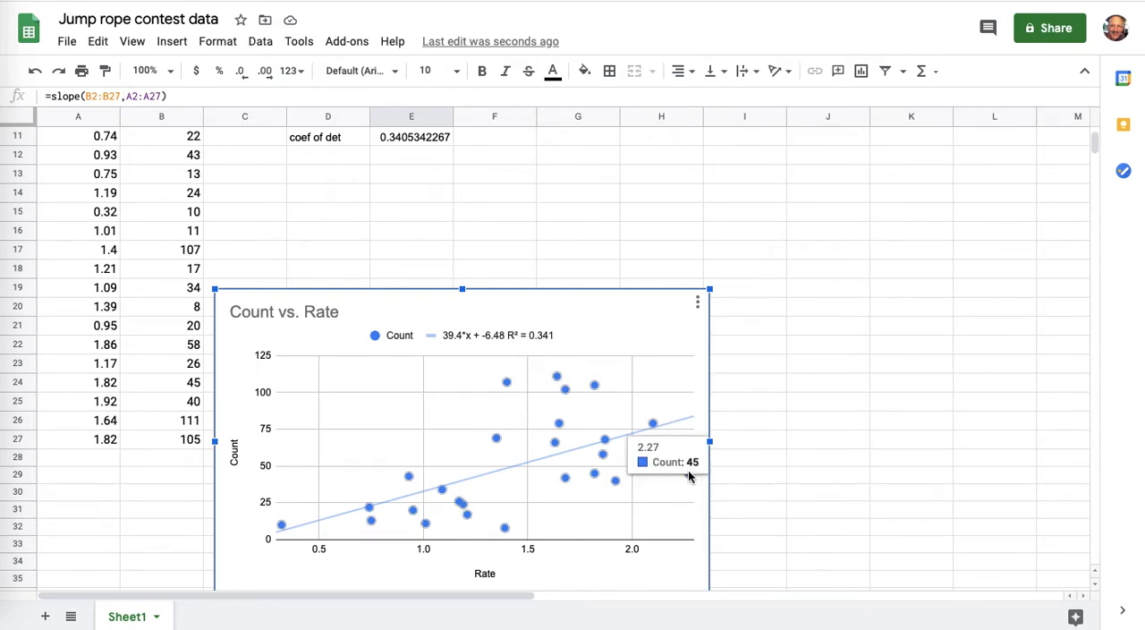
mouse_move(634, 408)
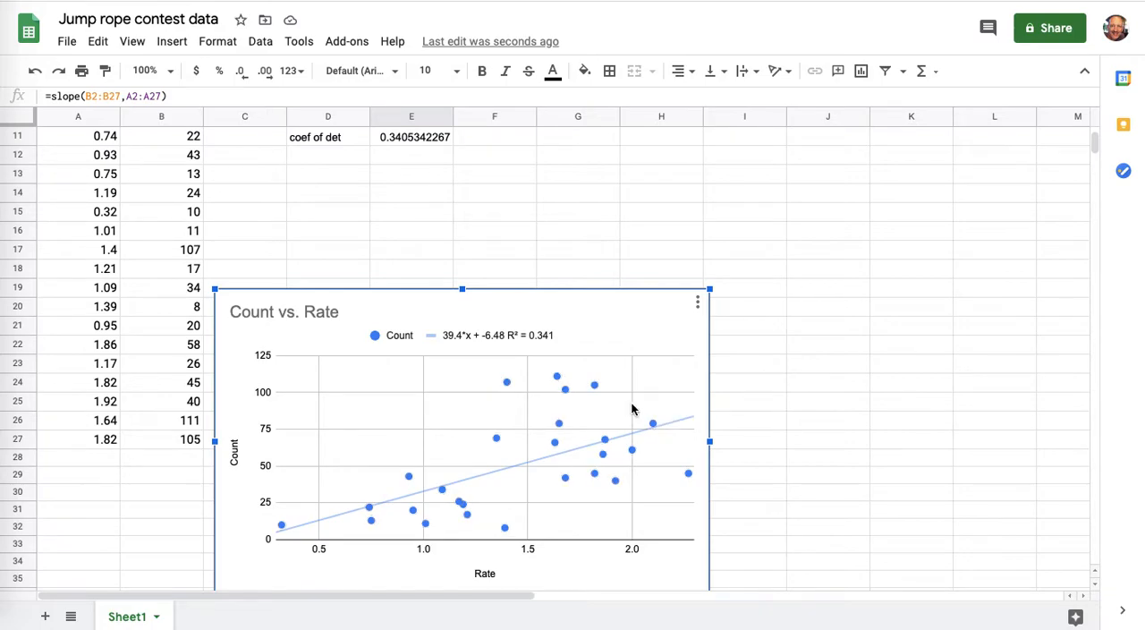
mouse_move(564, 387)
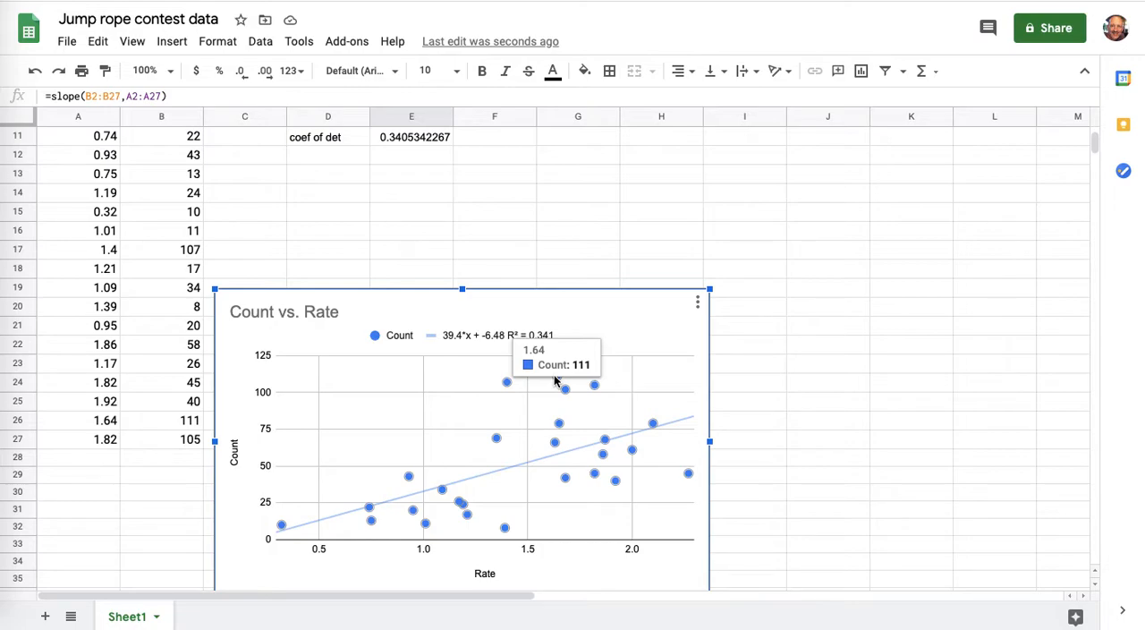
mouse_move(700, 444)
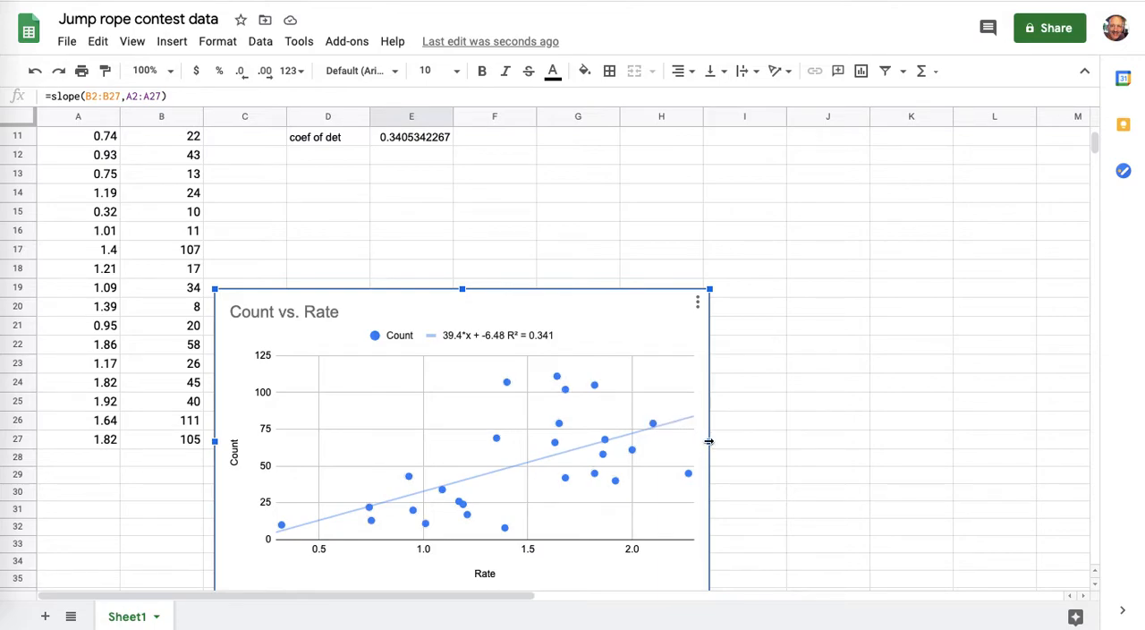
mouse_move(550, 433)
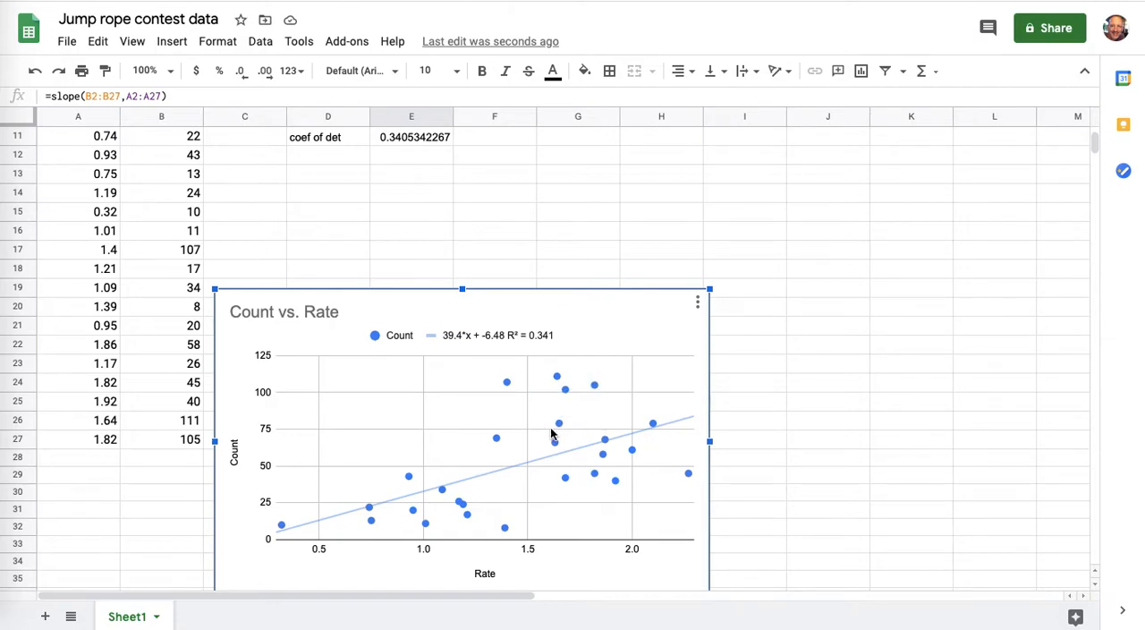
mouse_move(587, 405)
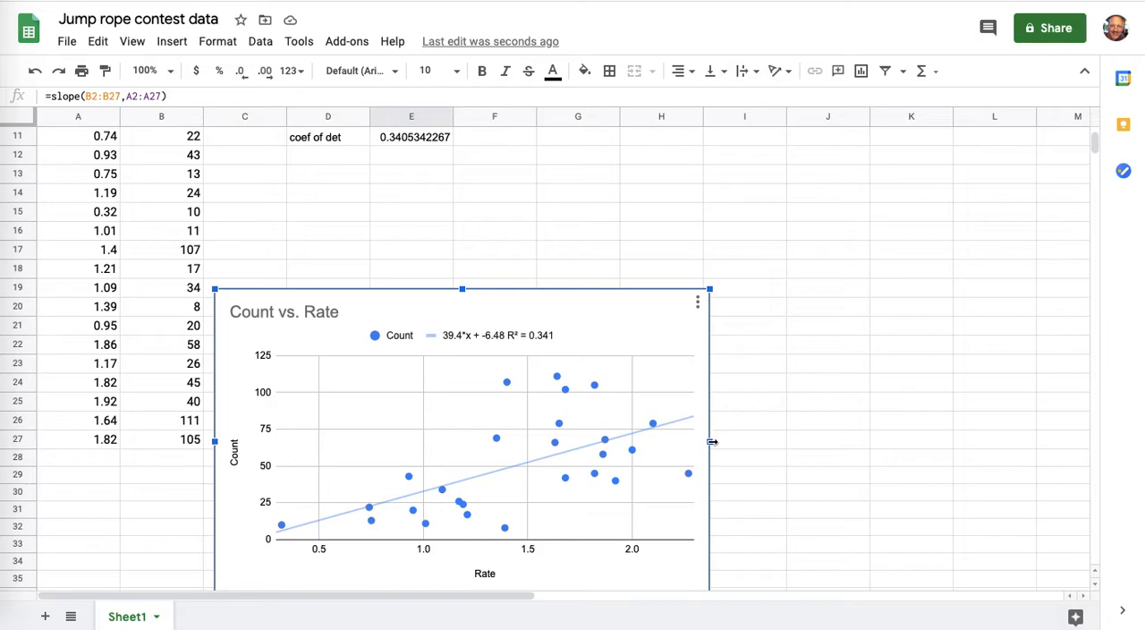
mouse_move(648, 419)
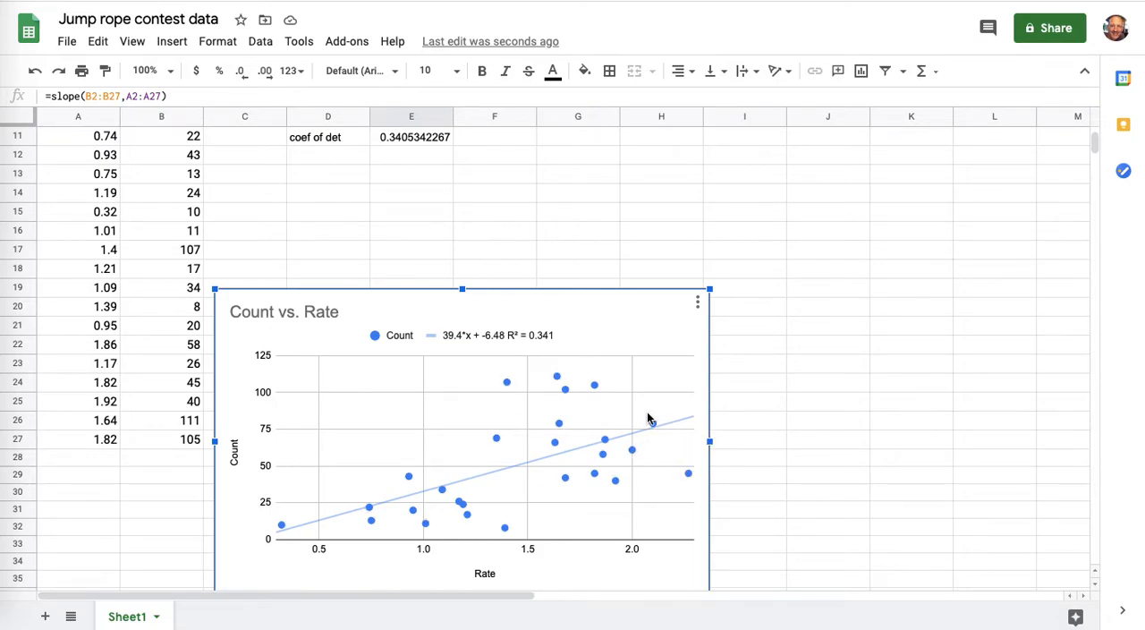
mouse_move(712, 460)
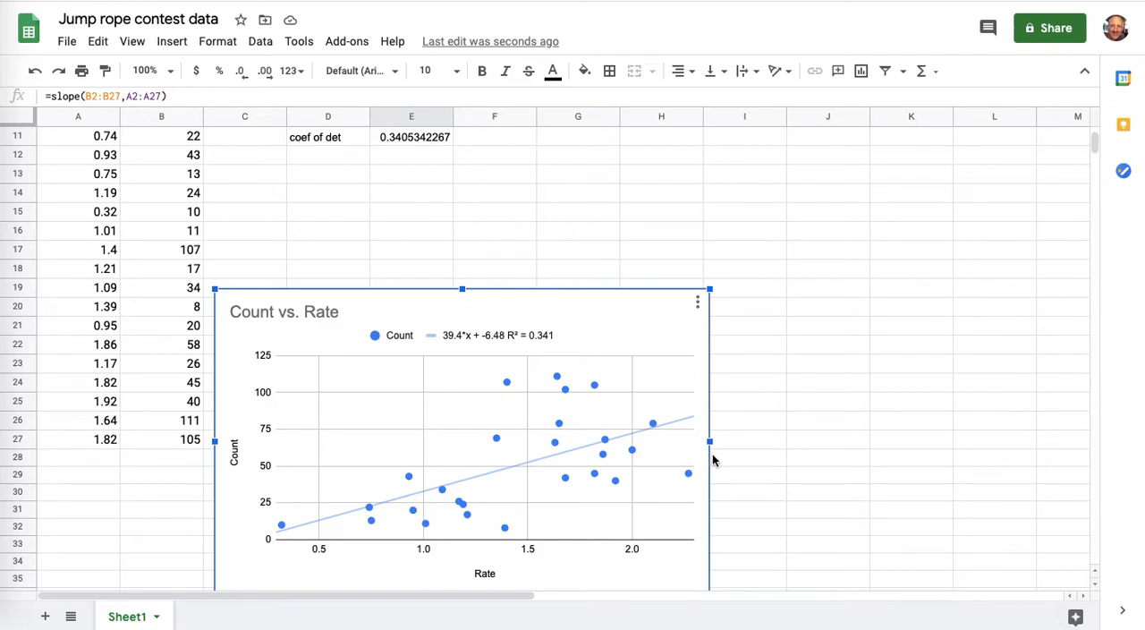
mouse_move(593, 438)
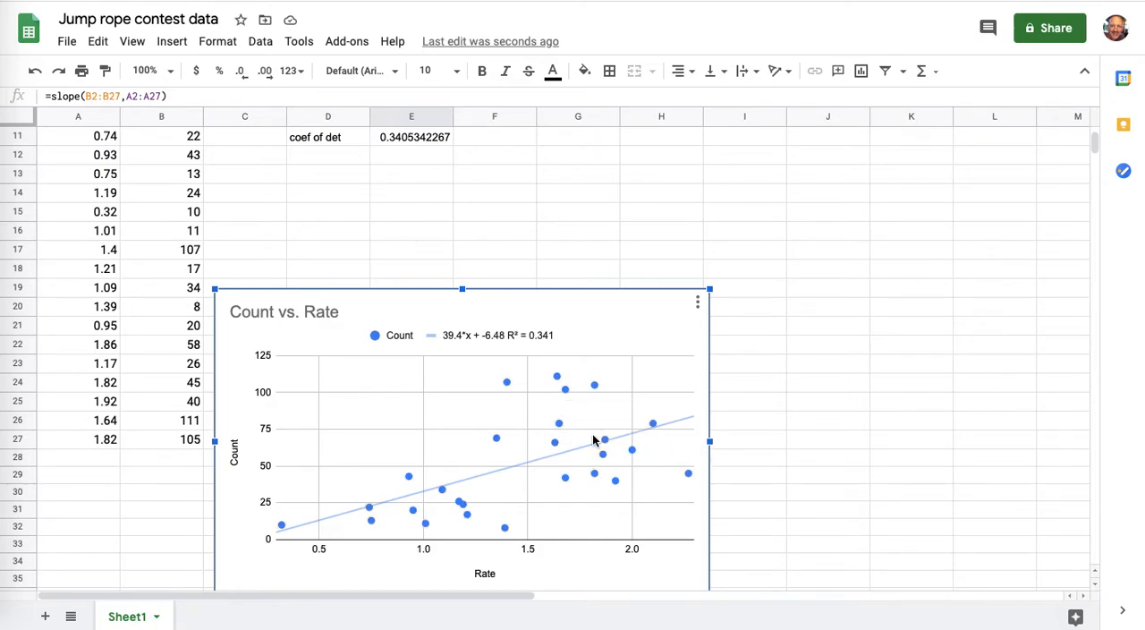
mouse_move(601, 254)
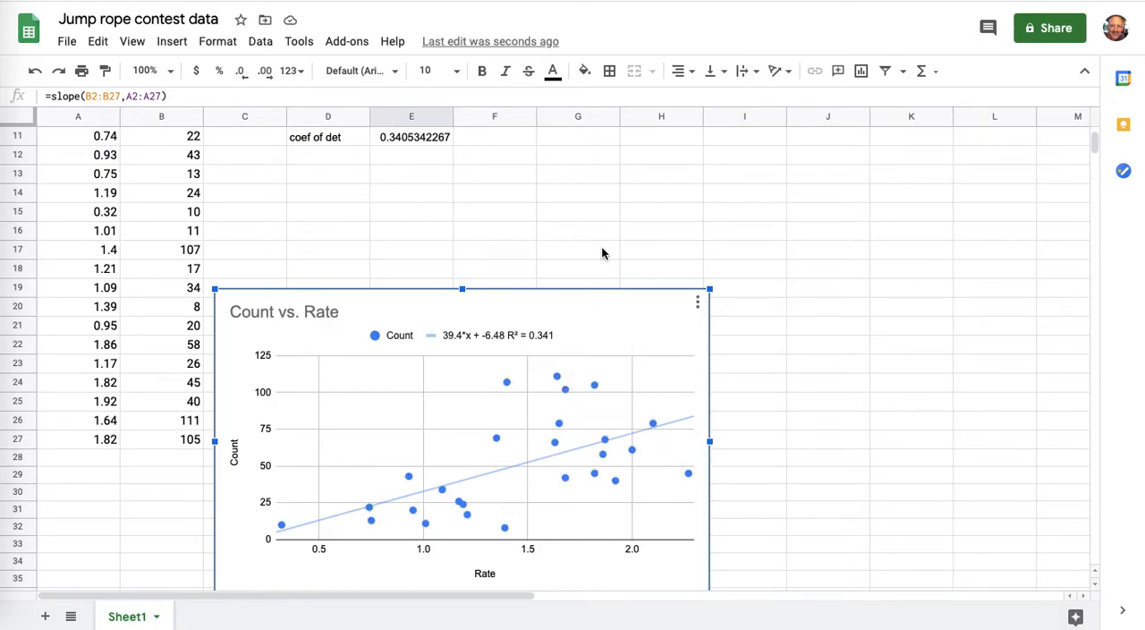
mouse_move(483, 460)
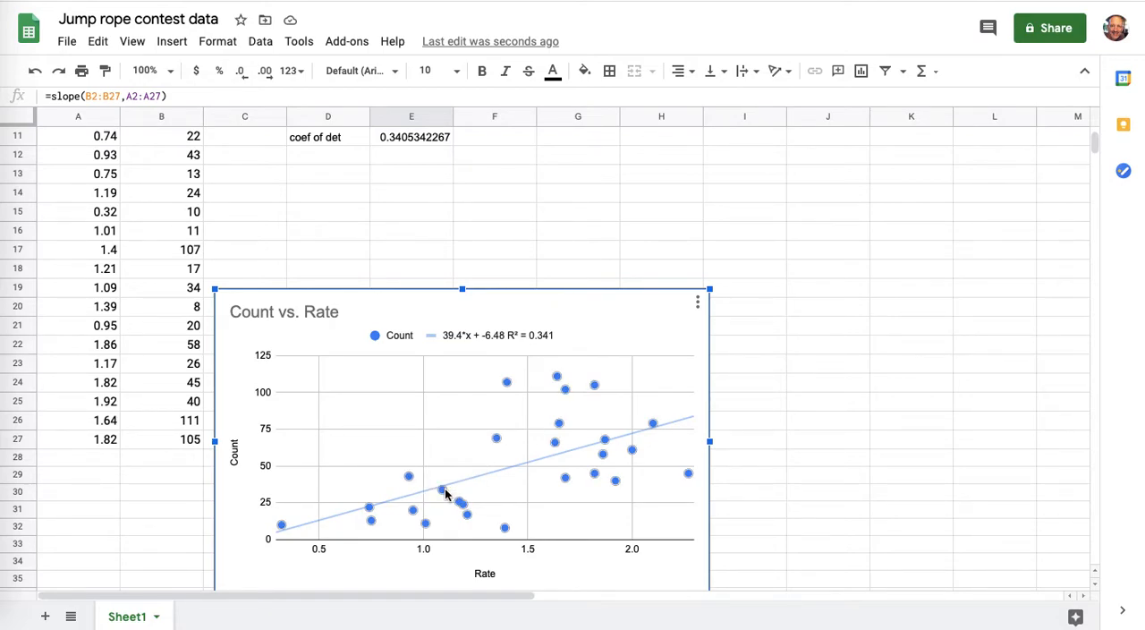
mouse_move(533, 476)
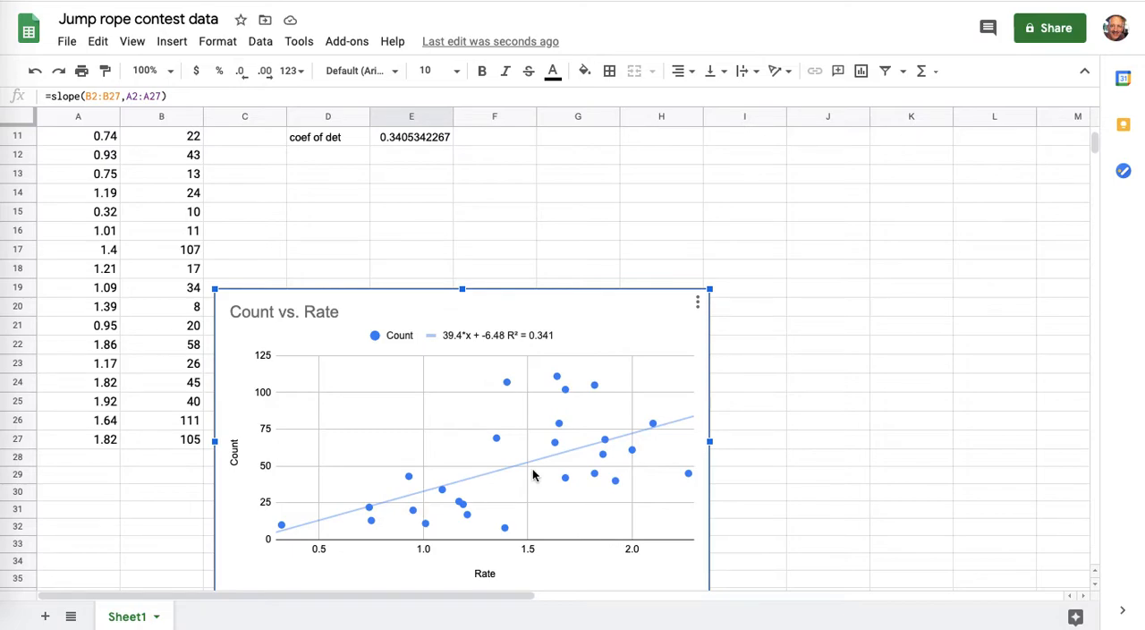
mouse_move(437, 458)
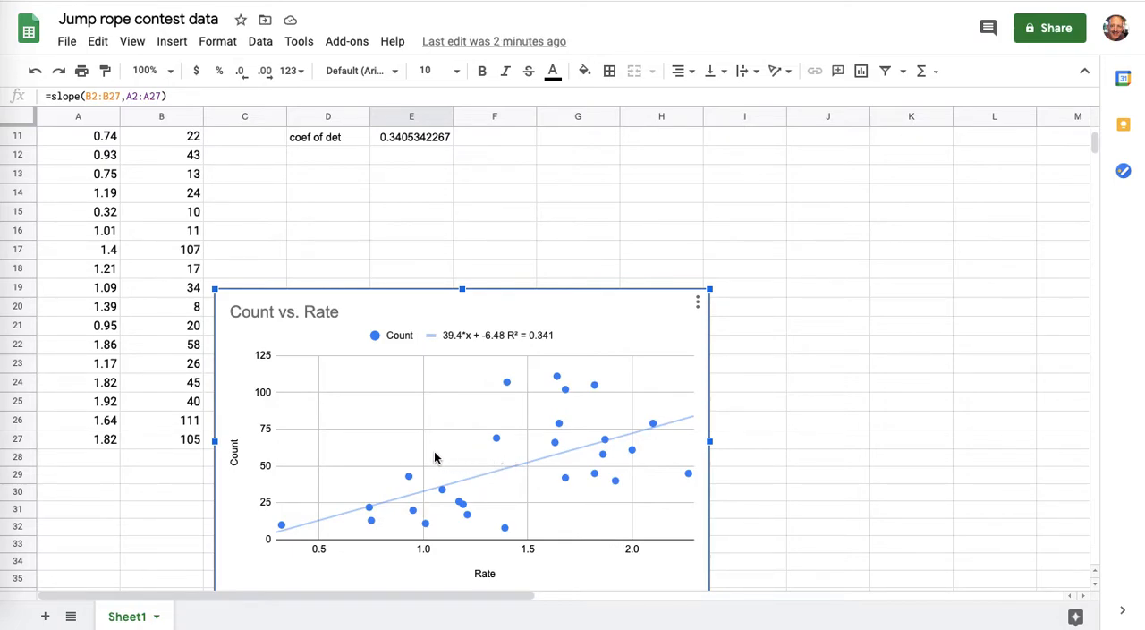
mouse_move(408, 474)
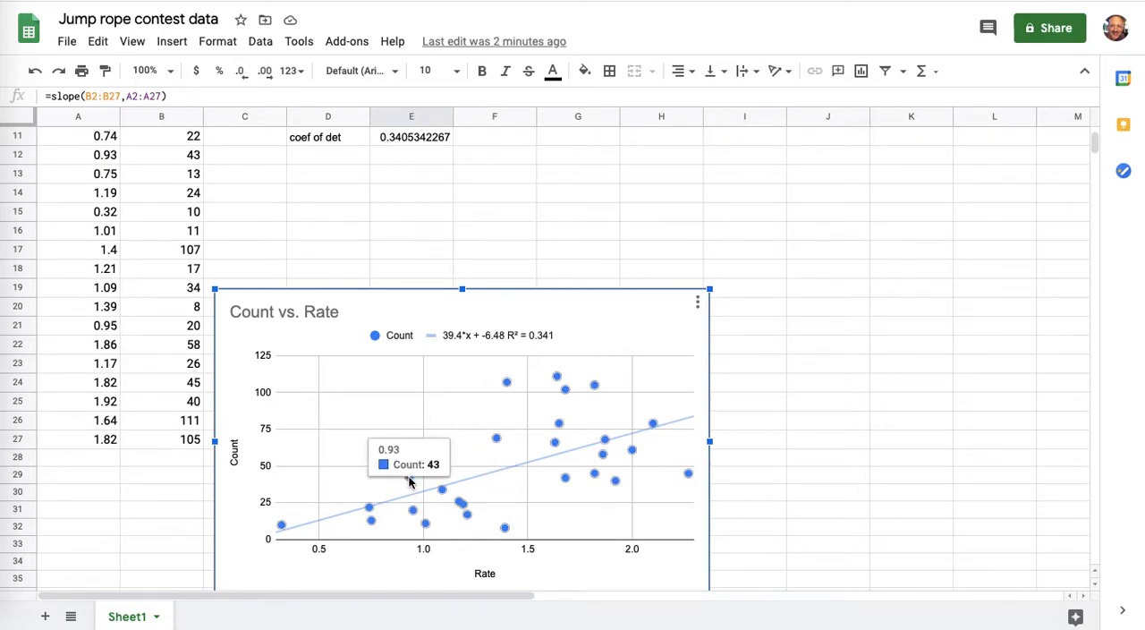
mouse_move(583, 487)
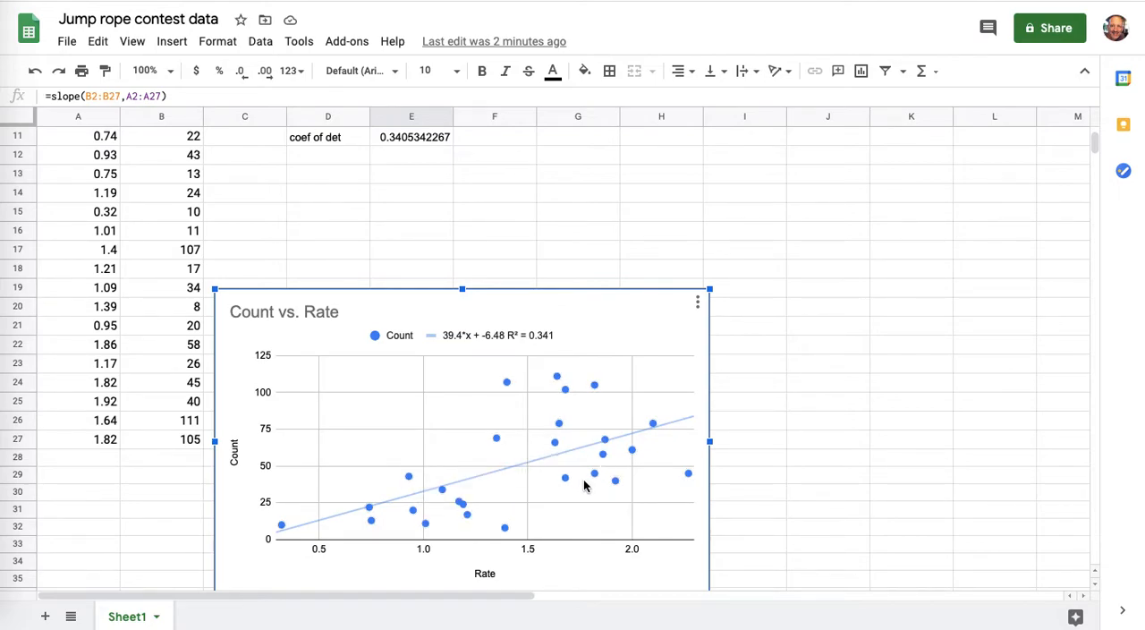
mouse_move(554, 222)
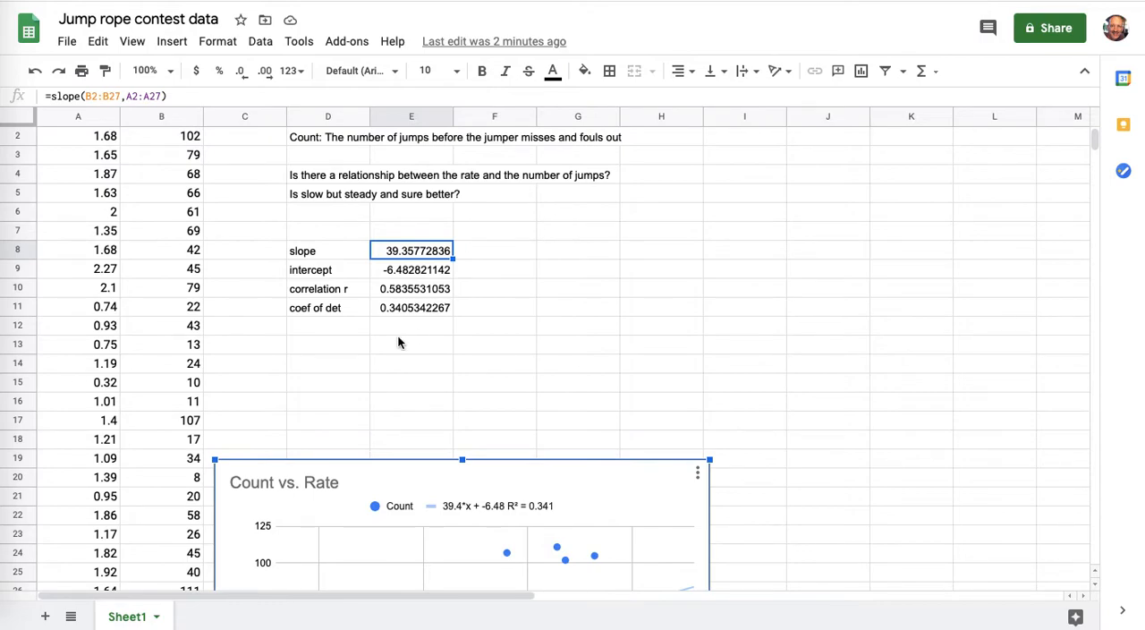
Step: Check the CORREL formula and enter 'moderate' beside the correlation r value
left_click(328, 344)
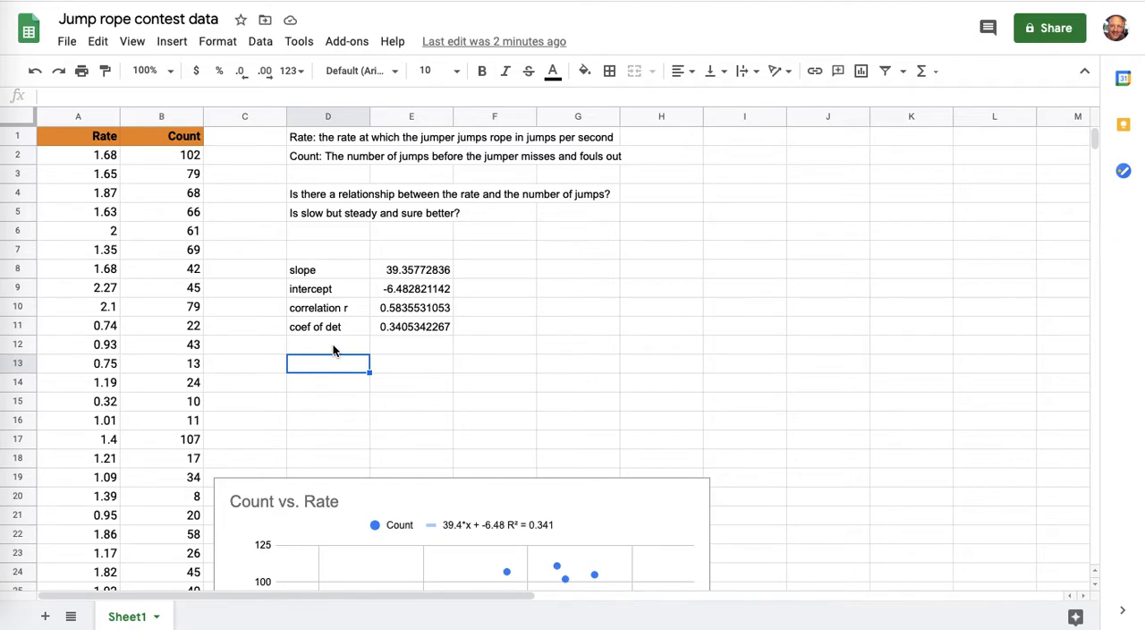
mouse_move(424, 307)
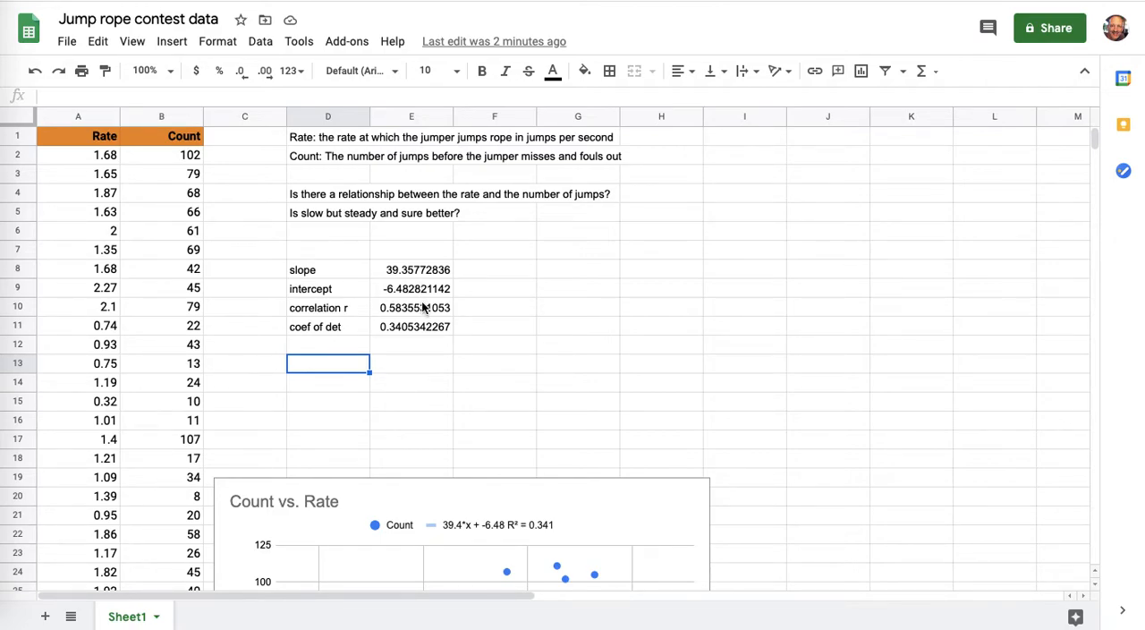
left_click(412, 307)
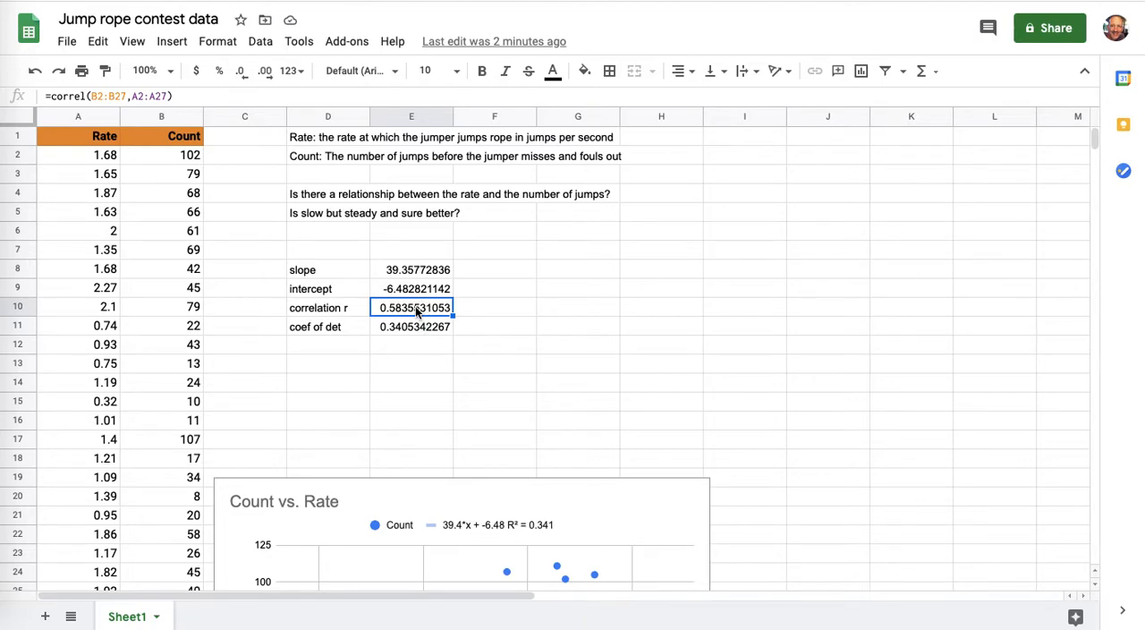
mouse_move(476, 319)
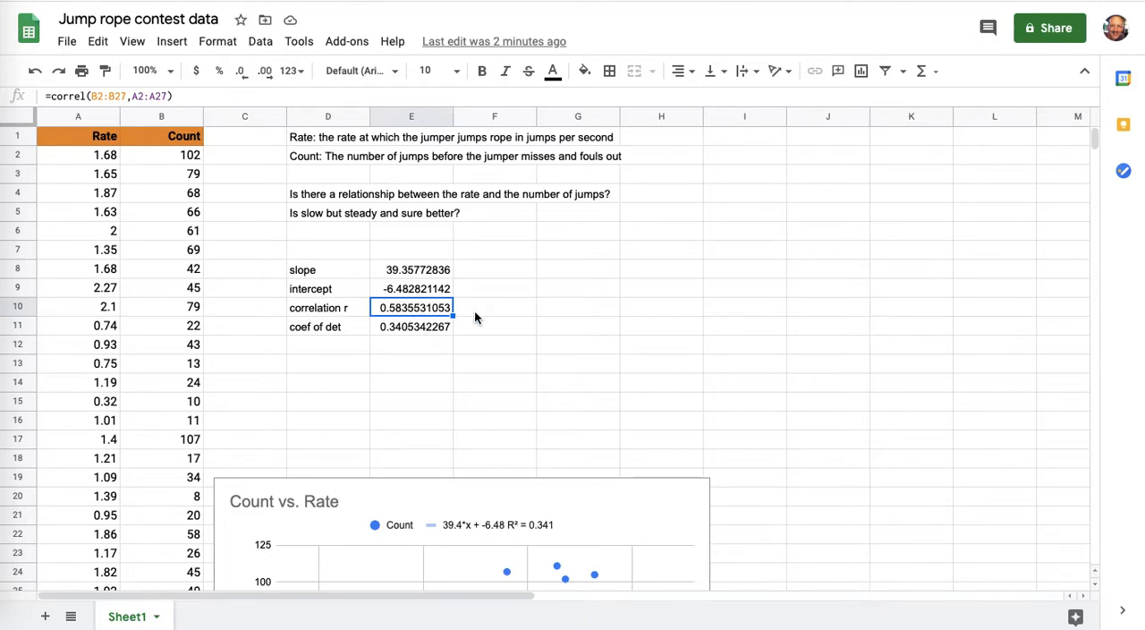
type("moderate")
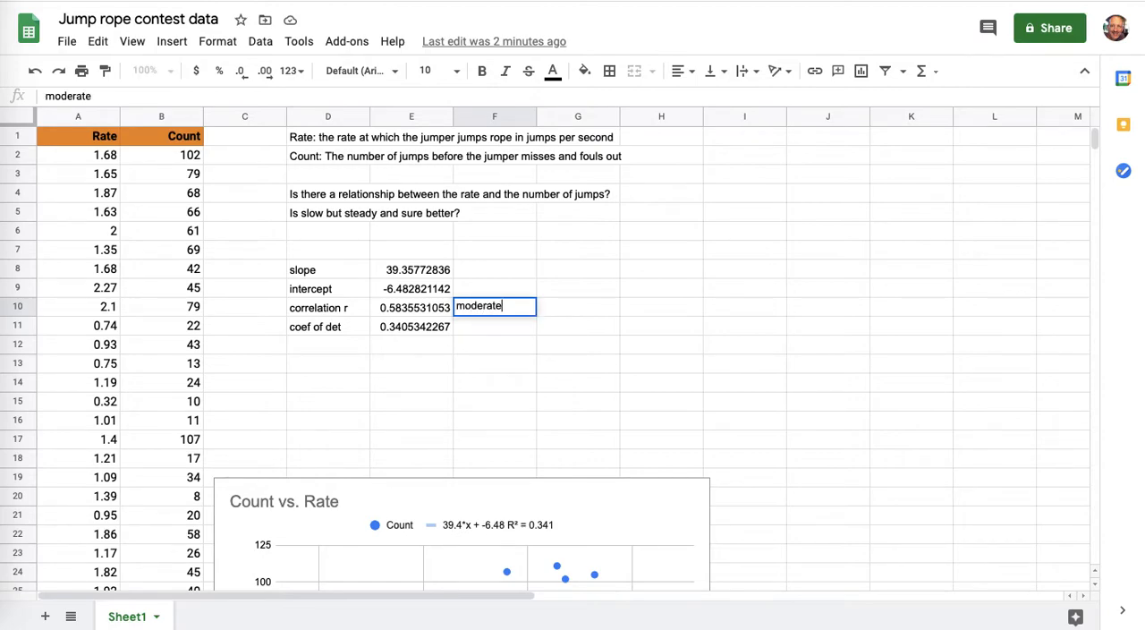
key("enter")
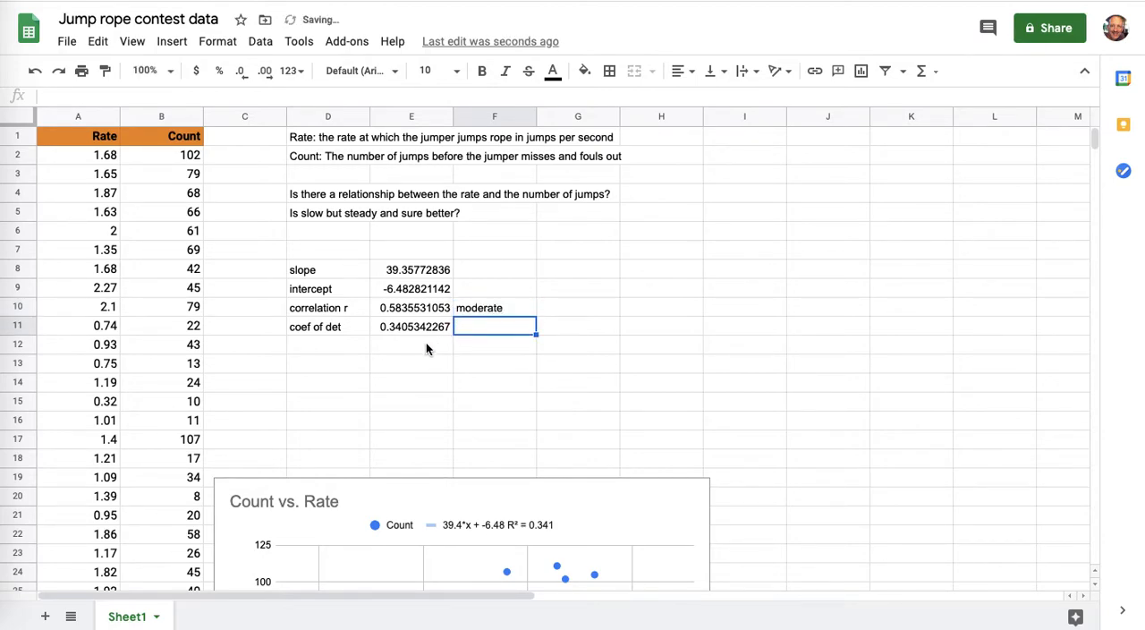
left_click(327, 343)
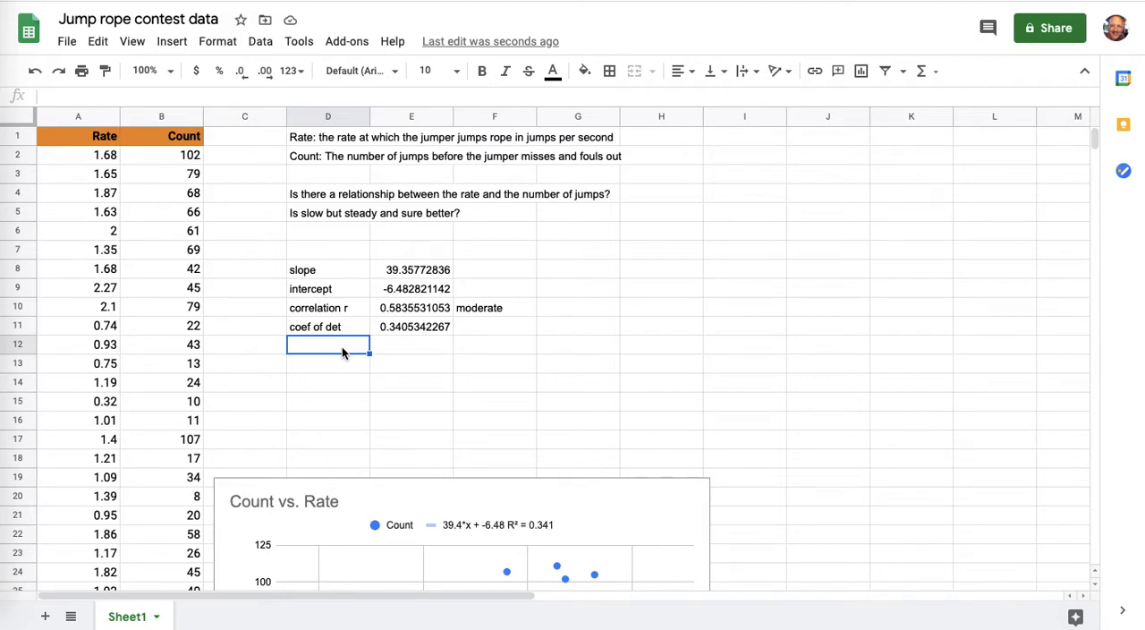
left_click(411, 343)
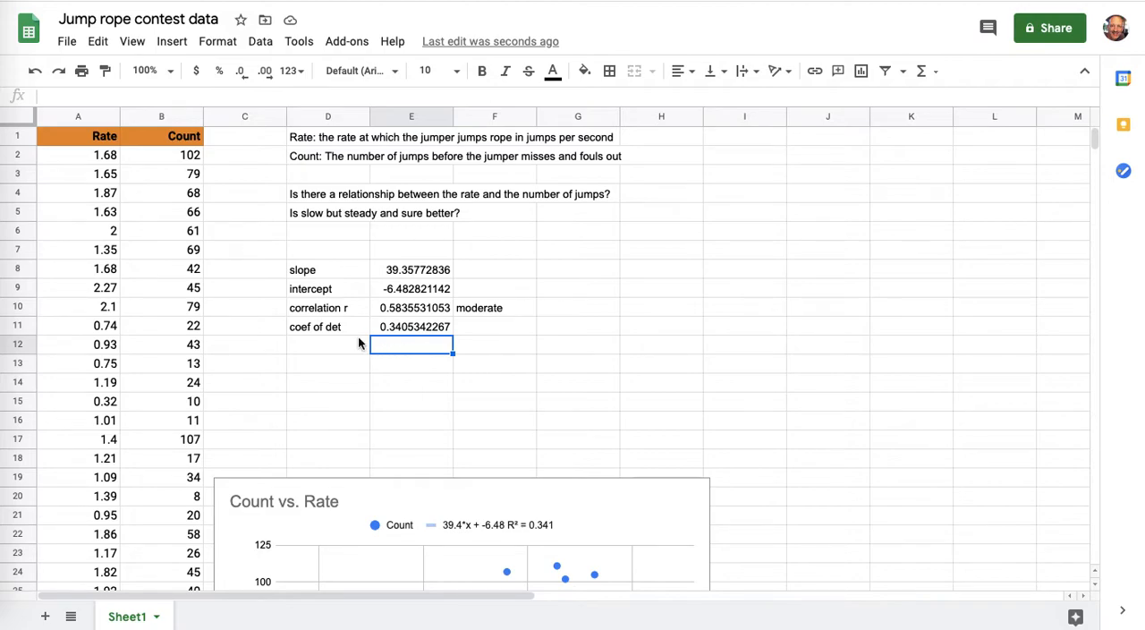
left_click(327, 344)
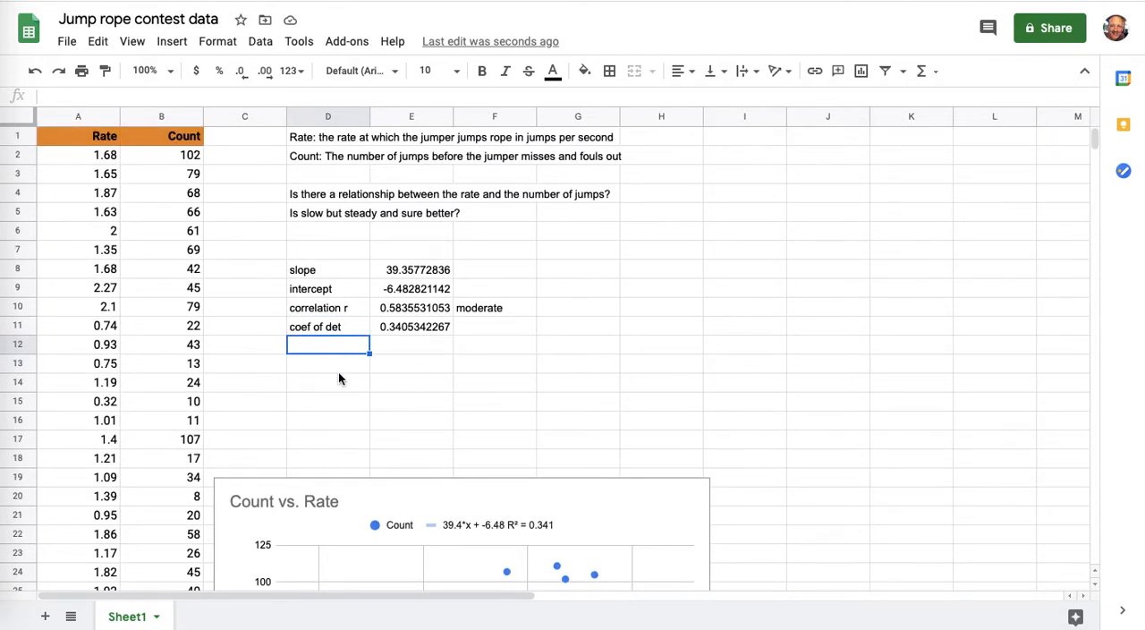
Step: Write in D13: 'Rate is related to count, and the faster the rate, the higher the jump count (in general)'
type("Rate is related to")
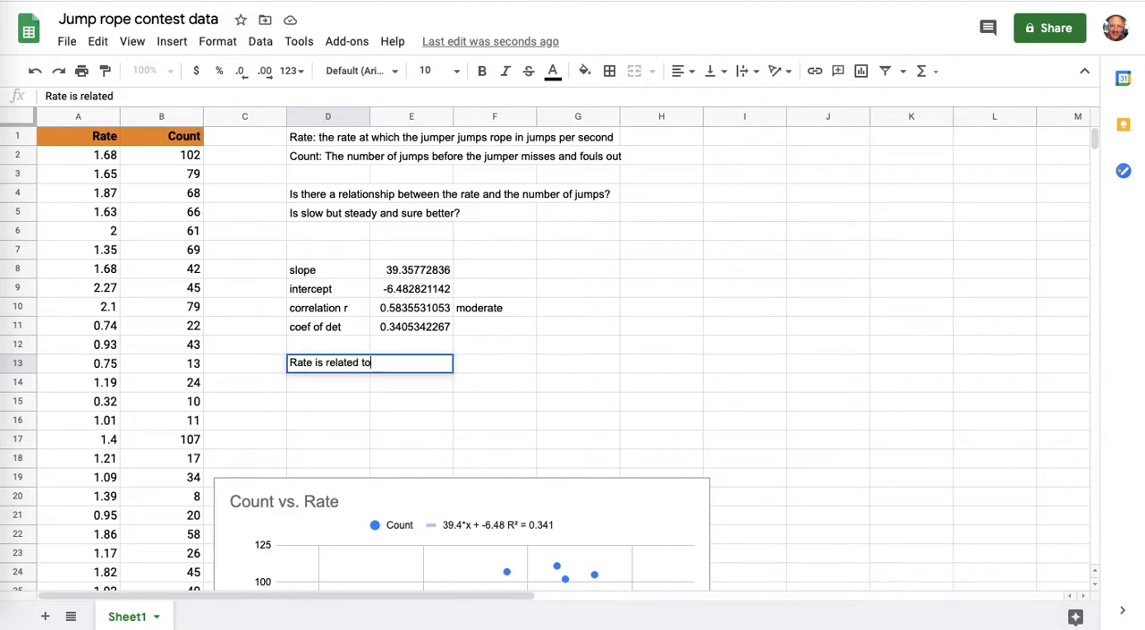
type("count, and")
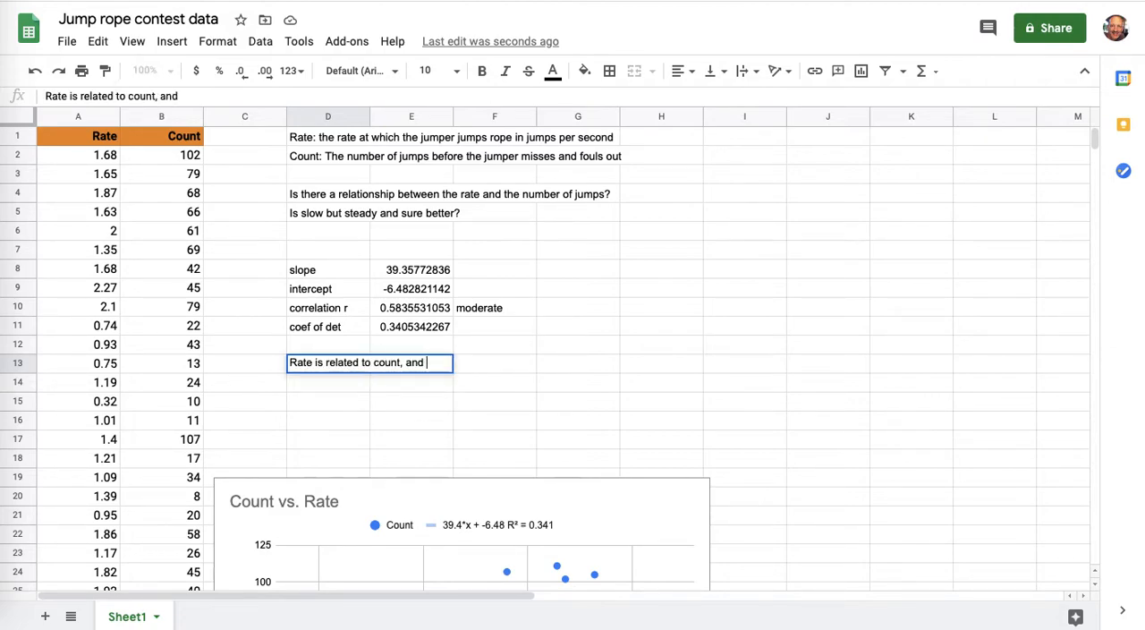
type("the")
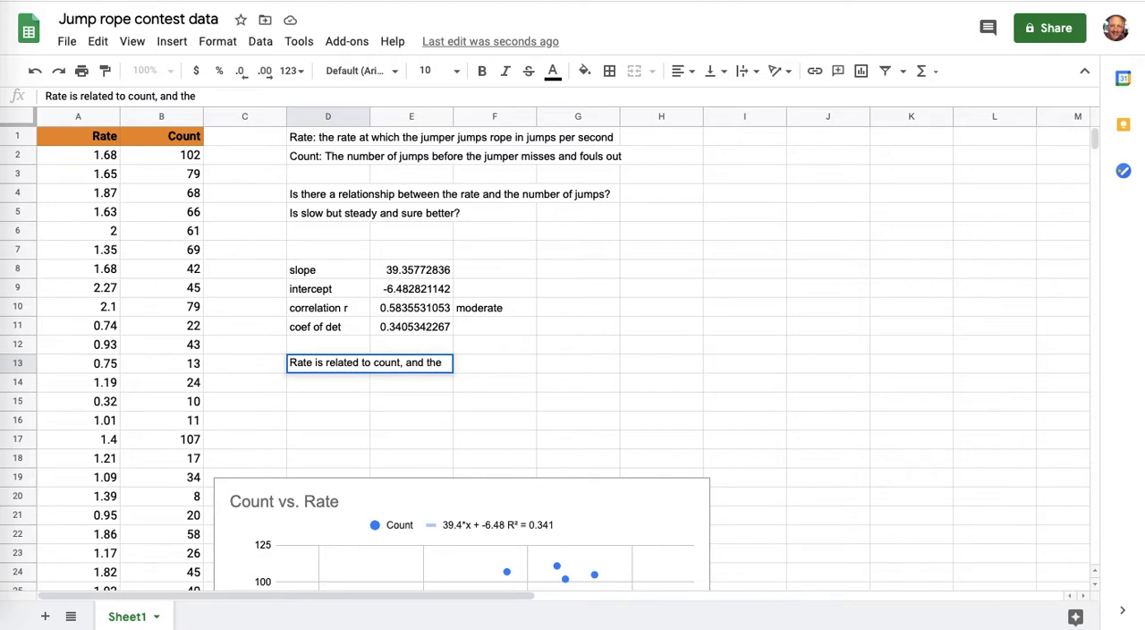
type("faster the rate,")
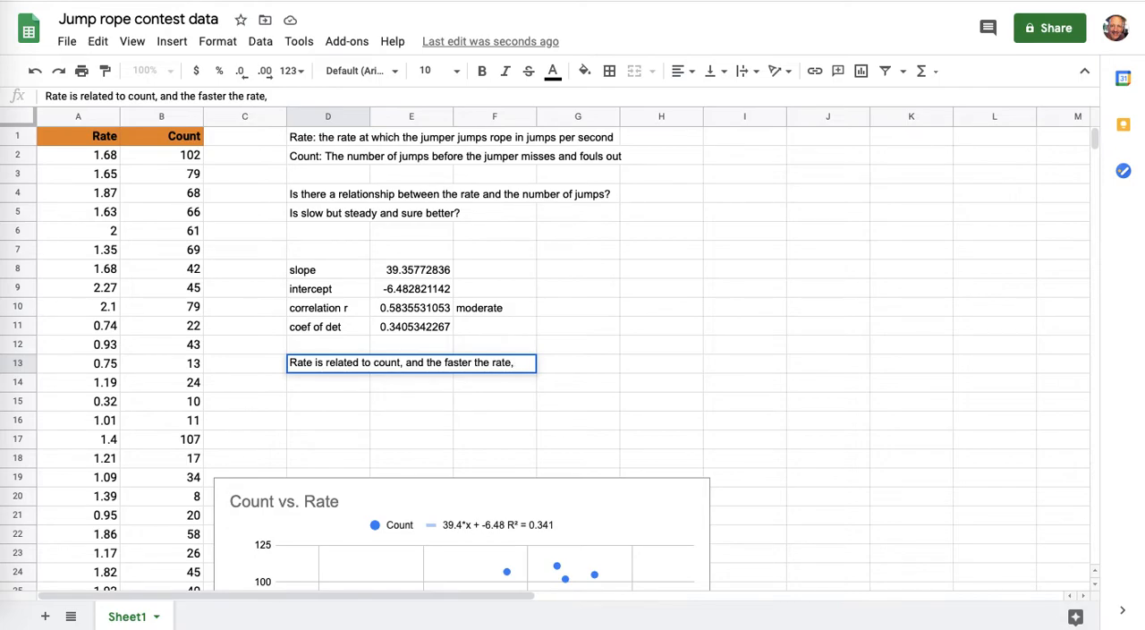
type("the higher the jump count (i g")
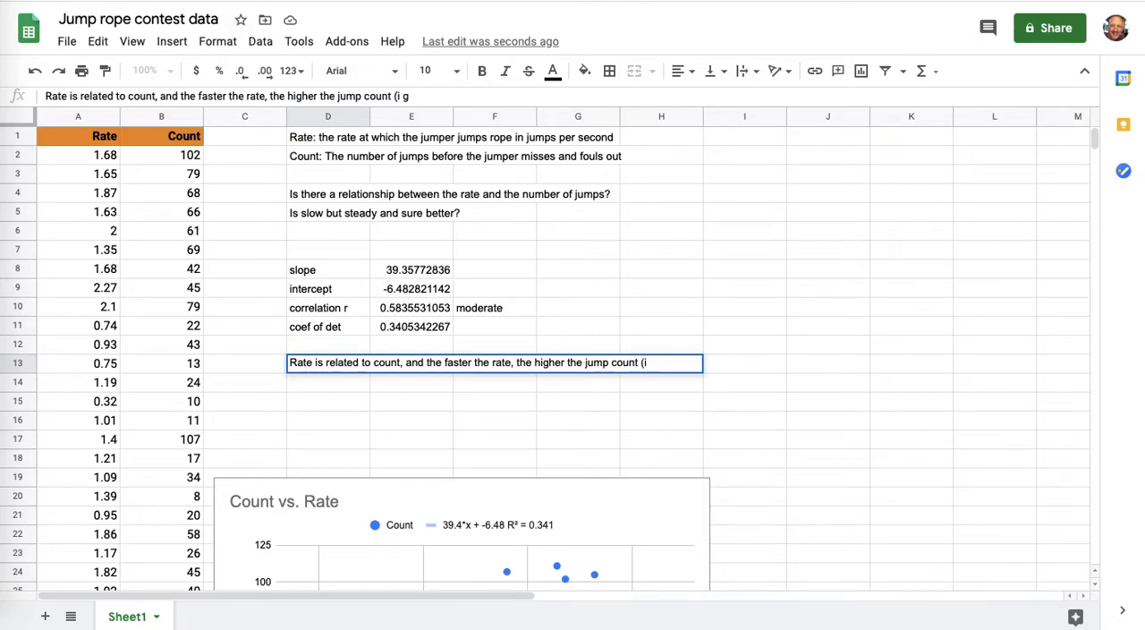
type("n general")
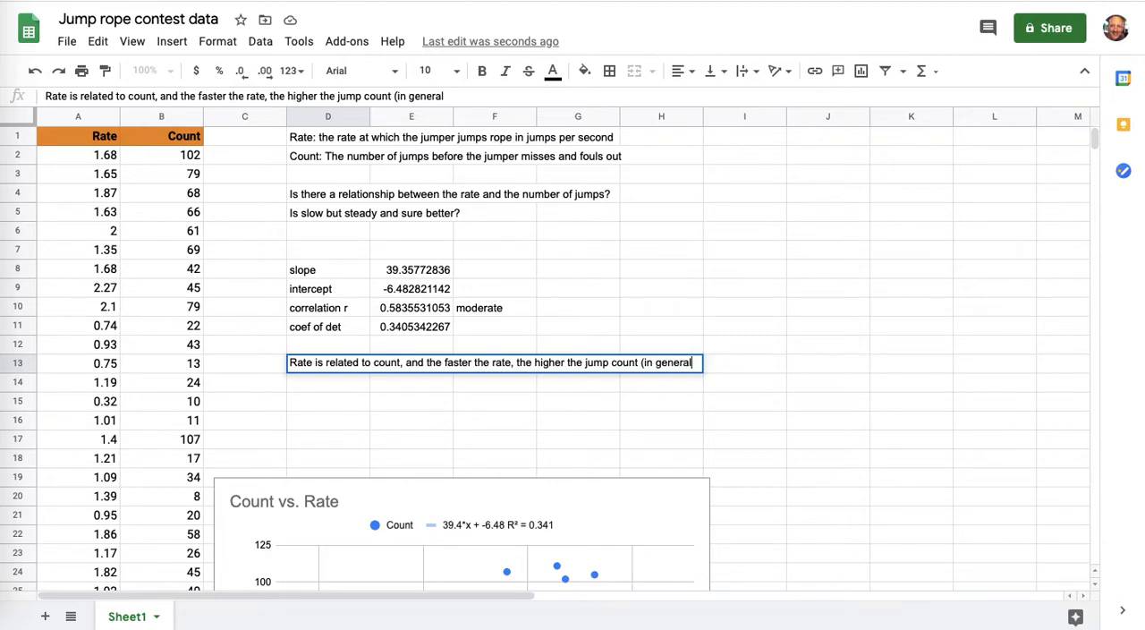
key("enter")
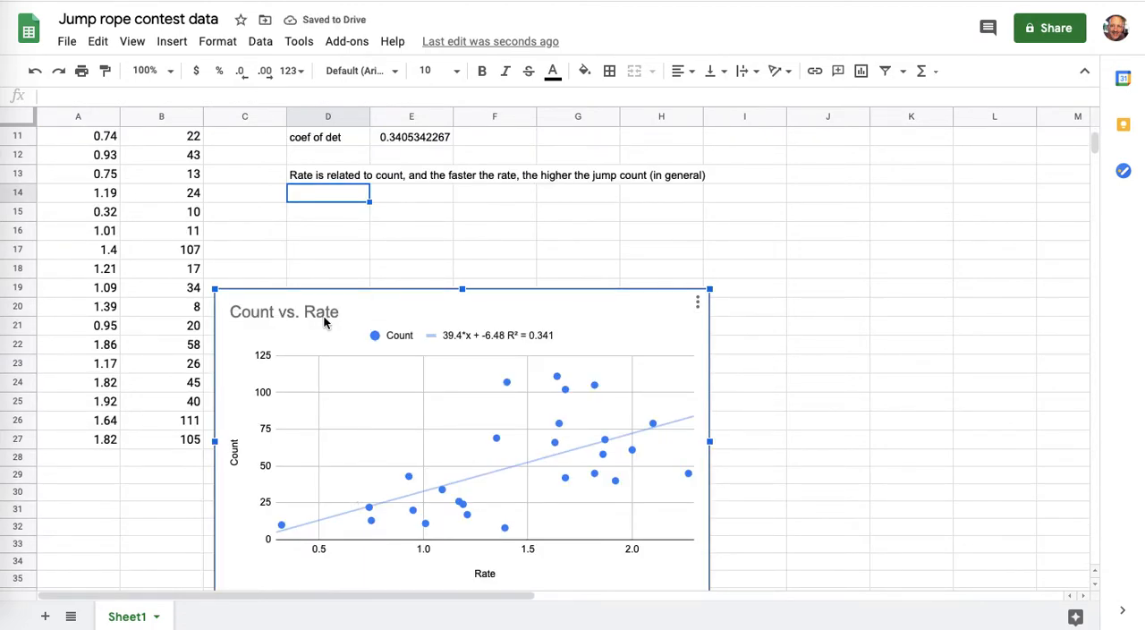
Step: Drag the Count vs. Rate chart slightly right and reposition it on the sheet
left_click_drag(462, 288, 516, 265)
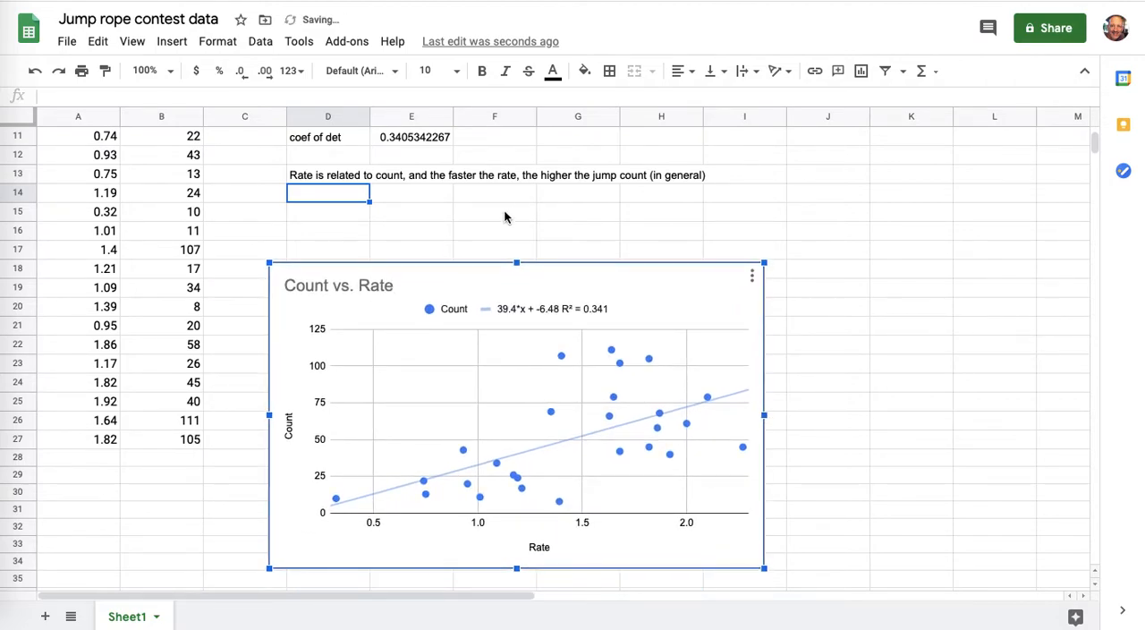
scroll("down", 3)
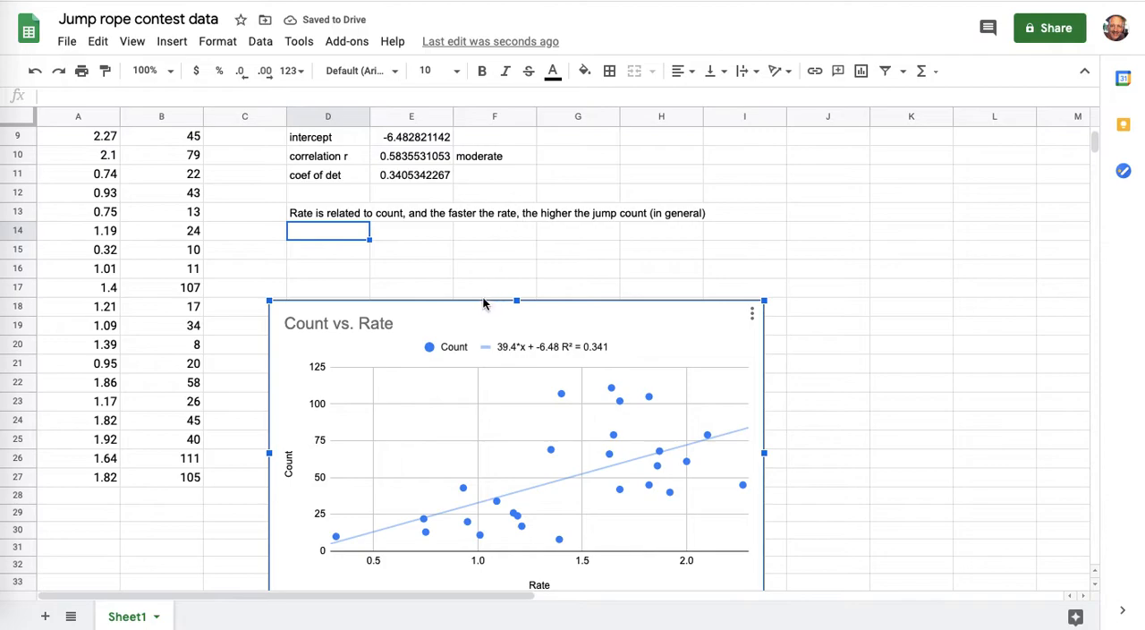
left_click_drag(516, 301, 515, 254)
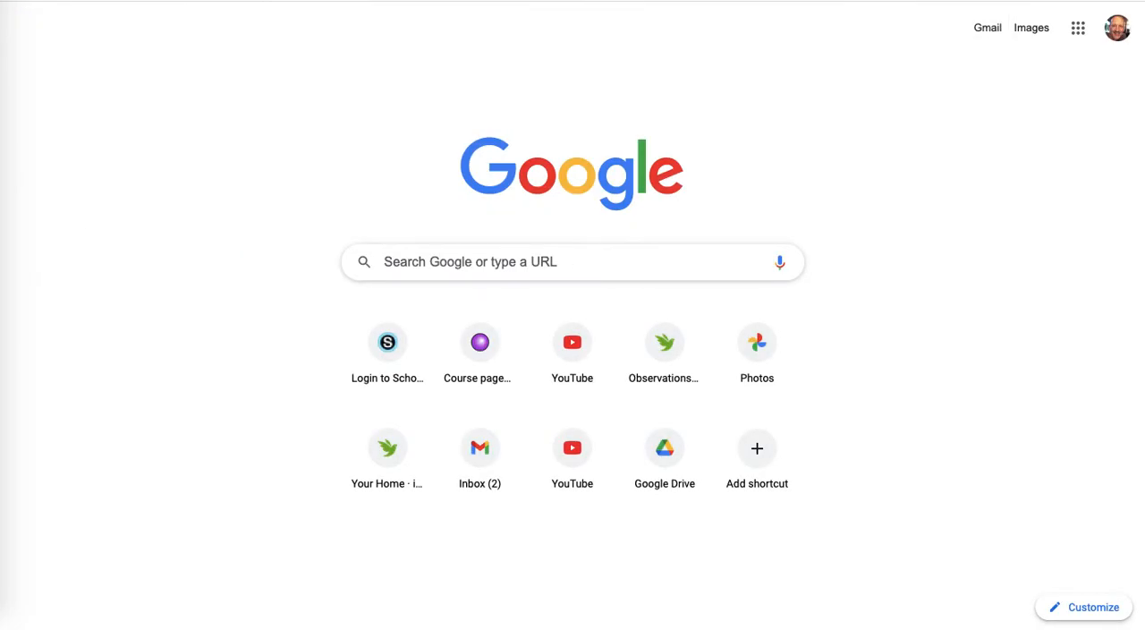
Step: From Google Drive's New menu, create a blank Google Slides presentation
left_click(666, 447)
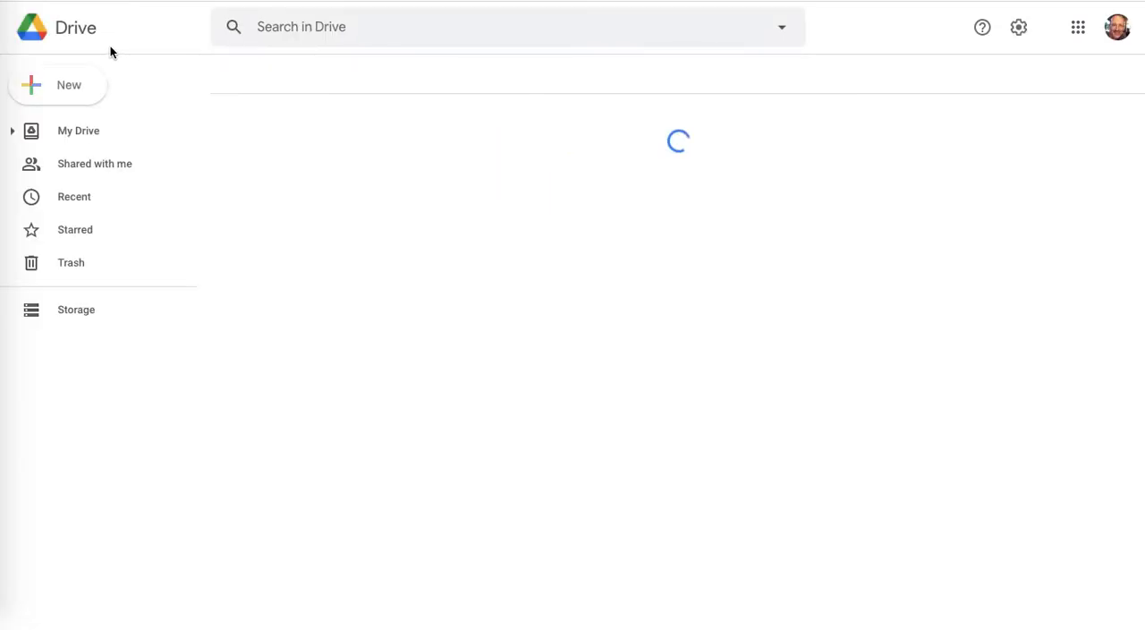
left_click(58, 84)
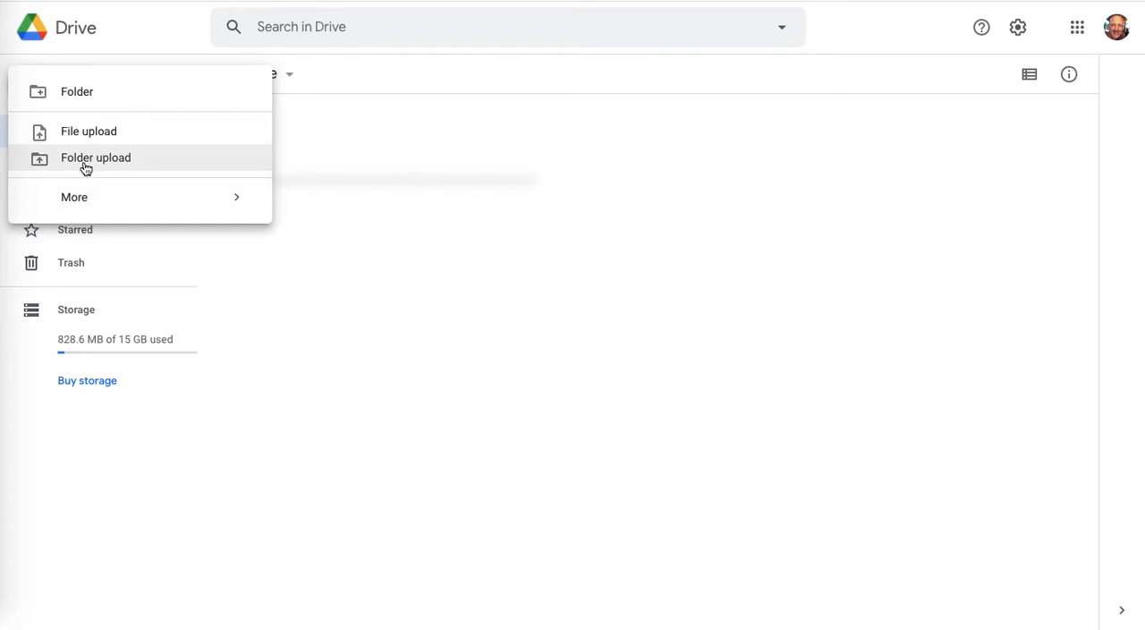
mouse_move(75, 196)
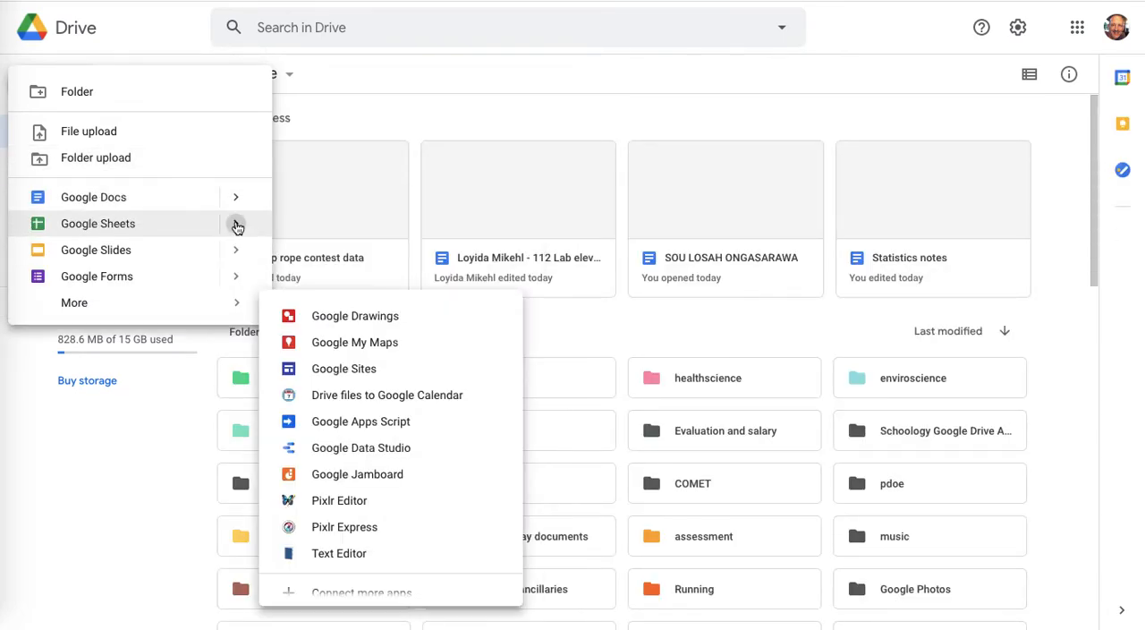
left_click(97, 251)
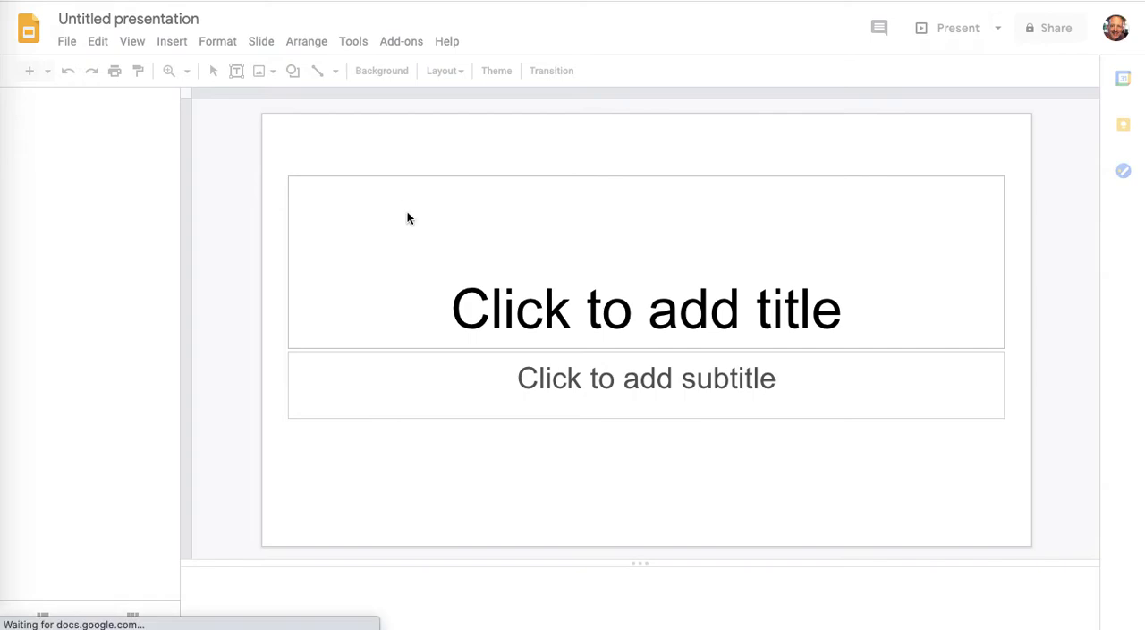
mouse_move(168, 20)
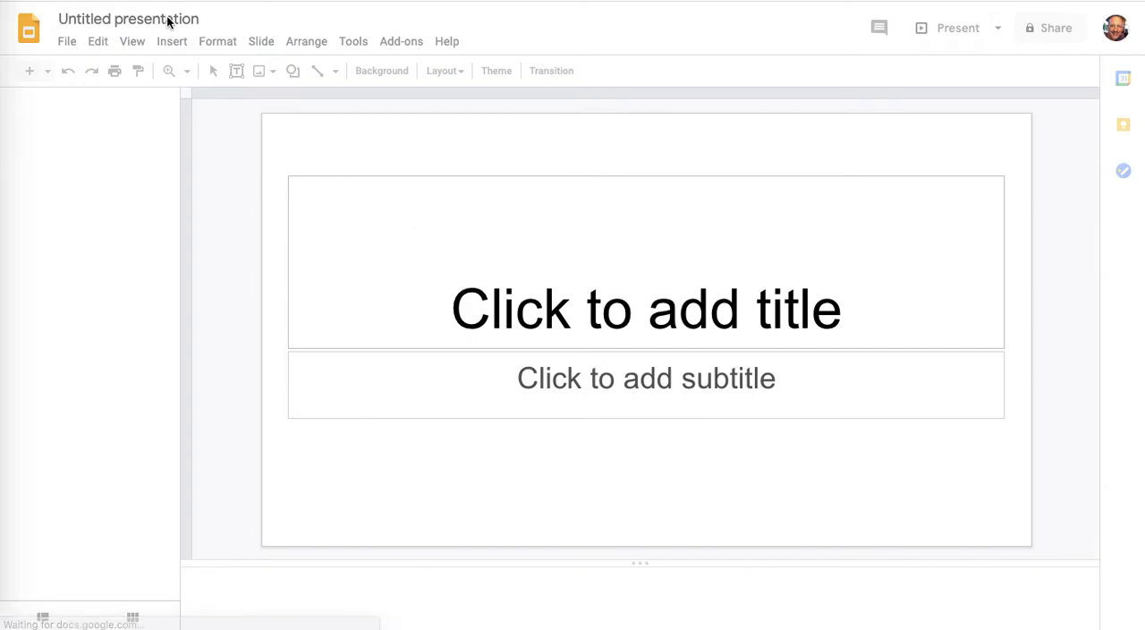
Step: Set the first slide's title to 'Jump rope'
left_click(496, 71)
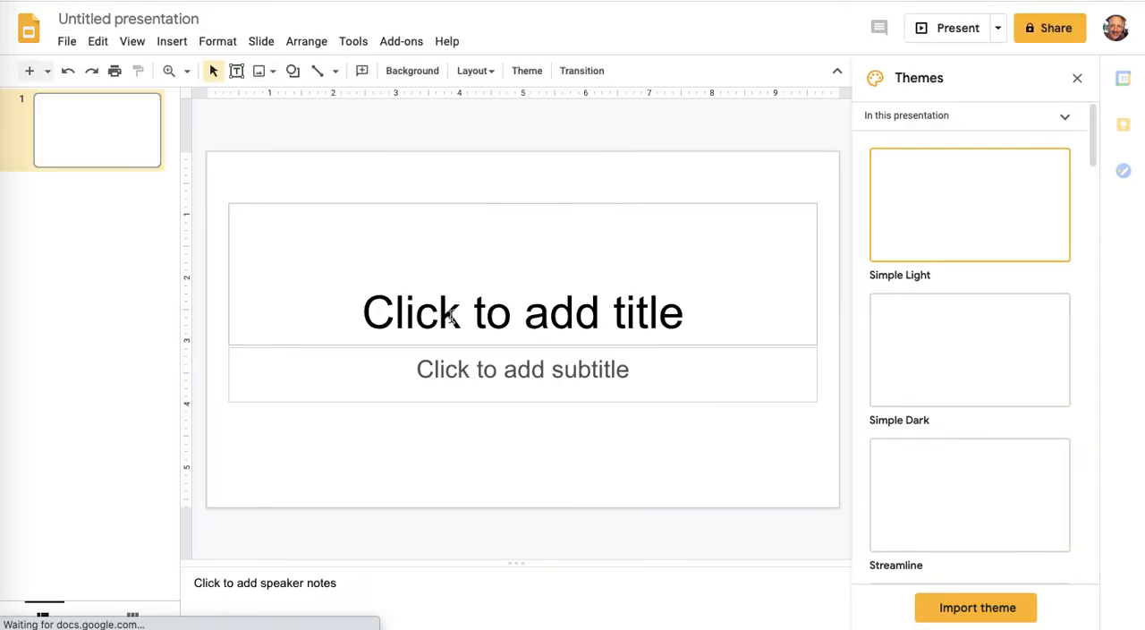
left_click(522, 311)
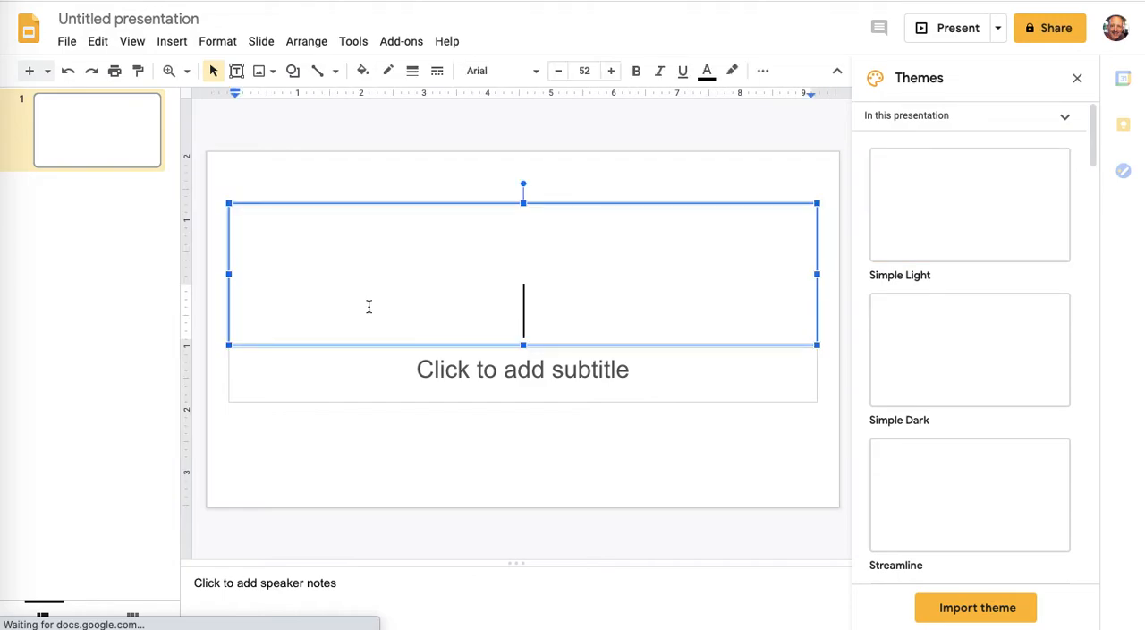
type("Jump")
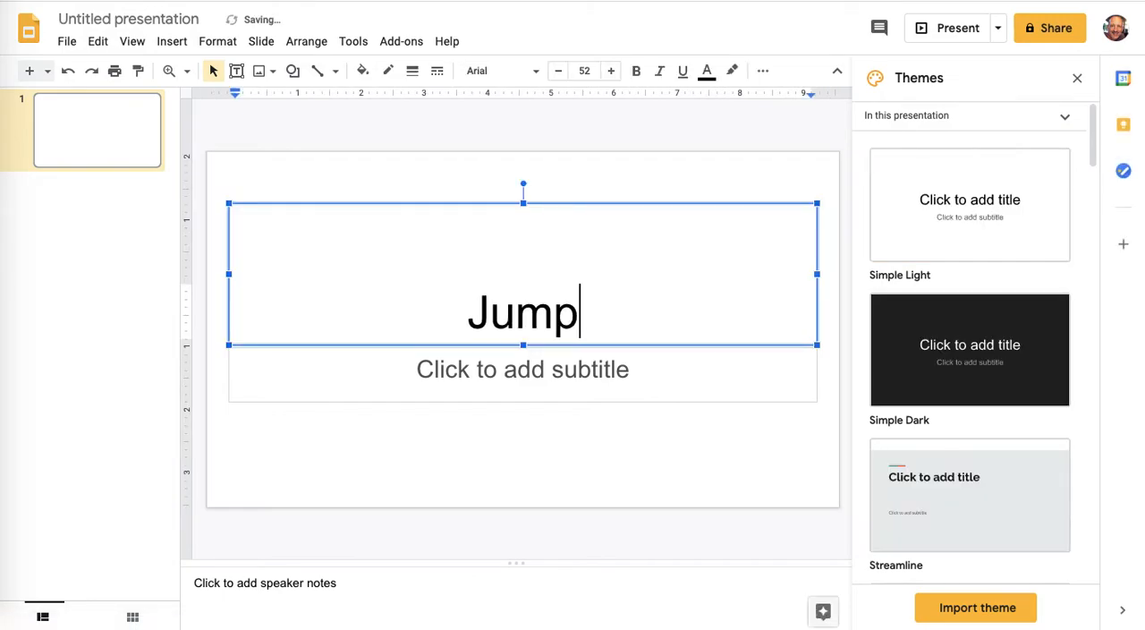
type("rope")
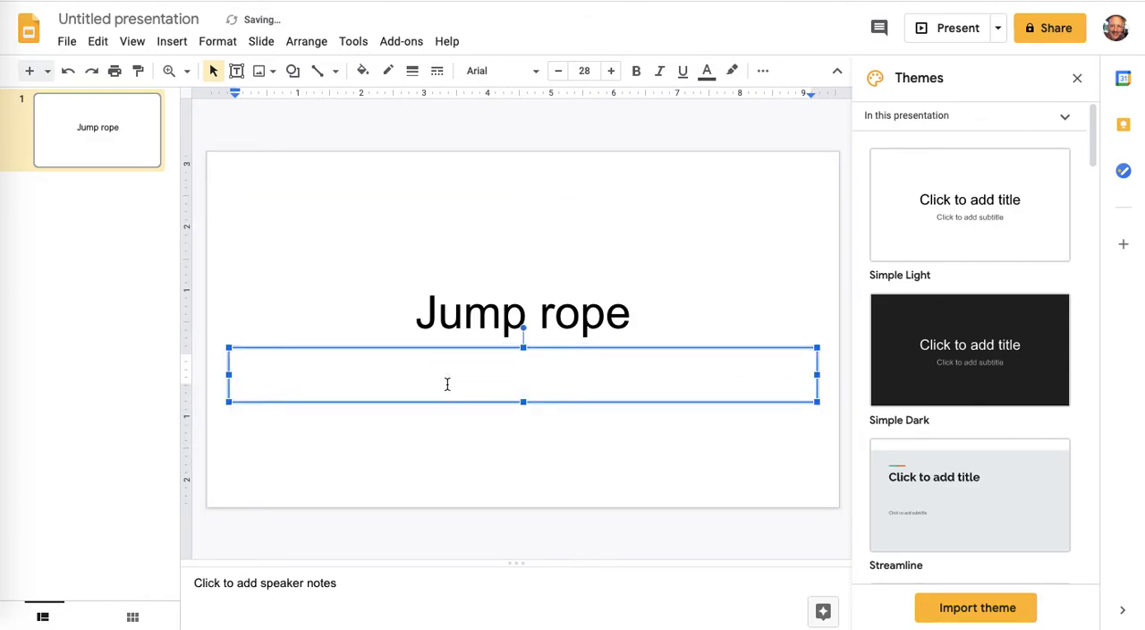
Step: Set the subtitle to 'A contest at a local school'
left_click(523, 374)
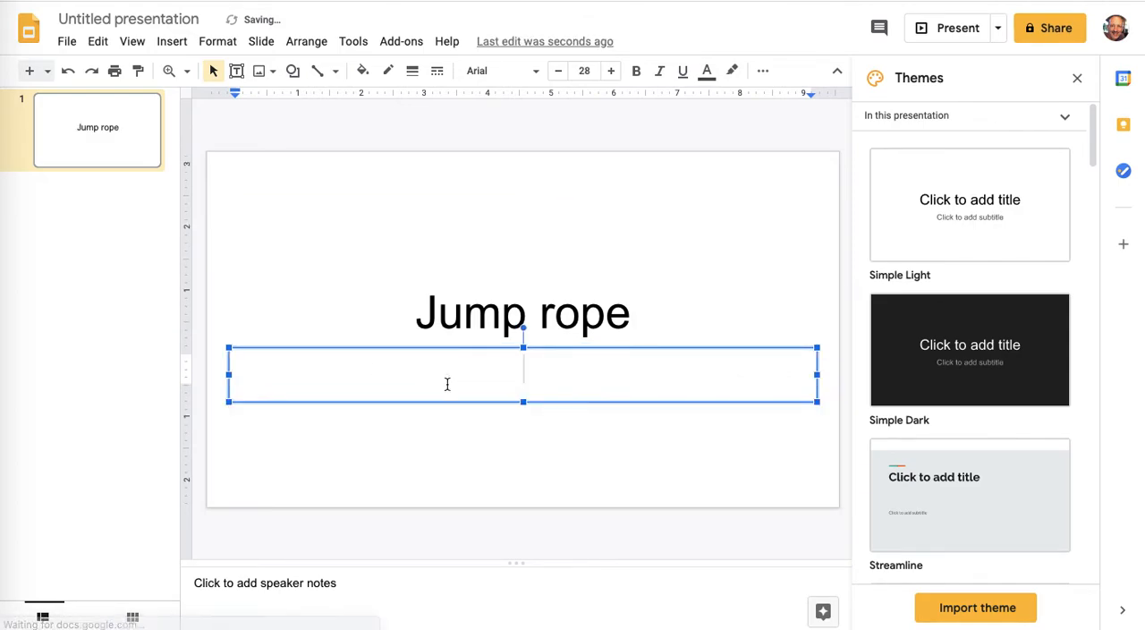
type("A conta")
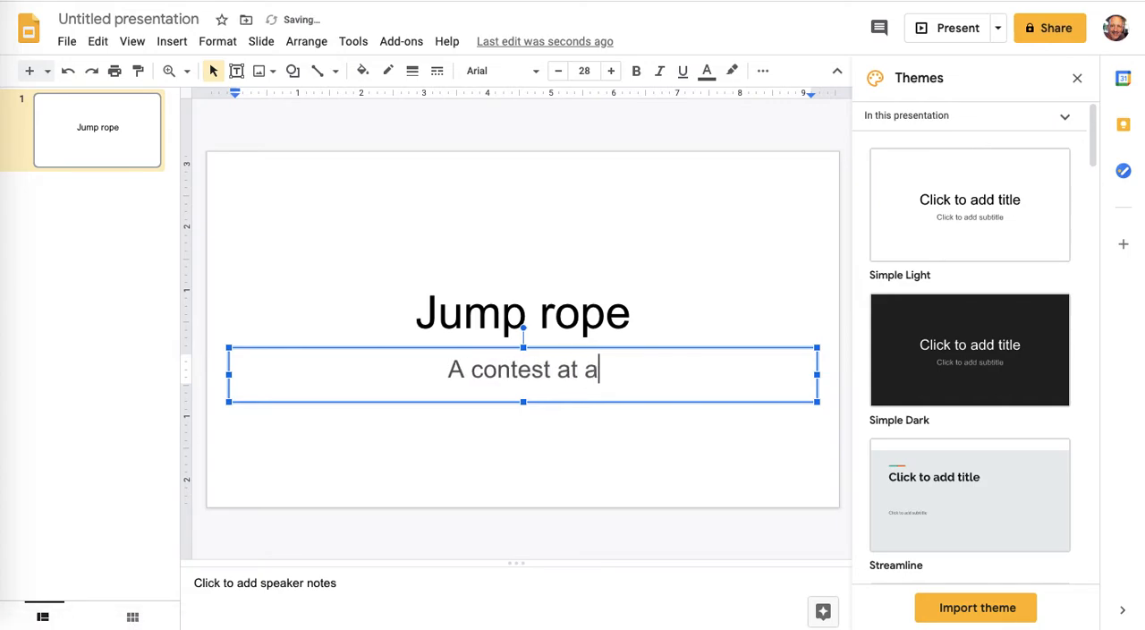
type("local school")
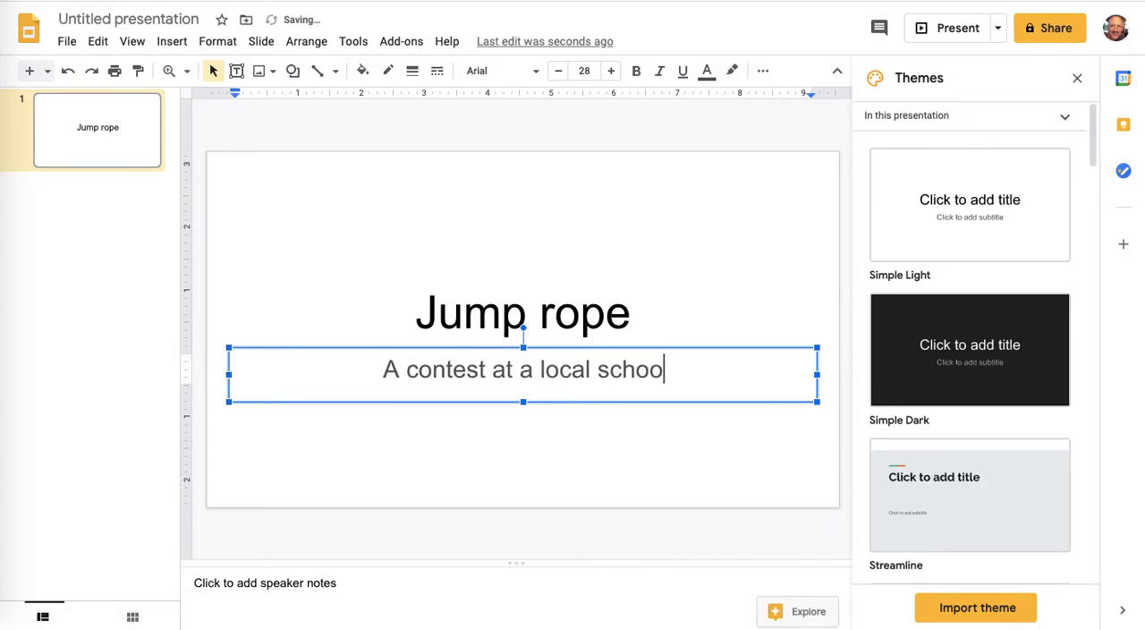
type("l")
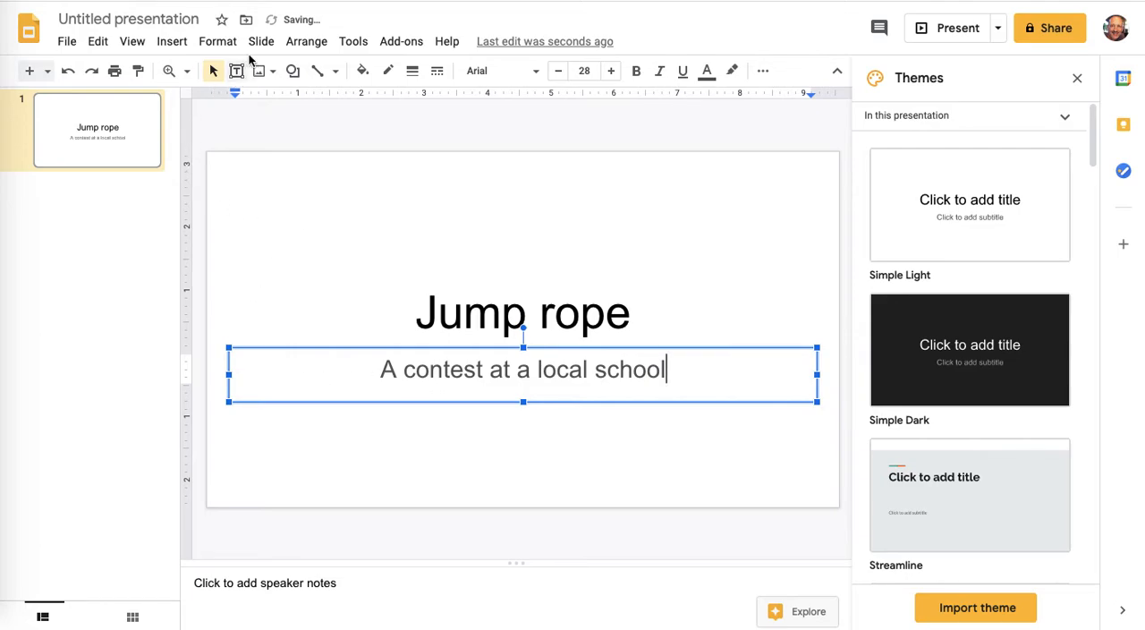
Step: Add a new slide via the Slide menu and title it 'Graph'
left_click(261, 41)
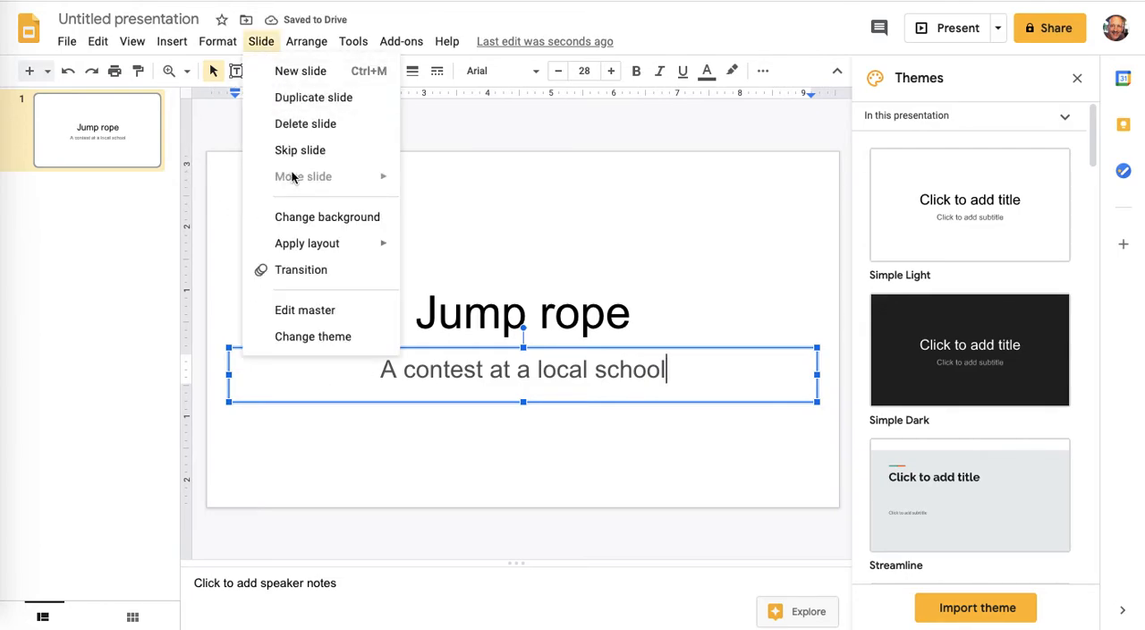
mouse_move(314, 96)
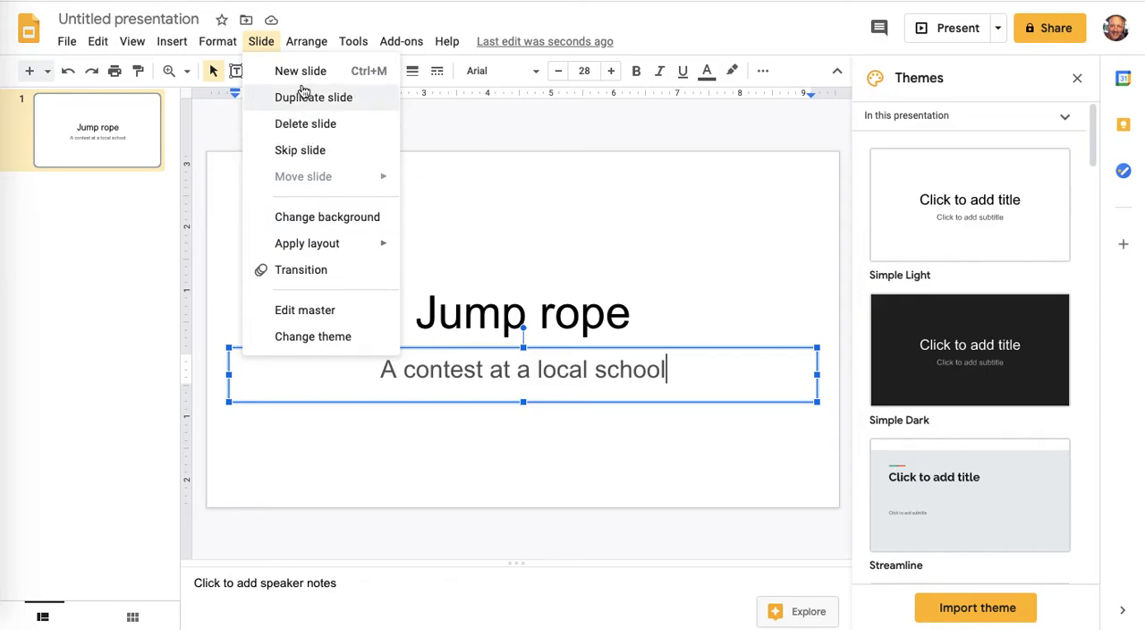
mouse_move(301, 72)
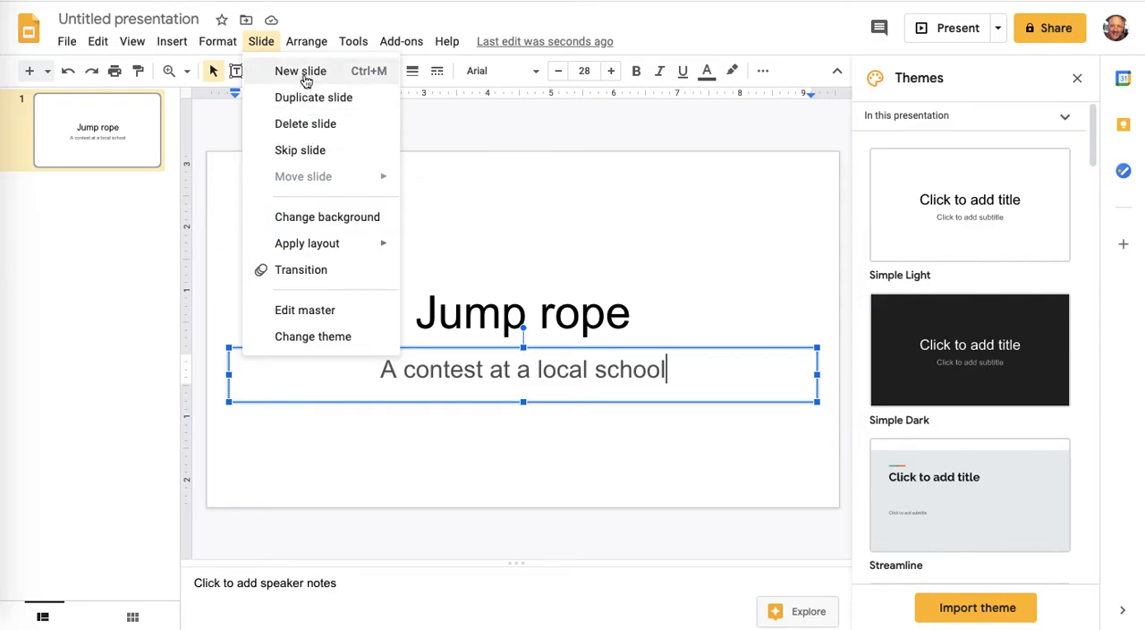
left_click(301, 71)
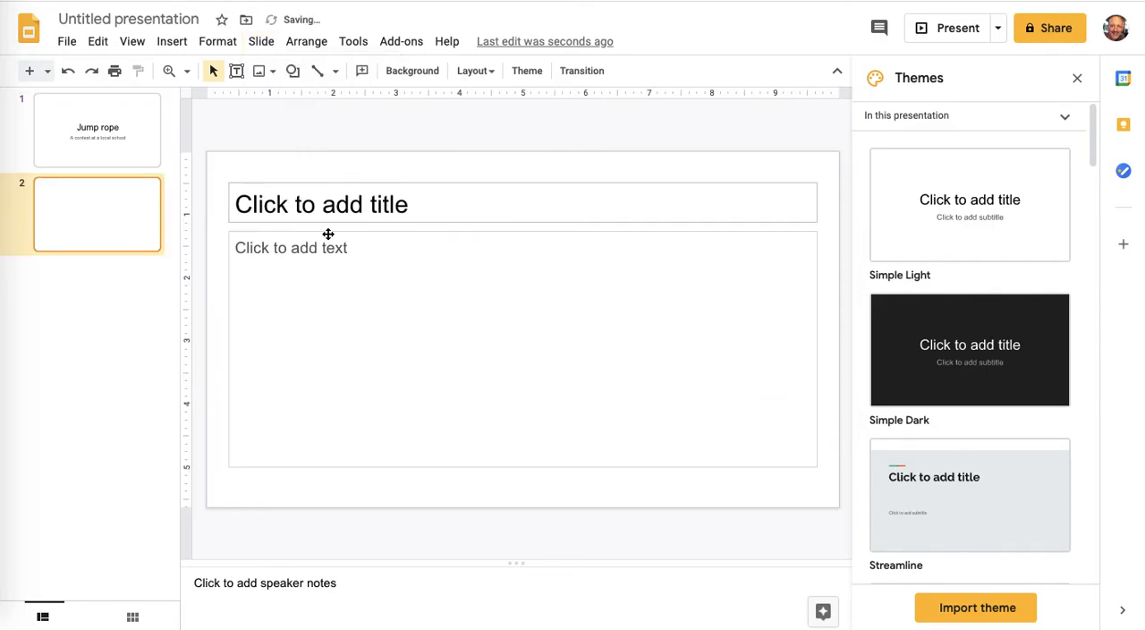
left_click(523, 204)
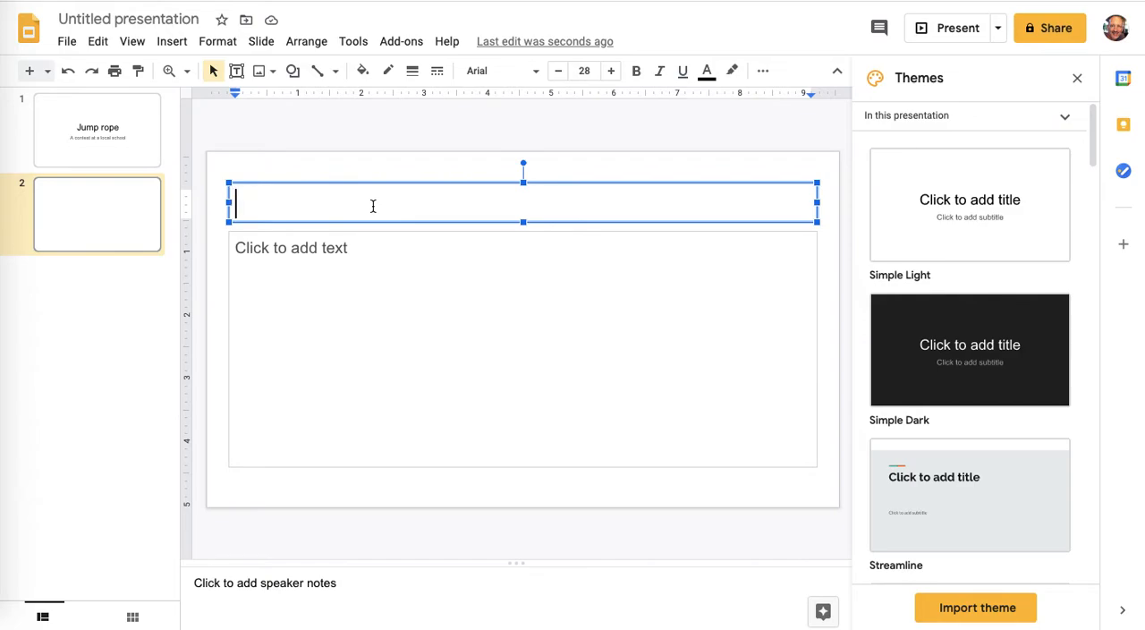
type("Grap")
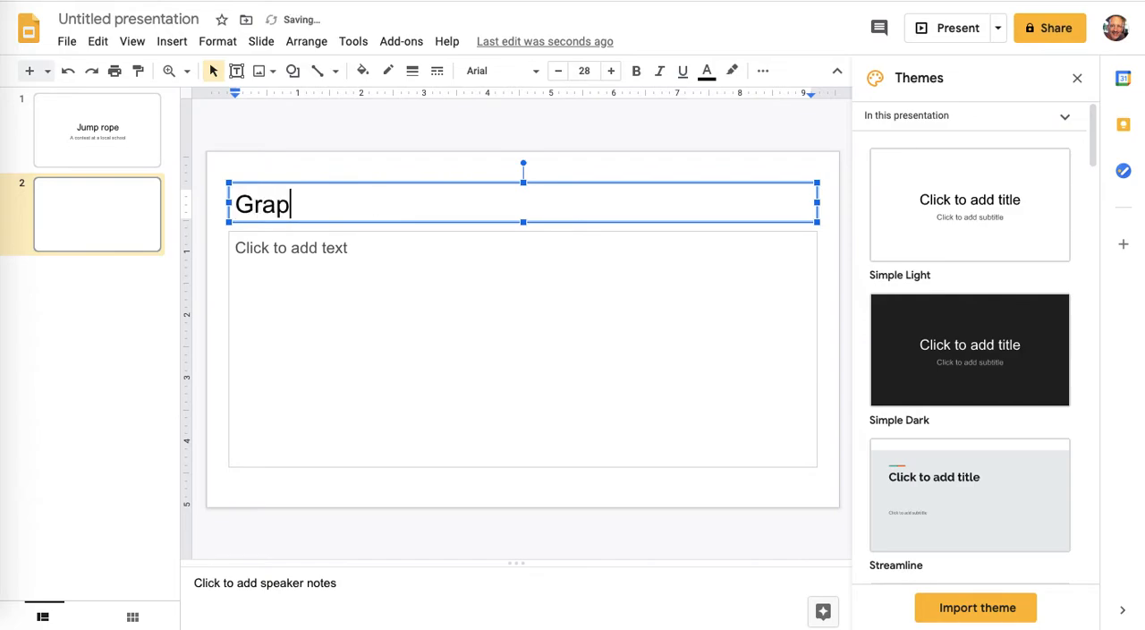
type("h")
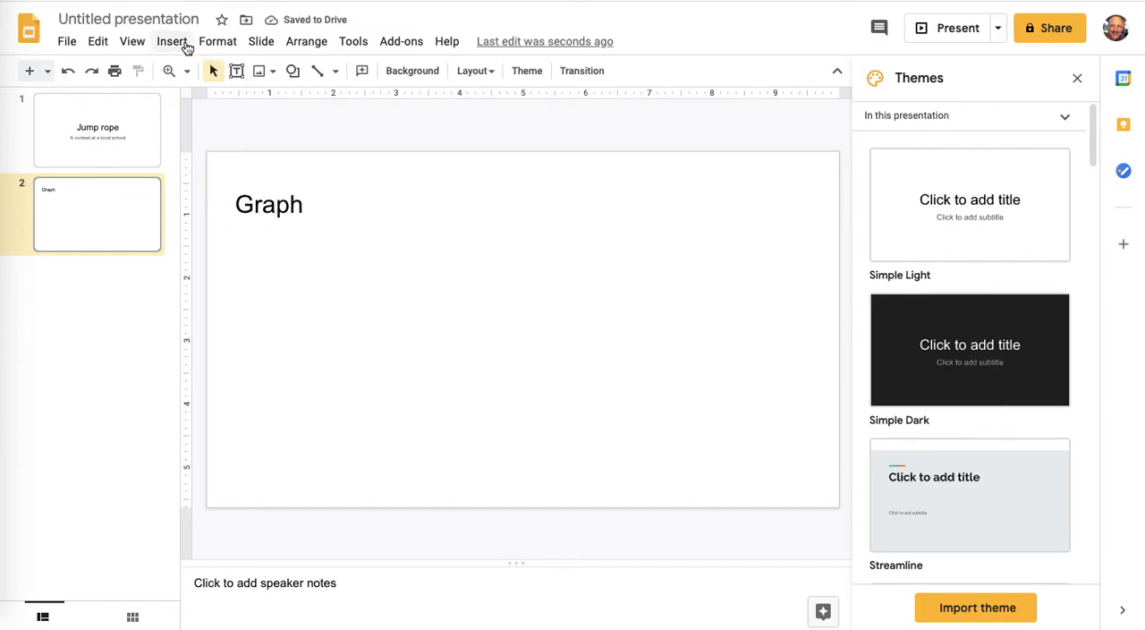
Step: Import the Count vs. Rate chart from the Jump rope contest data sheet, linked to the spreadsheet
left_click(172, 41)
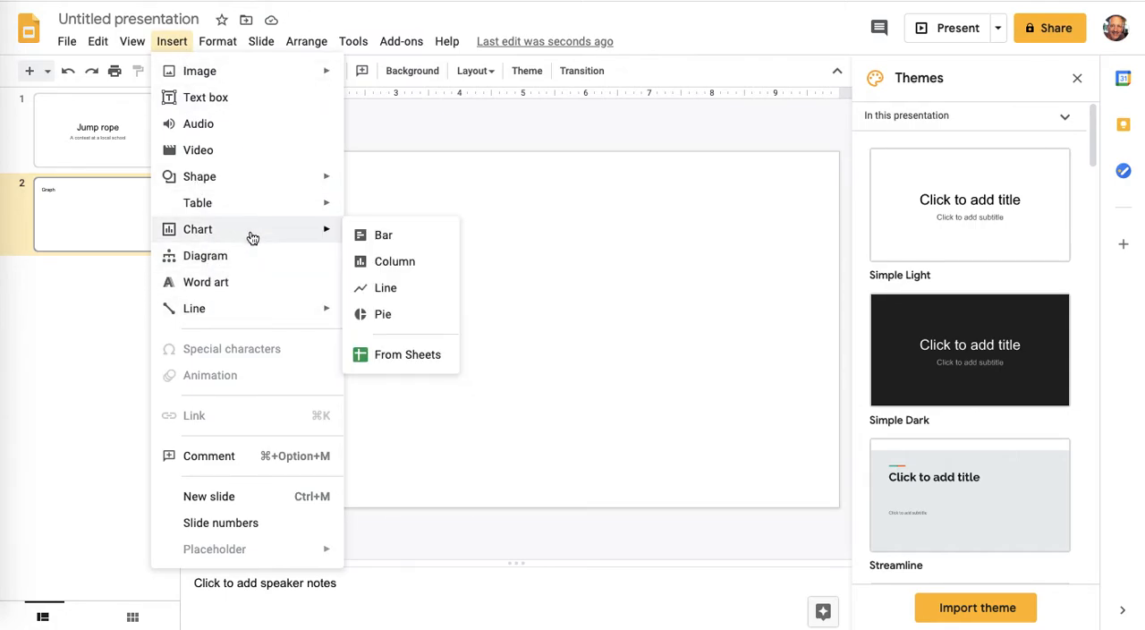
mouse_move(408, 355)
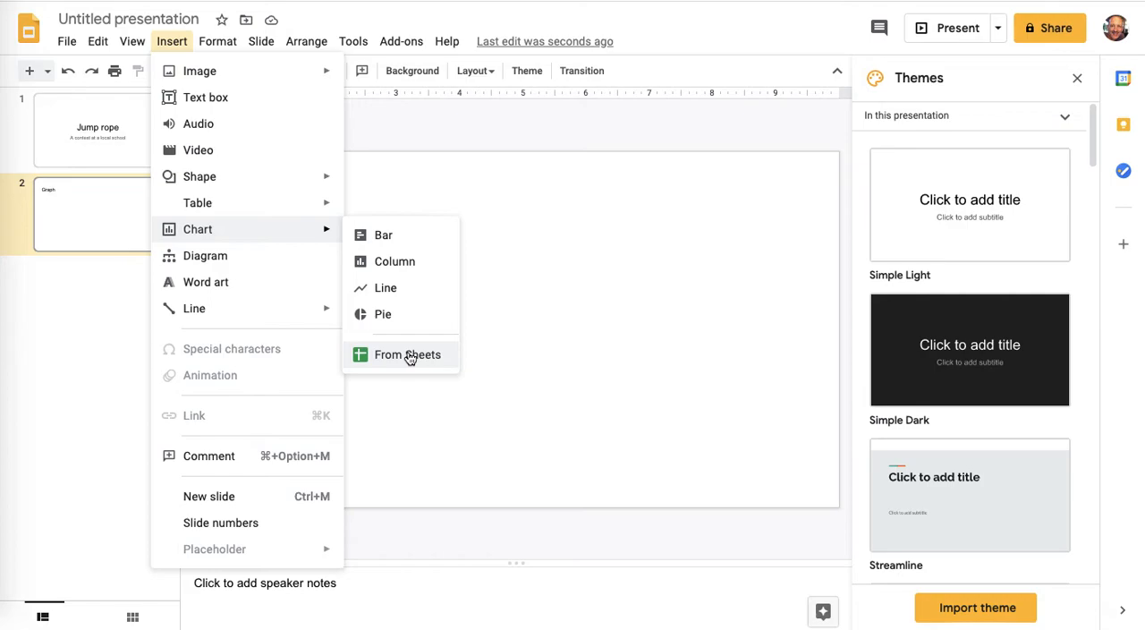
left_click(408, 354)
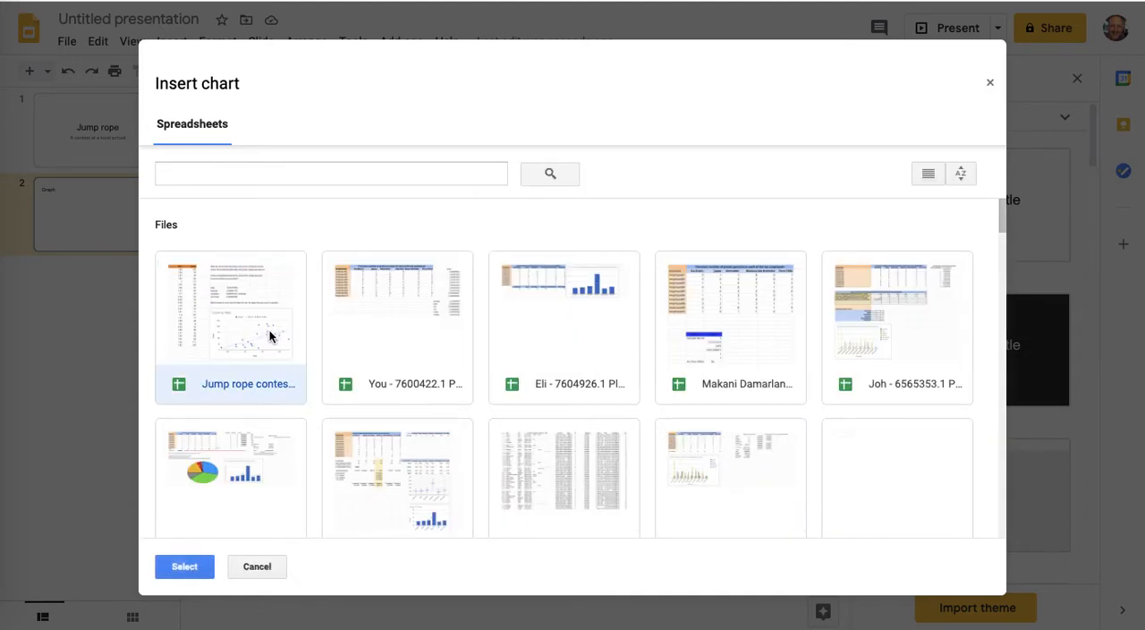
left_click(185, 565)
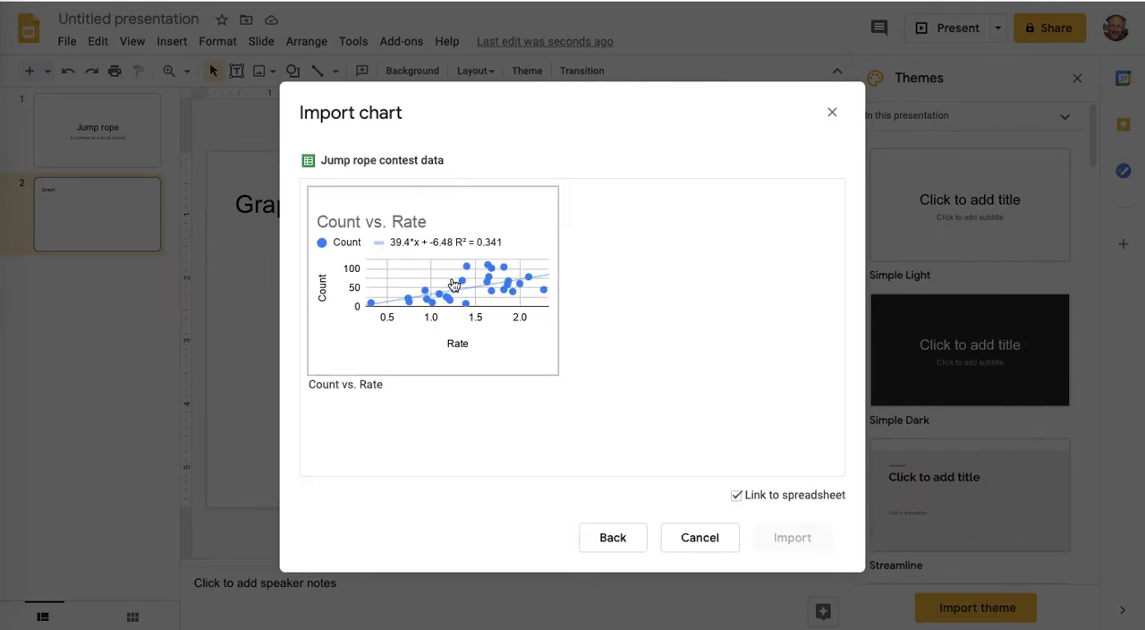
left_click(455, 284)
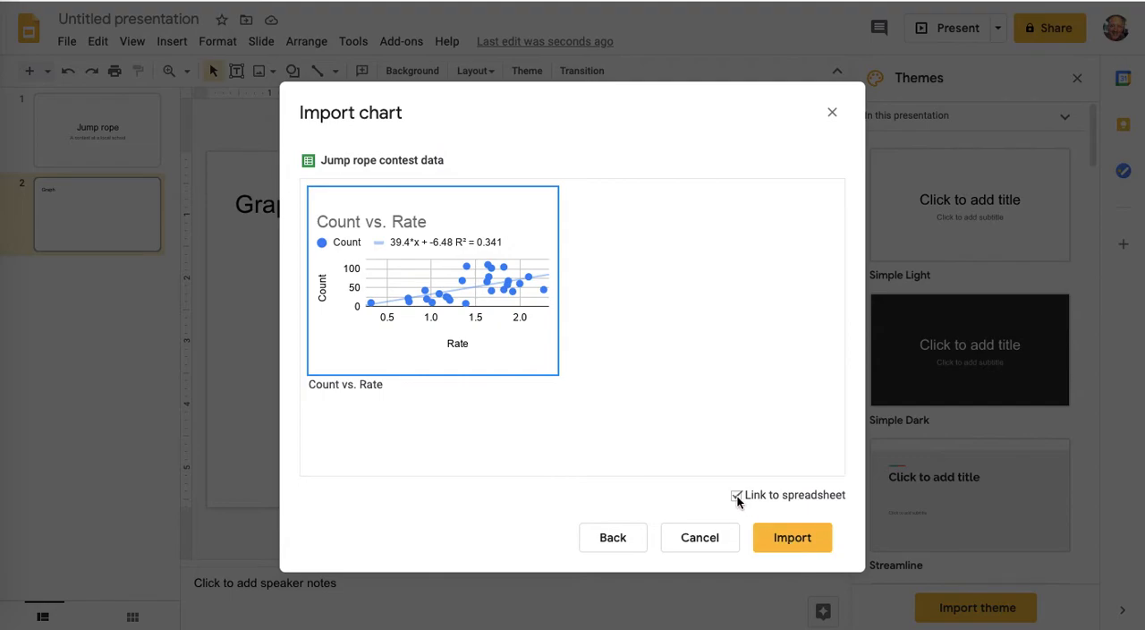
left_click(791, 537)
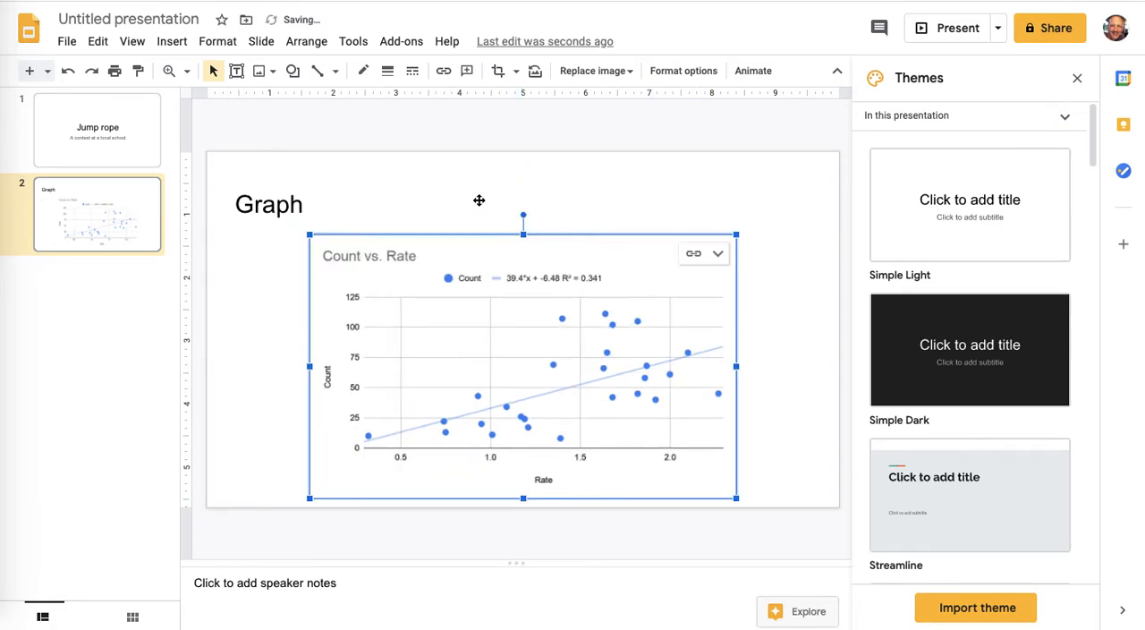
left_click(268, 204)
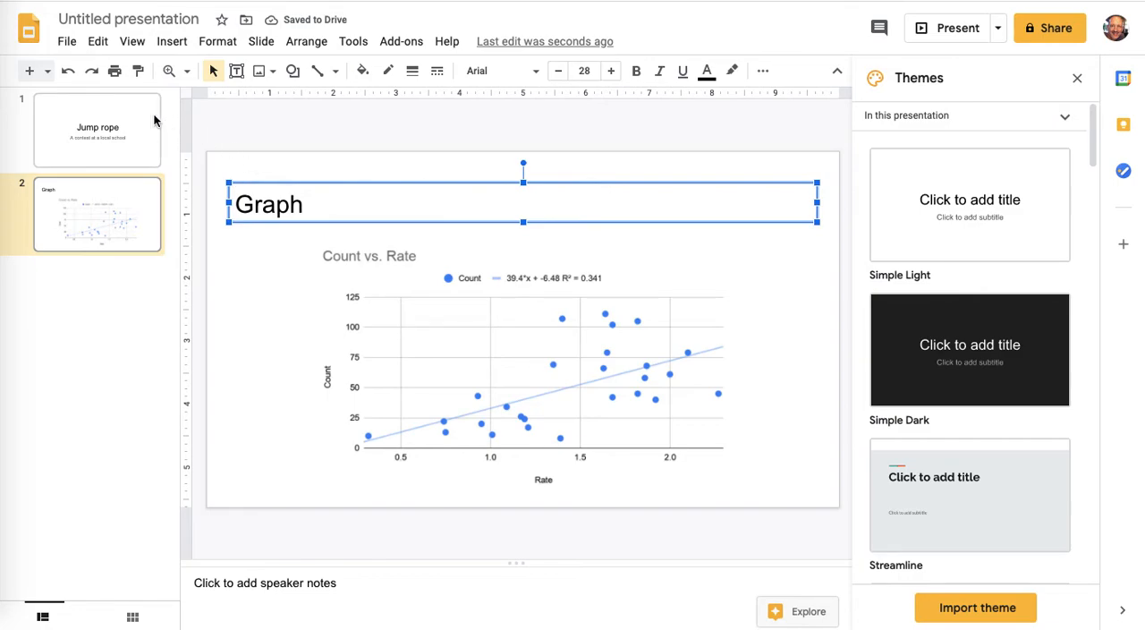
Step: Duplicate the Graph slide, remove its chart and retitle it 'Basic statistics'
left_click(262, 41)
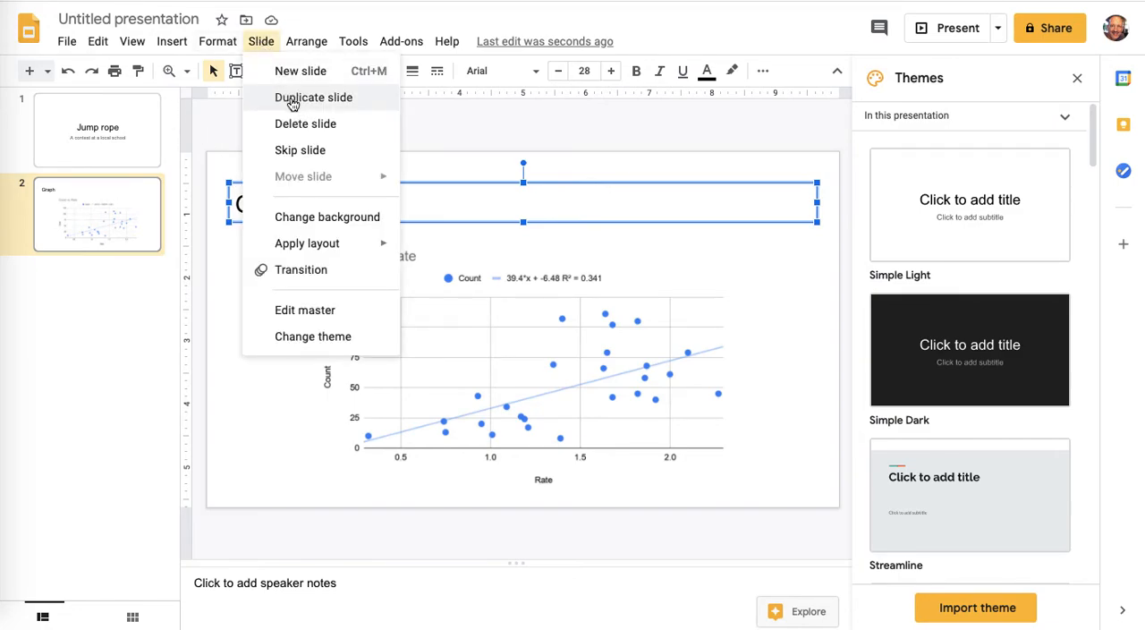
left_click(313, 96)
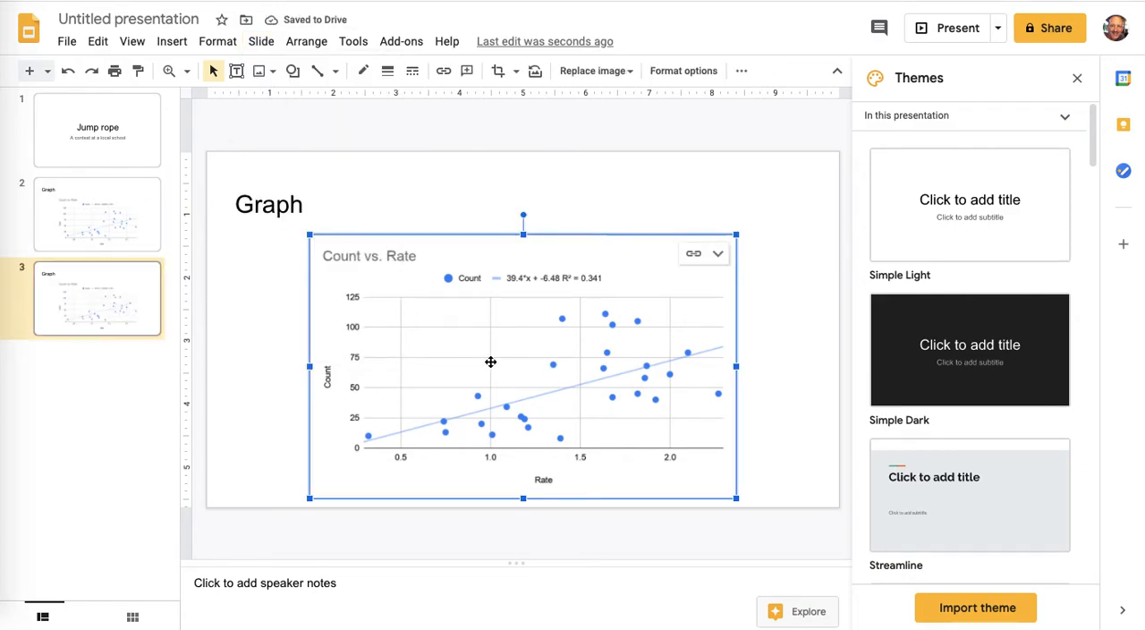
key("delete")
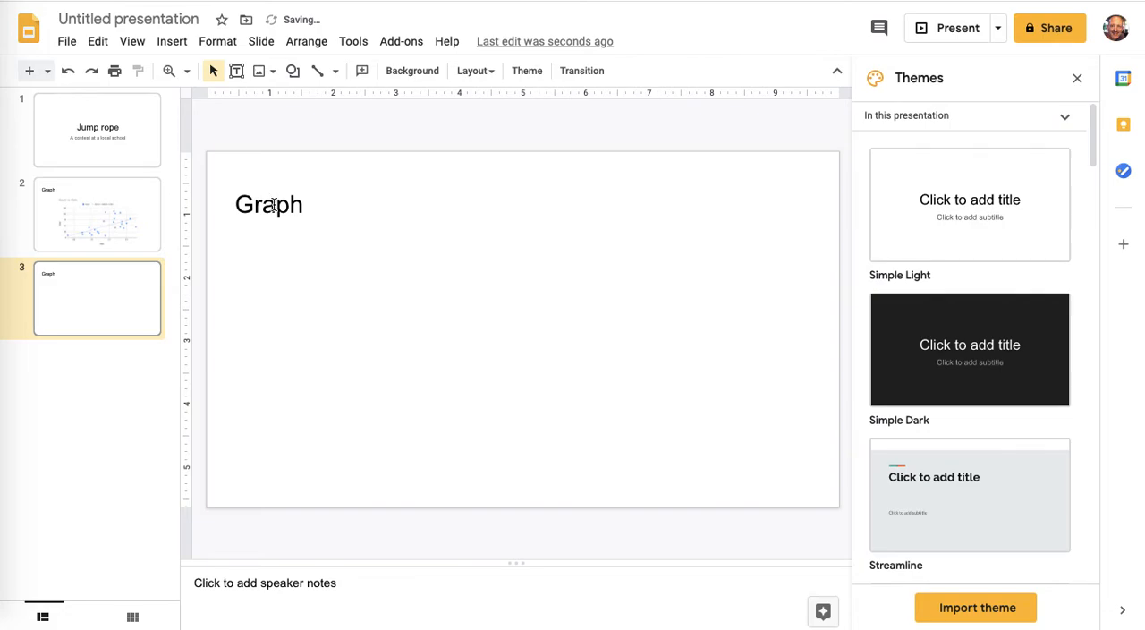
type("B")
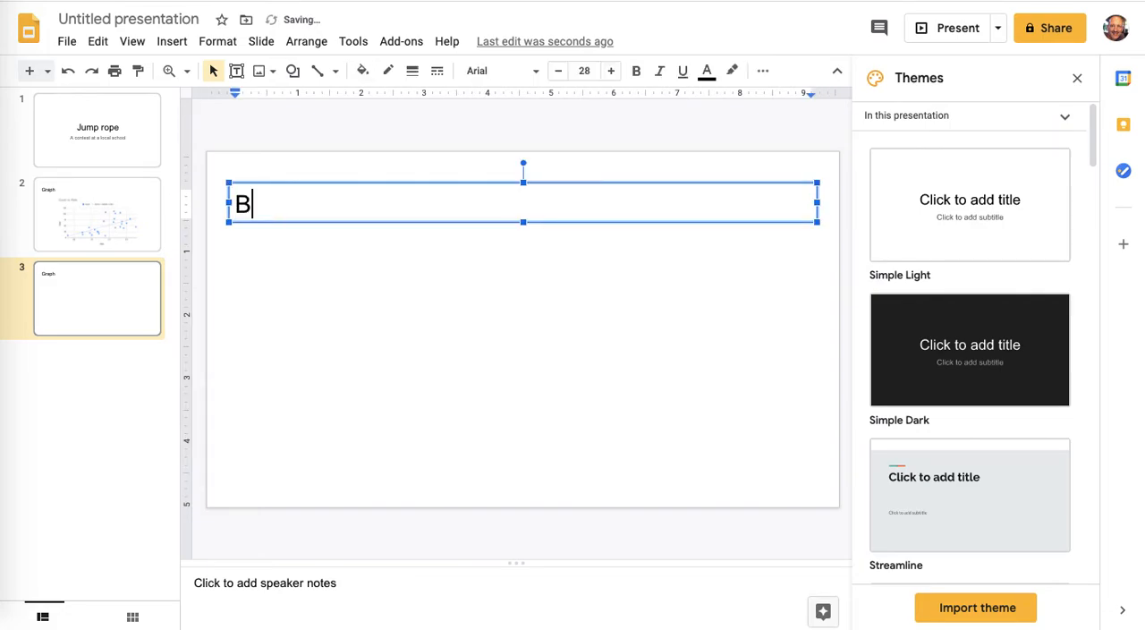
type("asic stati")
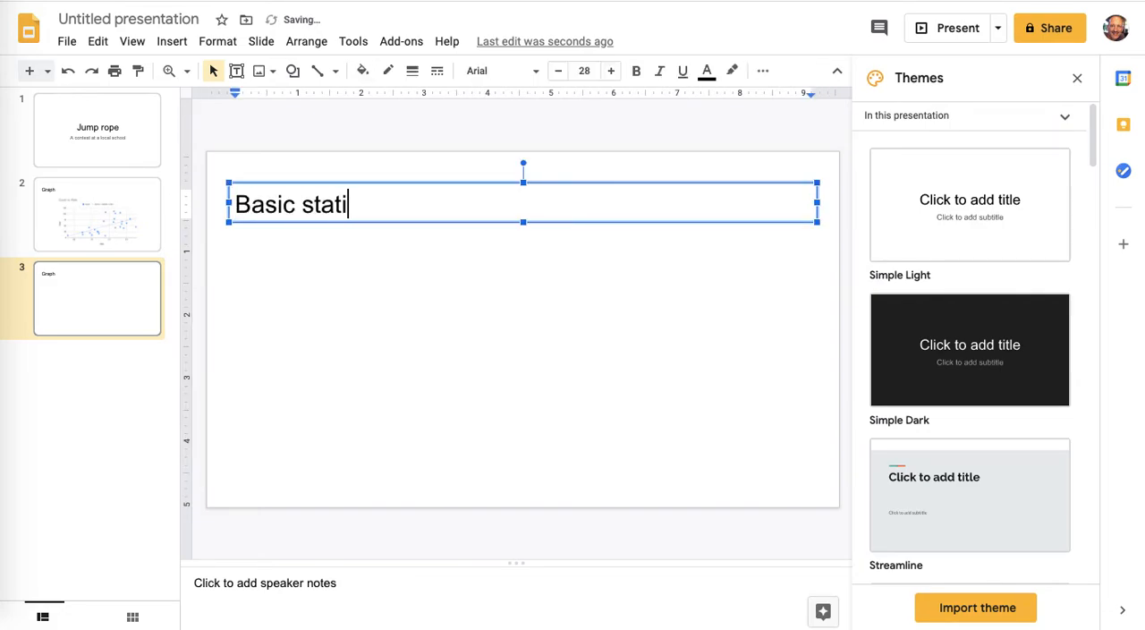
type("stics")
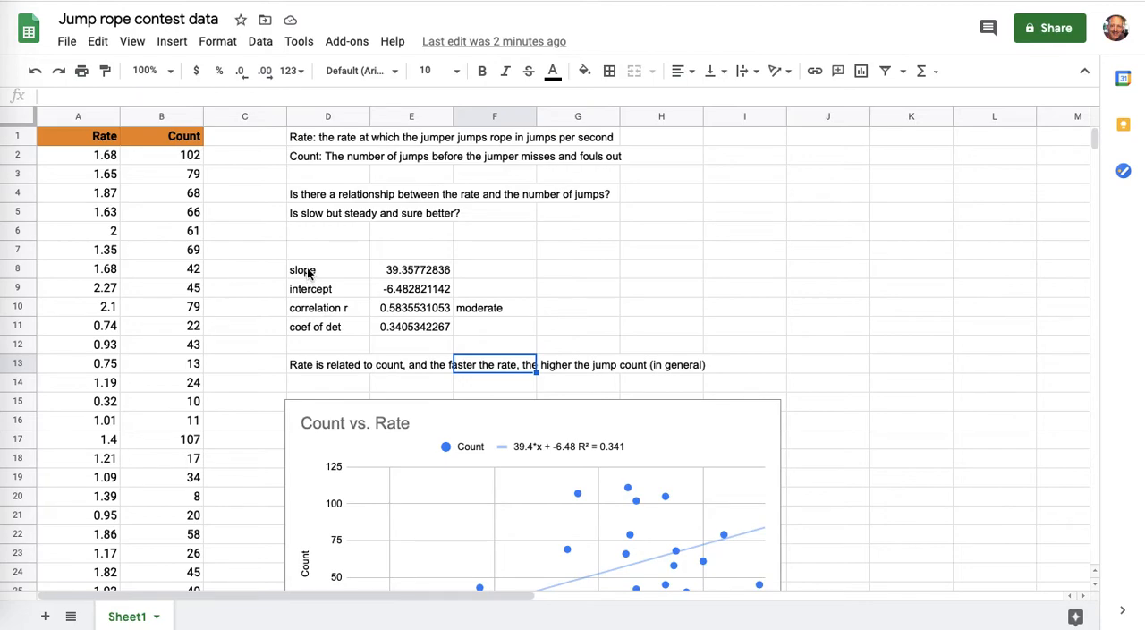
Step: Bold the four statistic labels in D8:D11 and set the block's font to Roboto
left_click_drag(300, 268, 328, 326)
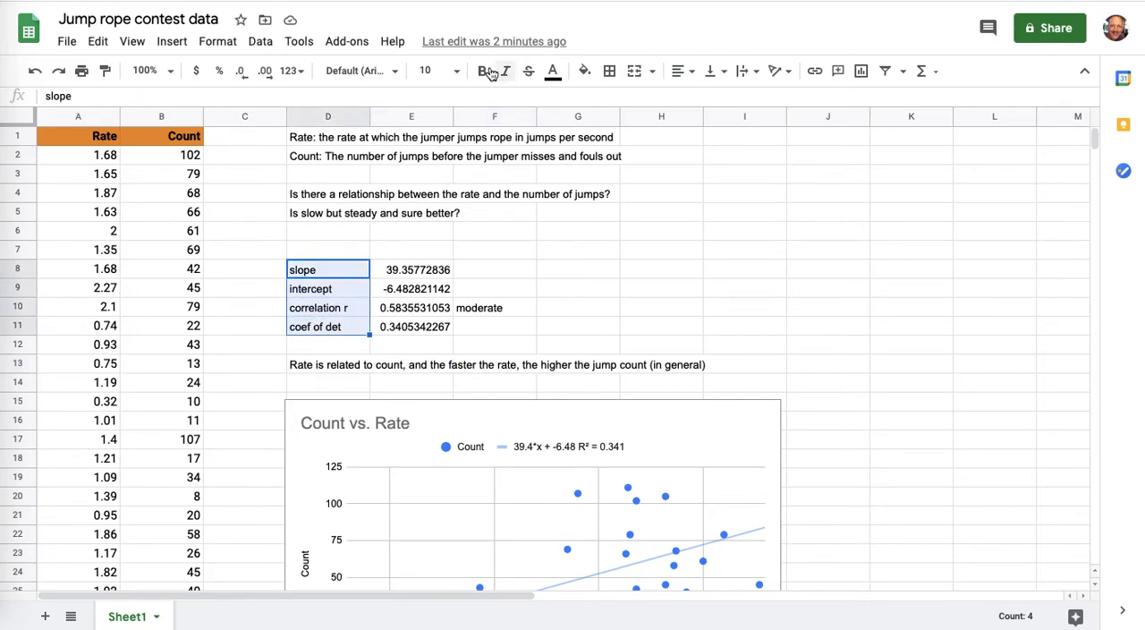
left_click(584, 71)
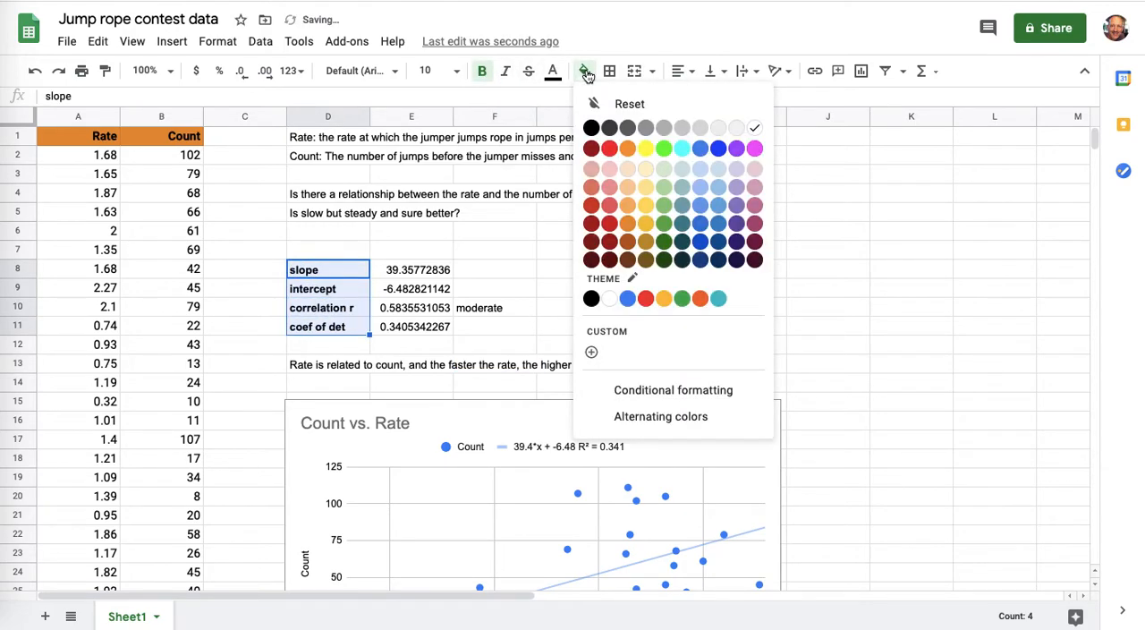
mouse_move(702, 175)
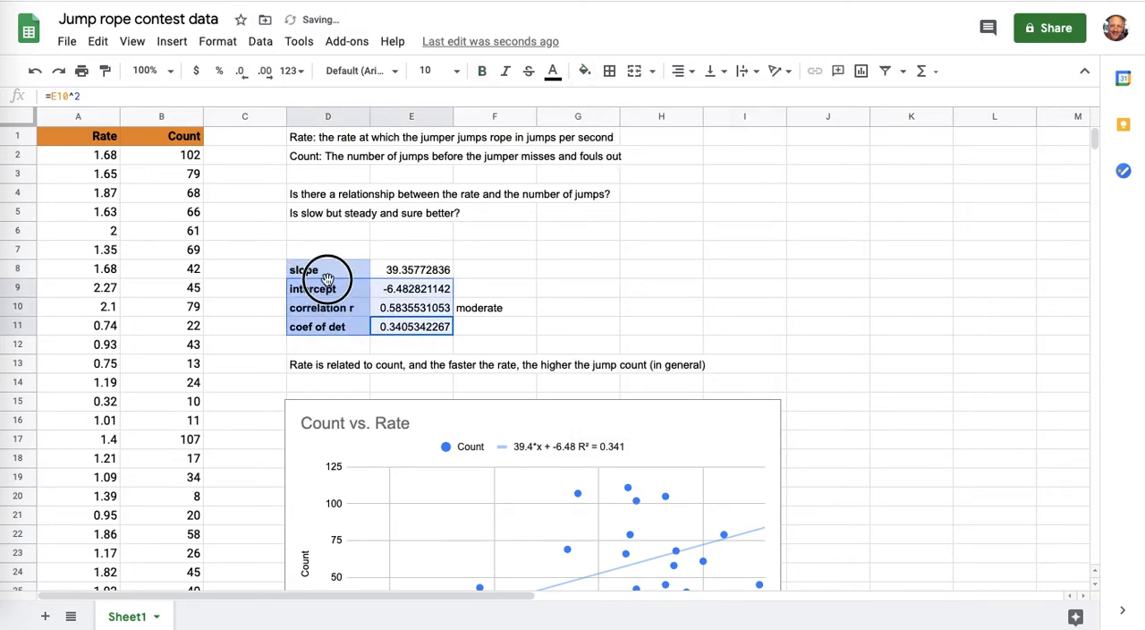
left_click(358, 72)
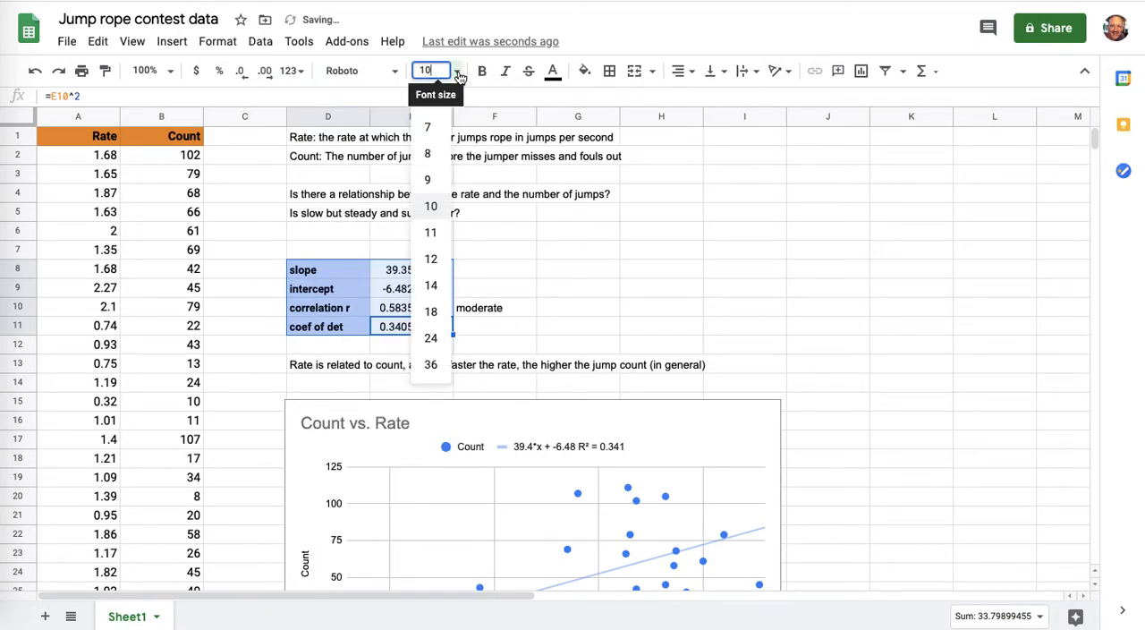
left_click(429, 232)
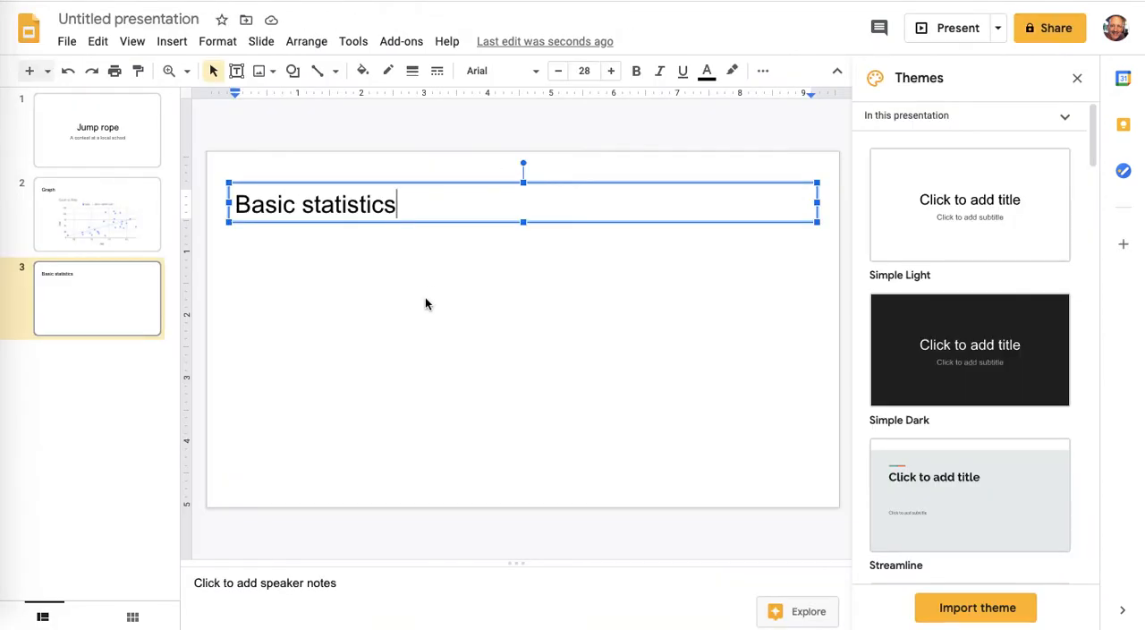
Step: Paste the statistics as a spreadsheet-linked table and enlarge its text three sizes
key("ctrl+v")
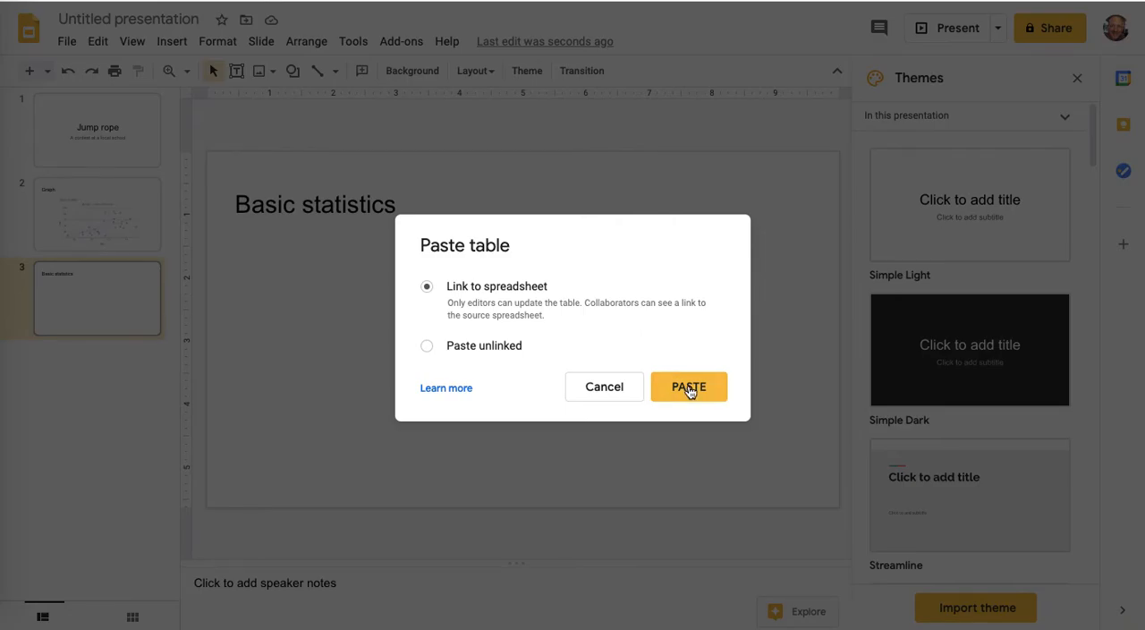
left_click(689, 386)
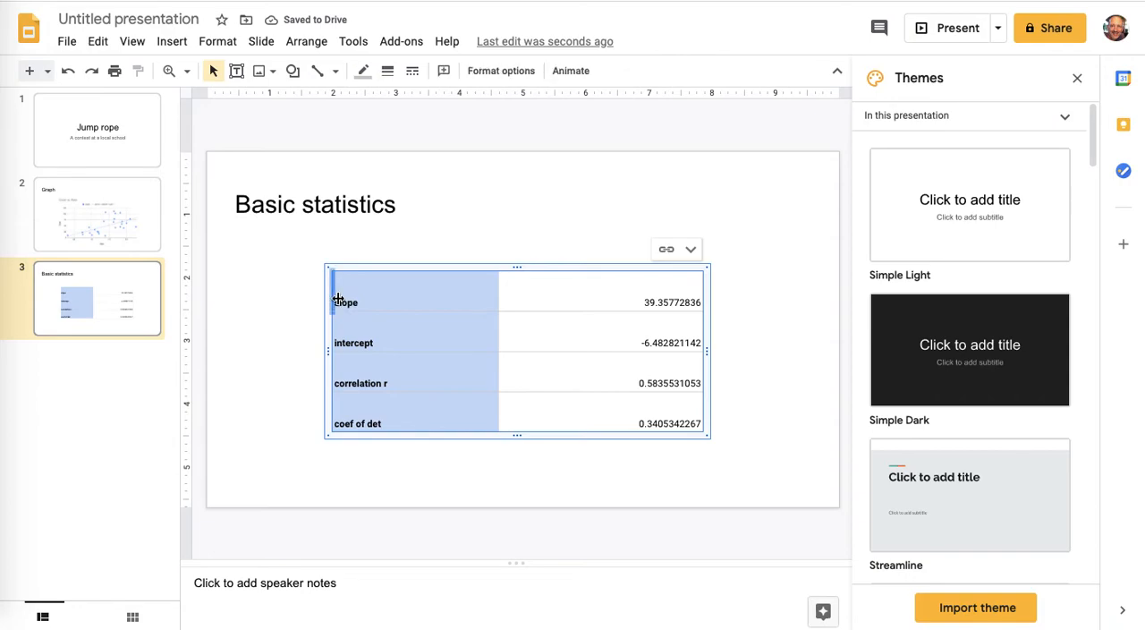
double_click(345, 302)
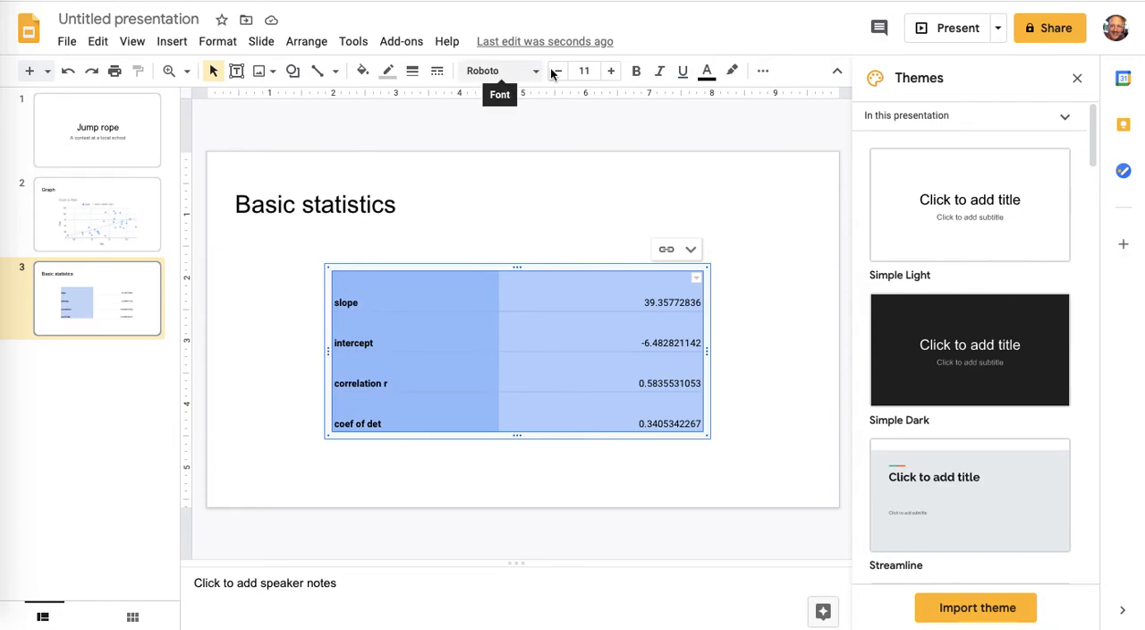
left_click(612, 72)
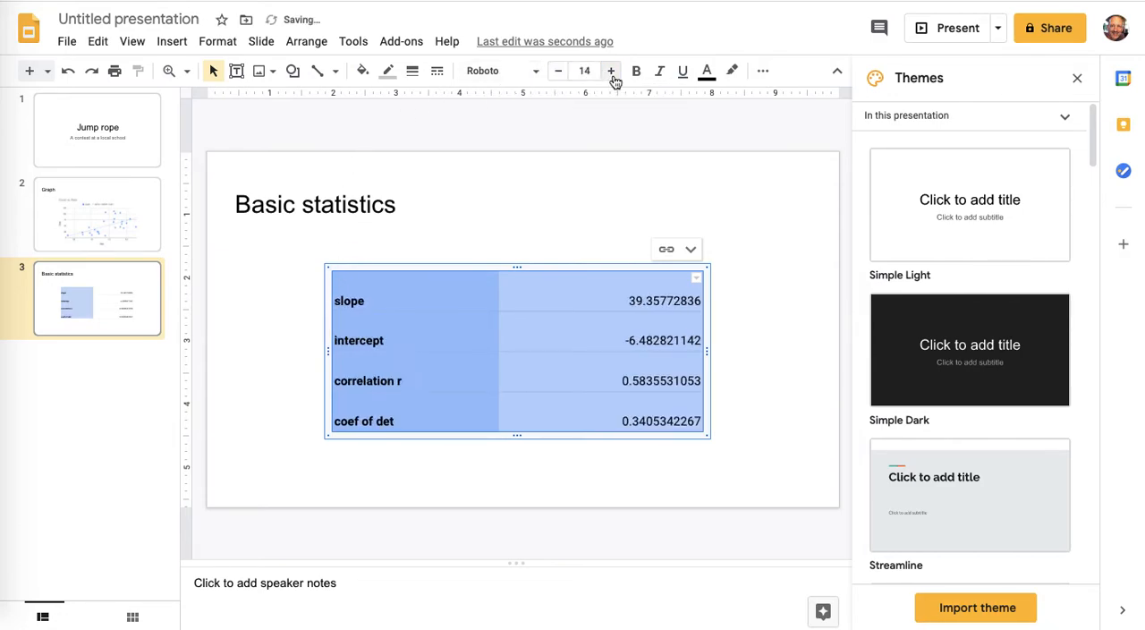
left_click(613, 71)
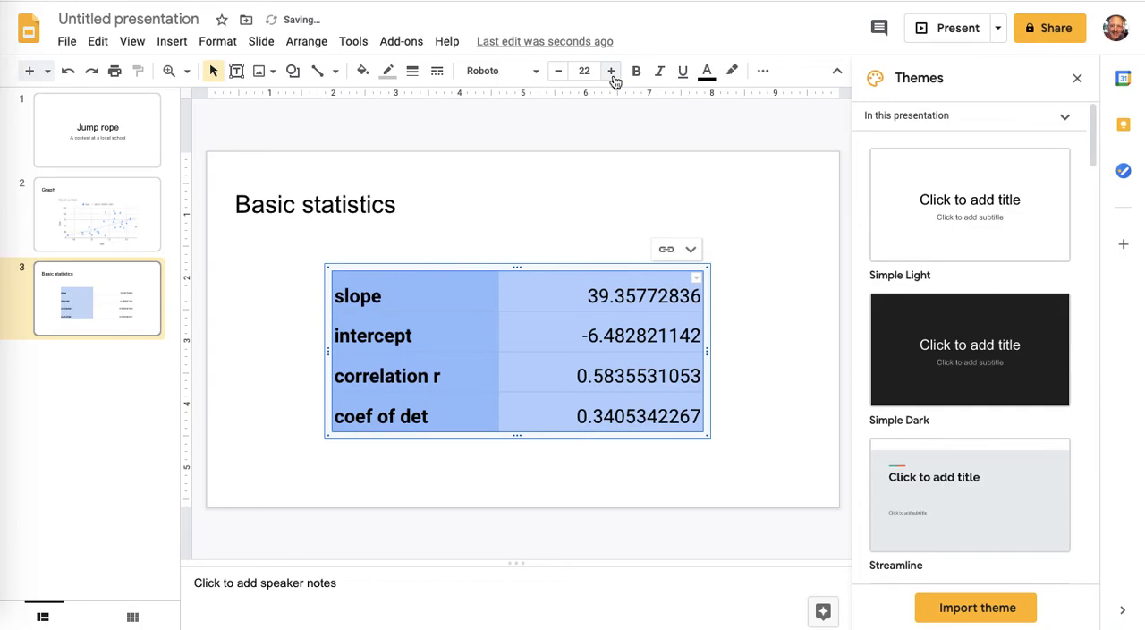
left_click(612, 71)
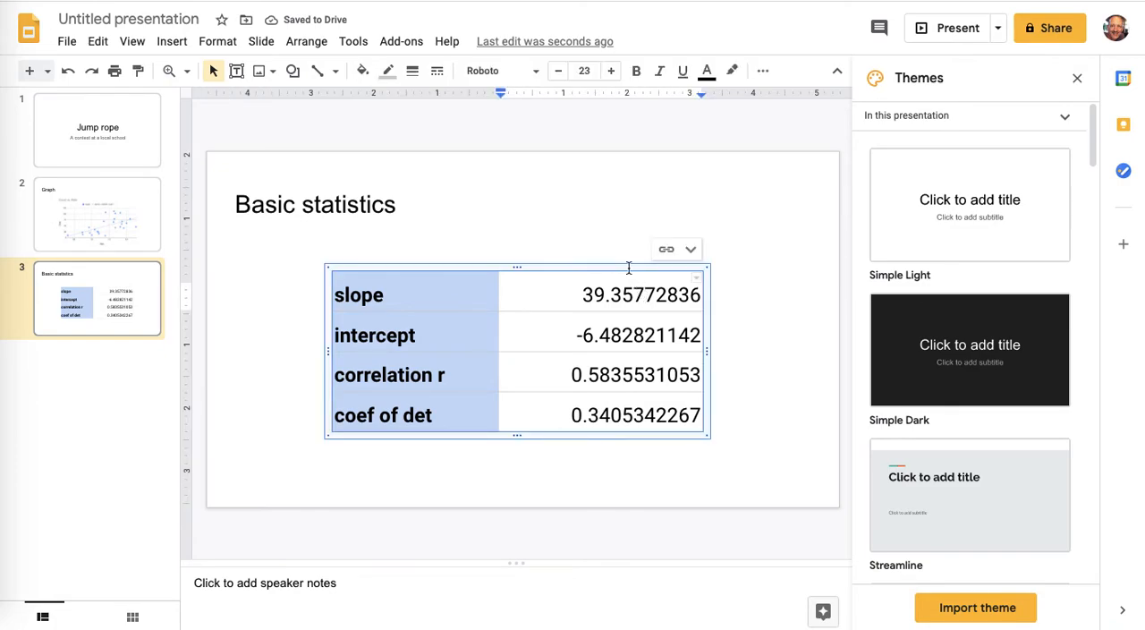
mouse_move(698, 195)
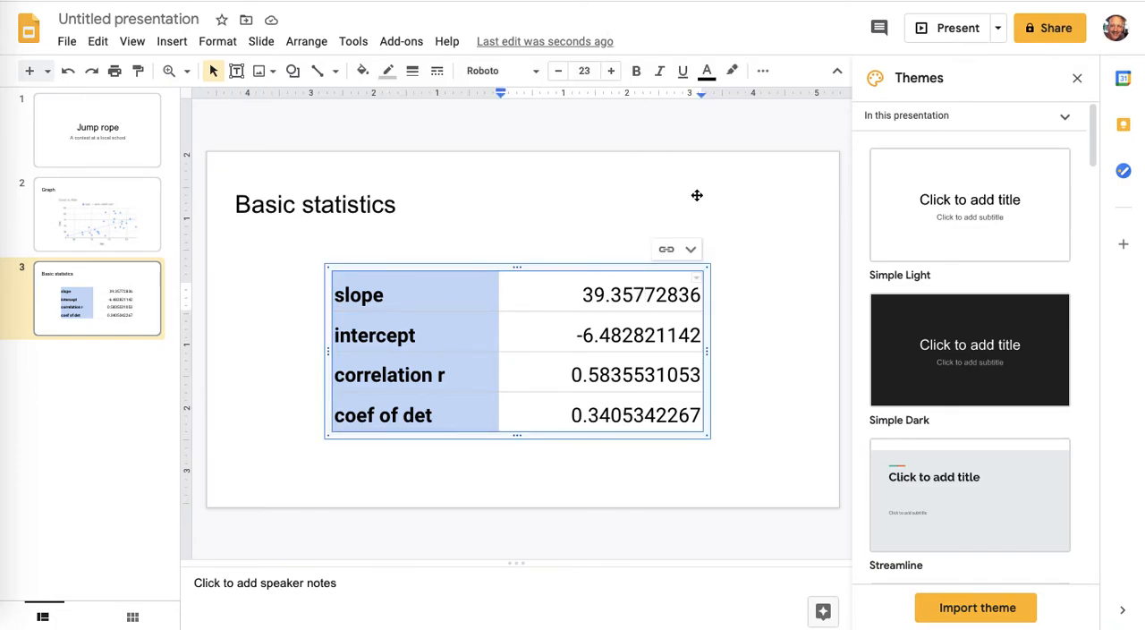
Step: Unlink the table and trim the slope, correlation and coef of det values to two decimals
left_click(689, 249)
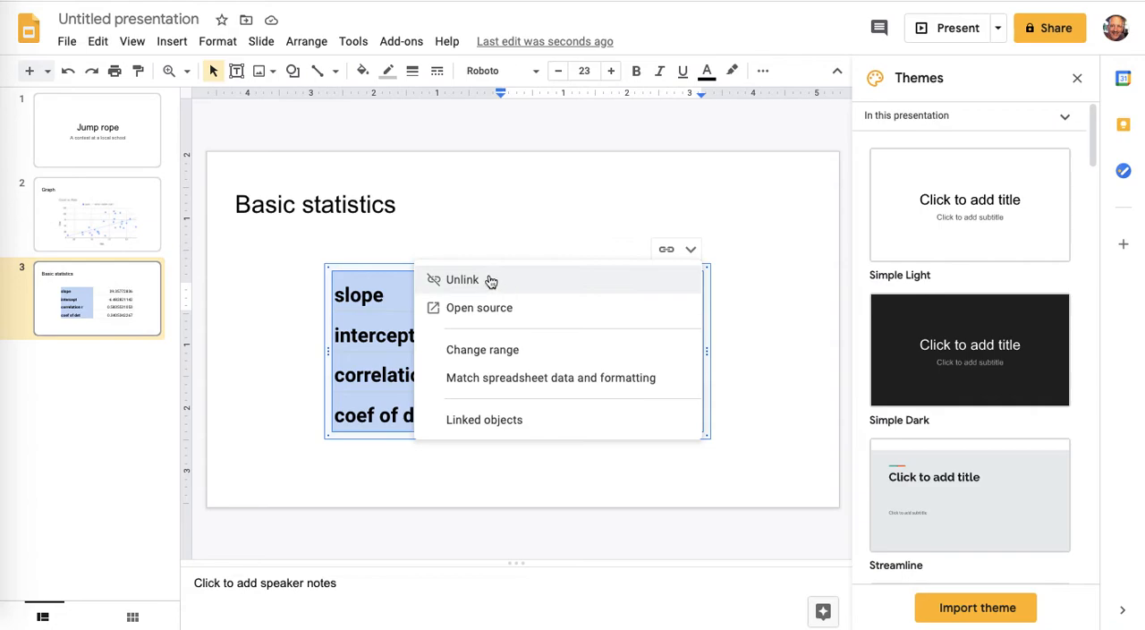
left_click(461, 280)
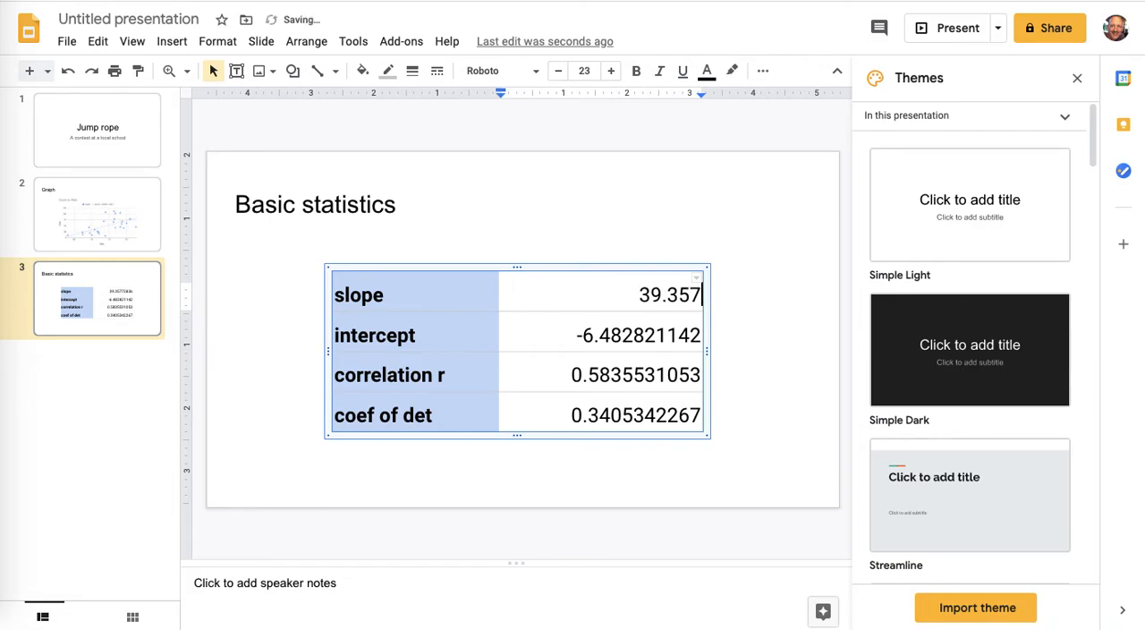
key("BackSpace")
type("6")
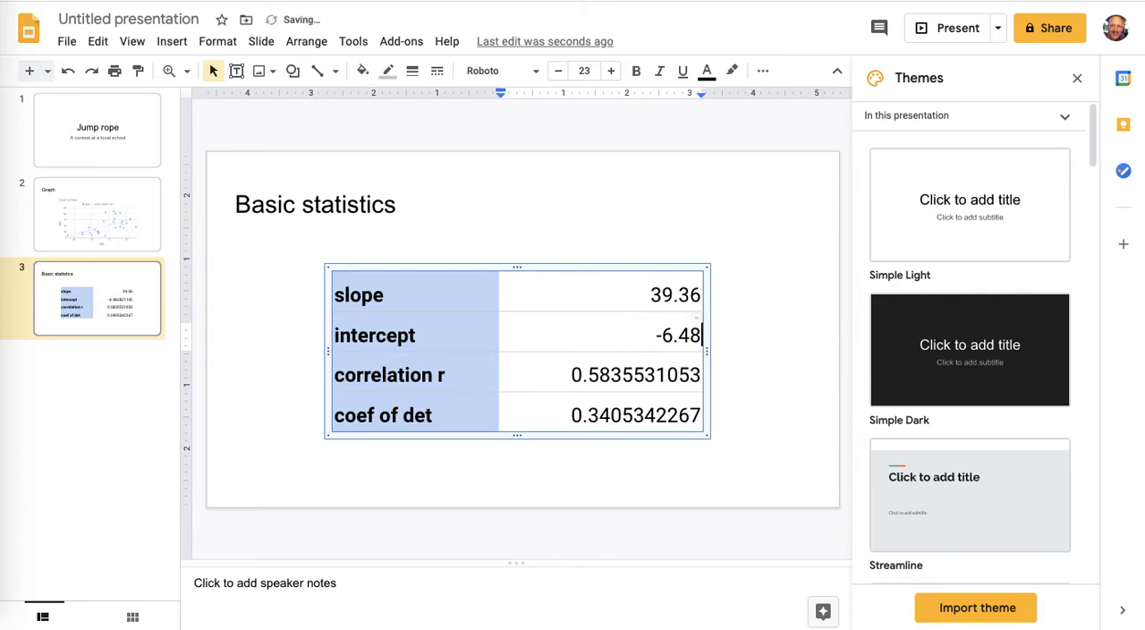
double_click(635, 376)
type("0.58")
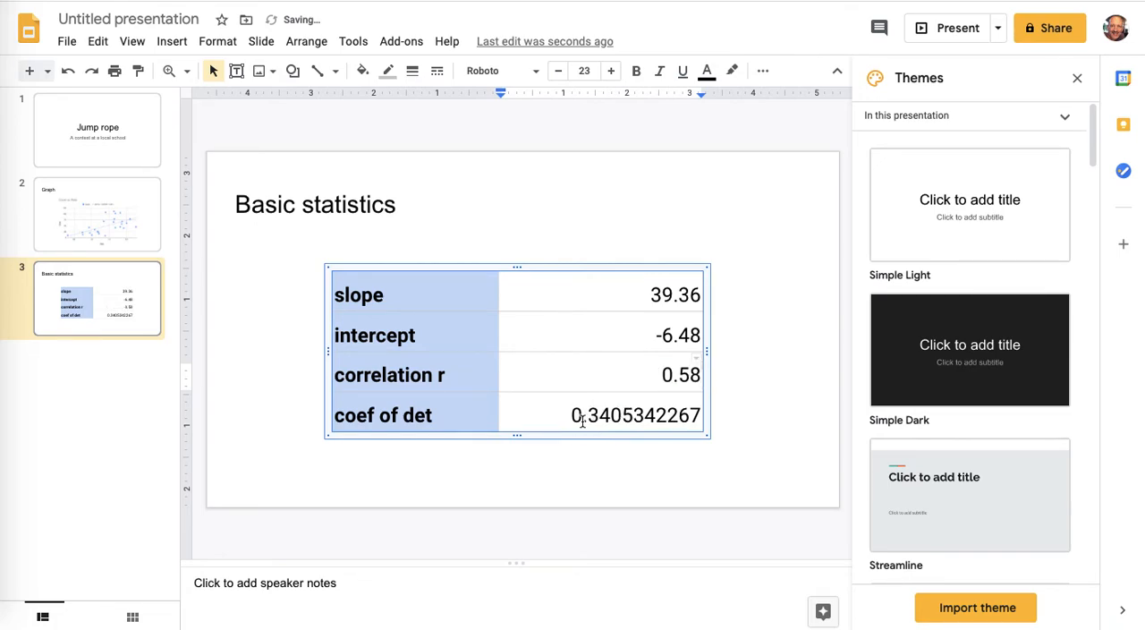
left_click_drag(571, 415, 702, 416)
type("0.34")
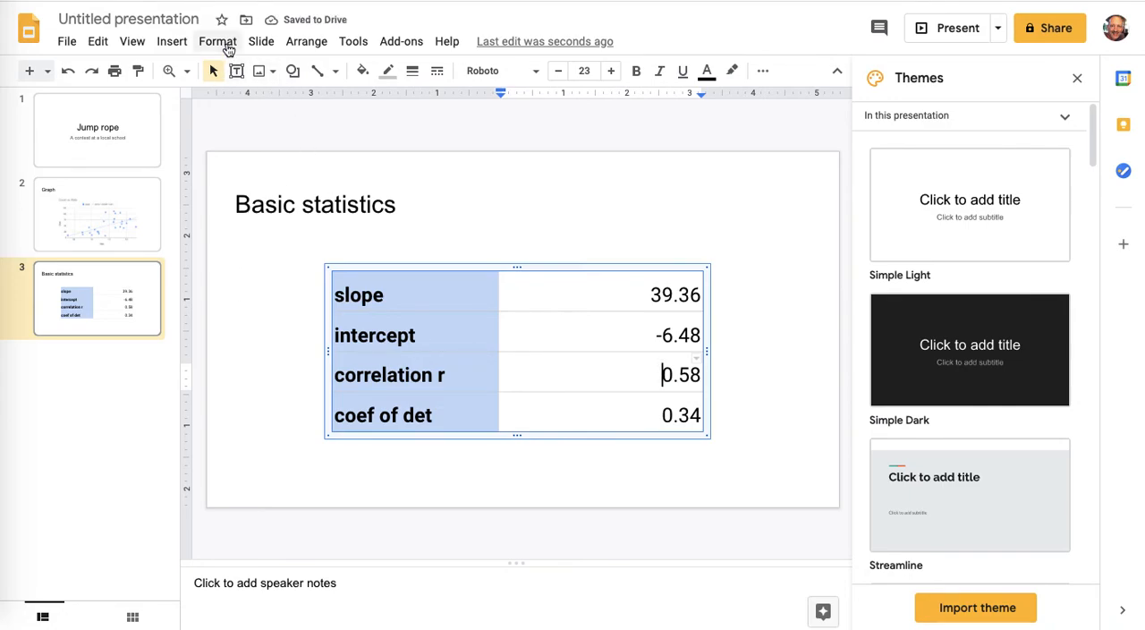
left_click(218, 42)
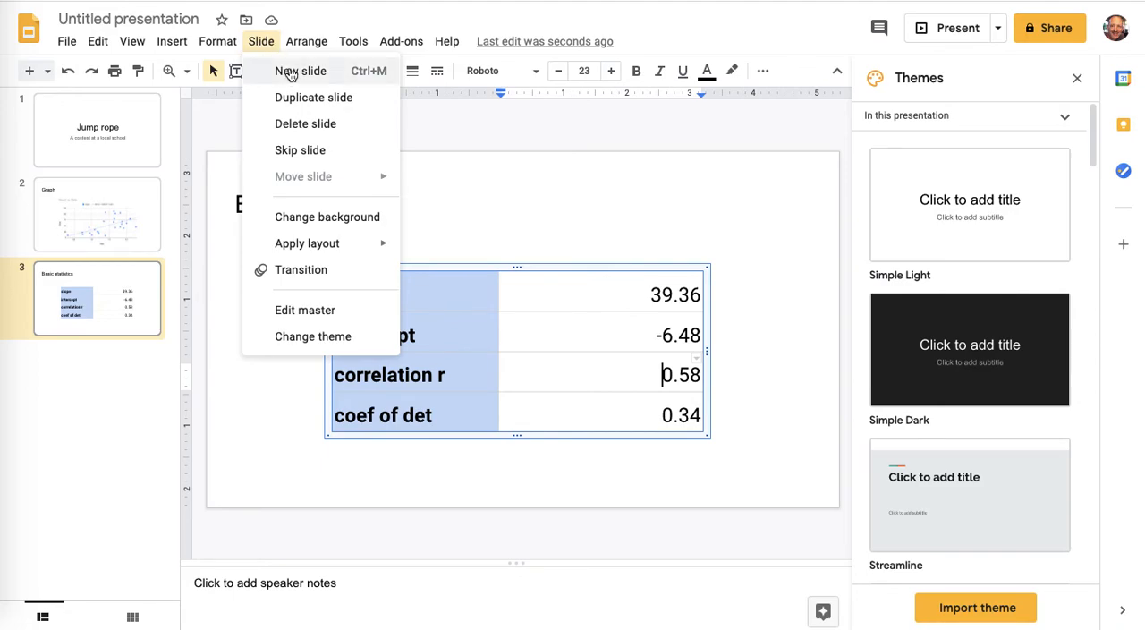
Step: Add a fourth slide titled 'Discussion of result'
left_click(301, 72)
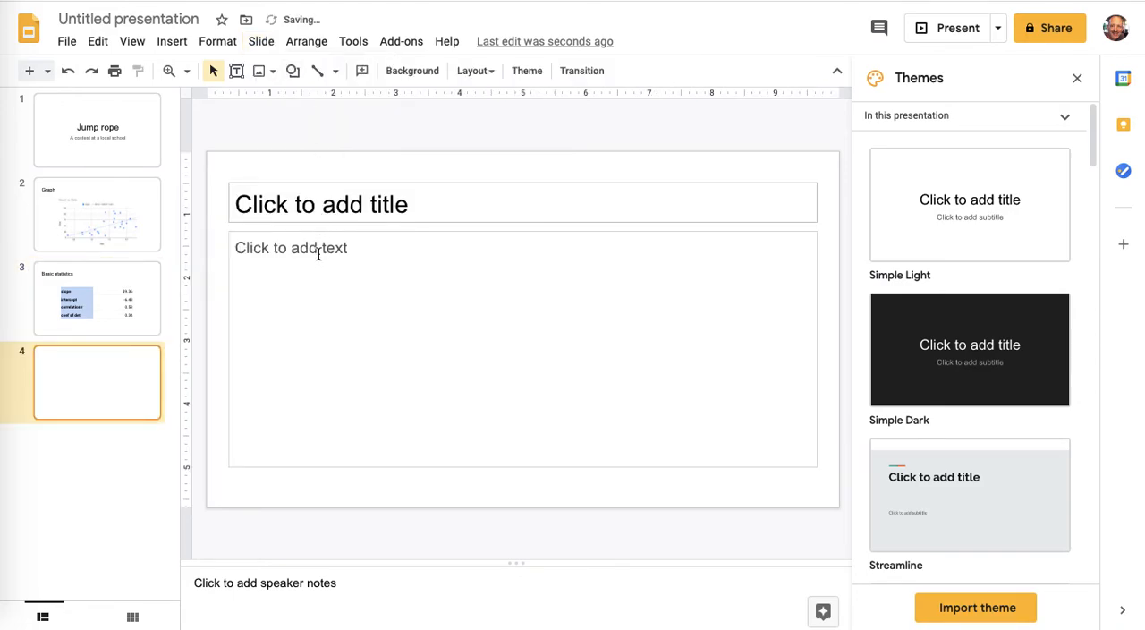
type("Dis")
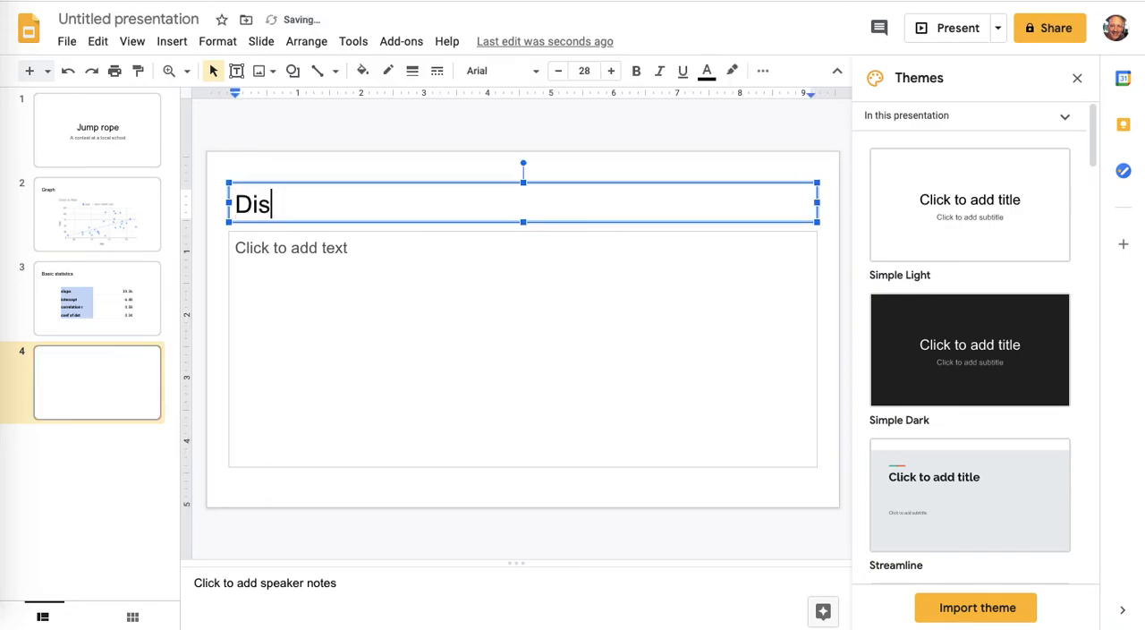
type("cussion of results")
left_click(522, 349)
type("There is a m")
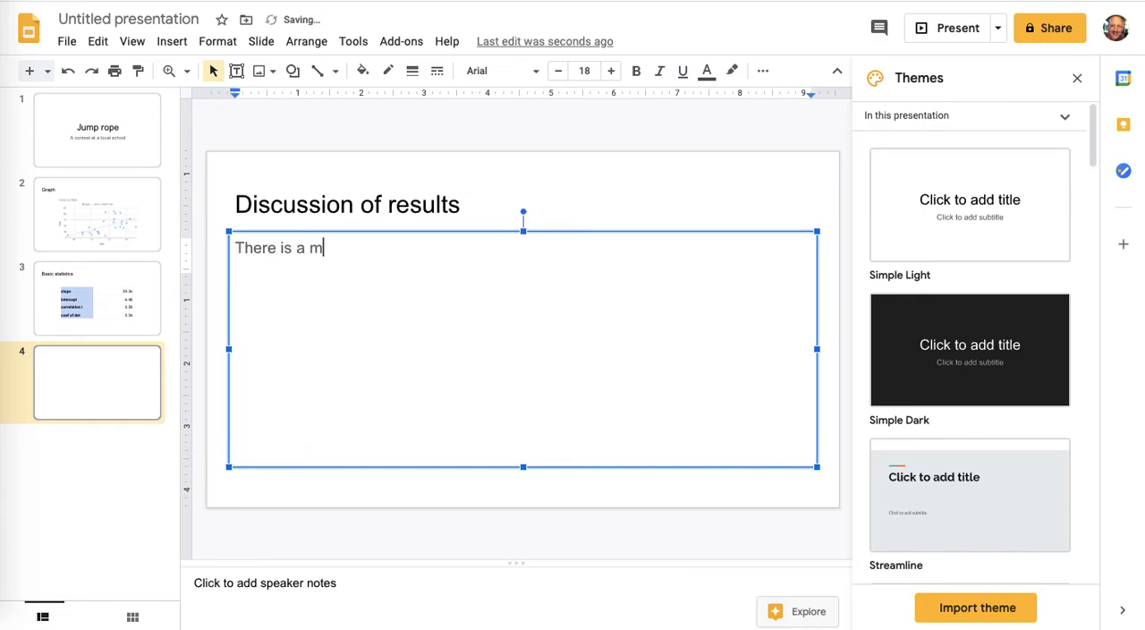
Step: Write that the moderate correlation between jump rate and total jump count is 0.58
type("oderate")
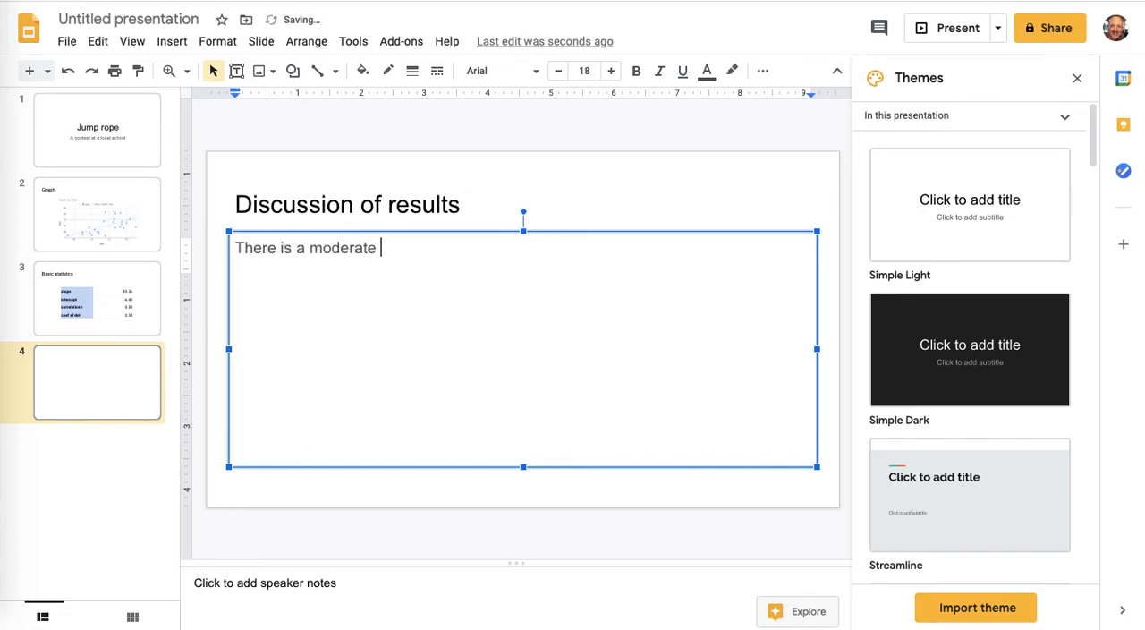
type("correl")
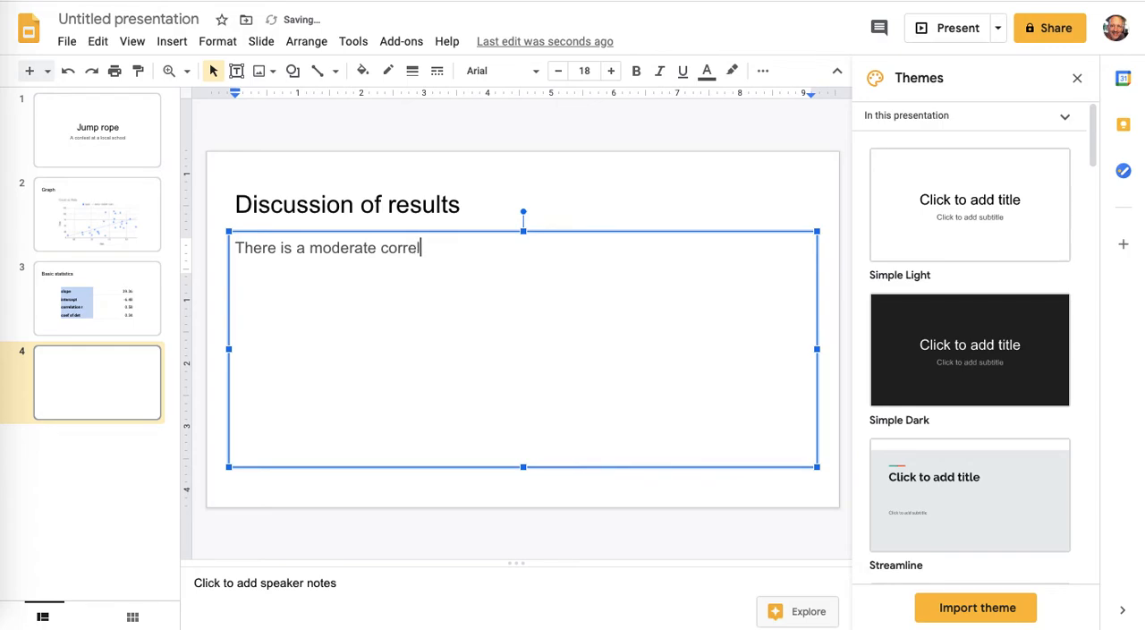
type("ation between")
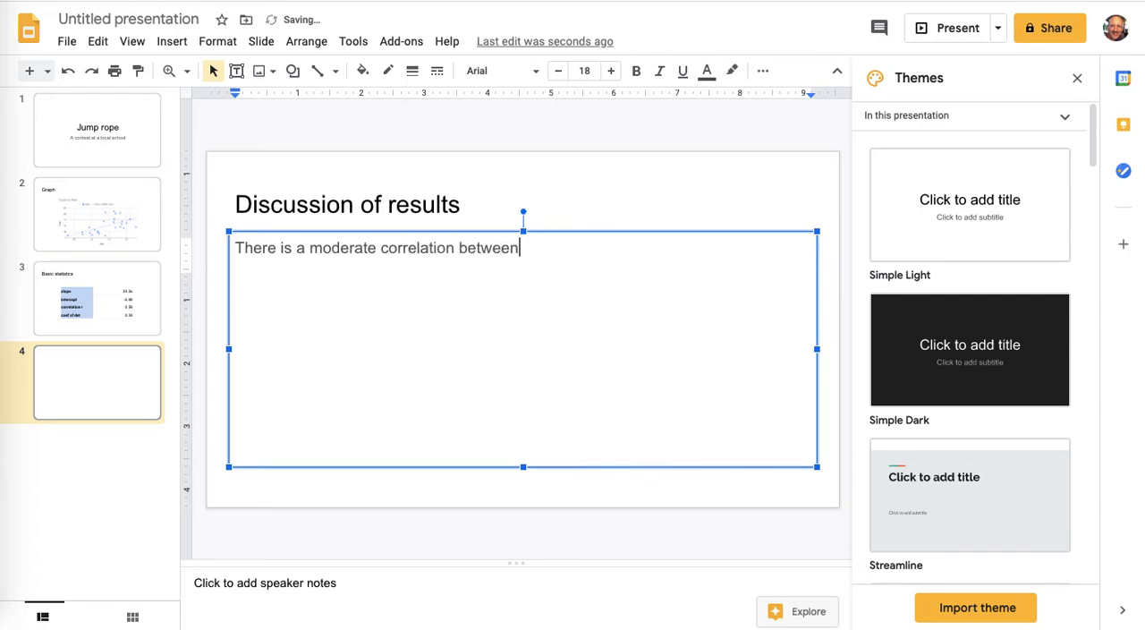
type("the jump rate an")
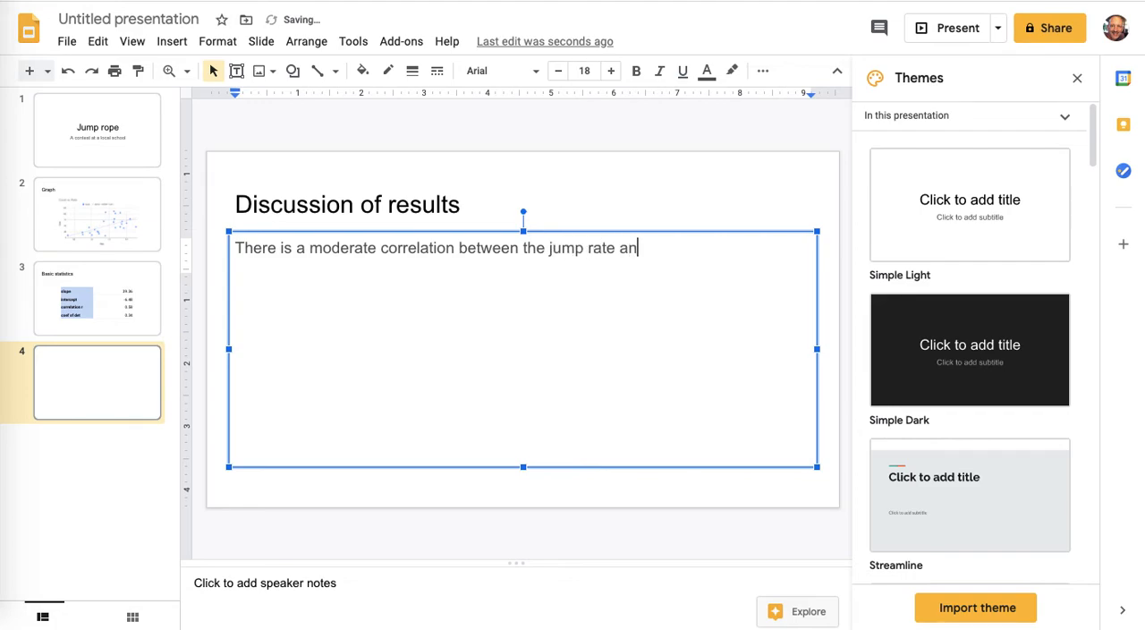
type("d total jump")
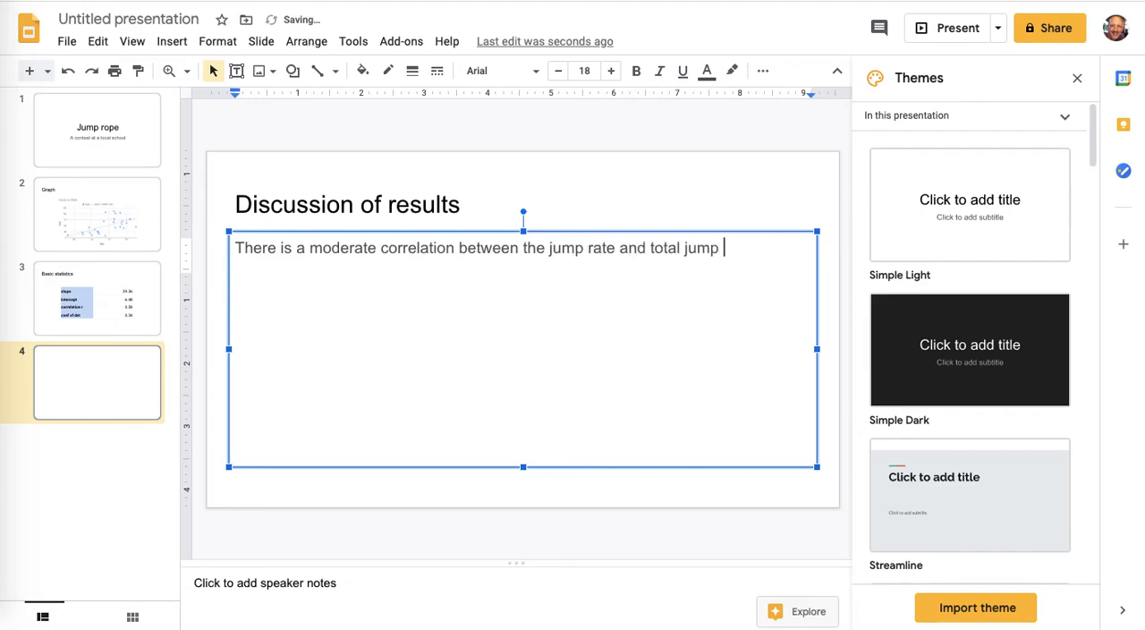
type("count of")
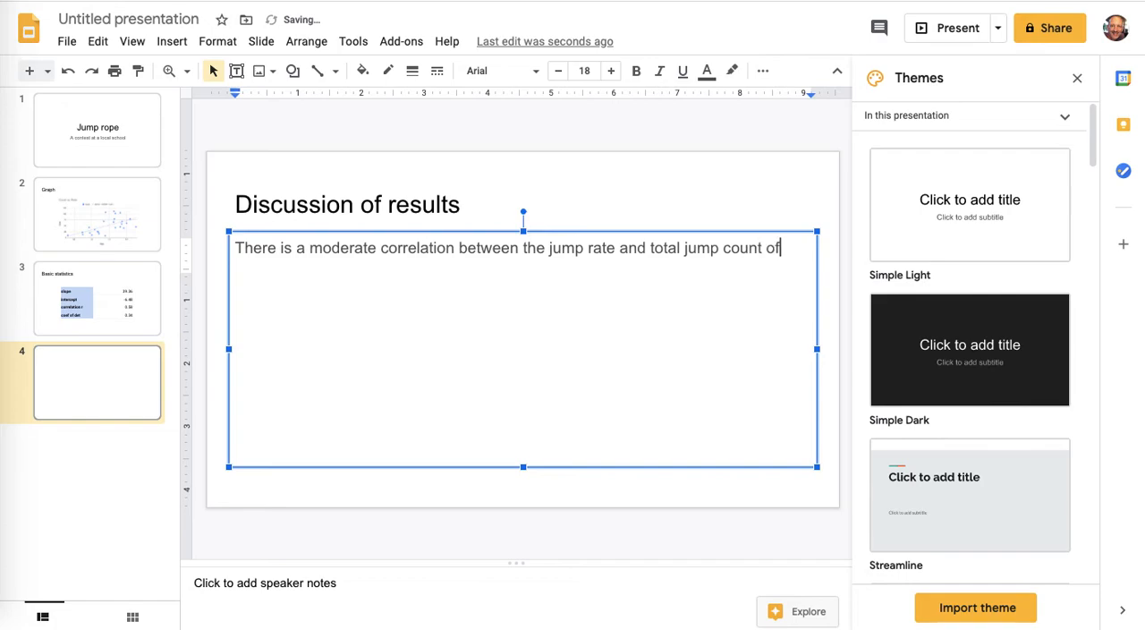
type("0.58. This mean")
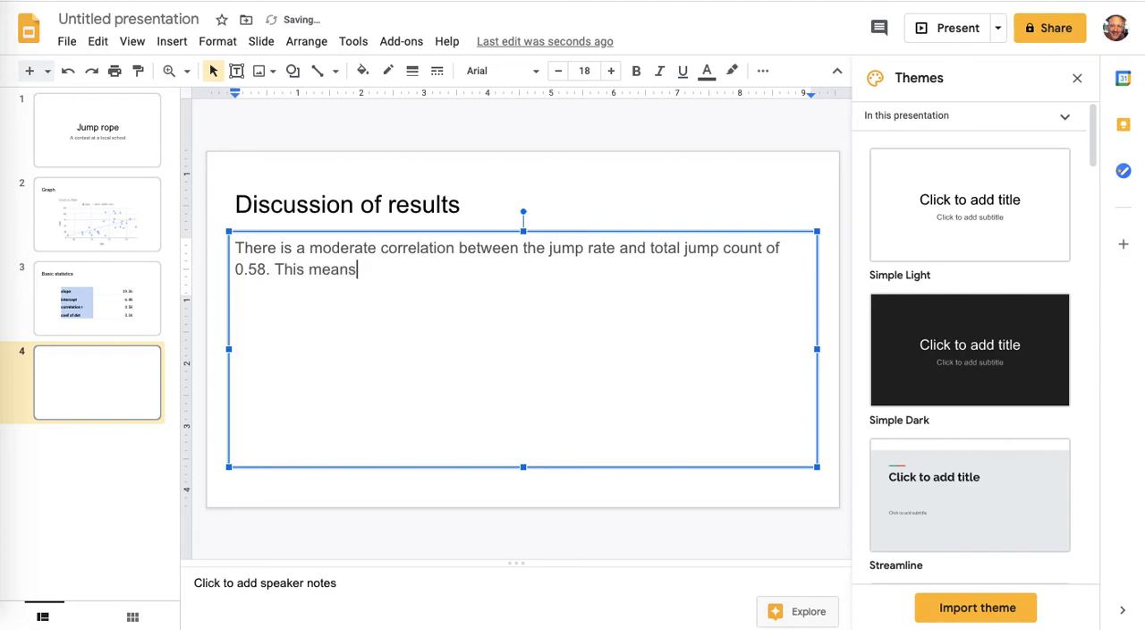
Step: Finish the paragraph: faster jumping leads to higher jump count, contrary to my expectation
type("suggests that faster")
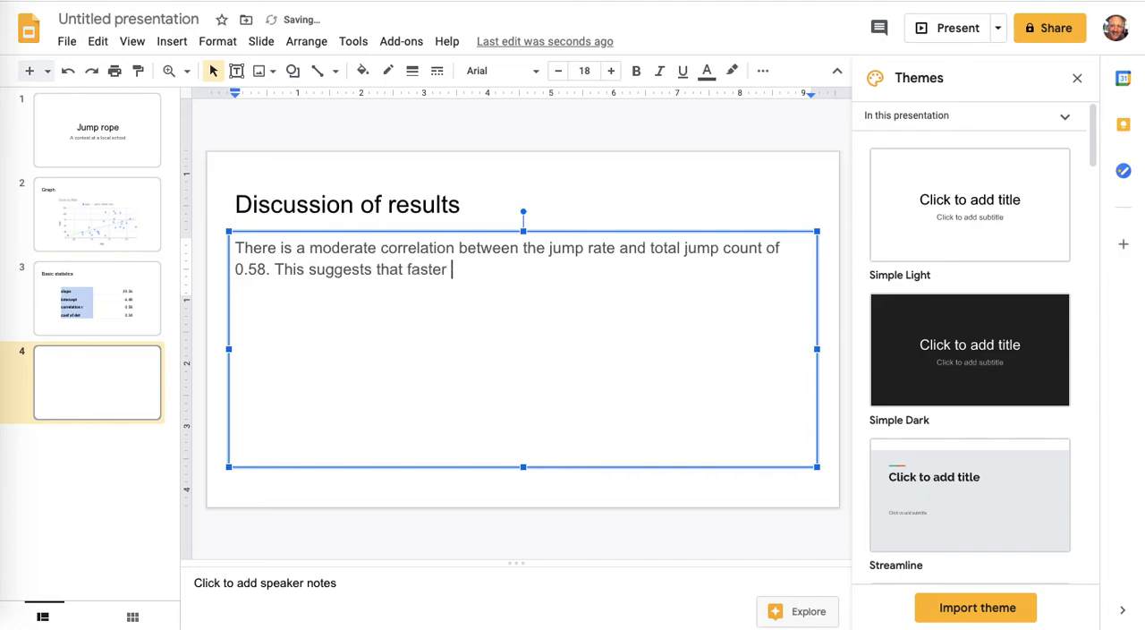
type("jumping t")
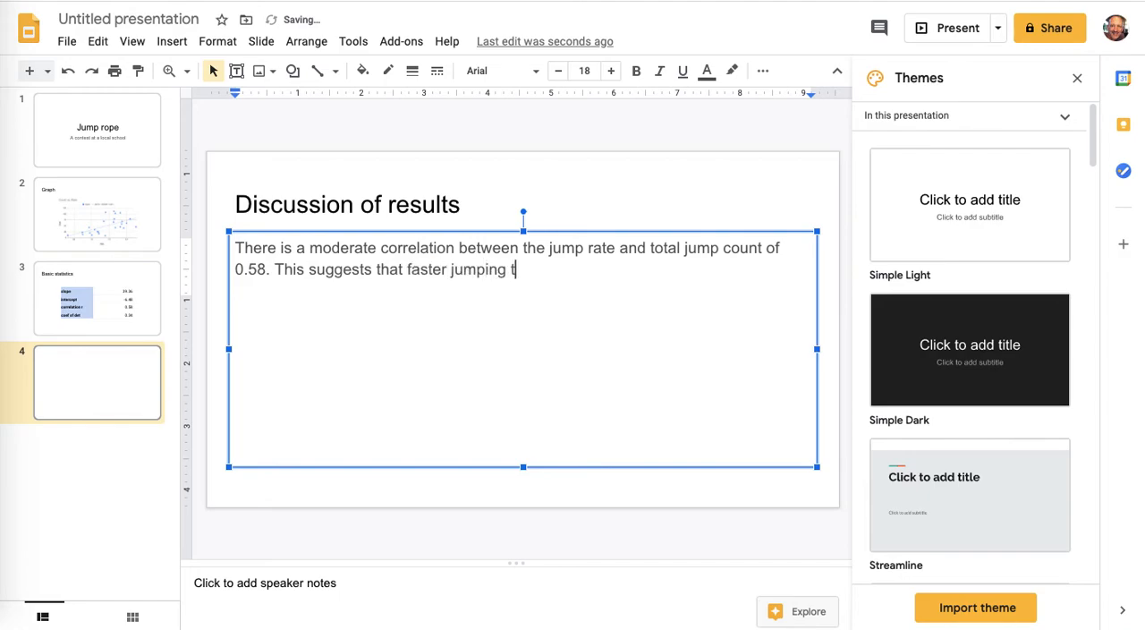
type("lead to hi")
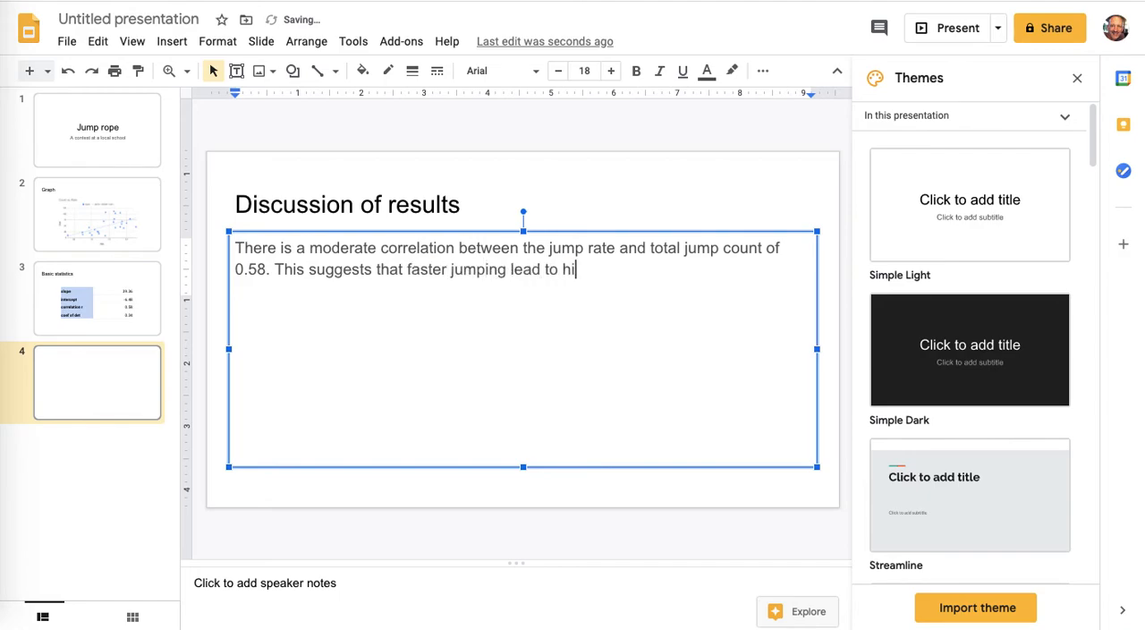
type("gher jump count, whi")
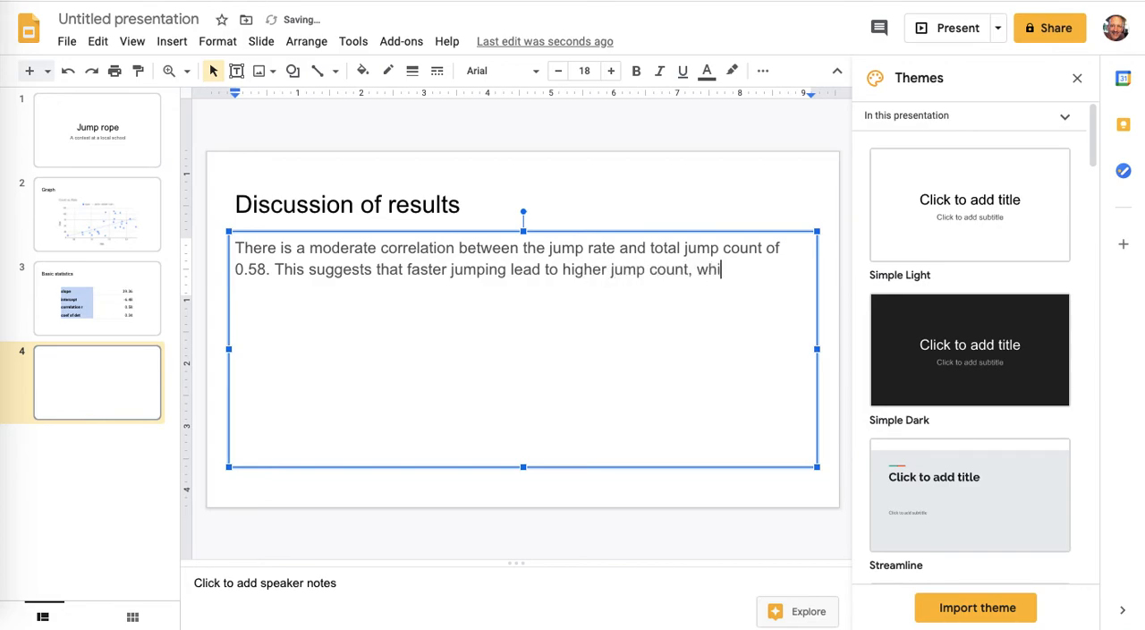
type("ch is cont")
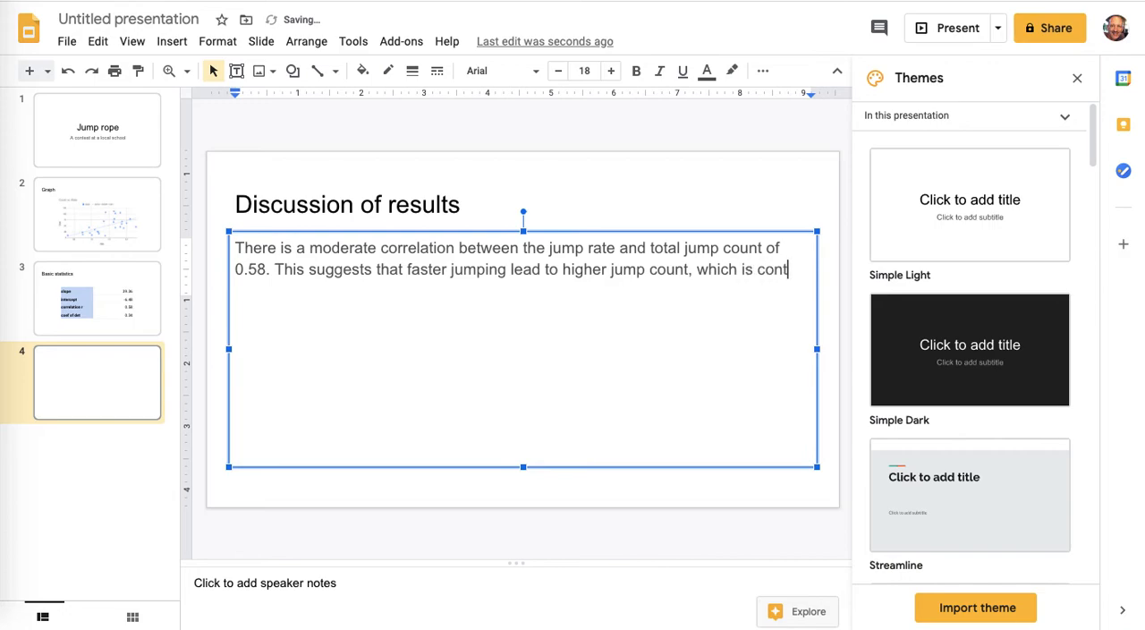
type("rary to mey")
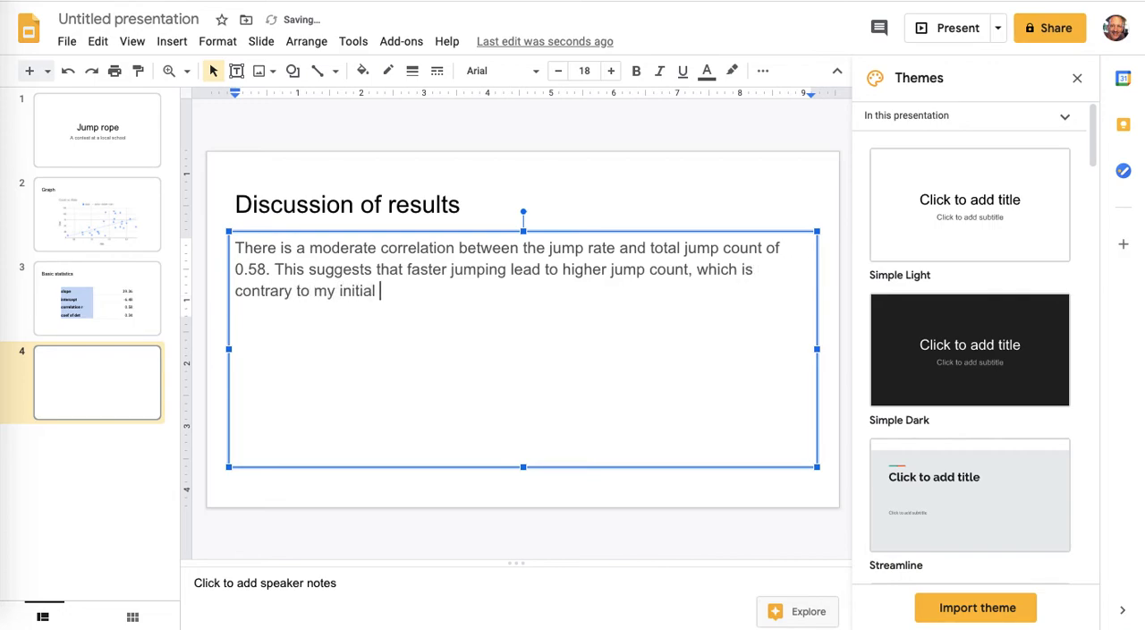
type("expecti")
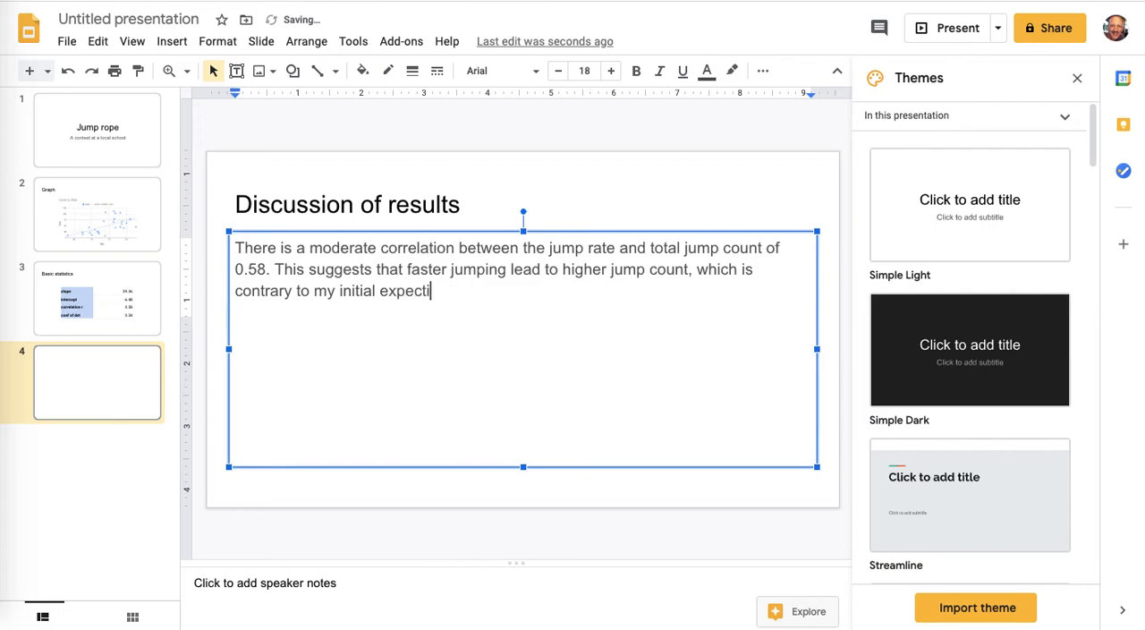
type("ation.")
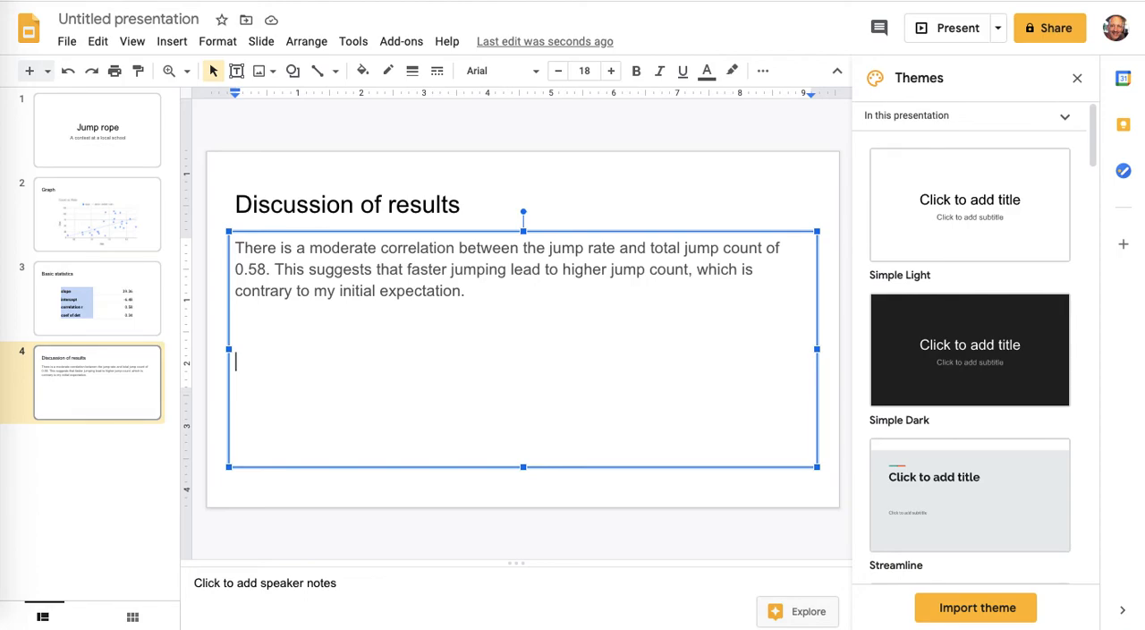
mouse_move(133, 140)
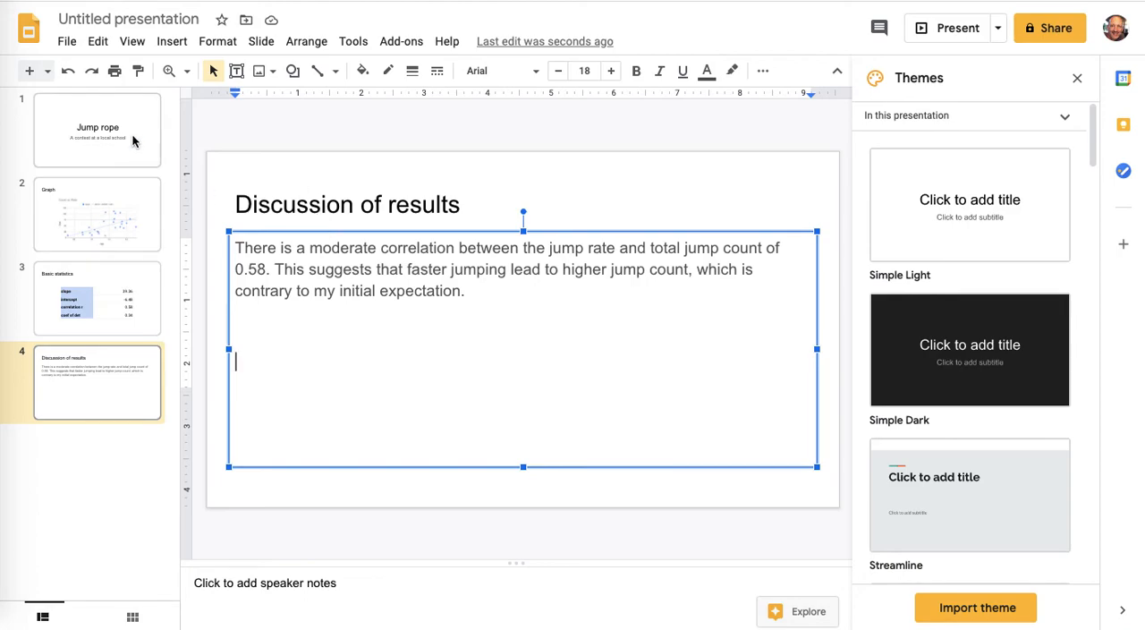
Step: From the title slide, apply the Tropic theme to the whole deck via the Themes sidebar
left_click(97, 129)
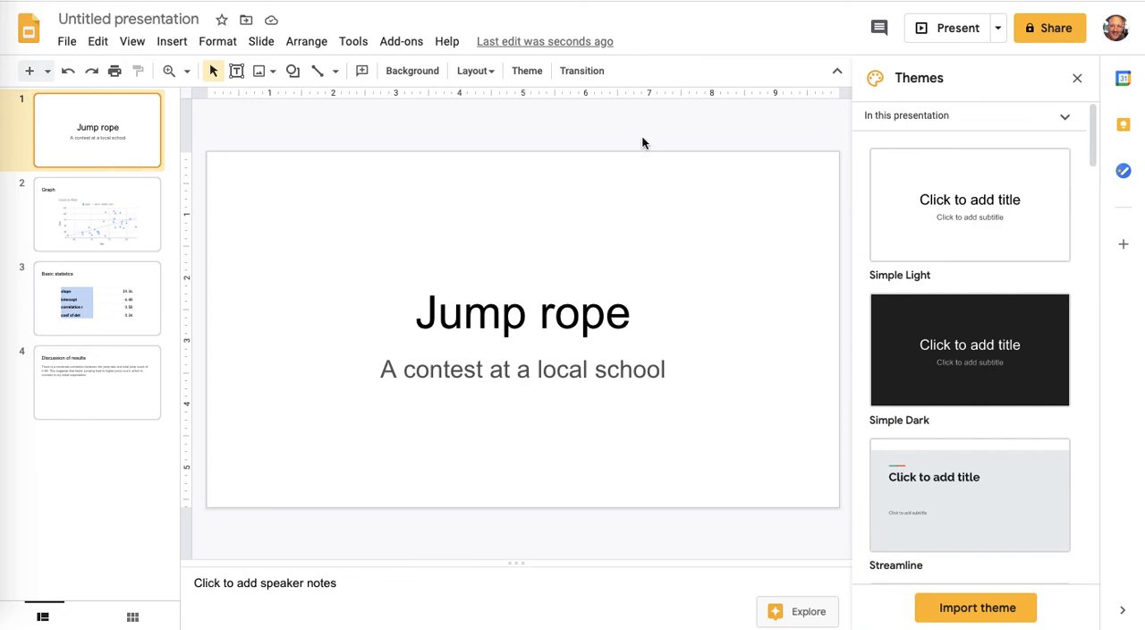
scroll("down", 3)
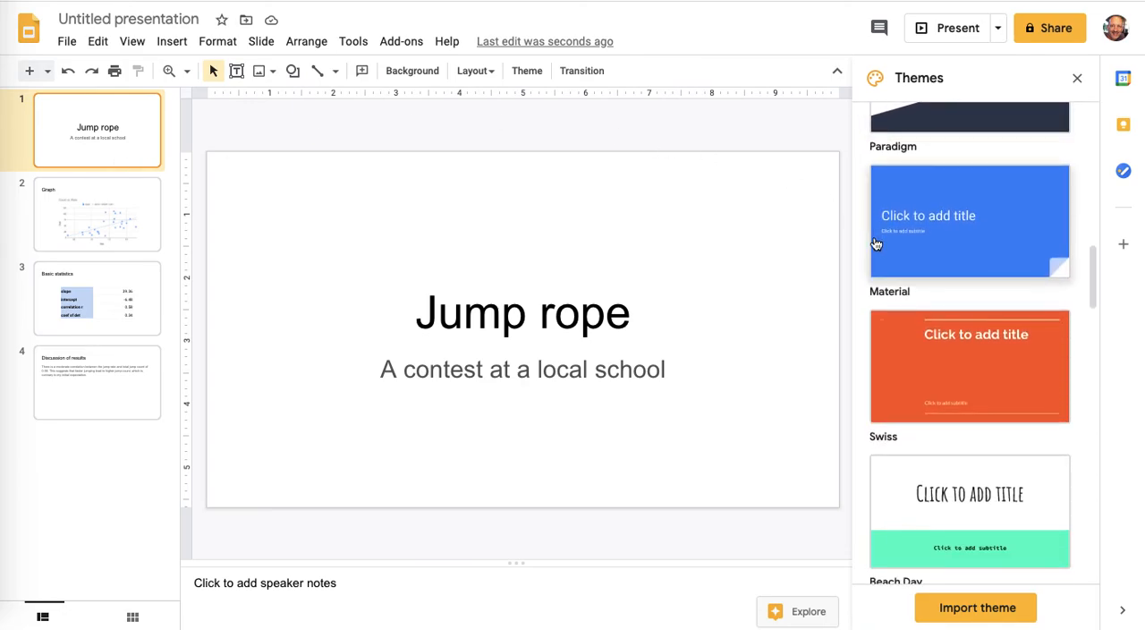
scroll("down", 3)
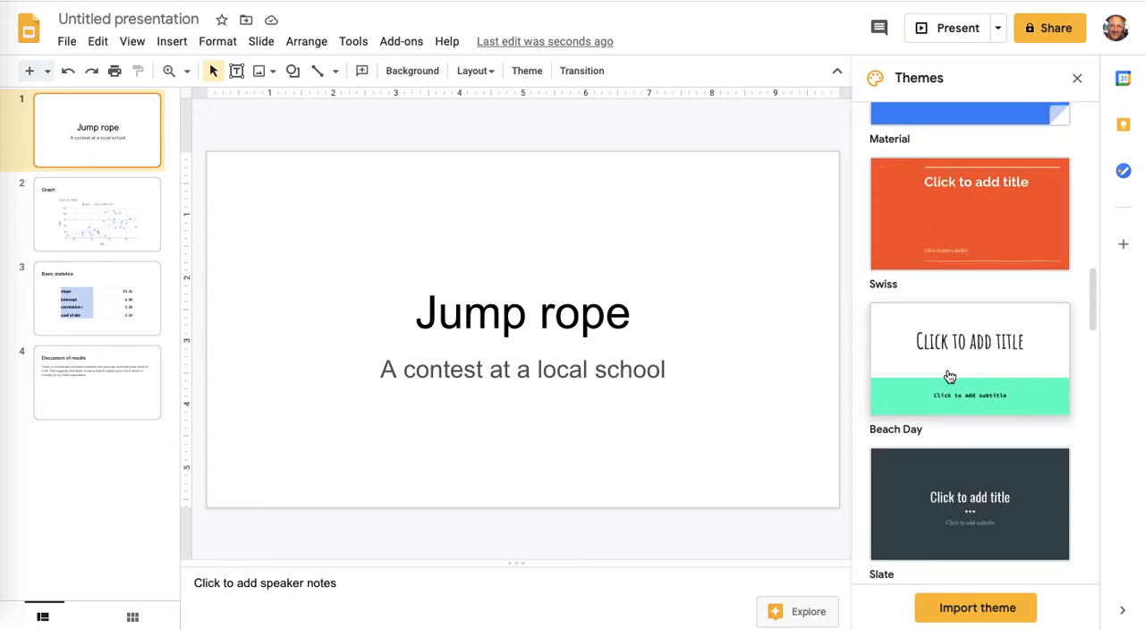
scroll("down", 3)
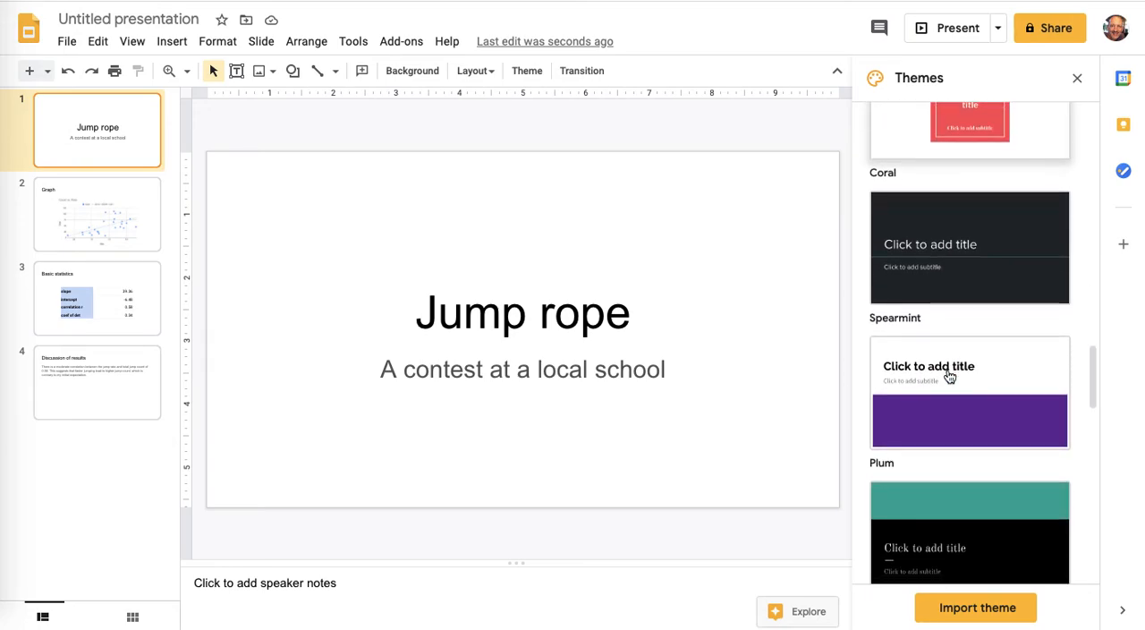
scroll("down", 3)
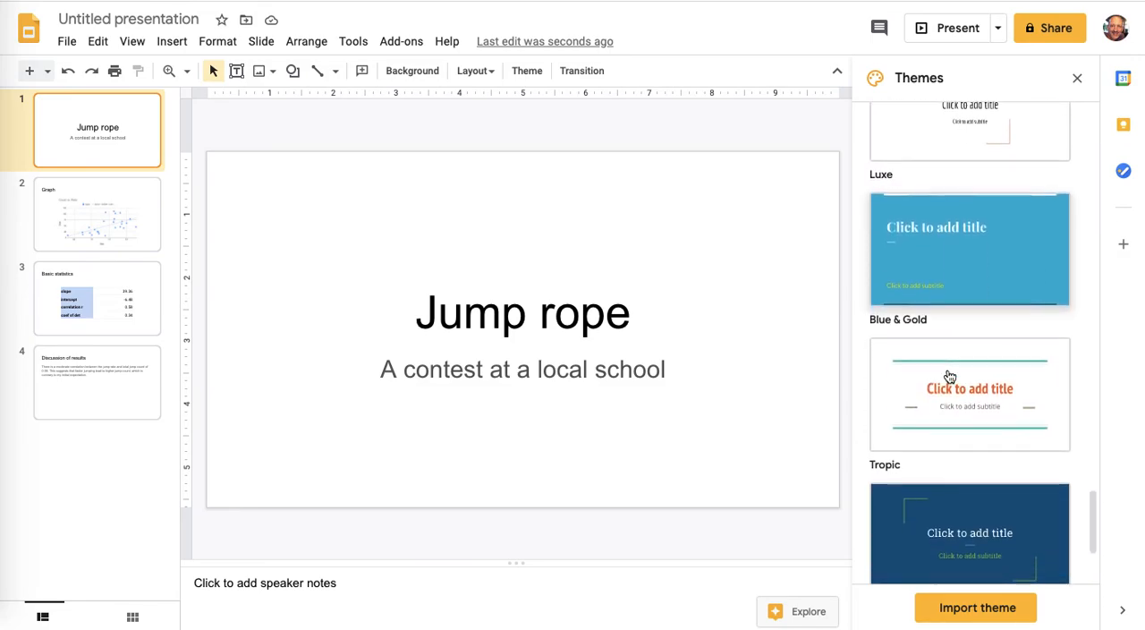
scroll("down", 3)
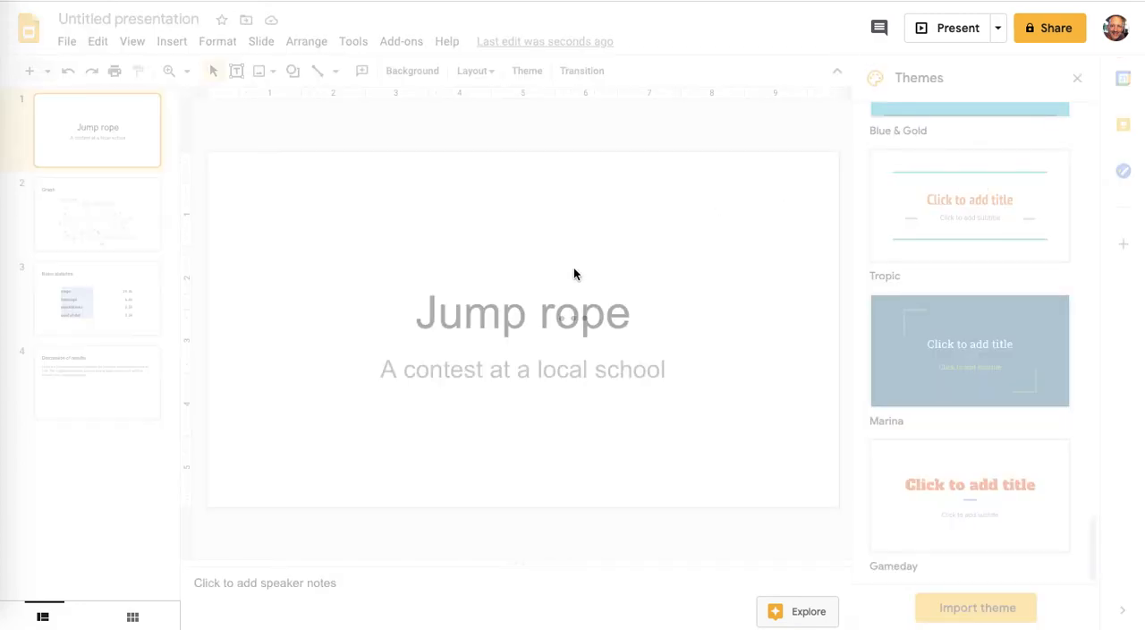
left_click(970, 204)
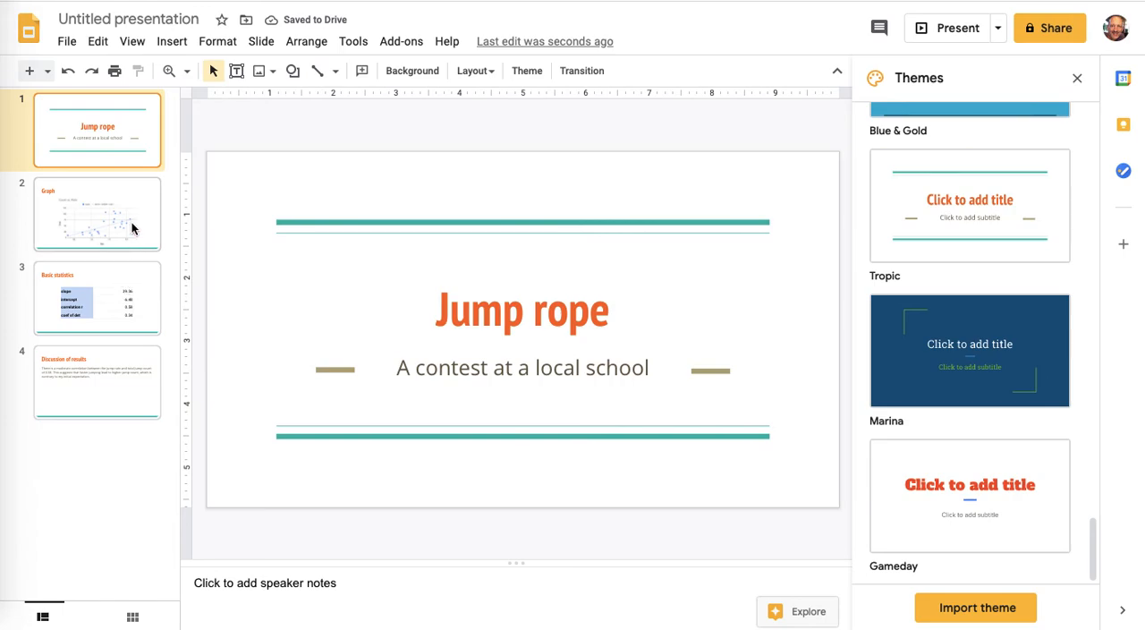
Step: Review the themed statistics and discussion slides and briefly present the discussion slide full screen
left_click(97, 298)
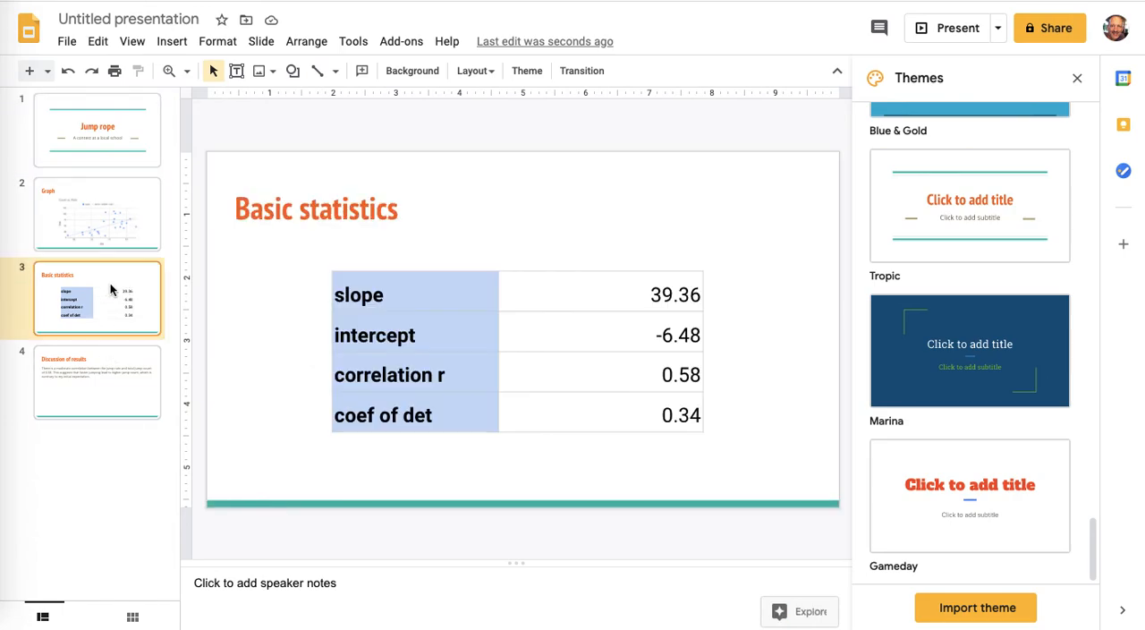
left_click(97, 383)
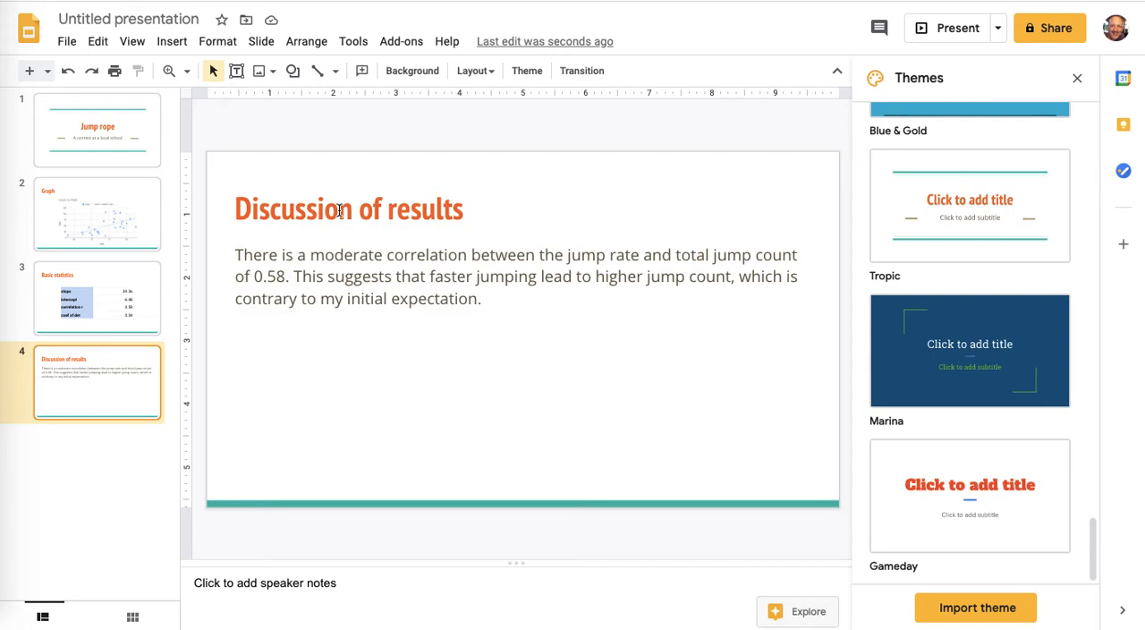
mouse_move(365, 178)
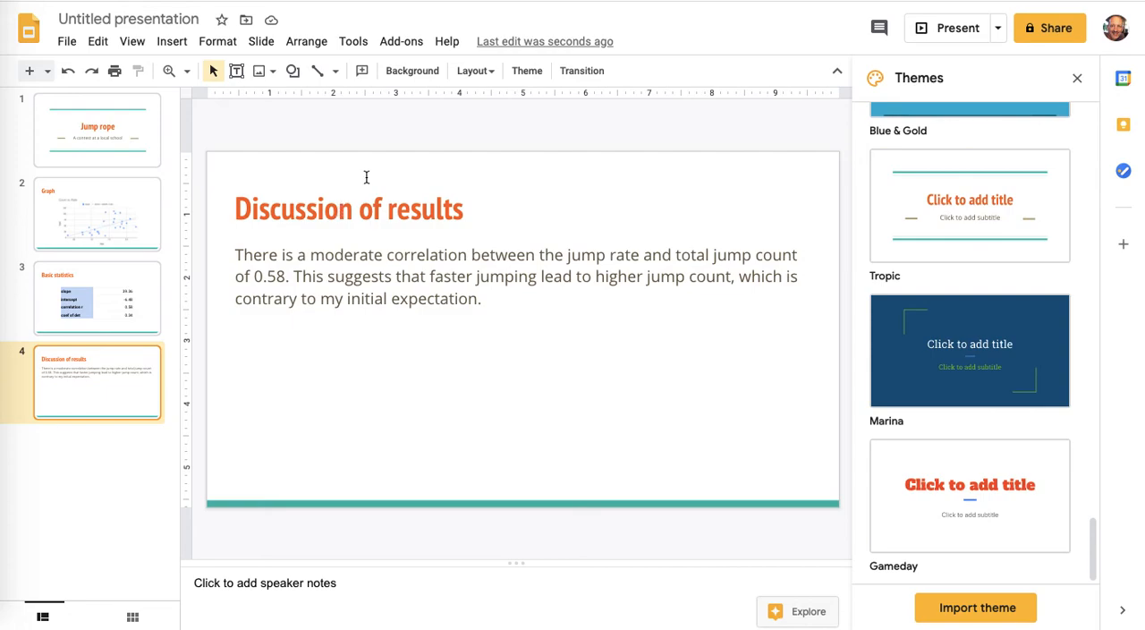
left_click(956, 29)
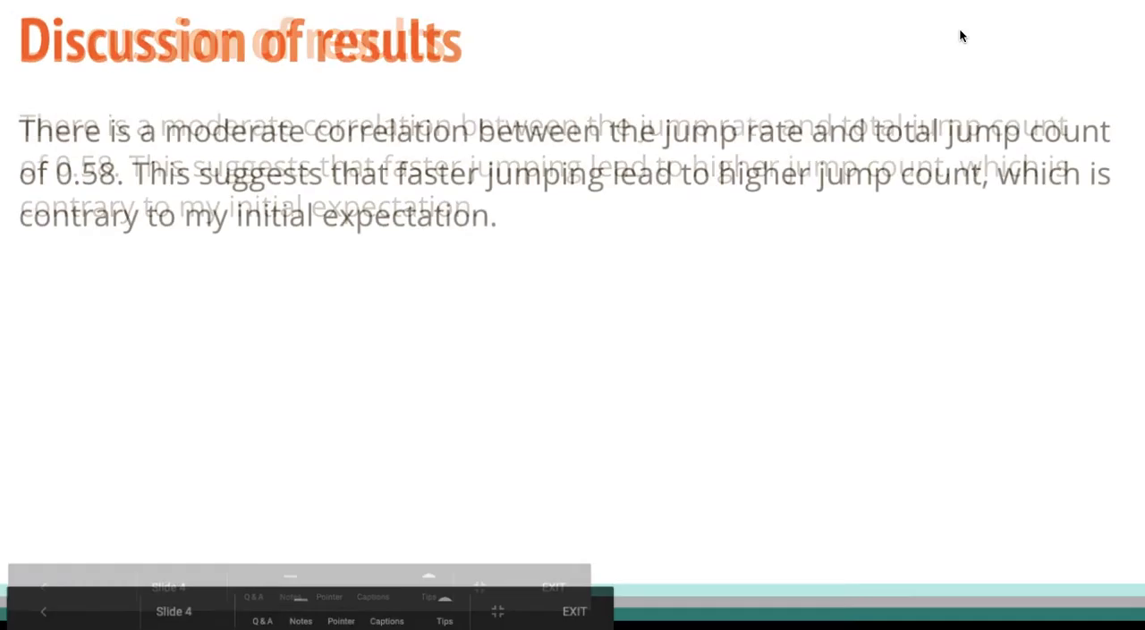
left_click(573, 611)
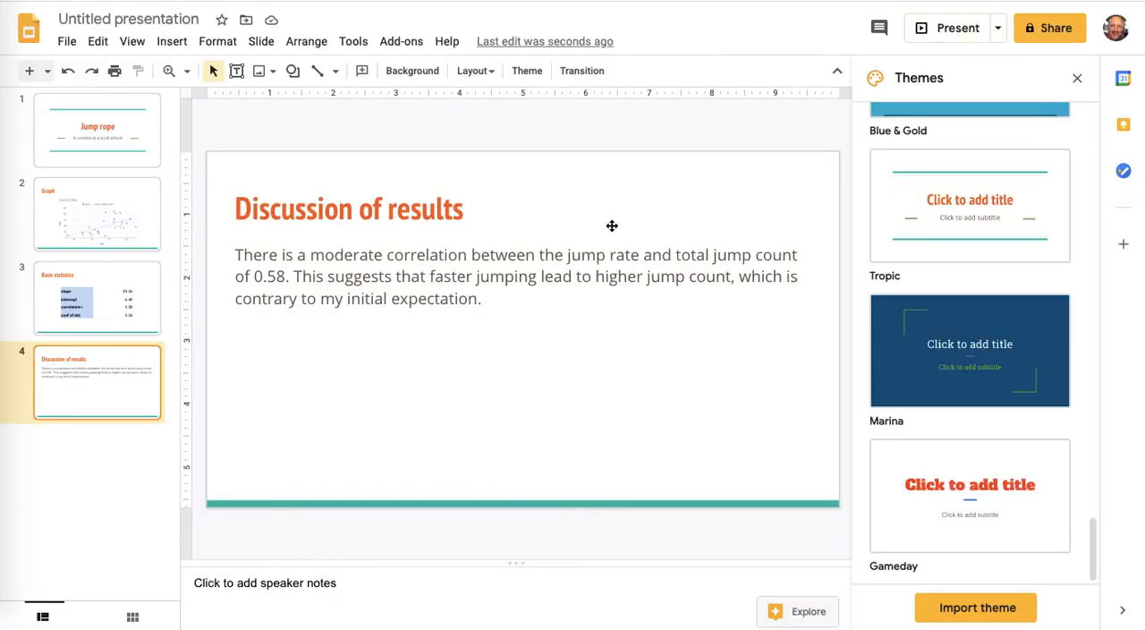
mouse_move(602, 216)
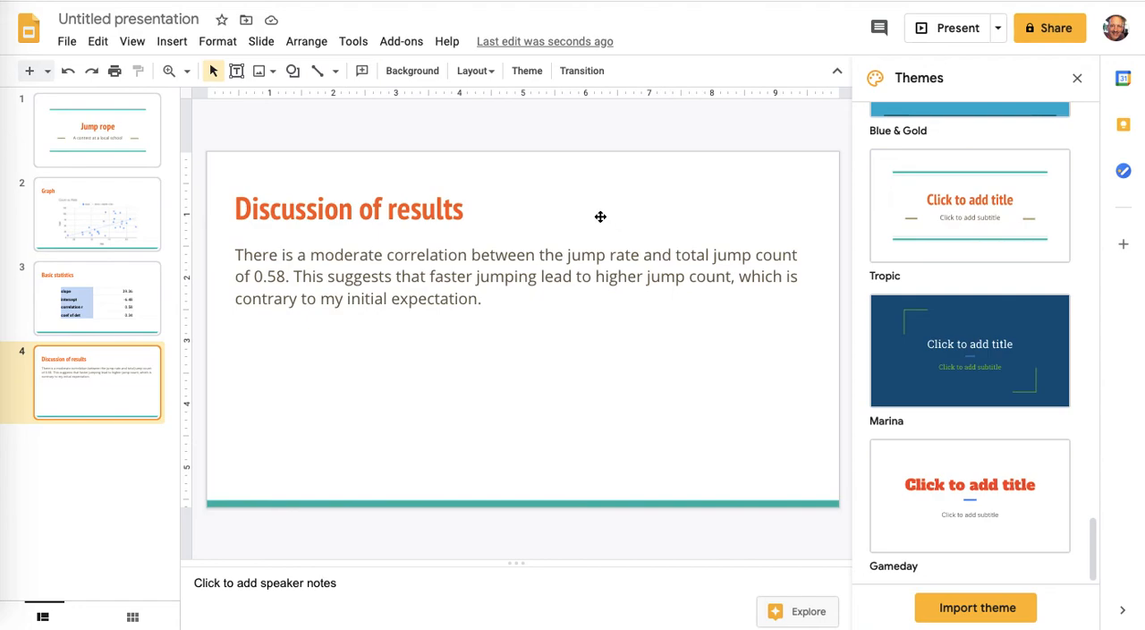
mouse_move(612, 86)
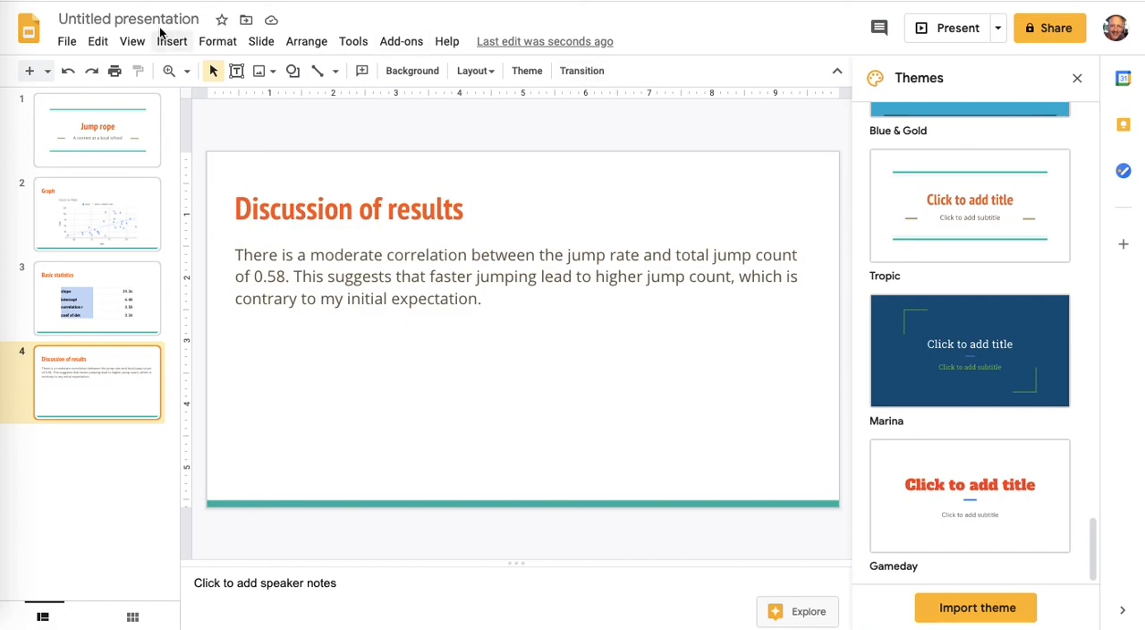
mouse_move(376, 219)
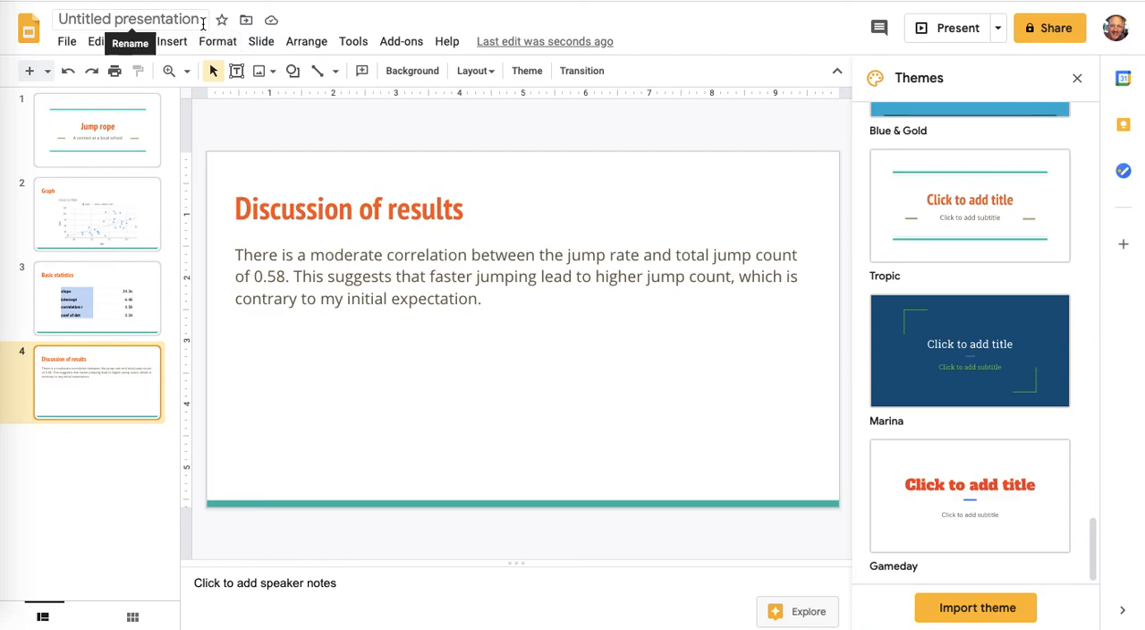
Step: Rename the 'Untitled presentation' to 'Jump rope'
left_click(96, 128)
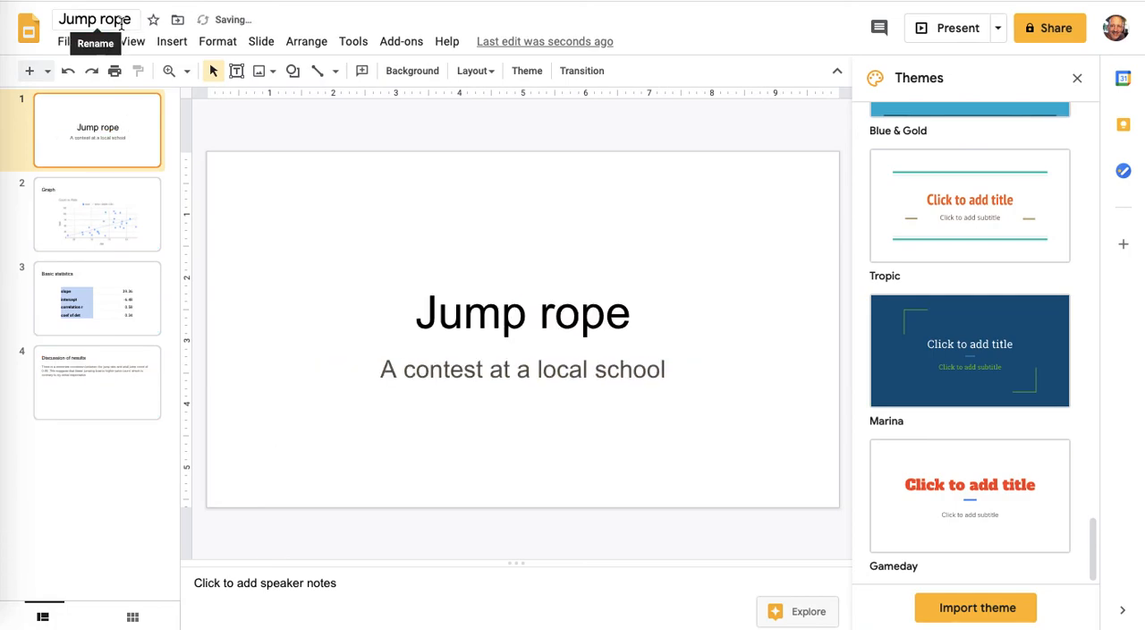
left_click(95, 18)
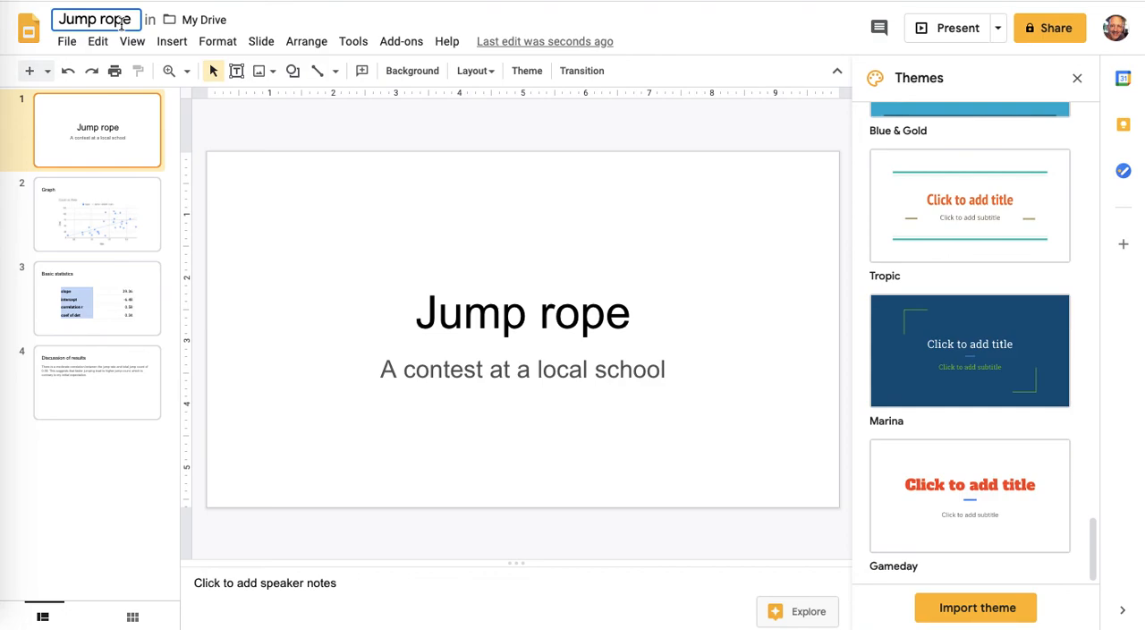
mouse_move(165, 28)
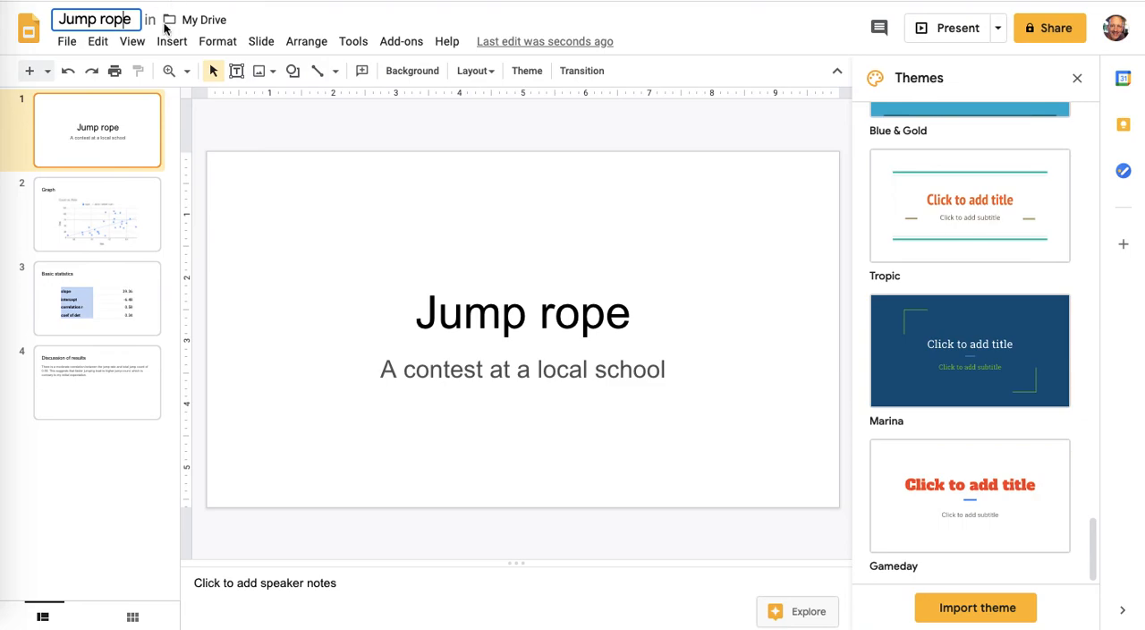
mouse_move(889, 231)
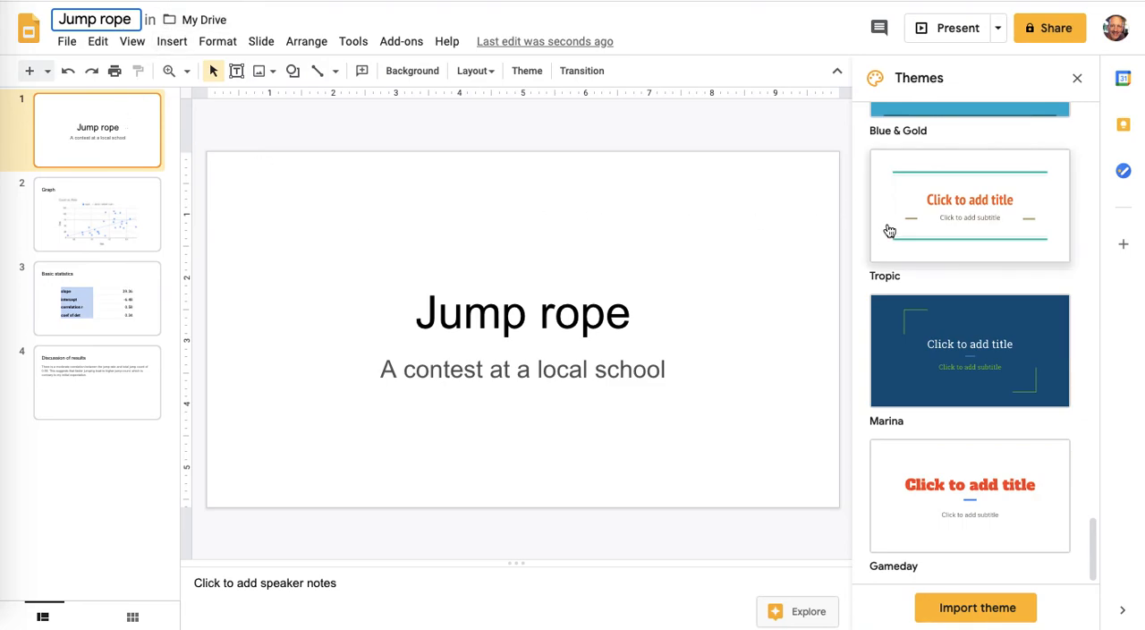
Step: Reapply the Tropic theme so all slides show orange titles and teal accents
left_click(970, 206)
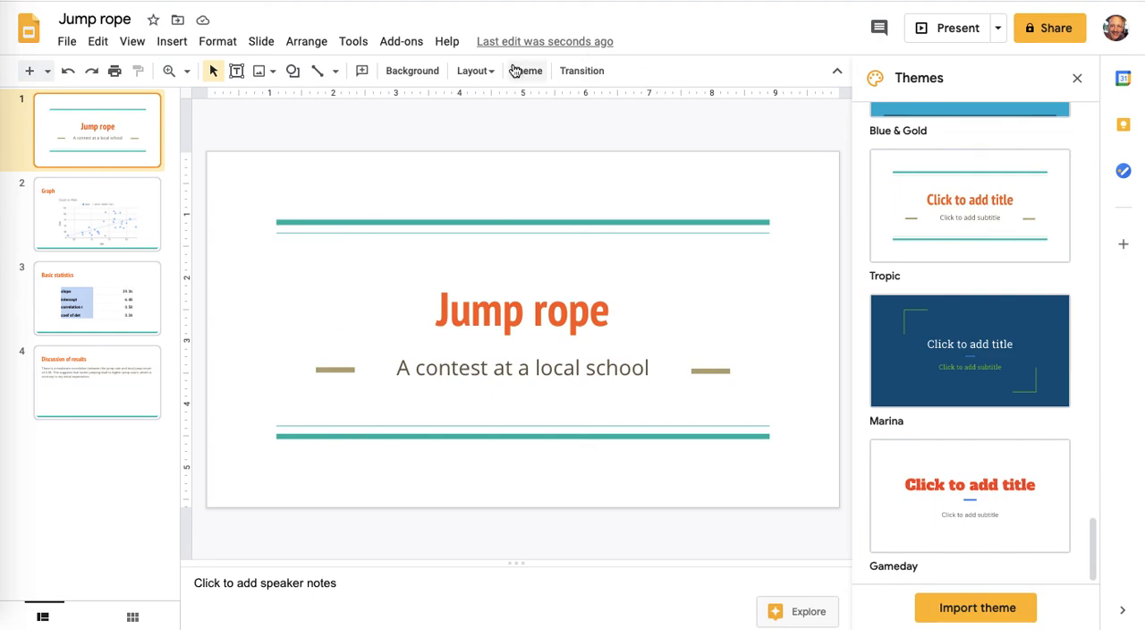
mouse_move(526, 71)
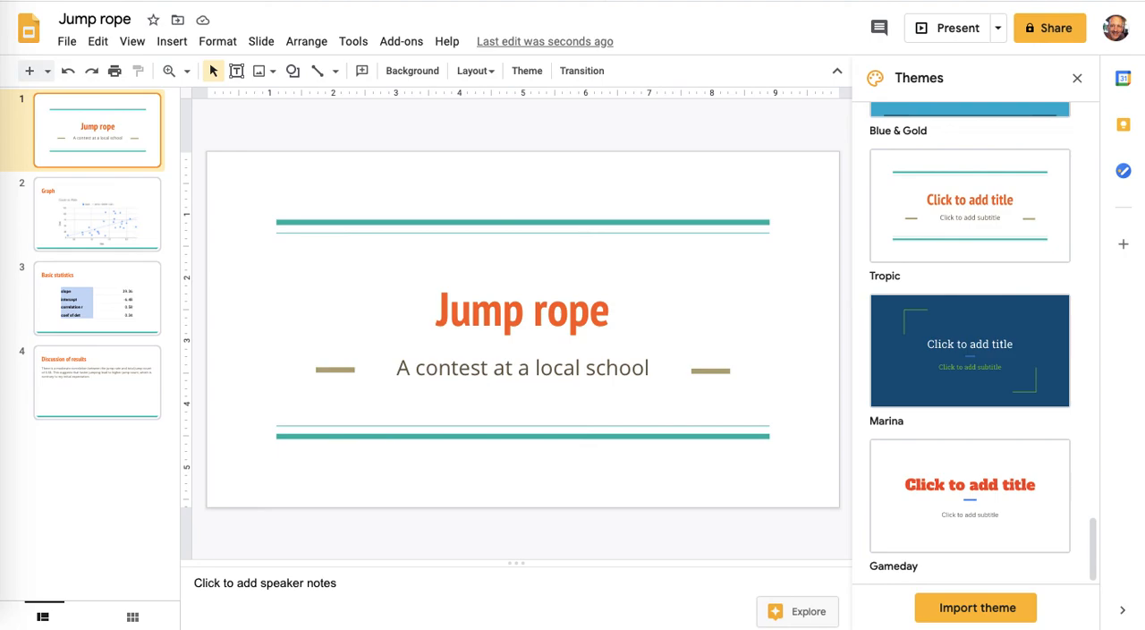